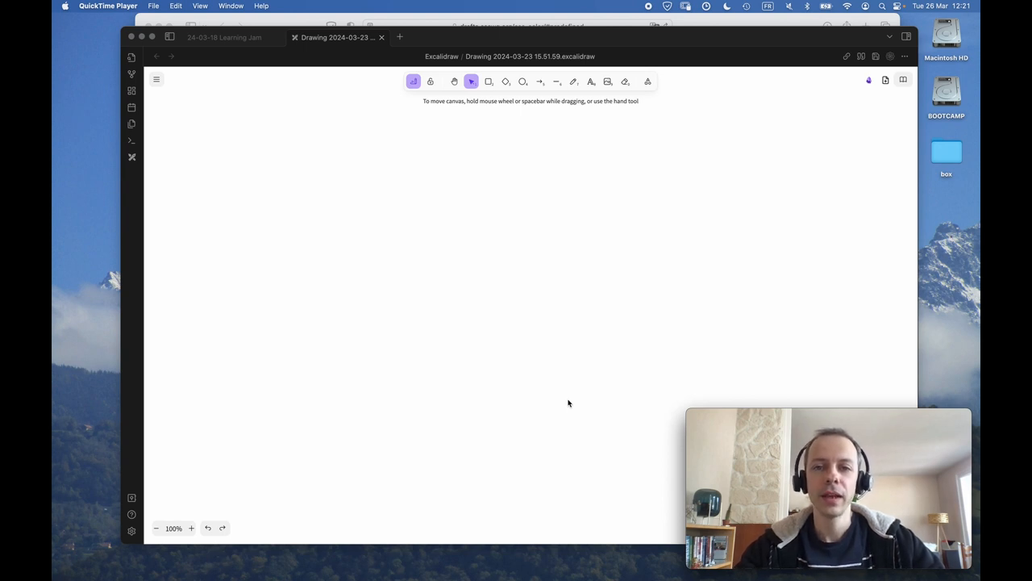
pyautogui.moveTo(519, 132)
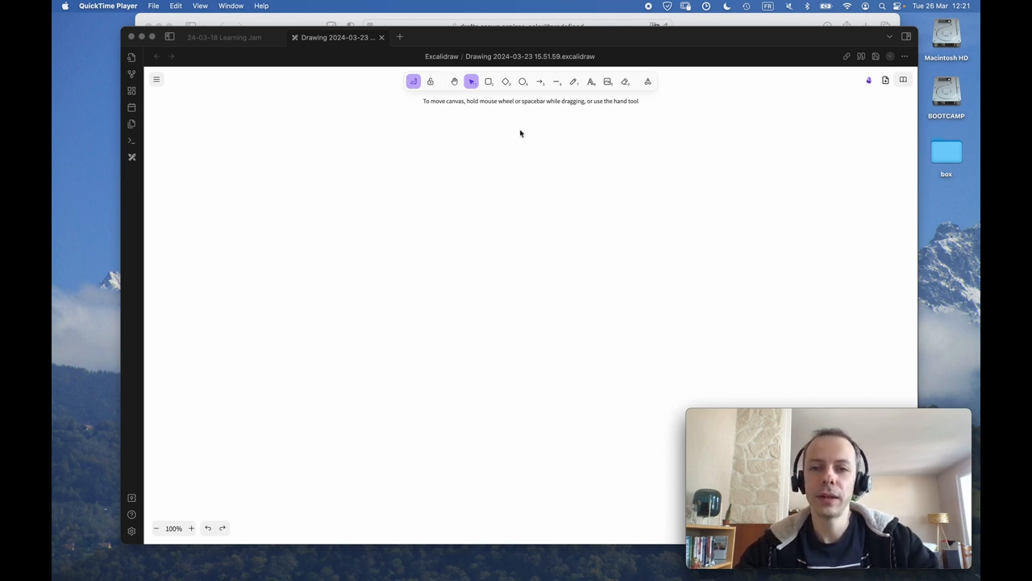
# Step: With the freedraw tool, draw the horizontal sRGB axis and vertical RGB axis arrows
pyautogui.click(574, 81)
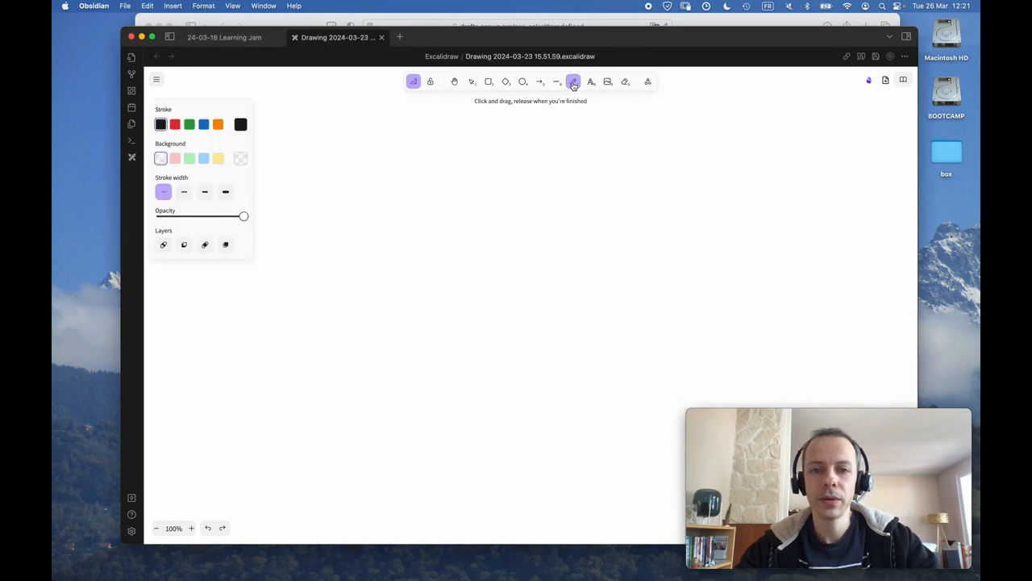
pyautogui.click(572, 81)
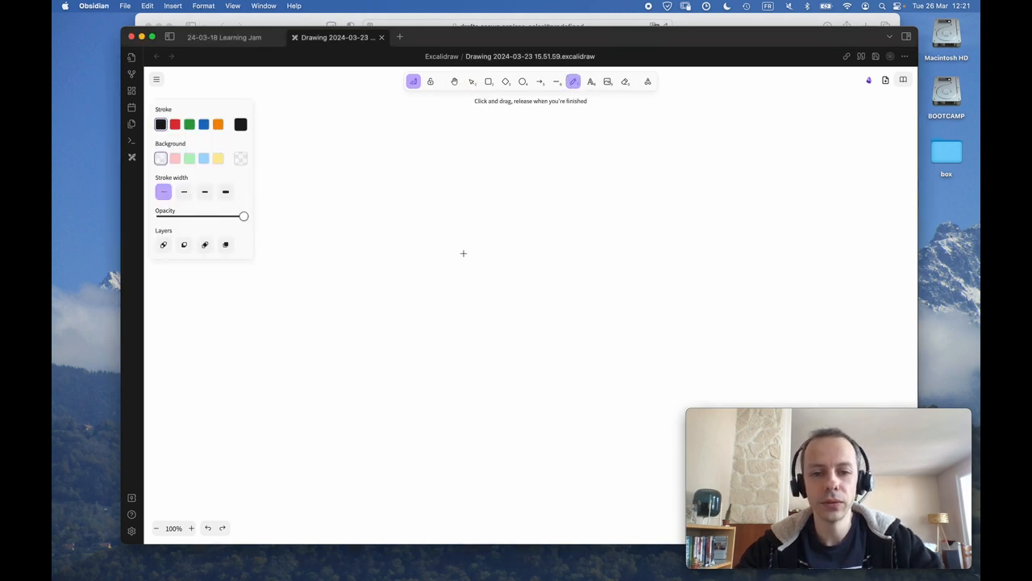
pyautogui.moveTo(449, 258); pyautogui.dragTo(603, 244)
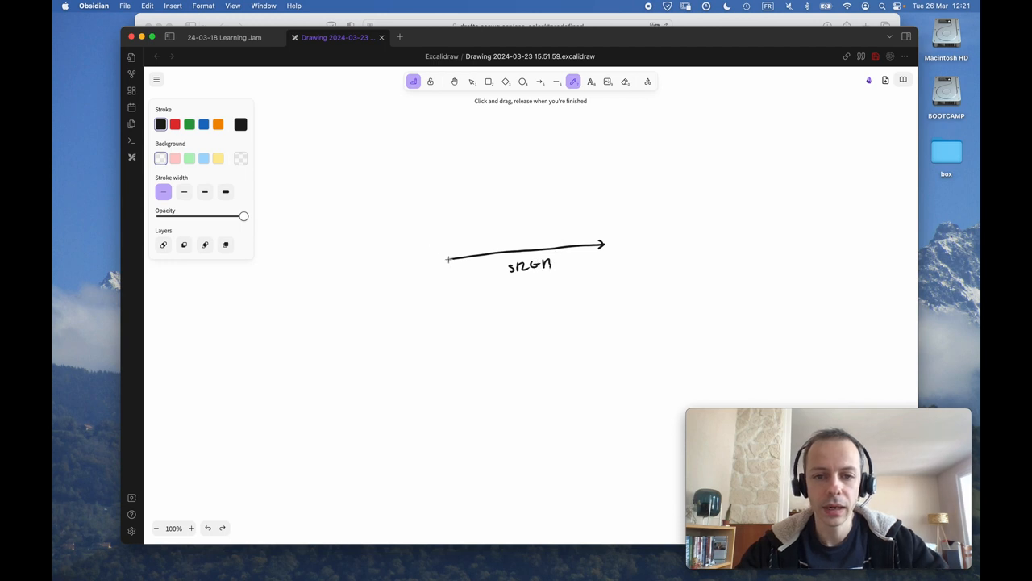
pyautogui.moveTo(448, 256); pyautogui.dragTo(442, 139)
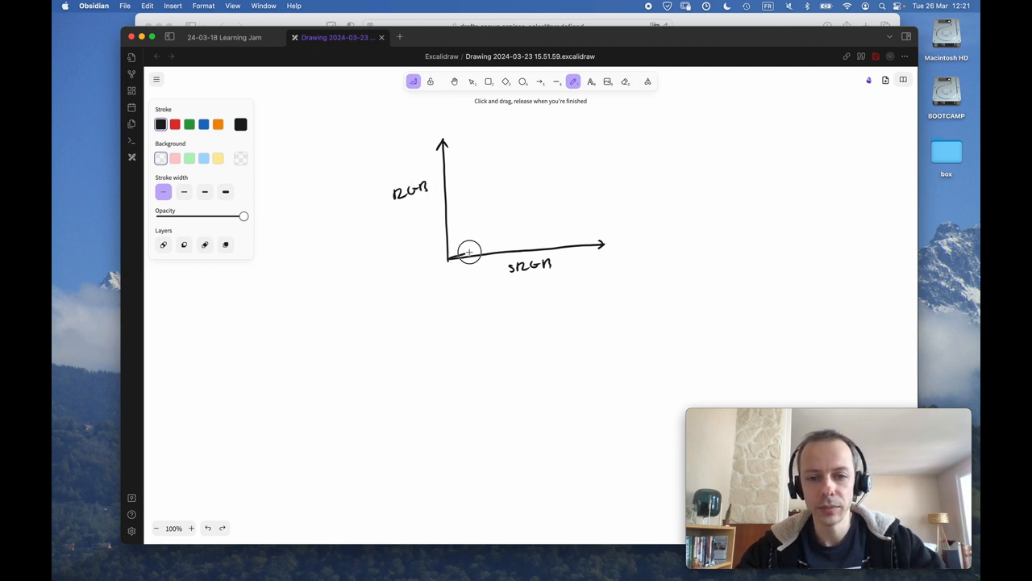
# Step: Sketch the steep gamma curve from the origin and label it γ ≈ 2.2, starting an axis below
pyautogui.moveTo(458, 255); pyautogui.dragTo(535, 165)
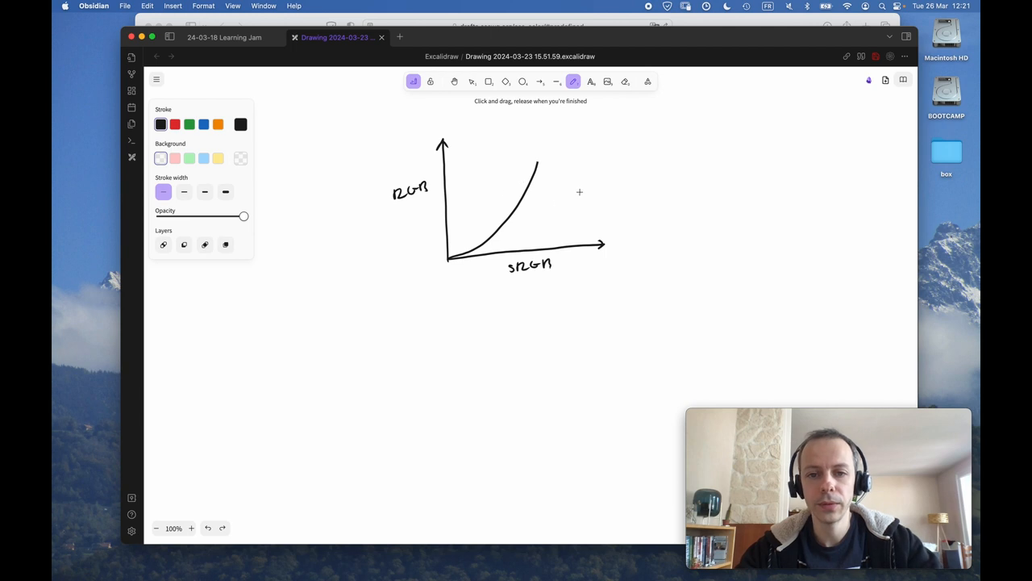
pyautogui.moveTo(573, 165); pyautogui.dragTo(583, 180)
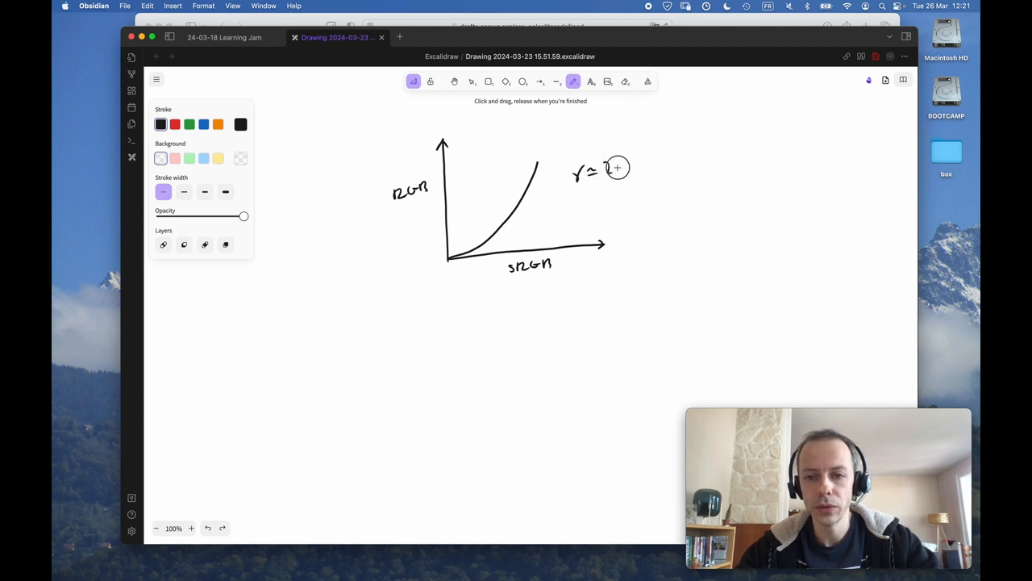
pyautogui.write('2.2')
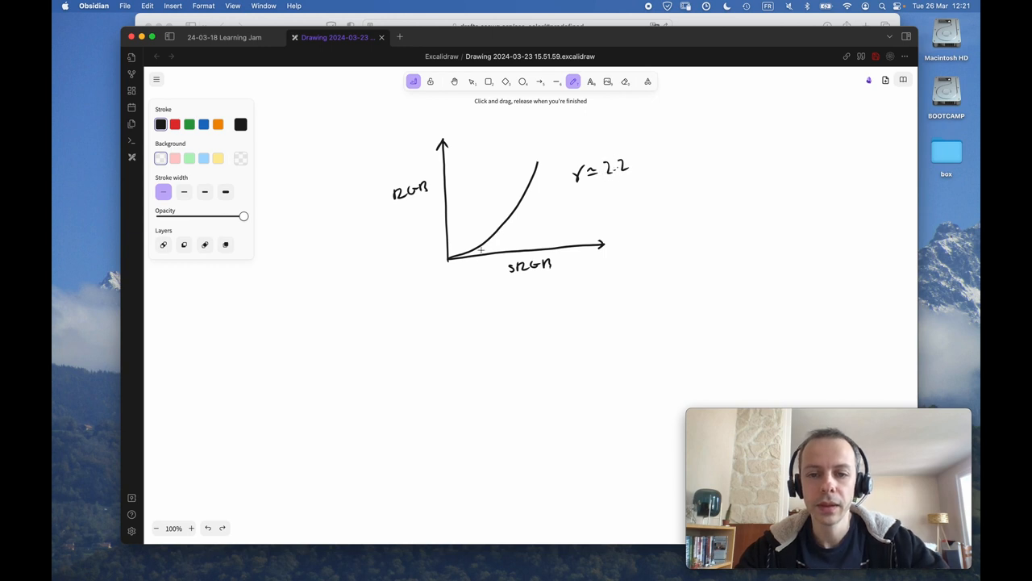
pyautogui.moveTo(465, 378); pyautogui.dragTo(589, 375)
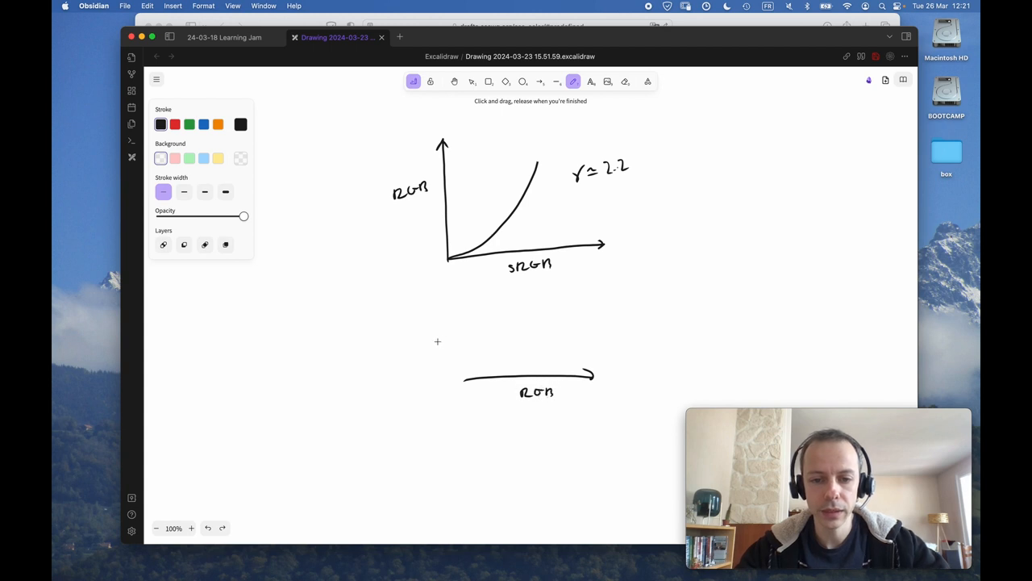
# Step: Draw the second plot's RGB and sRGB axes with the flattening γ ≈ 0.4545 curve beneath the first
pyautogui.moveTo(448, 387); pyautogui.dragTo(449, 307)
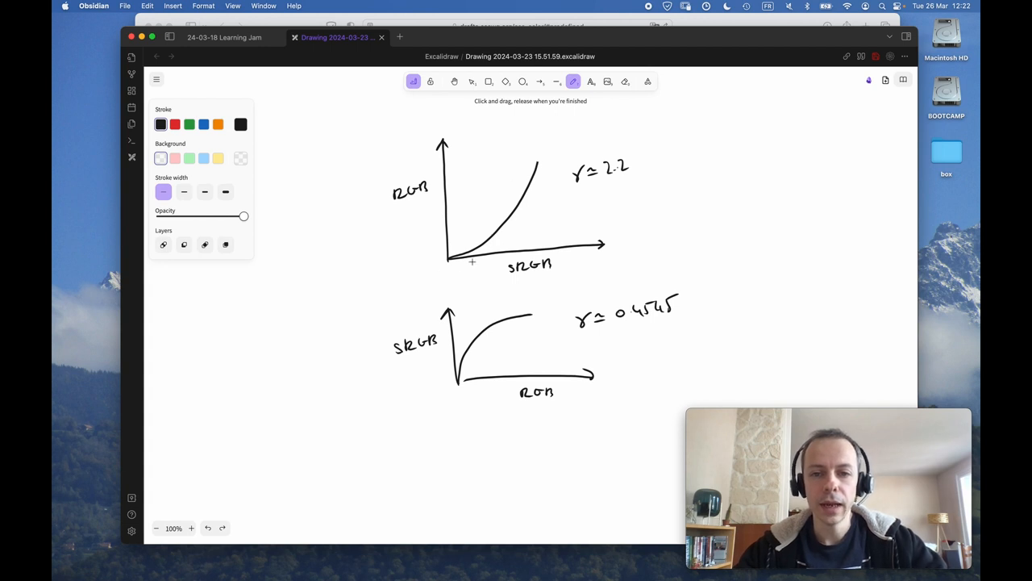
pyautogui.moveTo(459, 269)
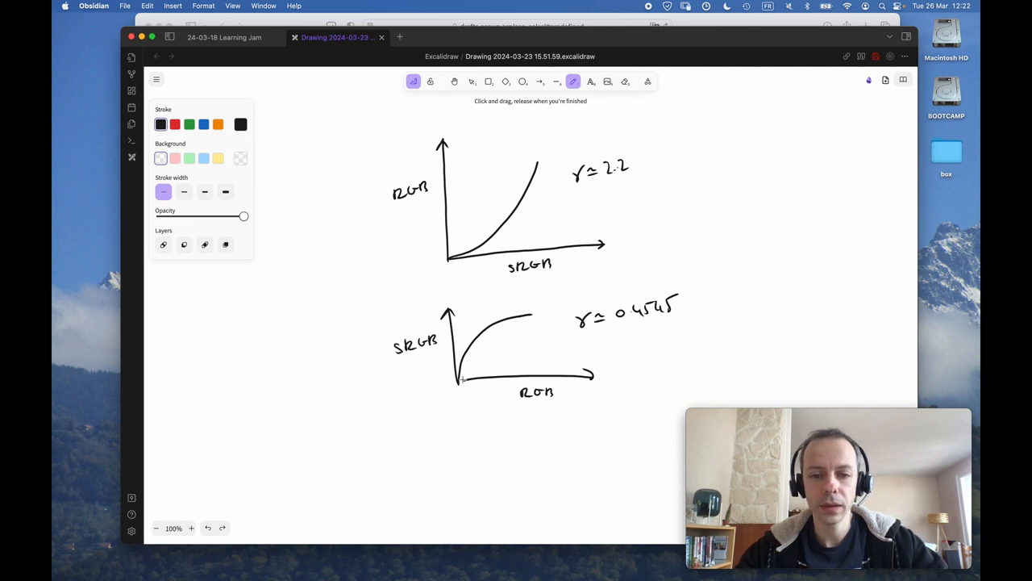
pyautogui.moveTo(426, 330)
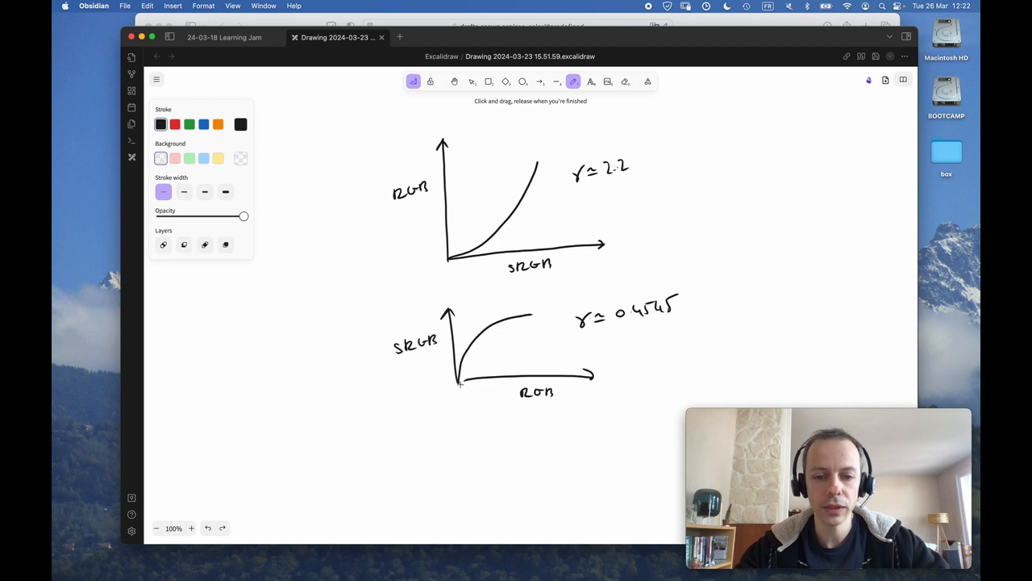
pyautogui.moveTo(455, 290); pyautogui.dragTo(465, 384)
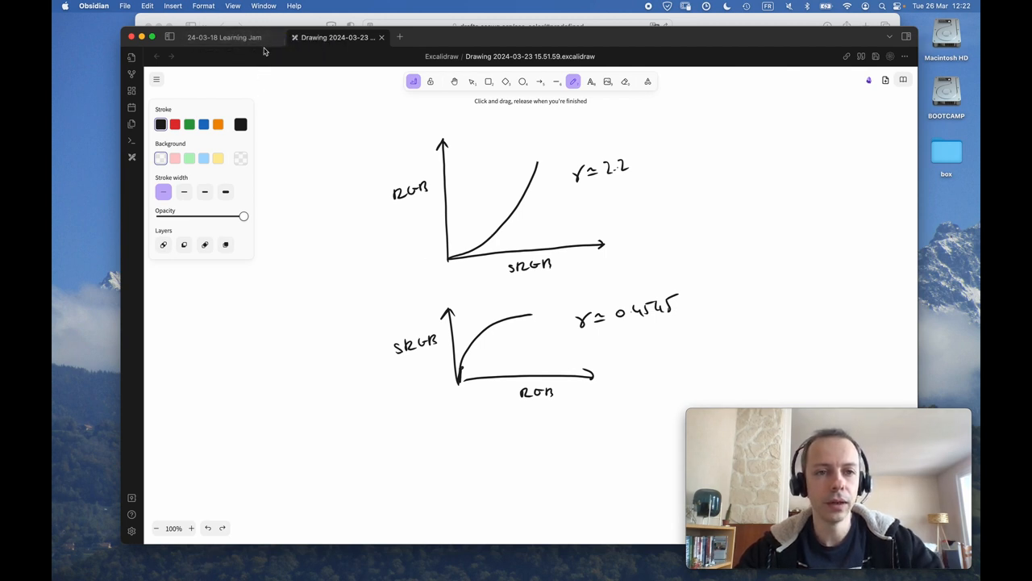
# Step: Switch to the 24-03-18 Learning Jam note to view the sRGB formula section
pyautogui.click(224, 37)
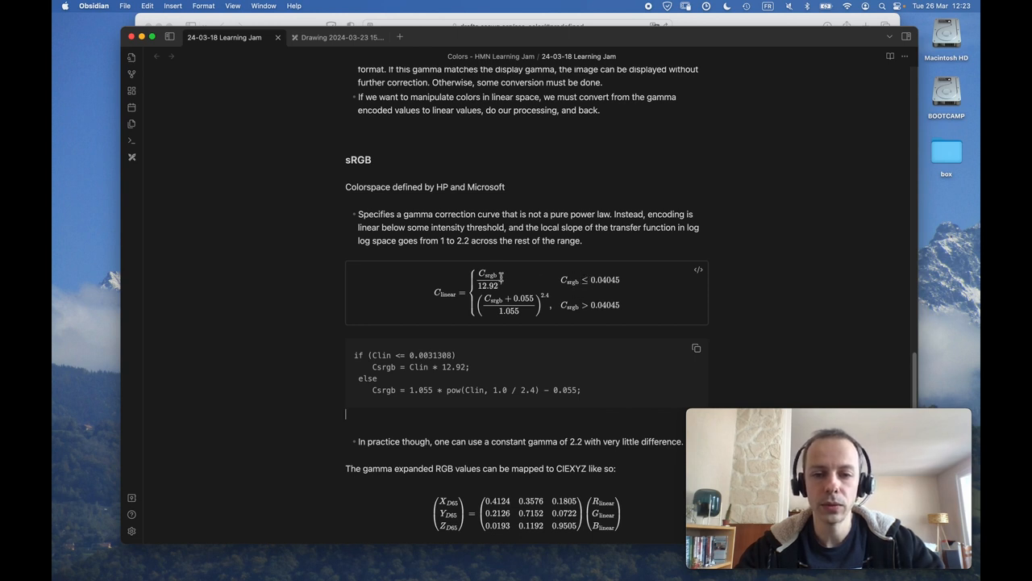
pyautogui.moveTo(571, 312)
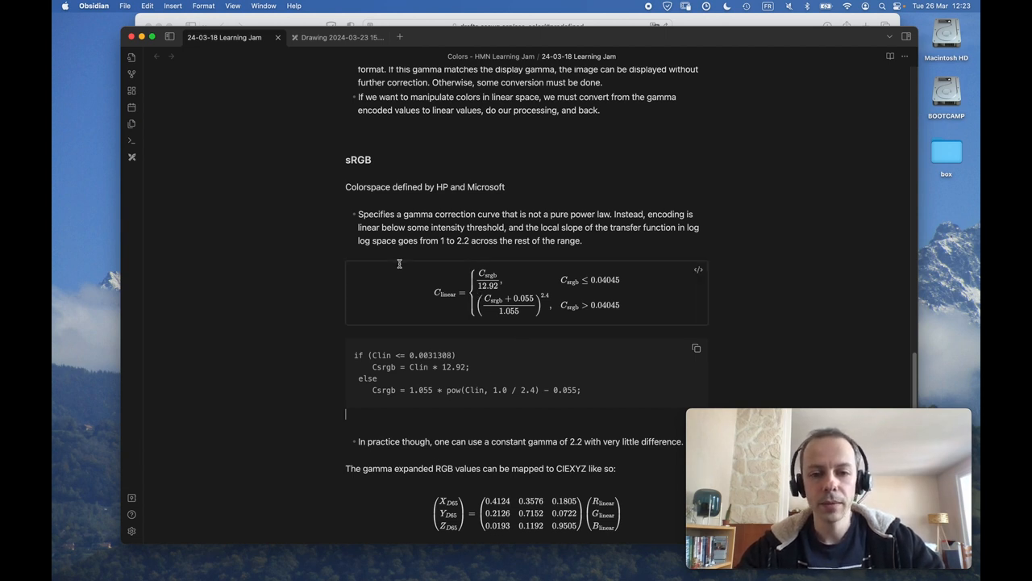
pyautogui.moveTo(416, 252)
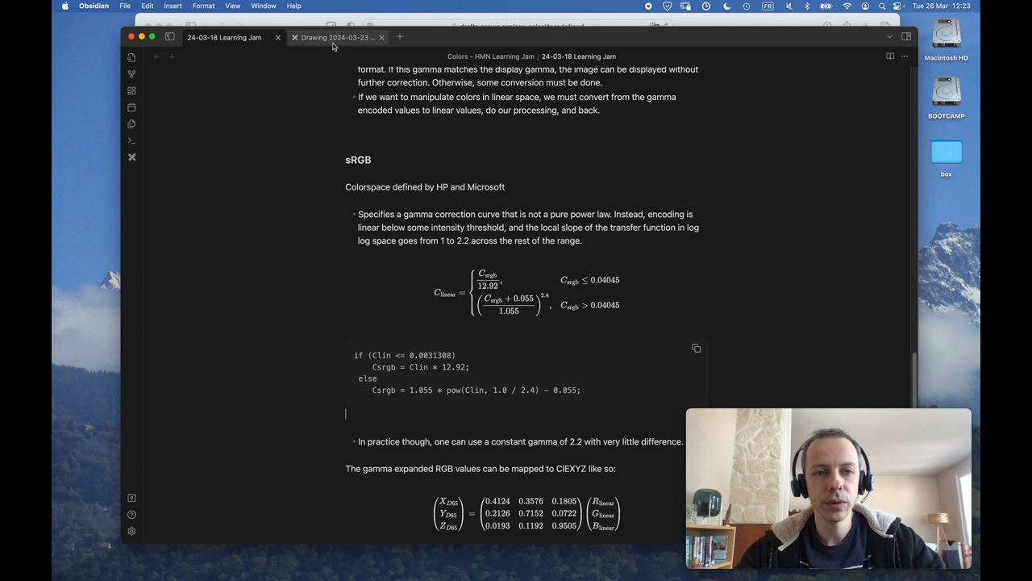
pyautogui.moveTo(336, 37)
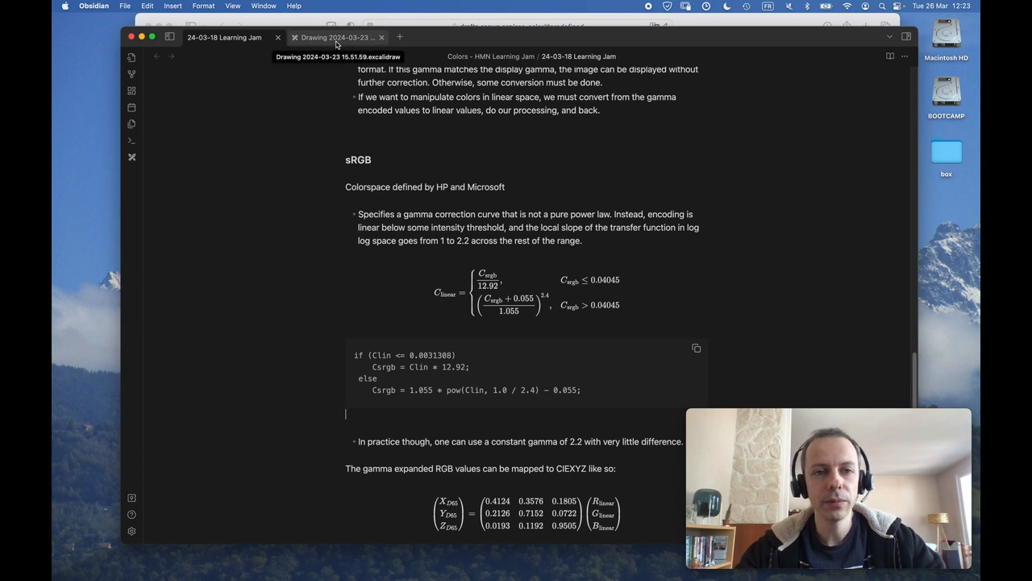
# Step: Return to the Drawing tab showing both hand-drawn gamma graphs
pyautogui.click(335, 37)
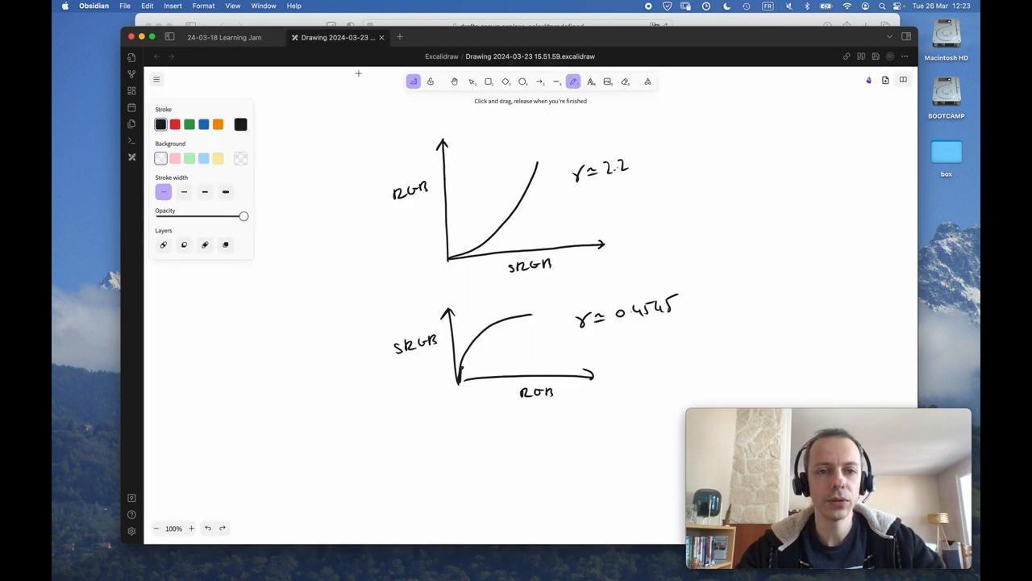
pyautogui.moveTo(458, 242)
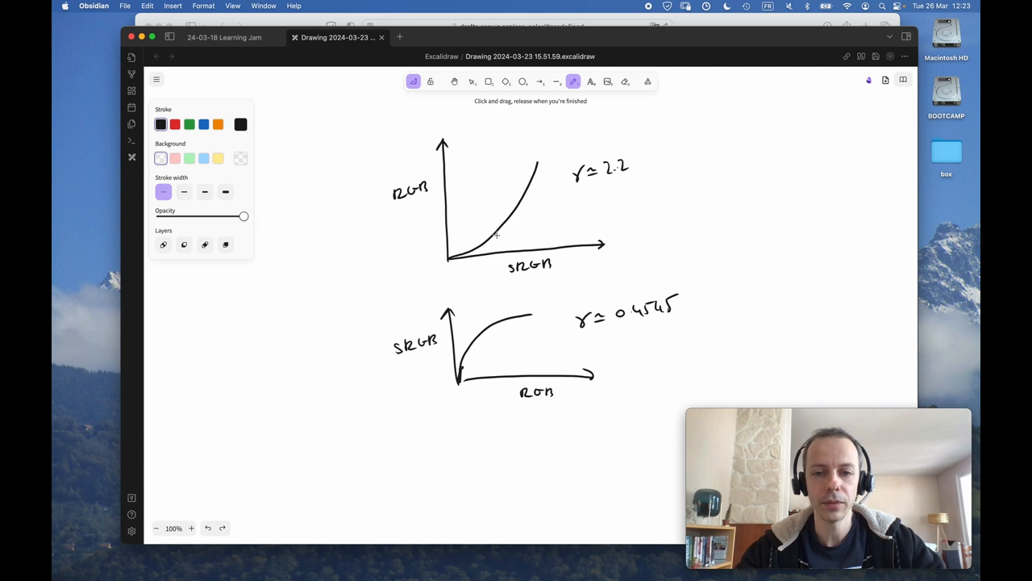
pyautogui.moveTo(504, 242)
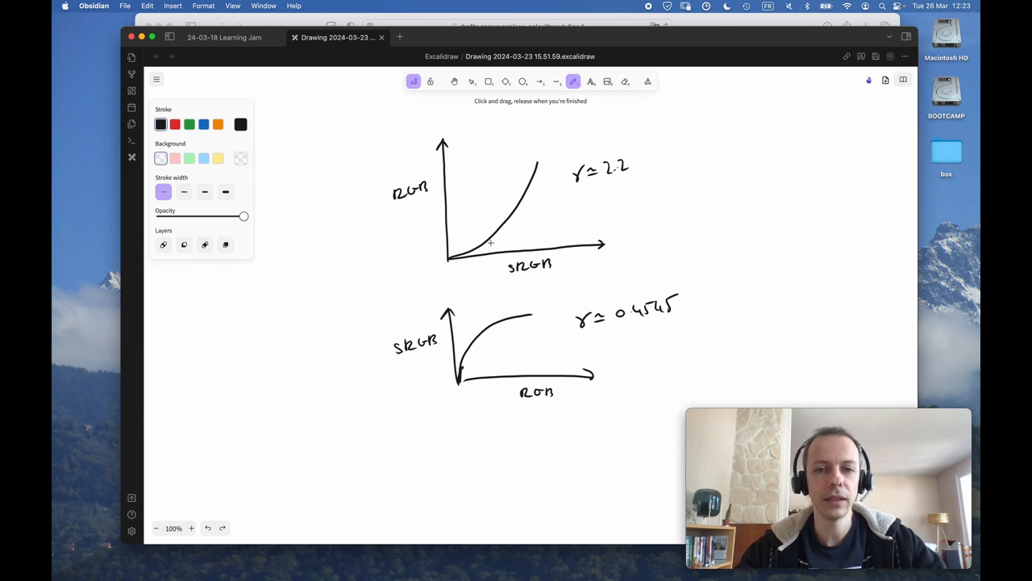
pyautogui.moveTo(473, 247)
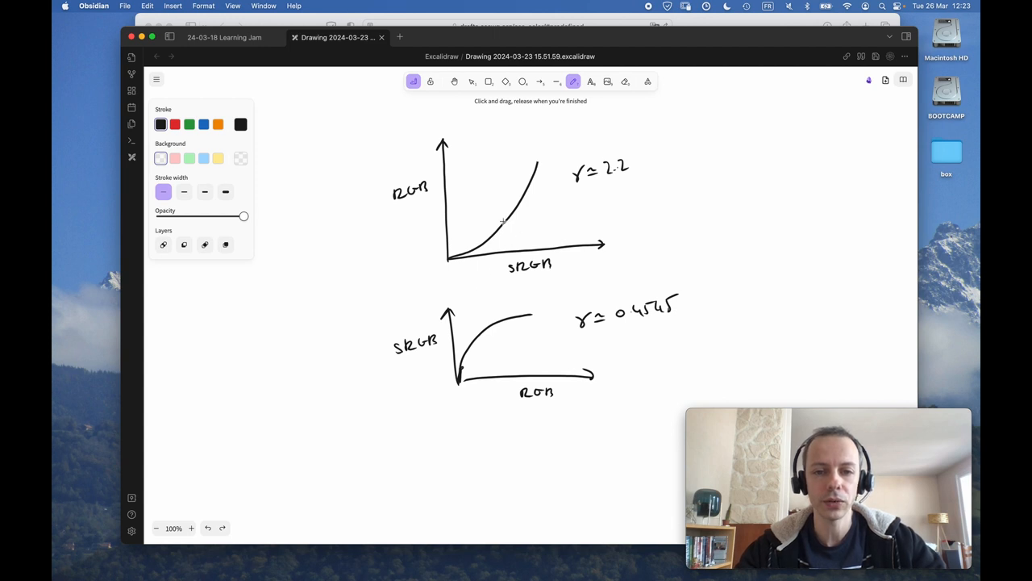
pyautogui.moveTo(470, 239)
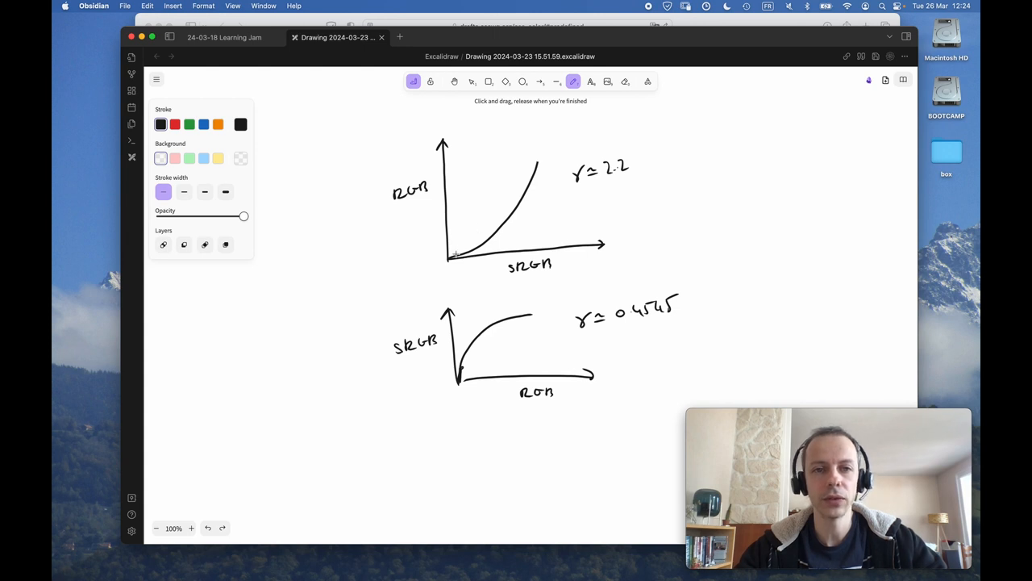
pyautogui.moveTo(429, 219)
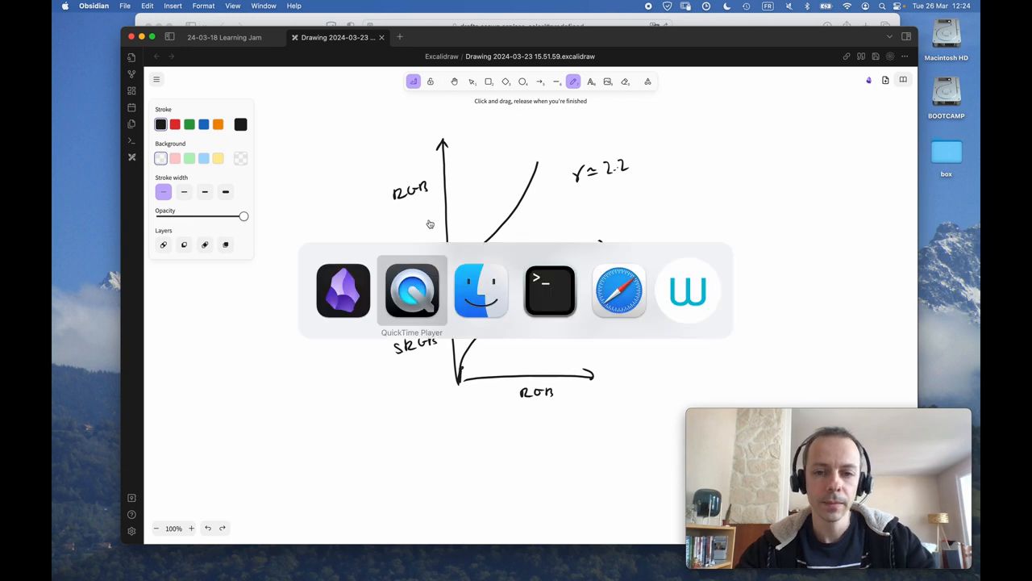
# Step: In Terminal, create gamma.py with touch and open it in Emacs
pyautogui.click(550, 291)
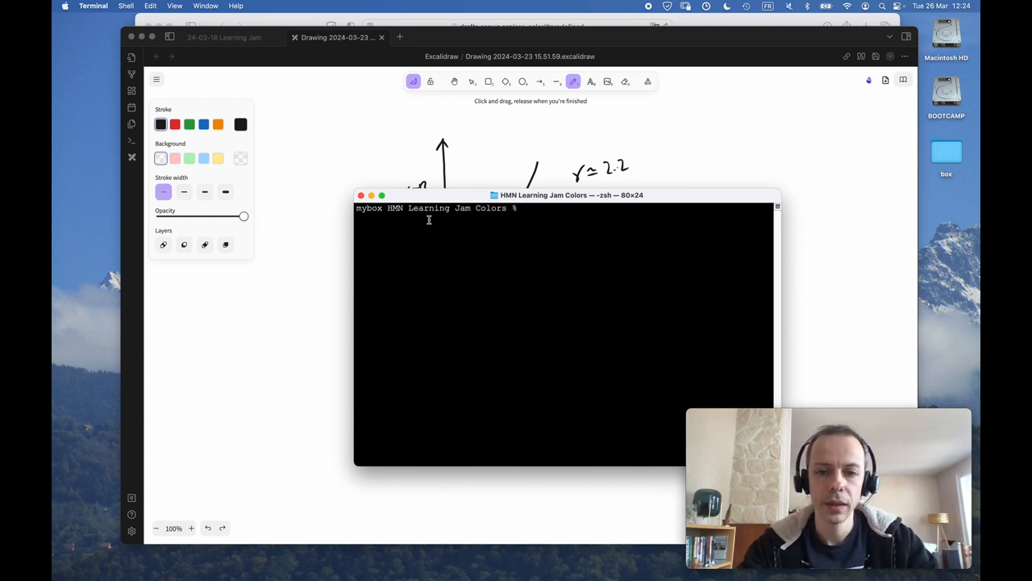
pyautogui.write('touch')
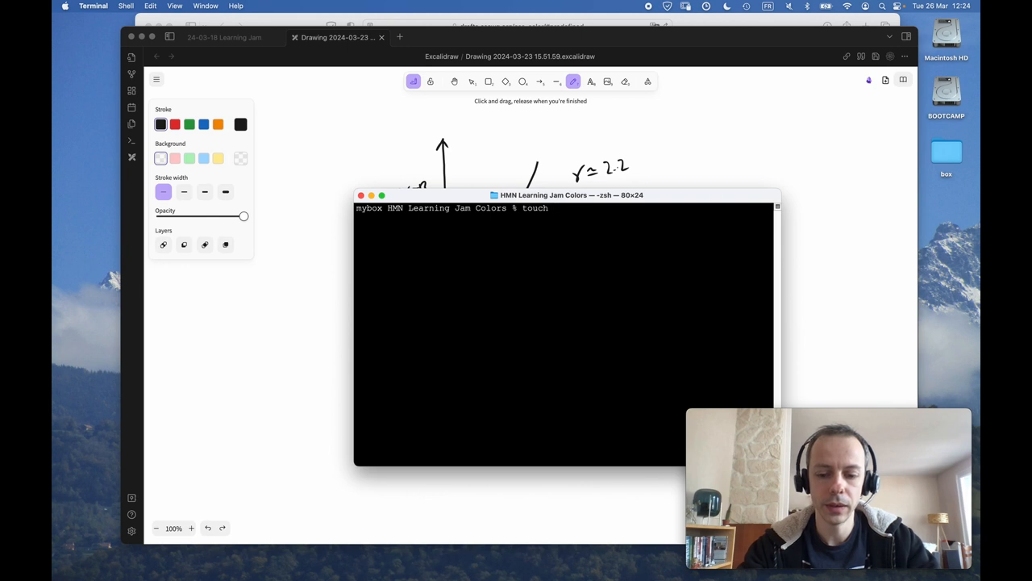
pyautogui.write('gamma.py')
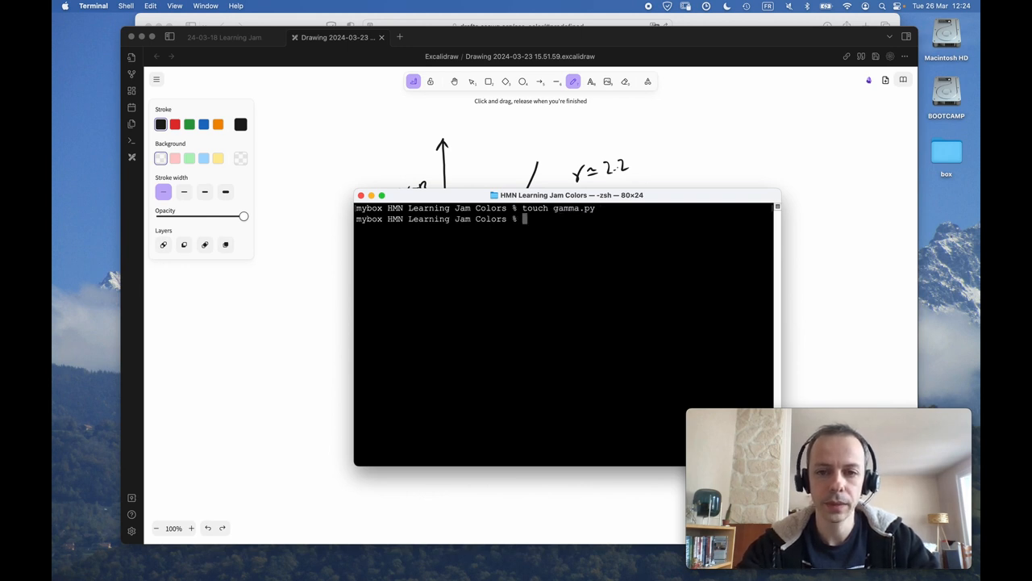
pyautogui.write('emacs gamma')
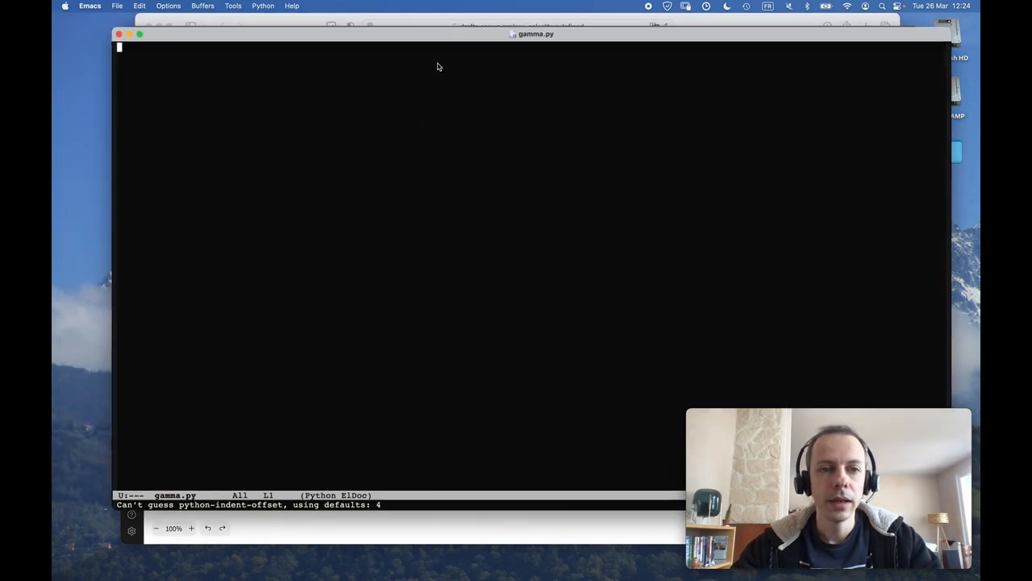
# Step: Write 'import numpy as np' and 'from matplotlib import pyplot as plt' at the top of gamma.py
pyautogui.write('import numpy as np')
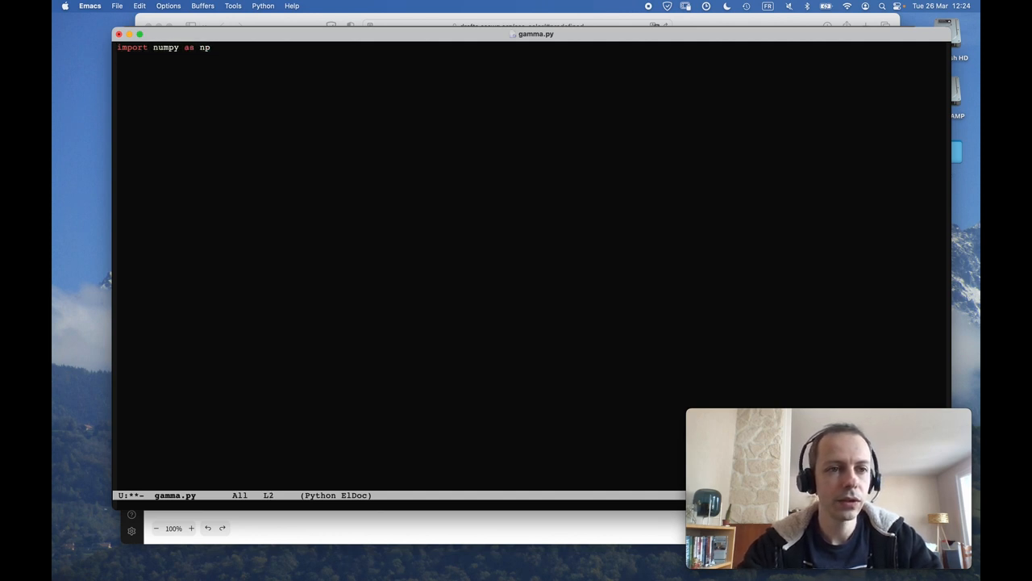
pyautogui.press('enter')
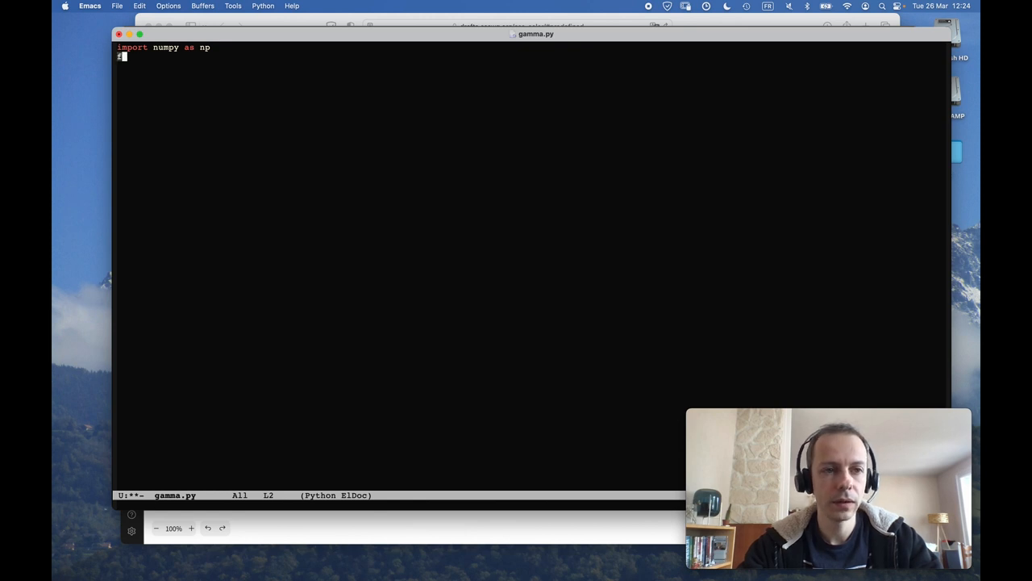
pyautogui.write('from matplot')
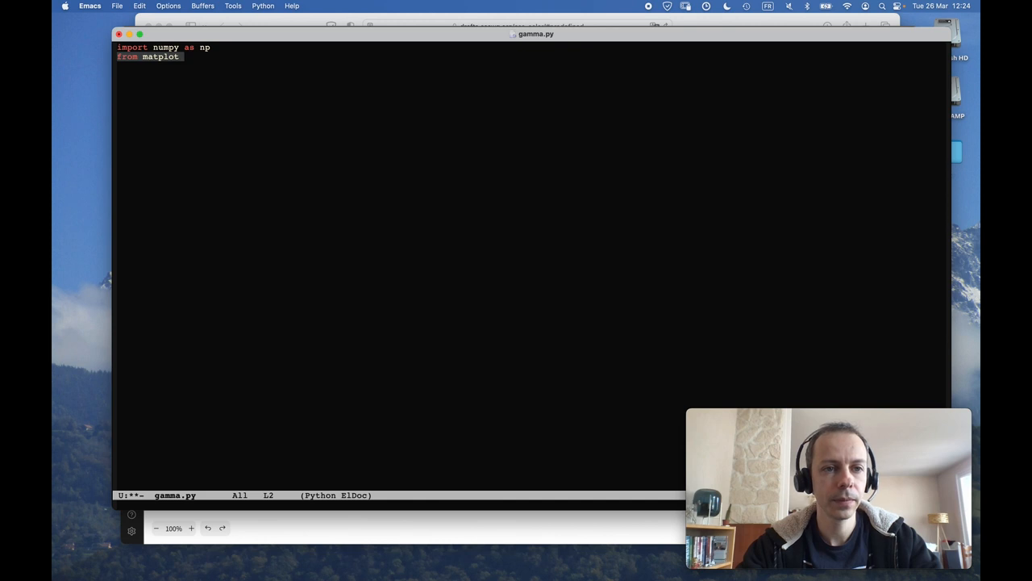
pyautogui.press('BackSpace')
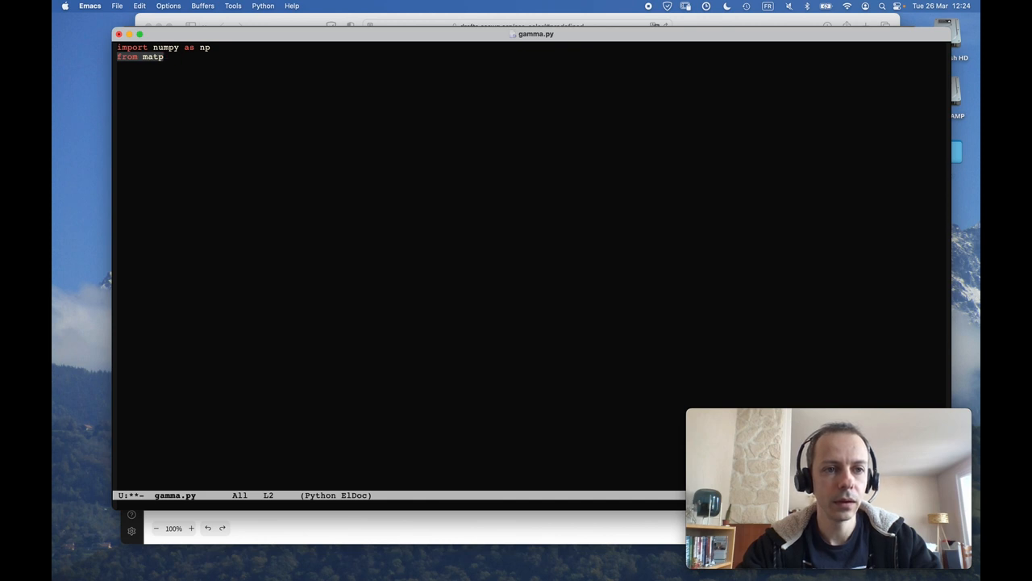
pyautogui.write('l')
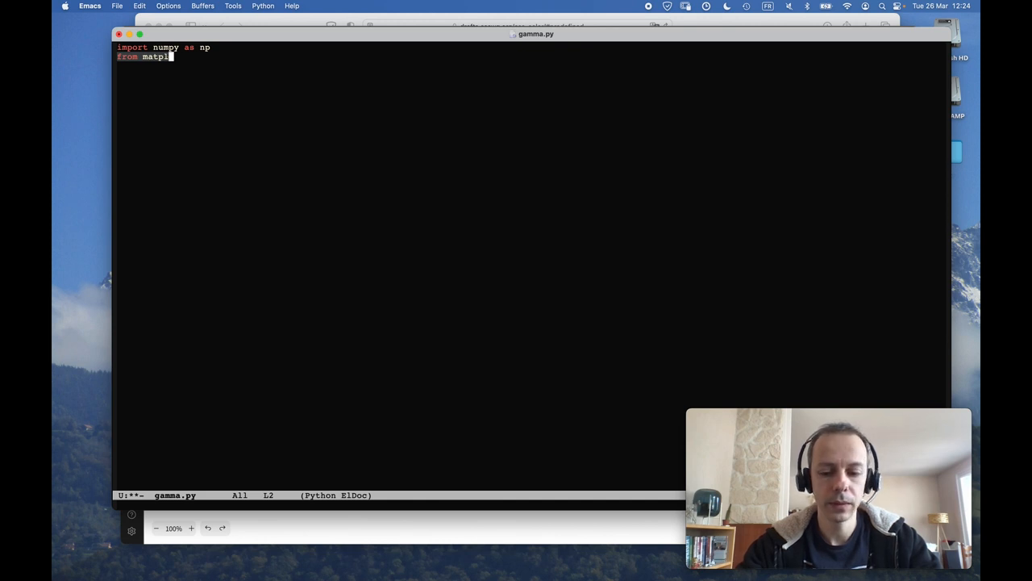
pyautogui.write('otlib')
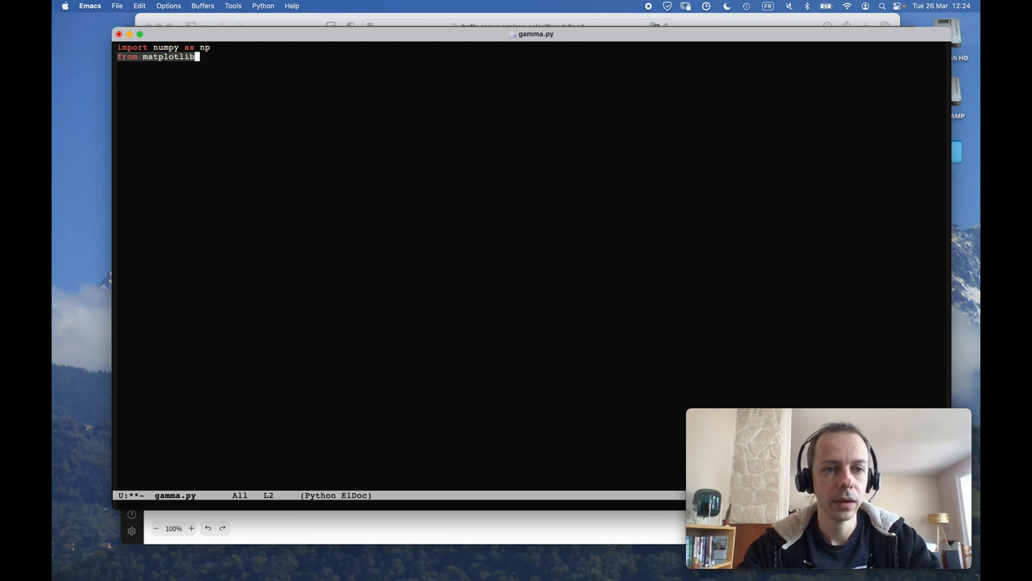
pyautogui.write('import p')
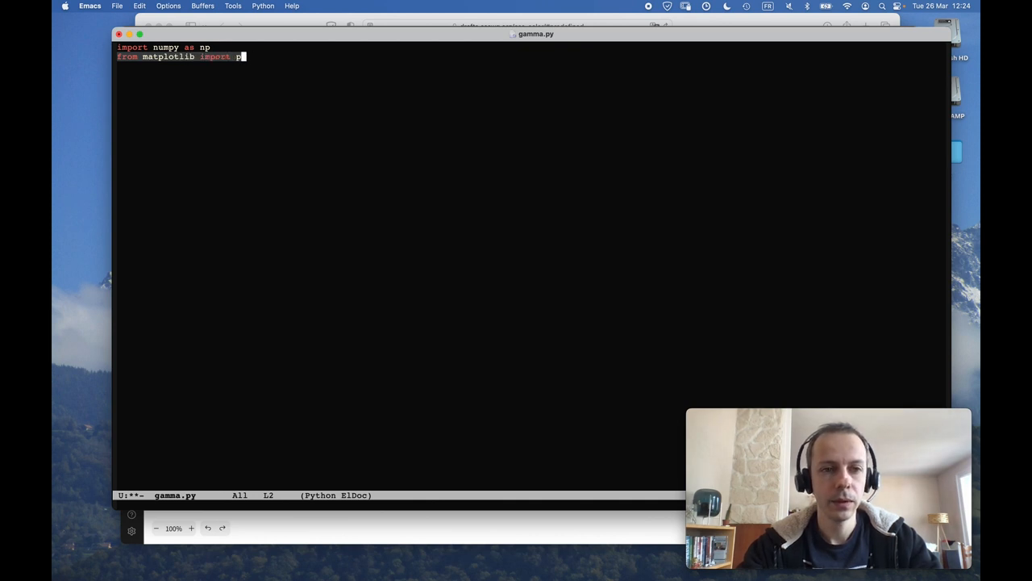
pyautogui.write('yplot as plt')
pyautogui.click(400, 94)
pyautogui.write('srgb =')
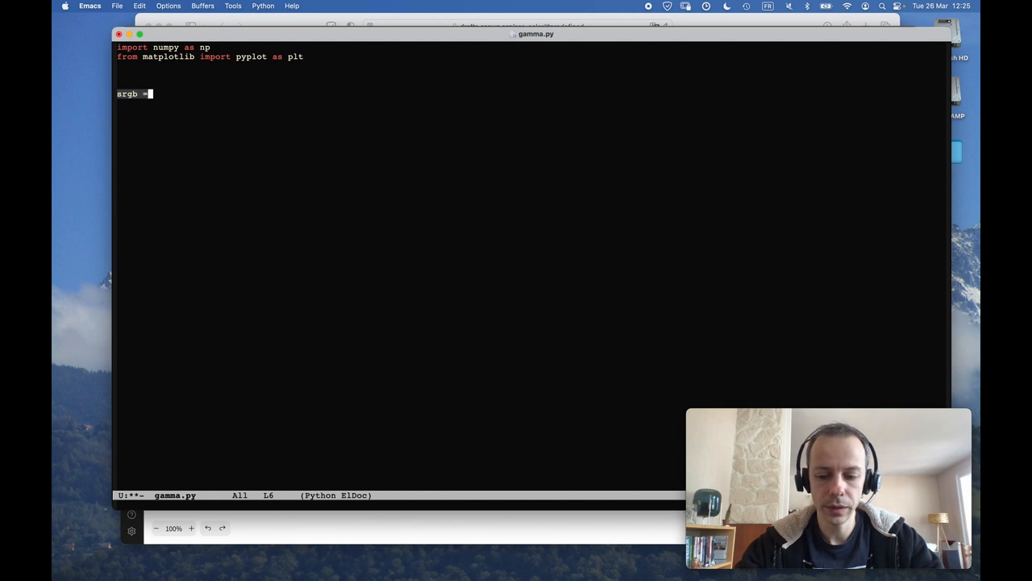
# Step: Define srgb = np.linspace(0, 1, 255)
pyautogui.write('np.')
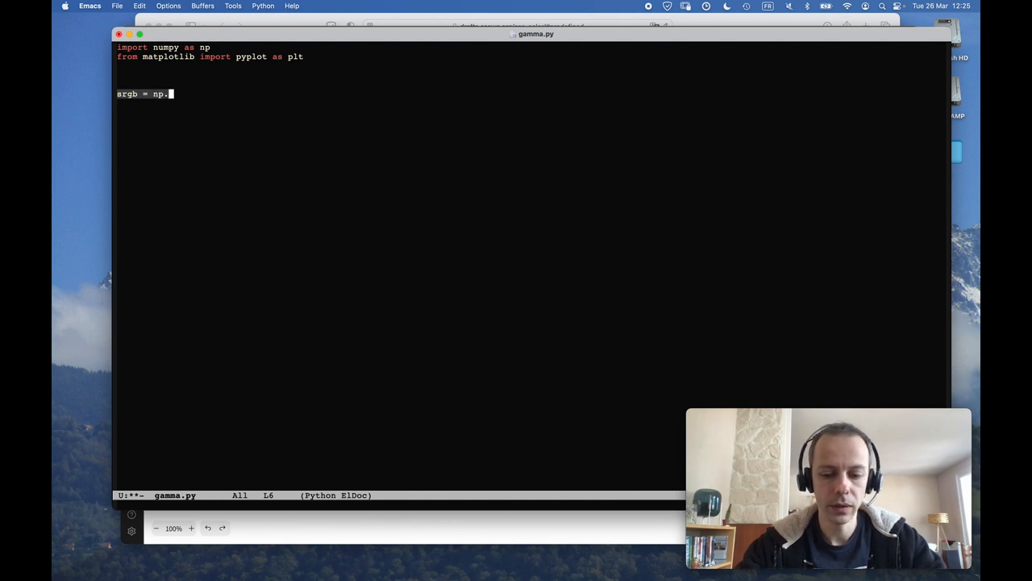
pyautogui.write('linspace(0, 1,')
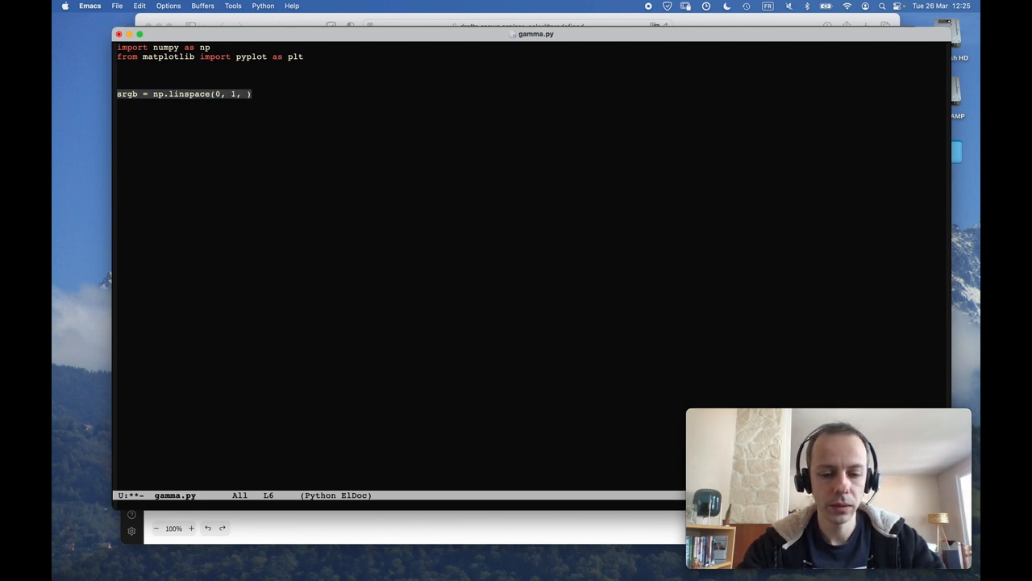
pyautogui.write('255')
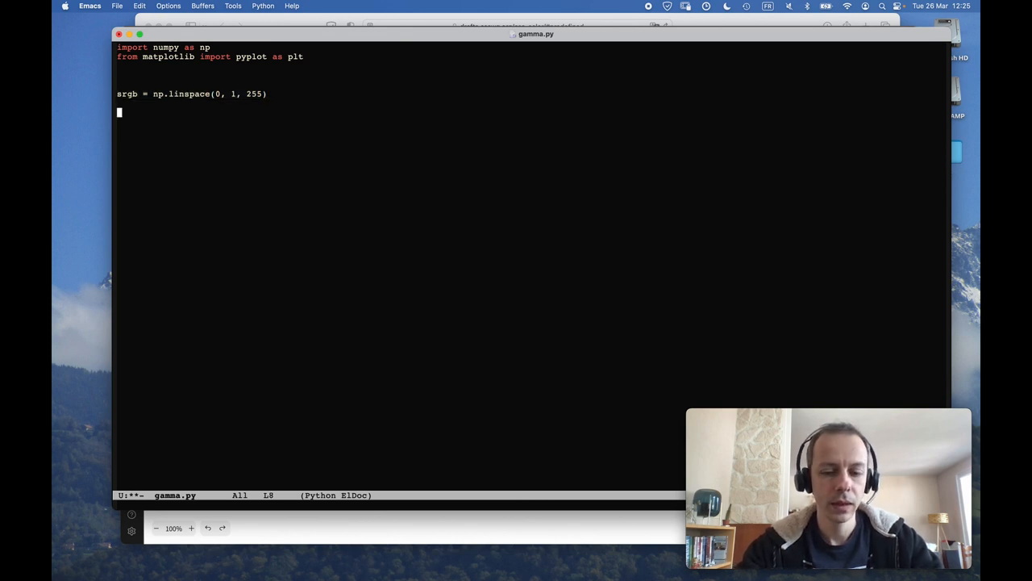
# Step: Define linearApprox = np.power(srgb, 2.2)
pyautogui.write('linear')
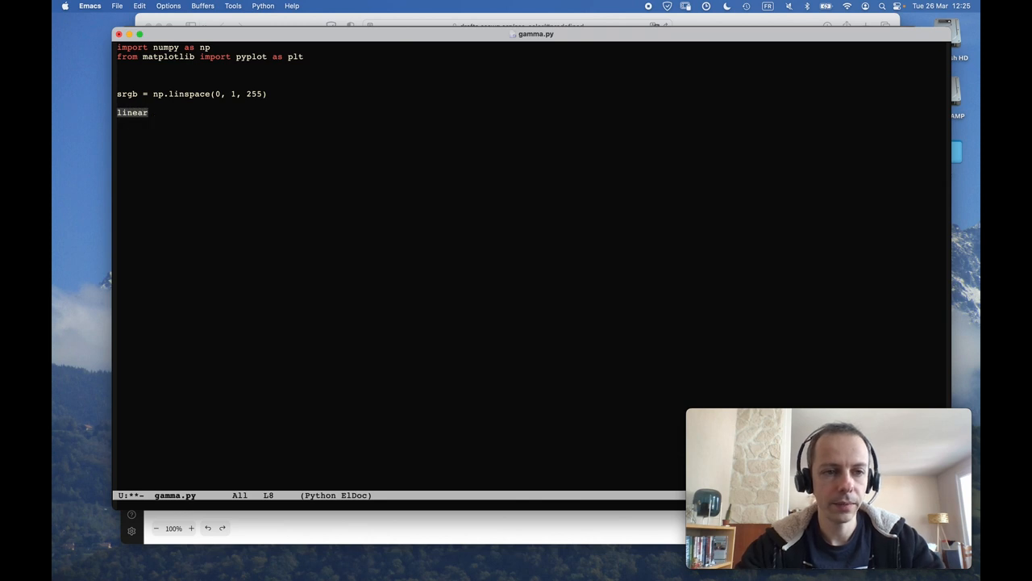
pyautogui.write('Appro')
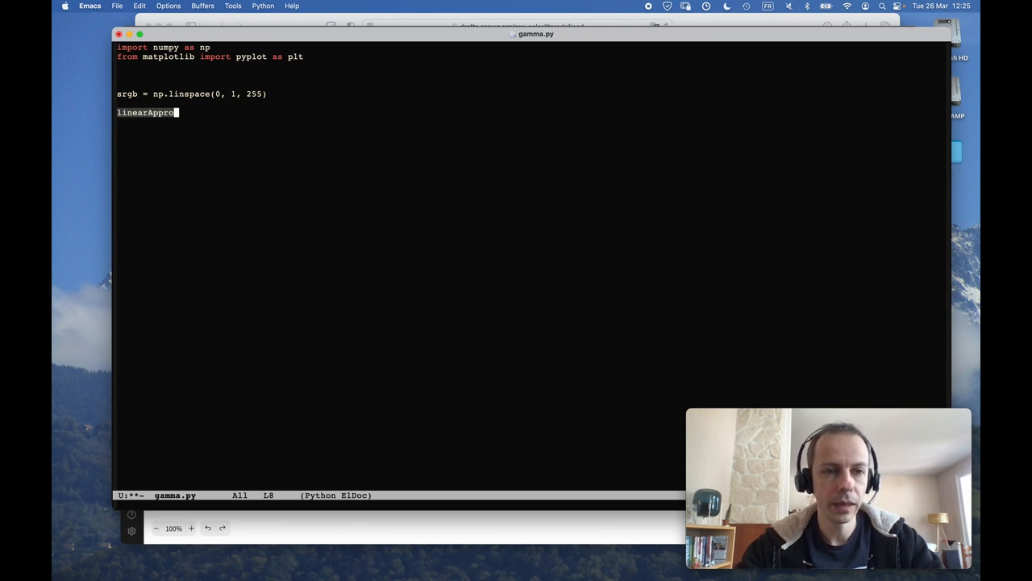
pyautogui.write('x = np.power(srg')
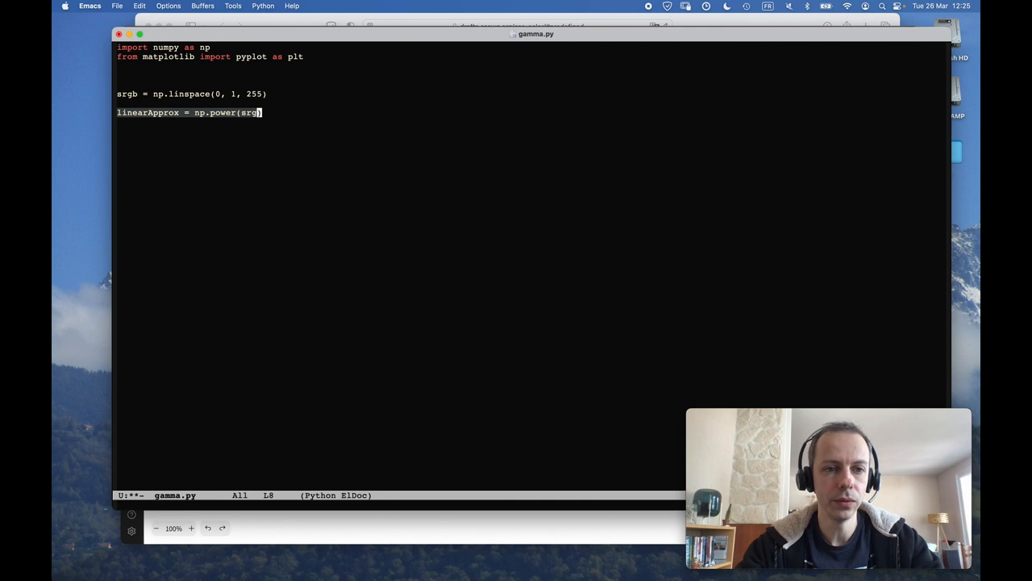
pyautogui.write(',')
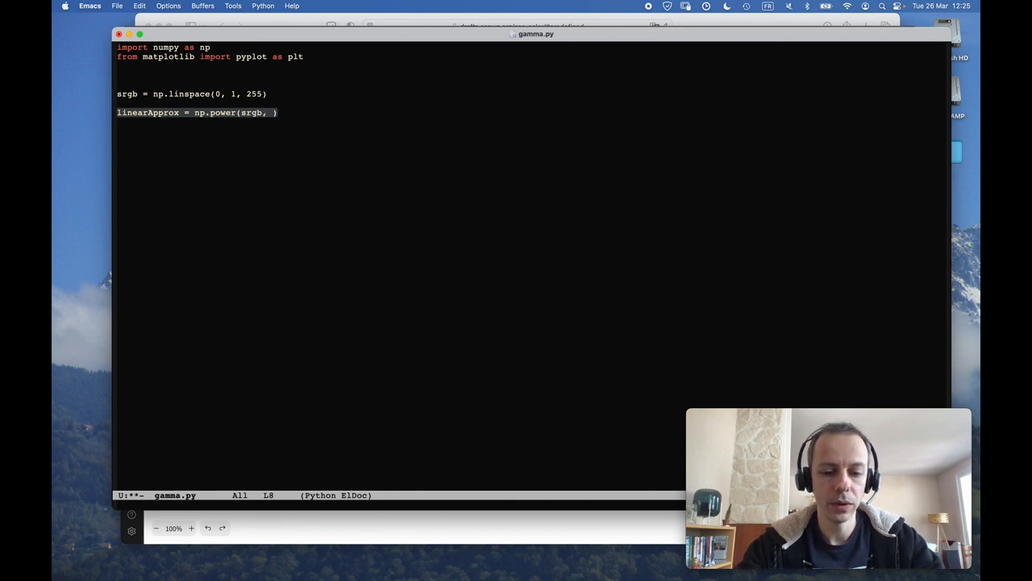
pyautogui.write('2.2)')
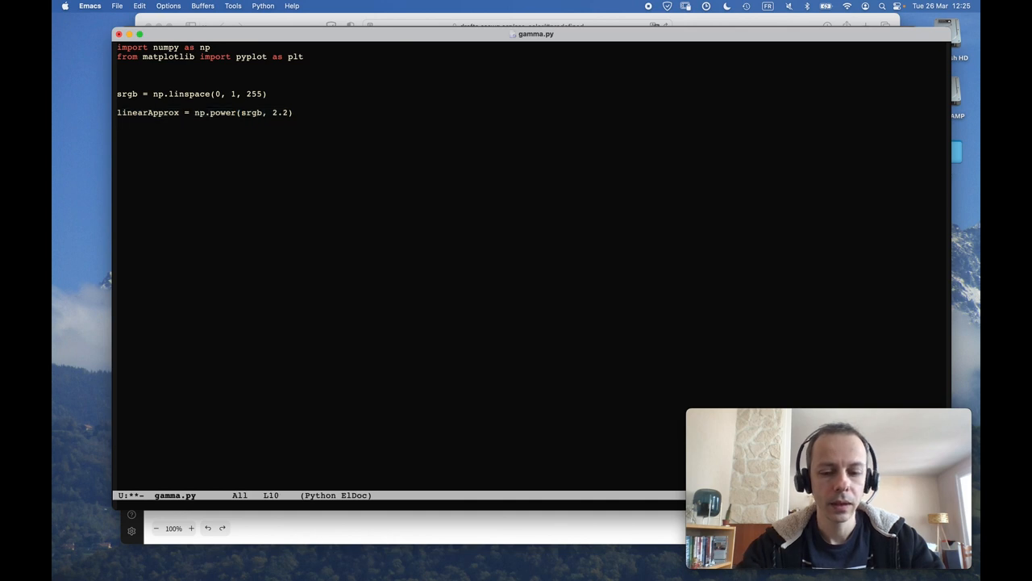
# Step: Begin the line linear = np.piecewise(srgb, awaiting its condition and function lists
pyautogui.write('linear =')
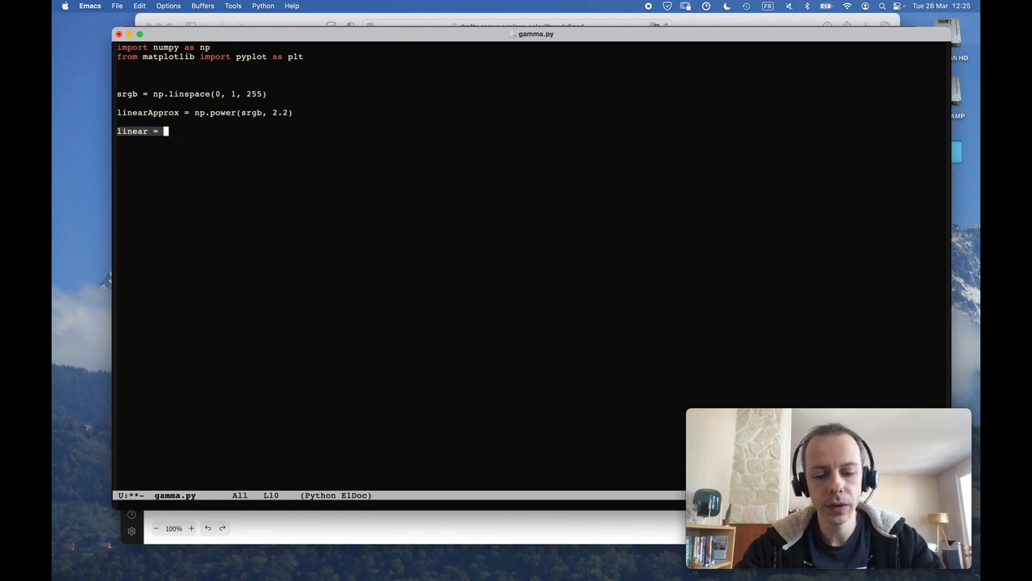
pyautogui.write('np.p')
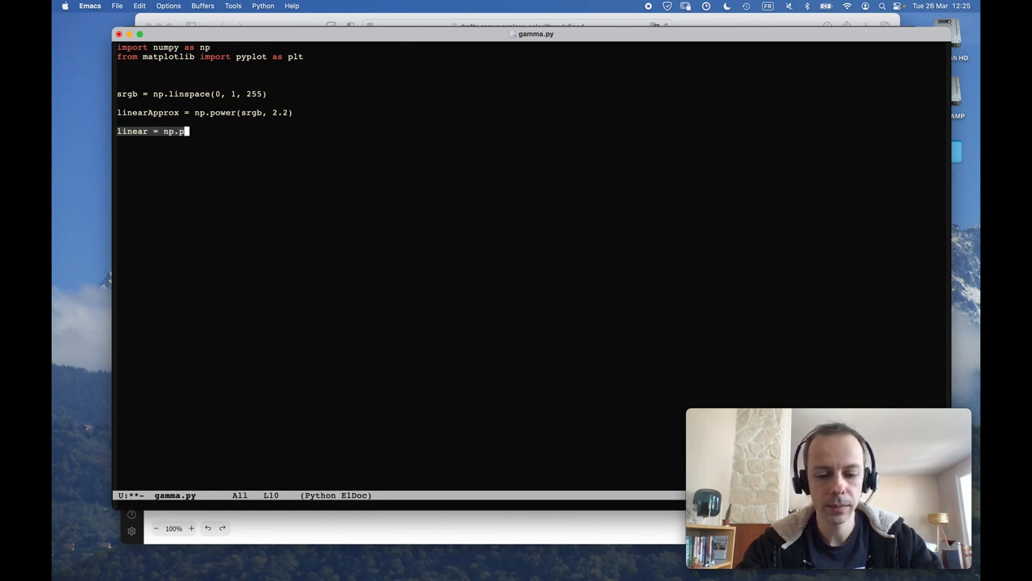
pyautogui.write('iecewise()')
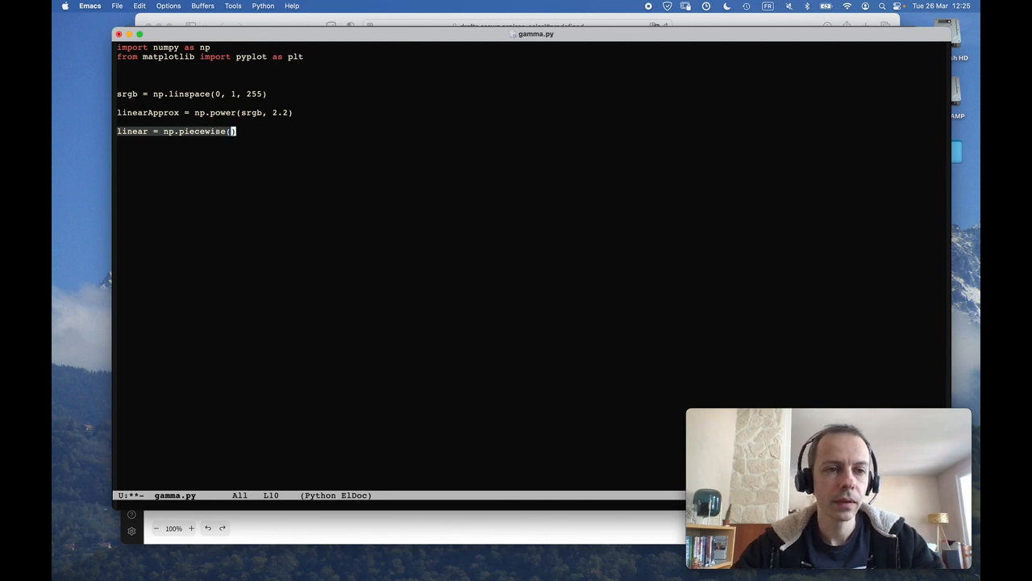
pyautogui.write('srgb')
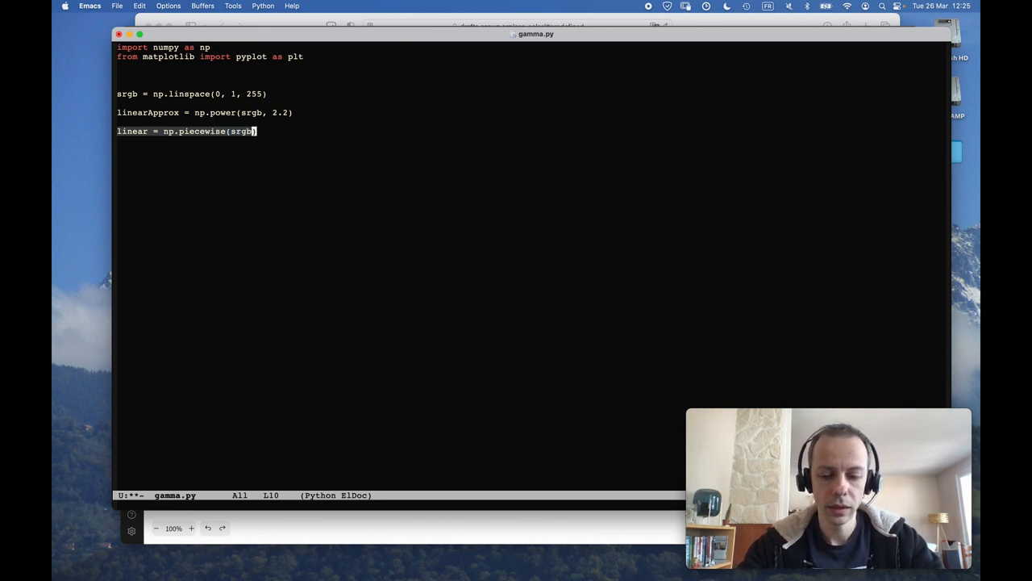
pyautogui.write(',')
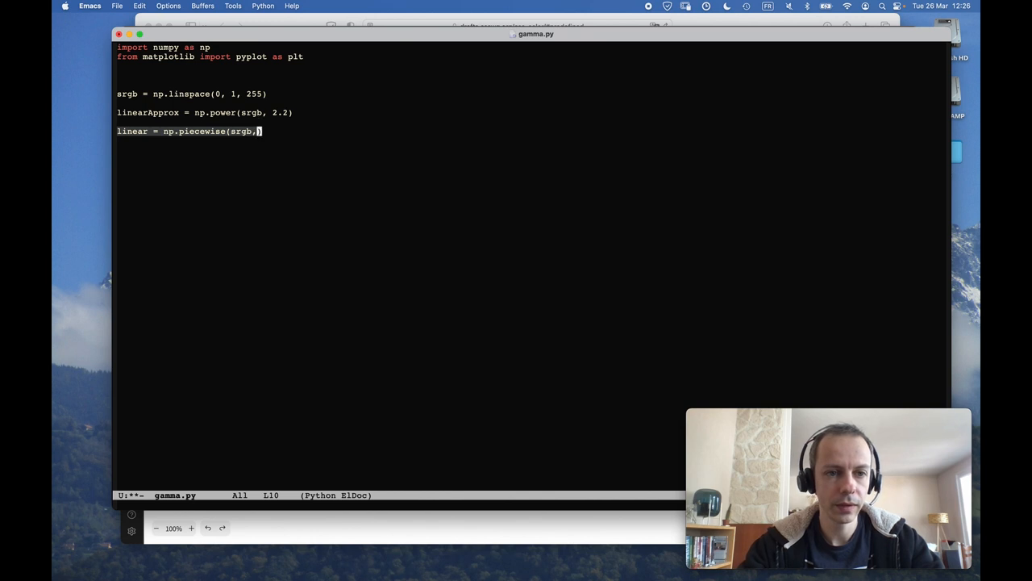
pyautogui.write('" "')
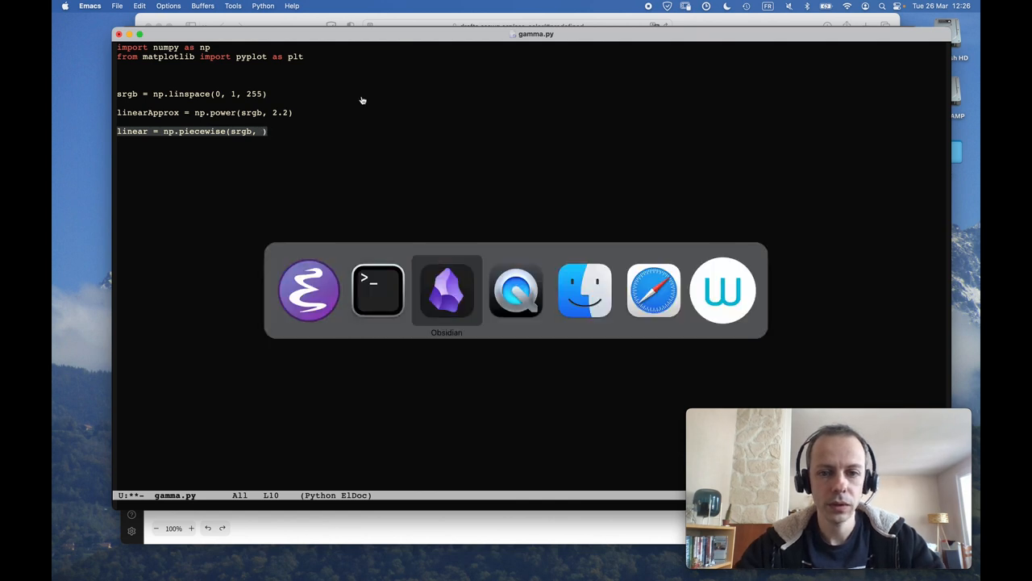
# Step: In a new Safari tab, search 'numpy piecewise' and read the numpy.piecewise manual page
pyautogui.click(653, 290)
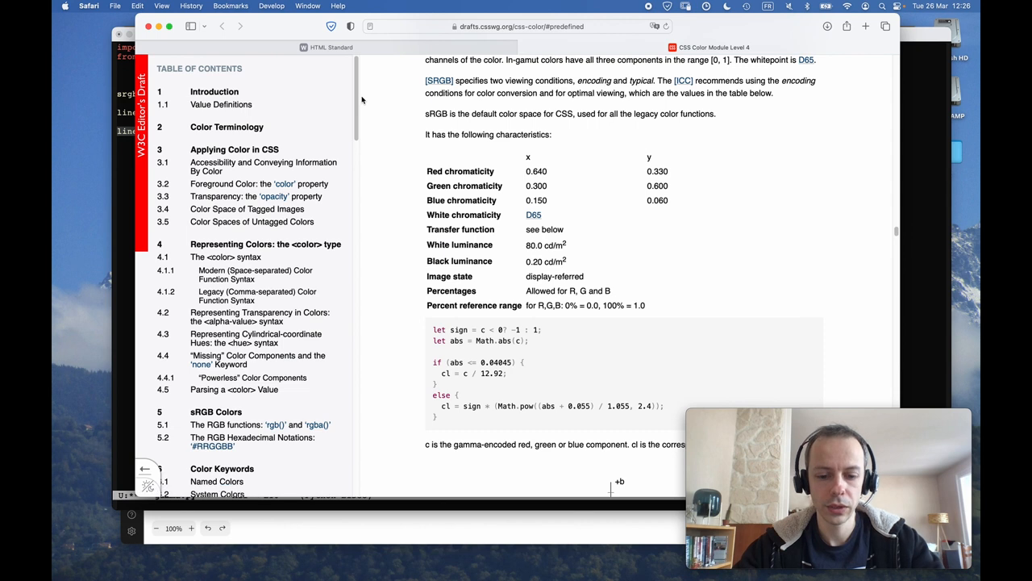
pyautogui.click(864, 26)
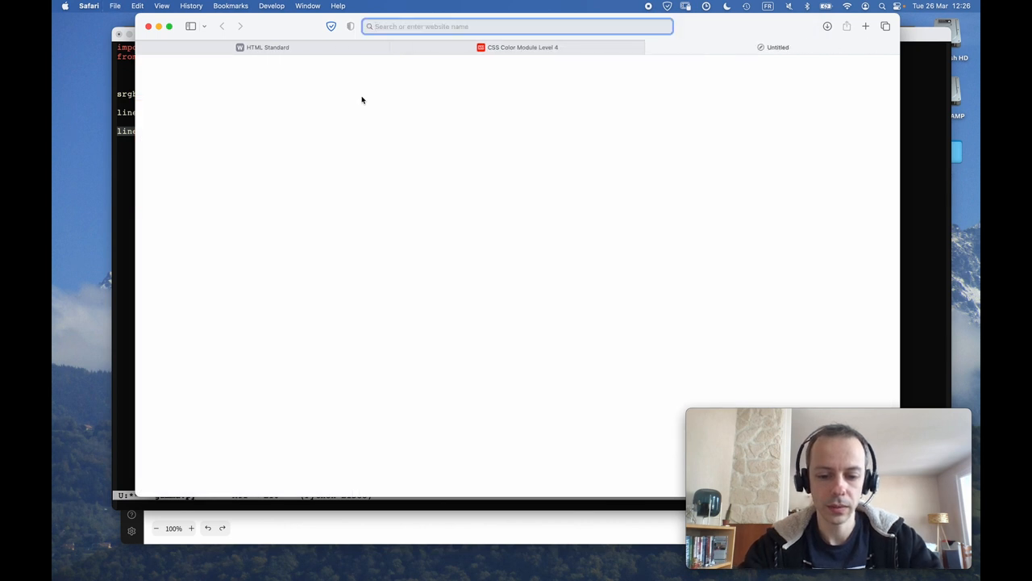
pyautogui.write('numpy pie')
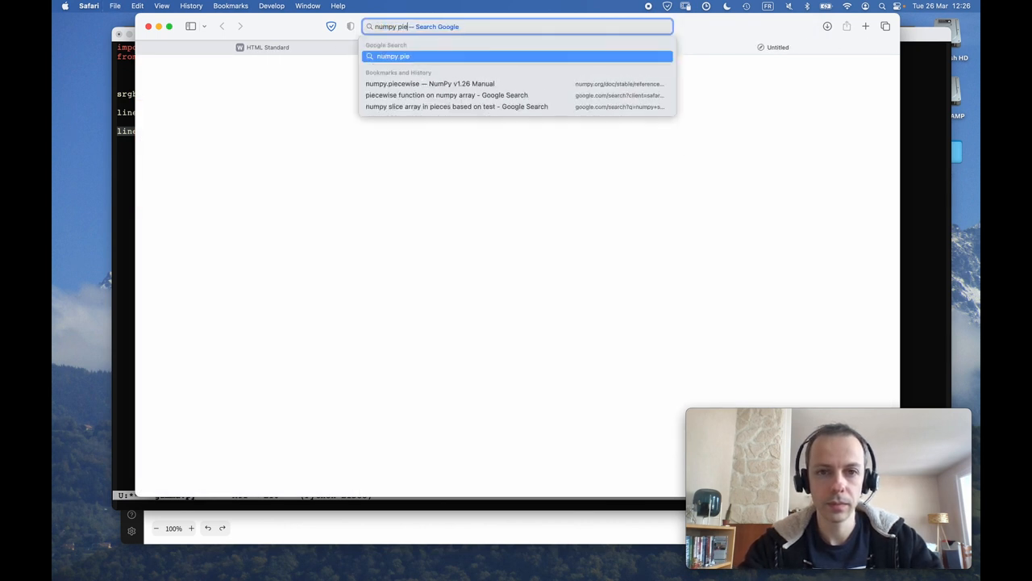
pyautogui.click(429, 83)
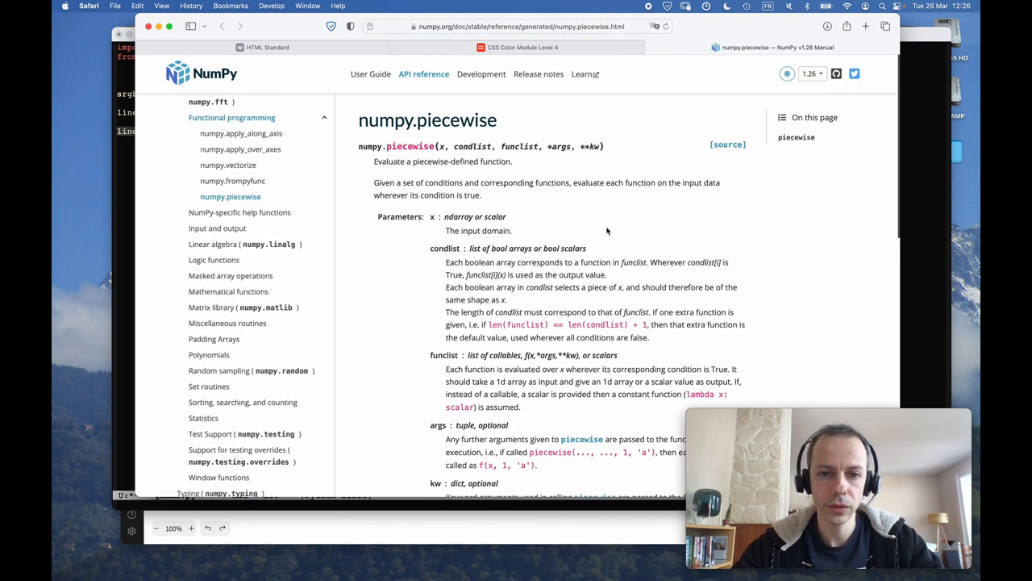
pyautogui.moveTo(425, 271)
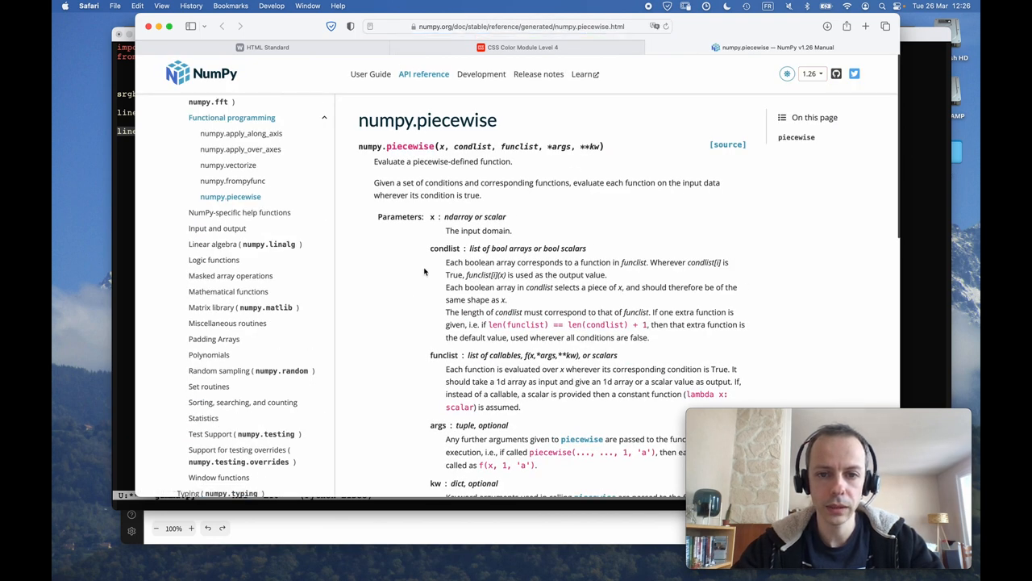
pyautogui.scroll(-3)
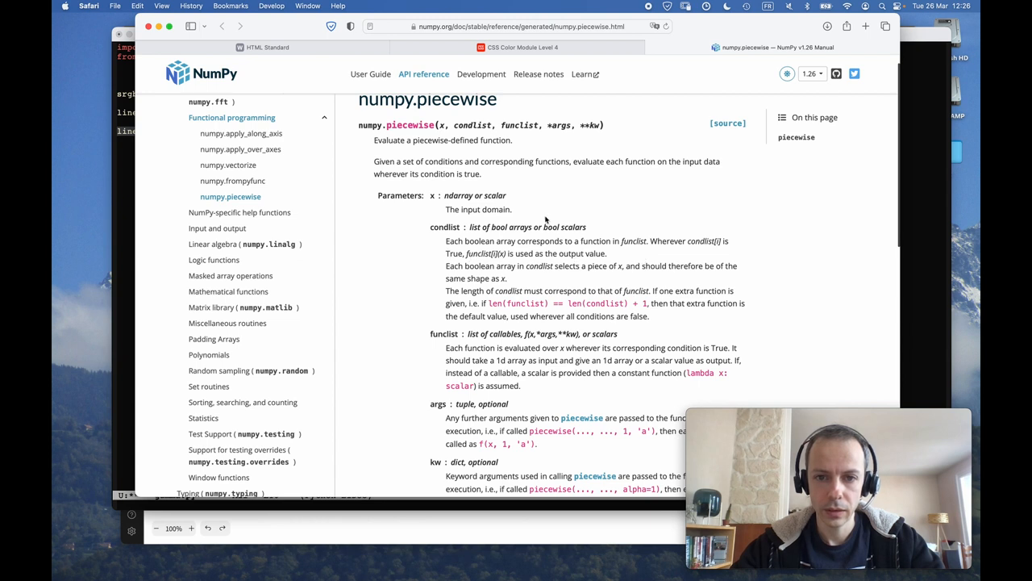
pyautogui.moveTo(475, 264)
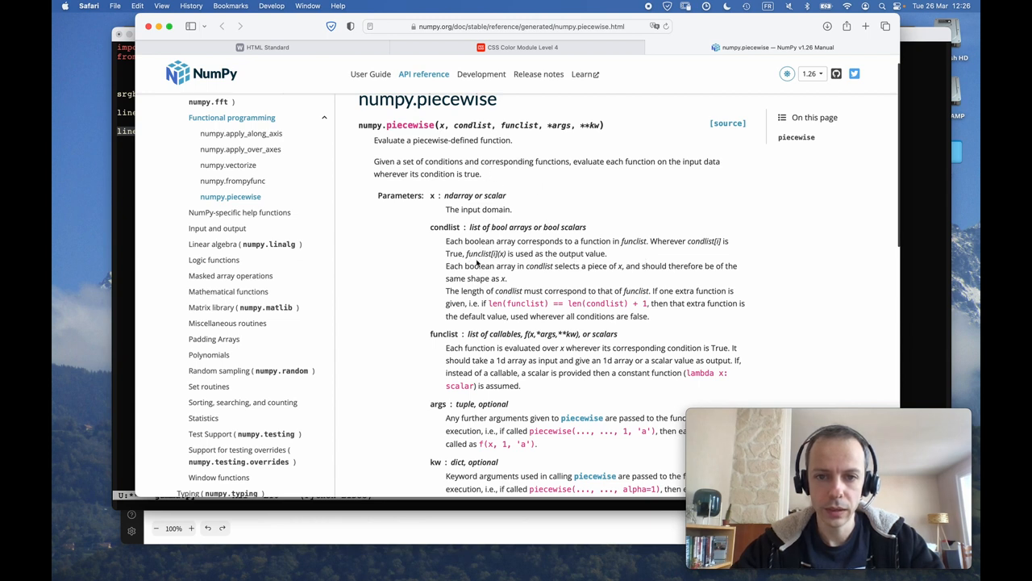
pyautogui.scroll(-3)
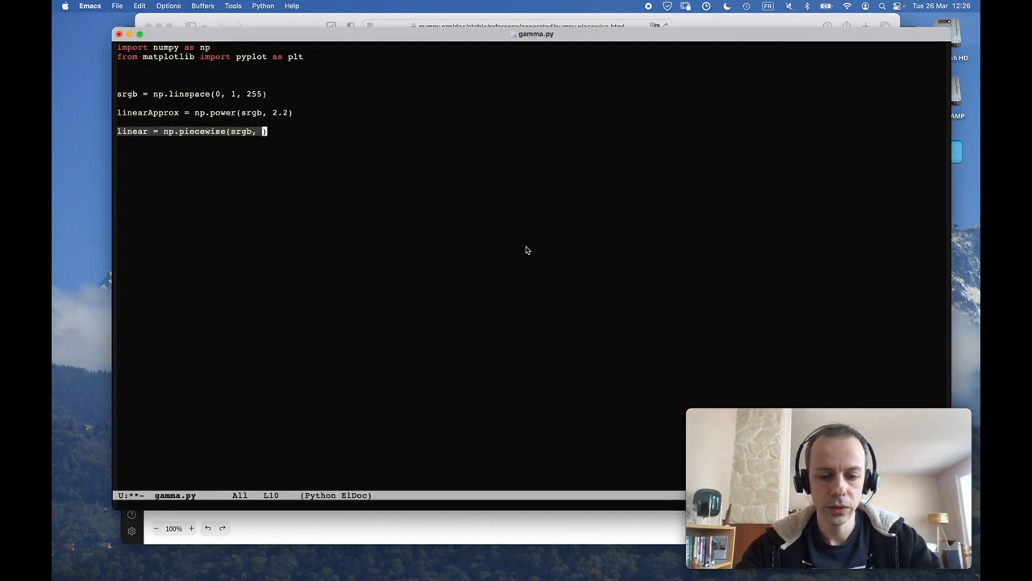
# Step: Add the condition list [srgb <= 0.04045 to the np.piecewise call
pyautogui.write('[]')
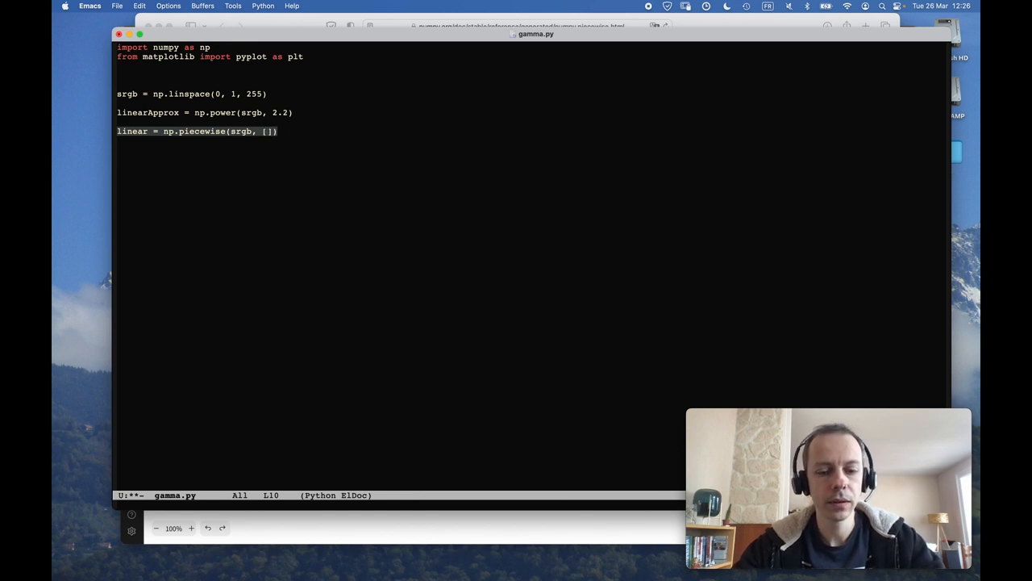
pyautogui.write('srgb')
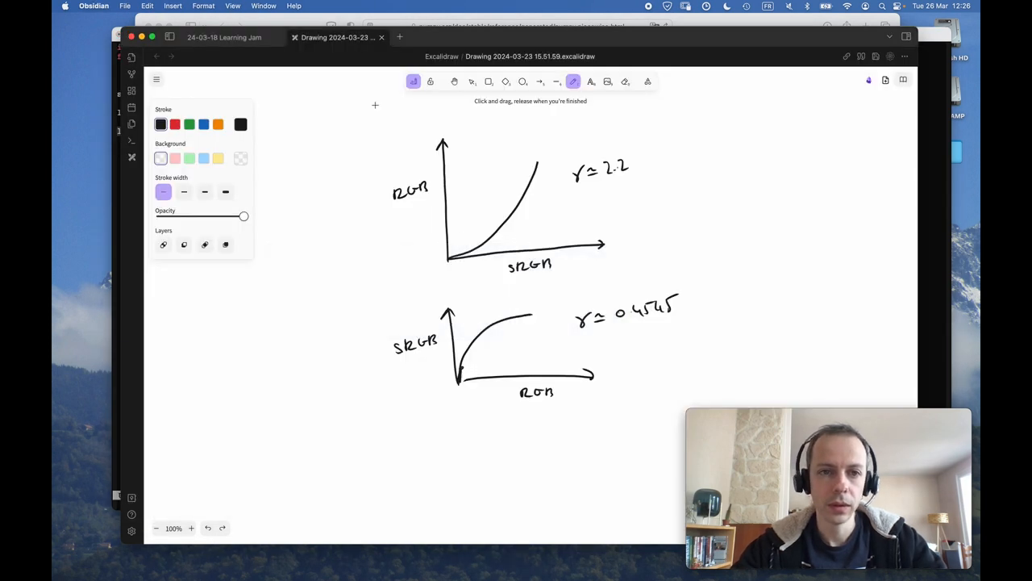
pyautogui.click(223, 37)
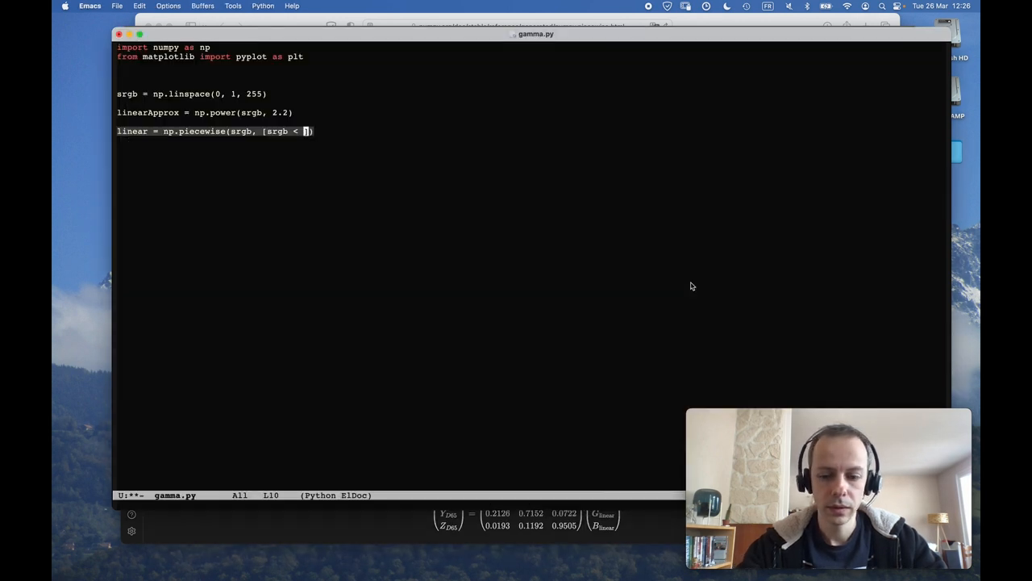
pyautogui.write('= 0.0')
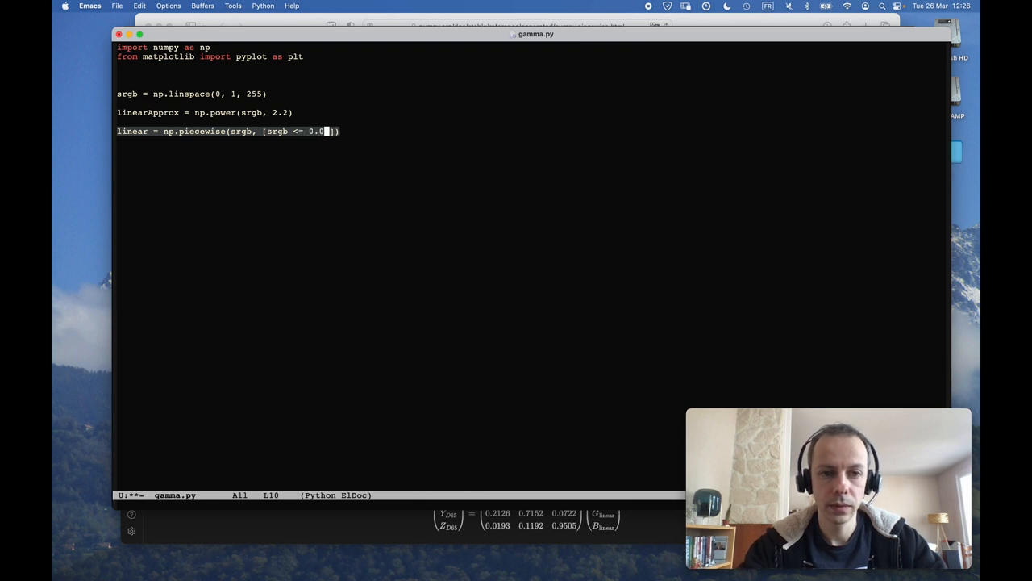
pyautogui.write('4045')
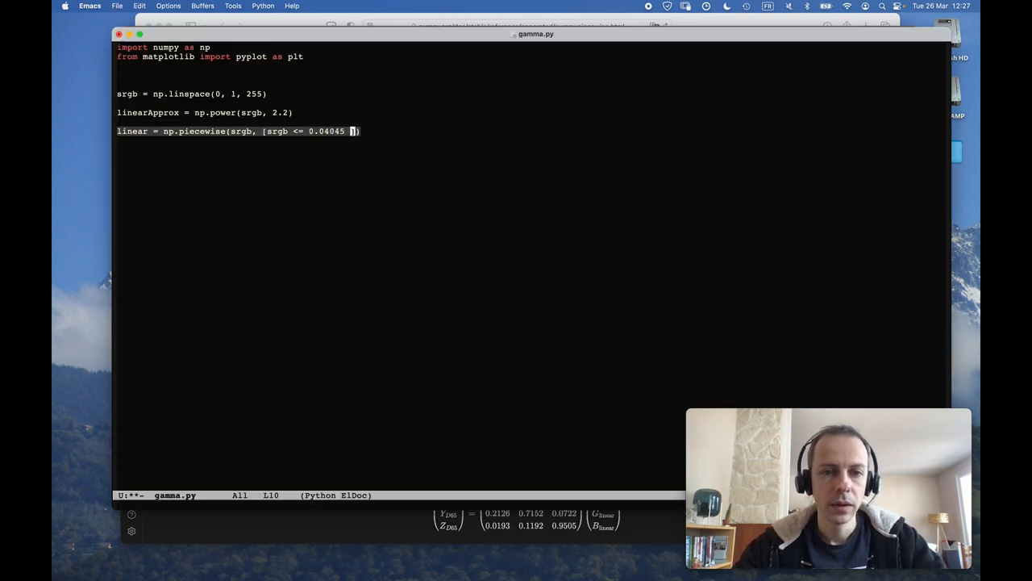
# Step: Close the condition list and write the first function lambda x: x / 12.92
pyautogui.write('],')
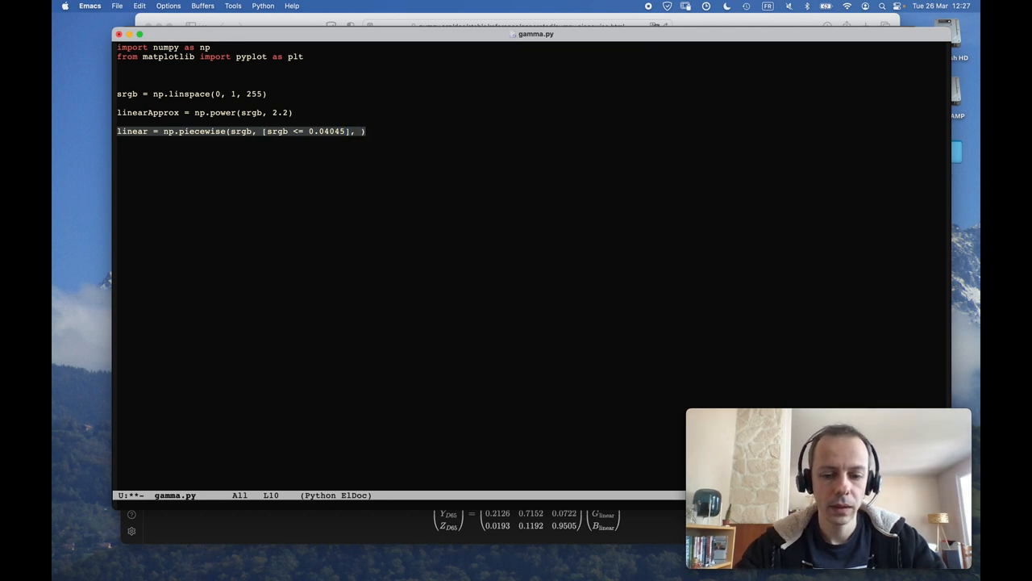
pyautogui.write('[]')
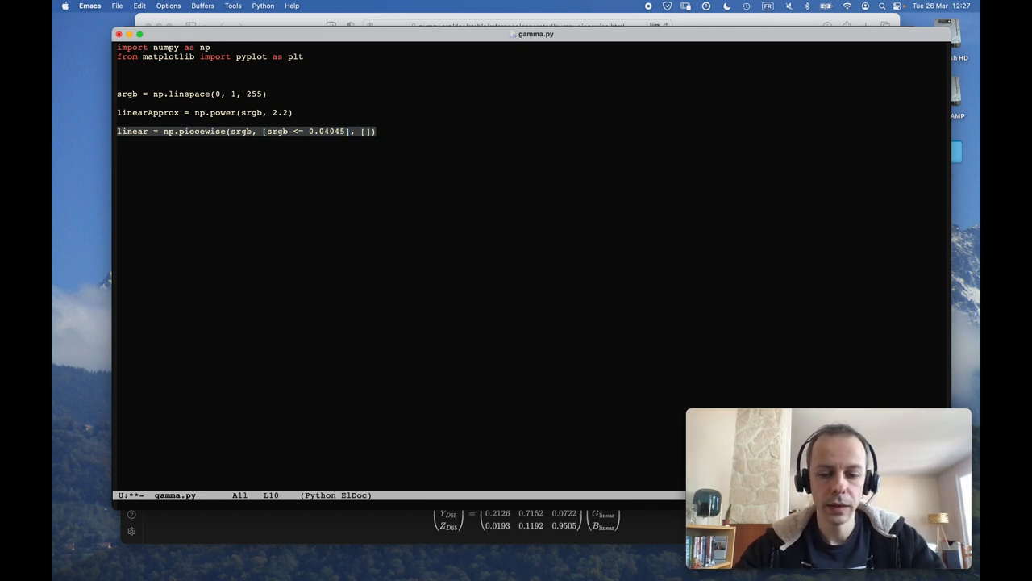
pyautogui.write('lambda x:')
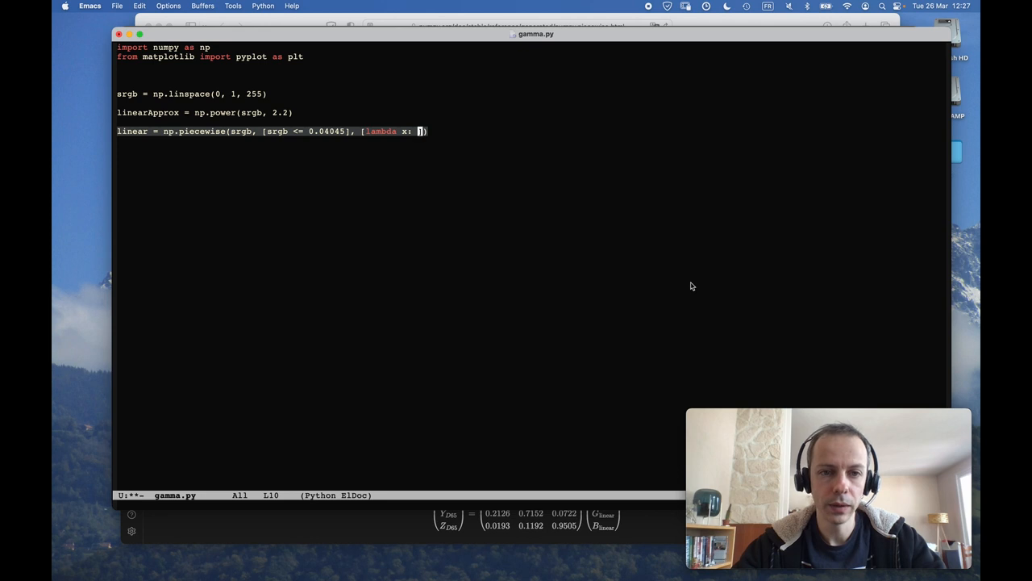
pyautogui.write('s')
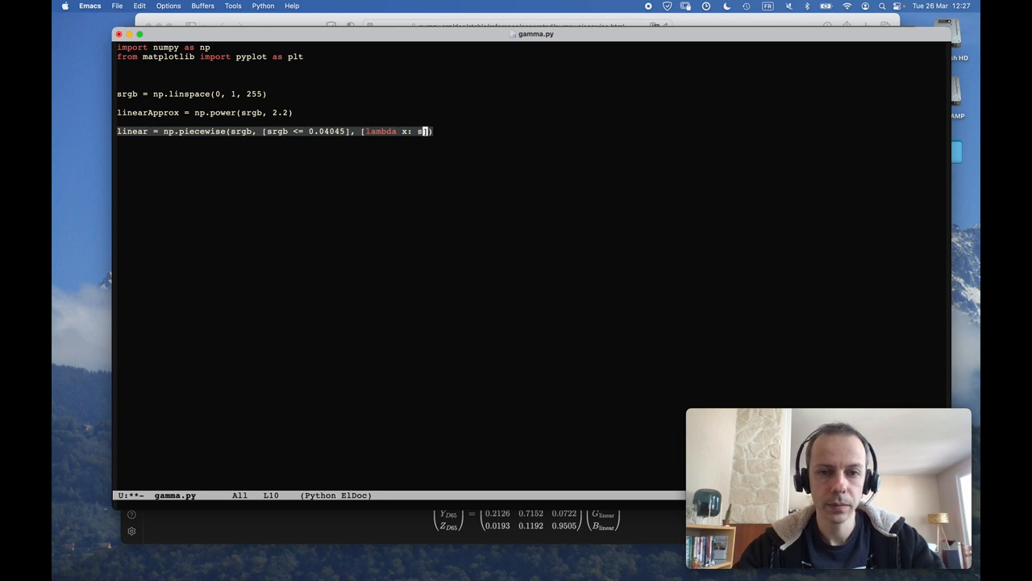
pyautogui.write('x')
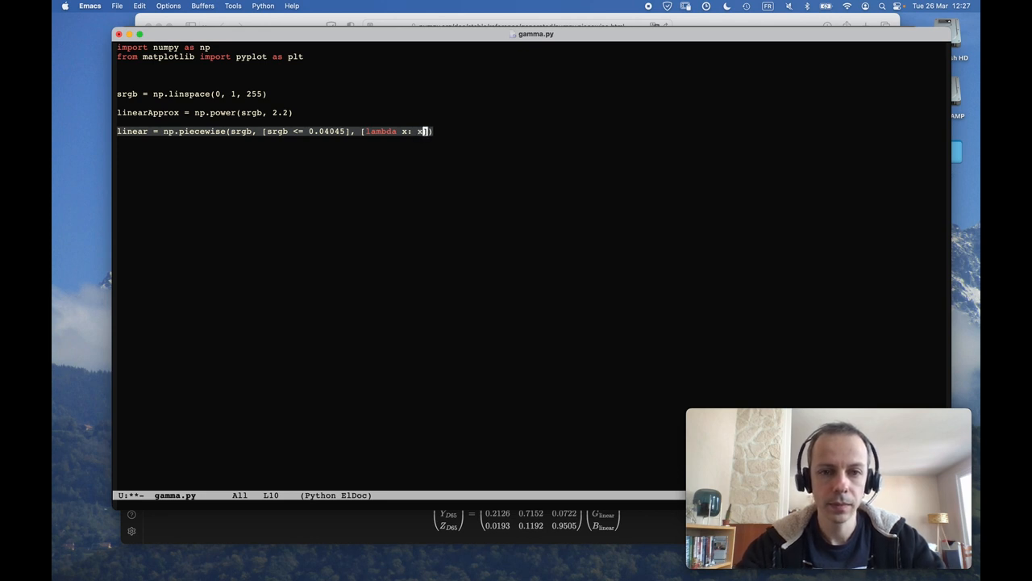
pyautogui.write('/ 12.92')
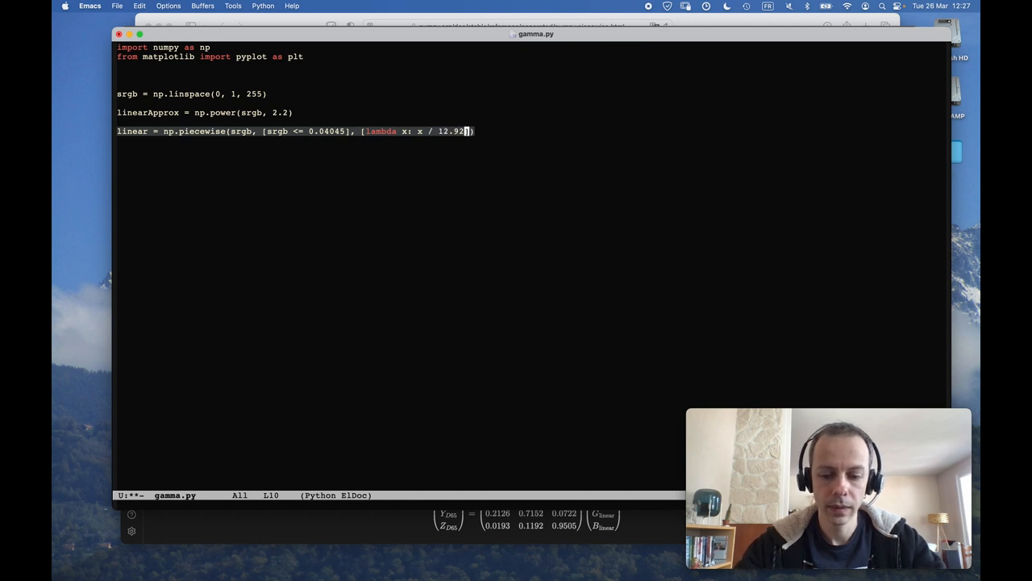
# Step: Add the second function lambda x: np.pow((x+0.055)/1.055, 2.4) and close the call
pyautogui.write(', lambda x:')
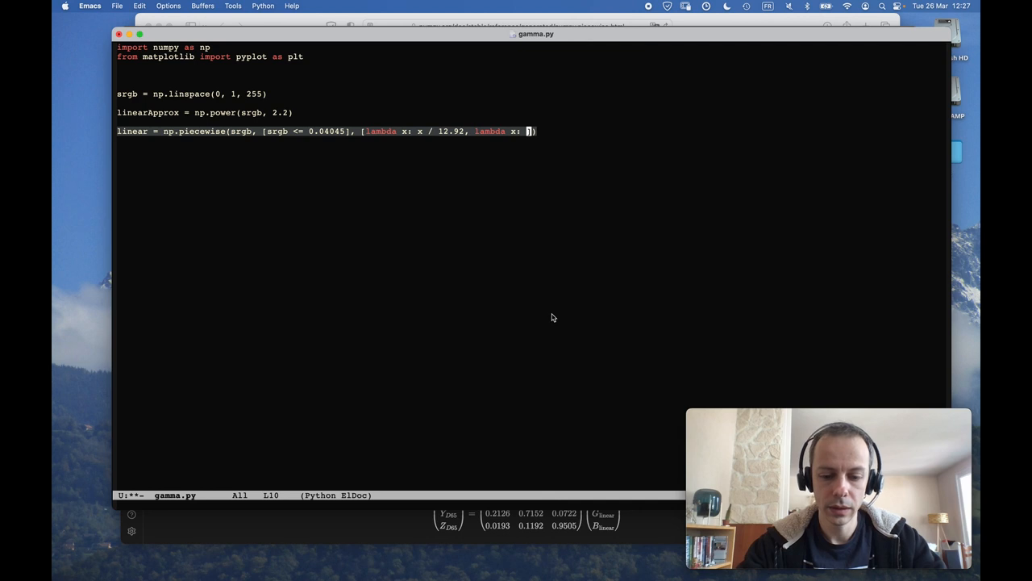
pyautogui.write('(x+0.055)/1.0')
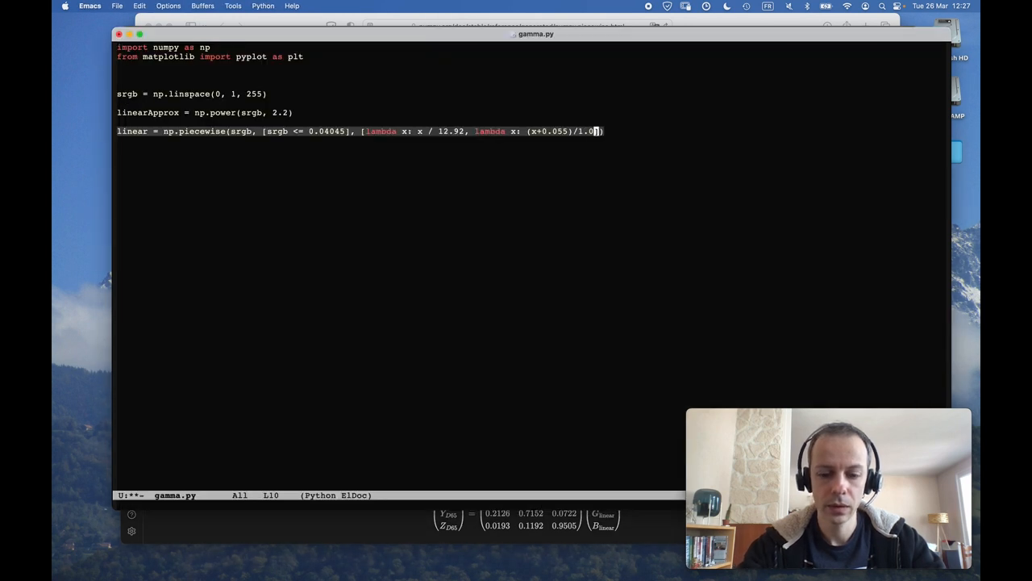
pyautogui.write('55')
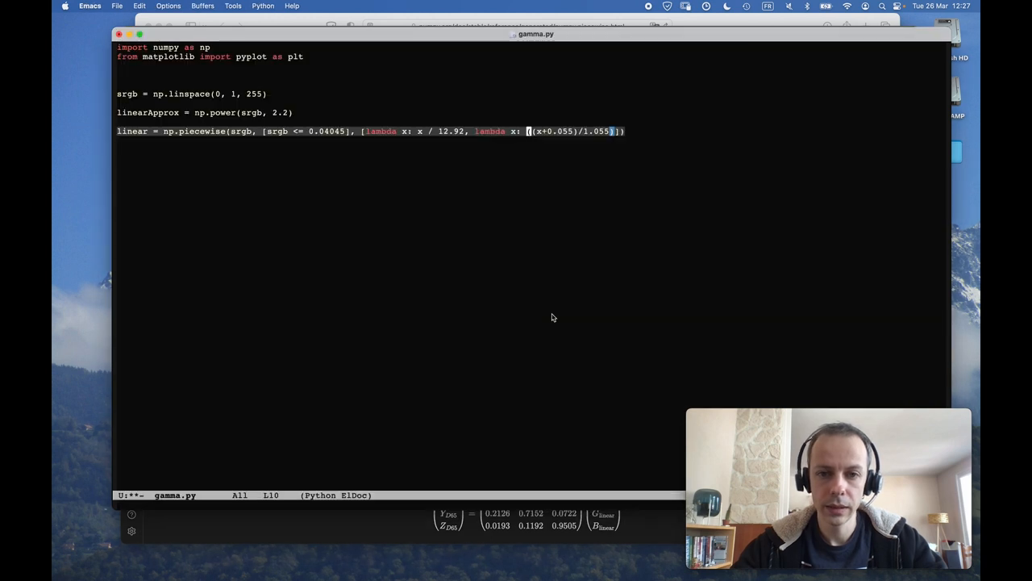
pyautogui.write('np.pow(')
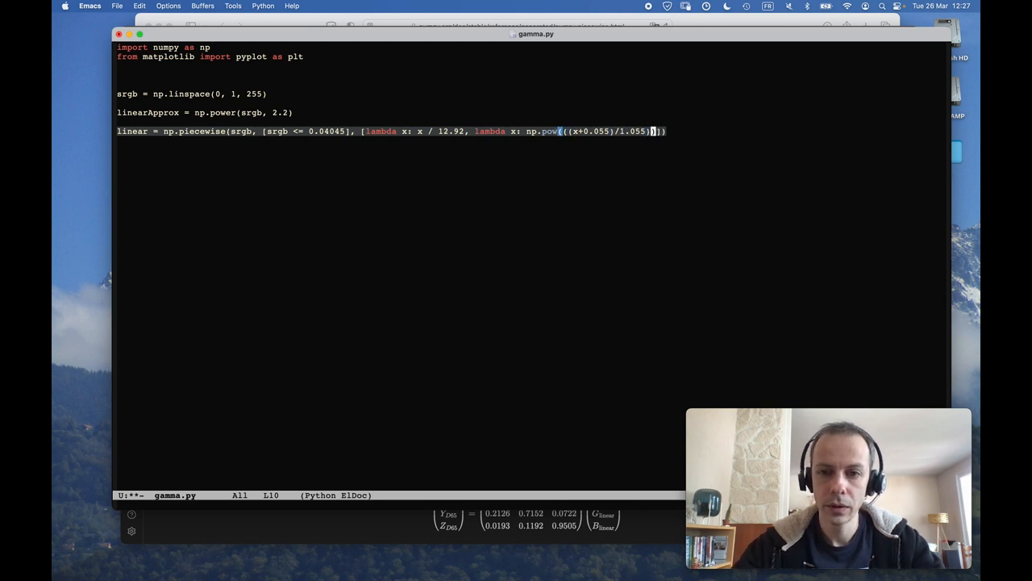
pyautogui.write(',')
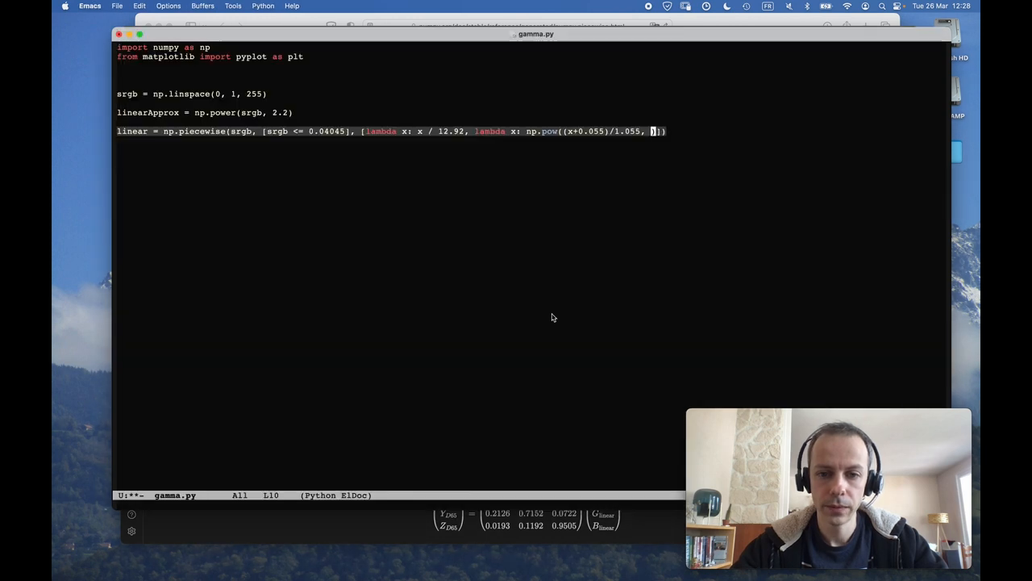
pyautogui.write('2.4)')
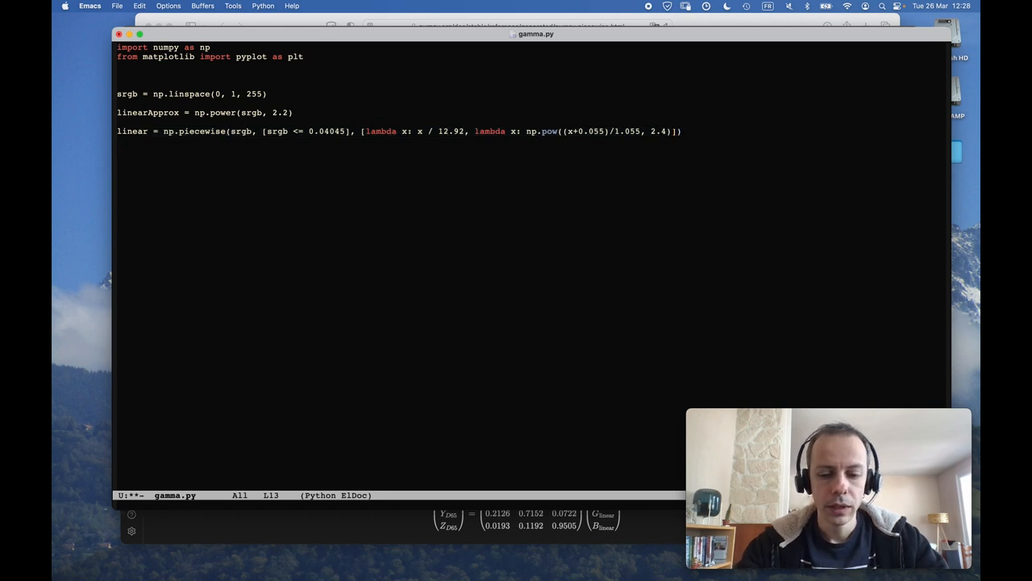
# Step: Write plt.plot calls drawing linear in green and linearApprox in magenta against srgb, then plt.show()
pyautogui.write('plt.po')
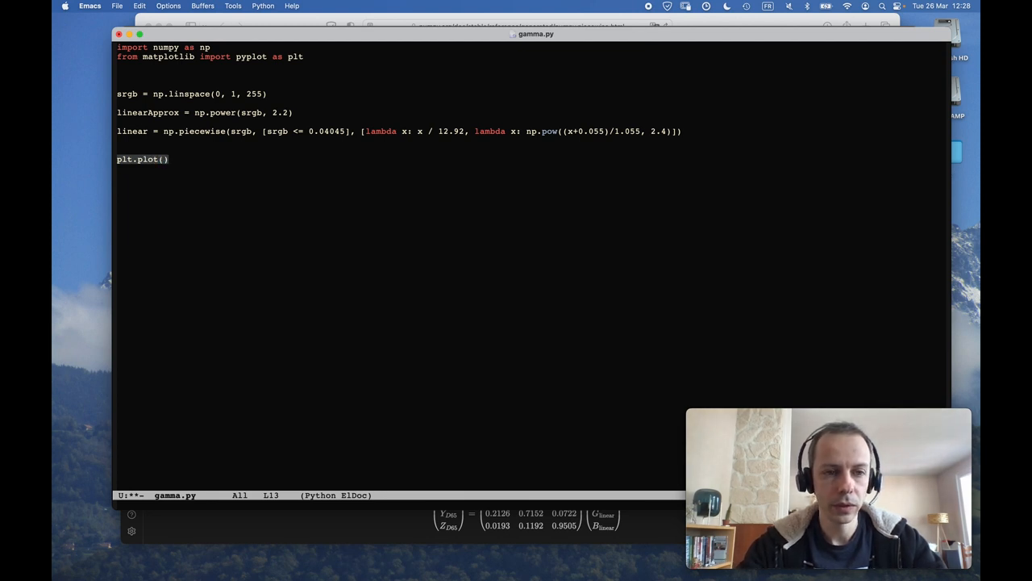
pyautogui.write('linear,')
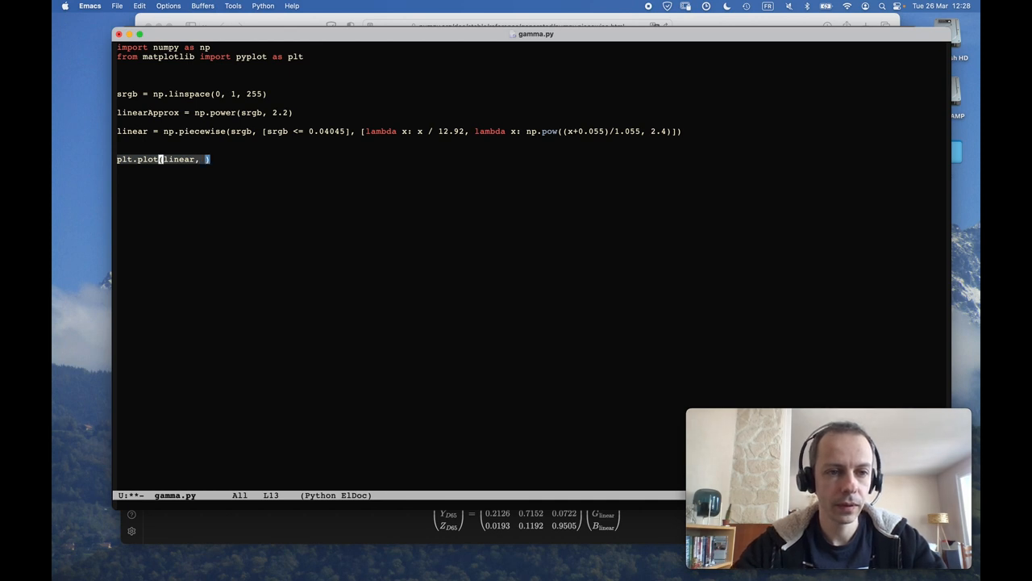
pyautogui.write('srgb,')
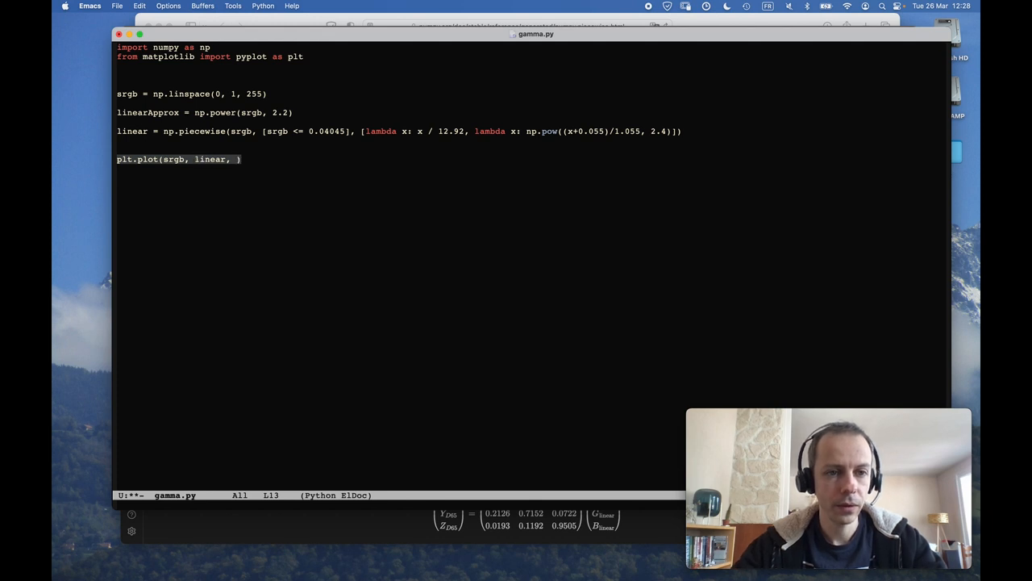
pyautogui.write("color='green")
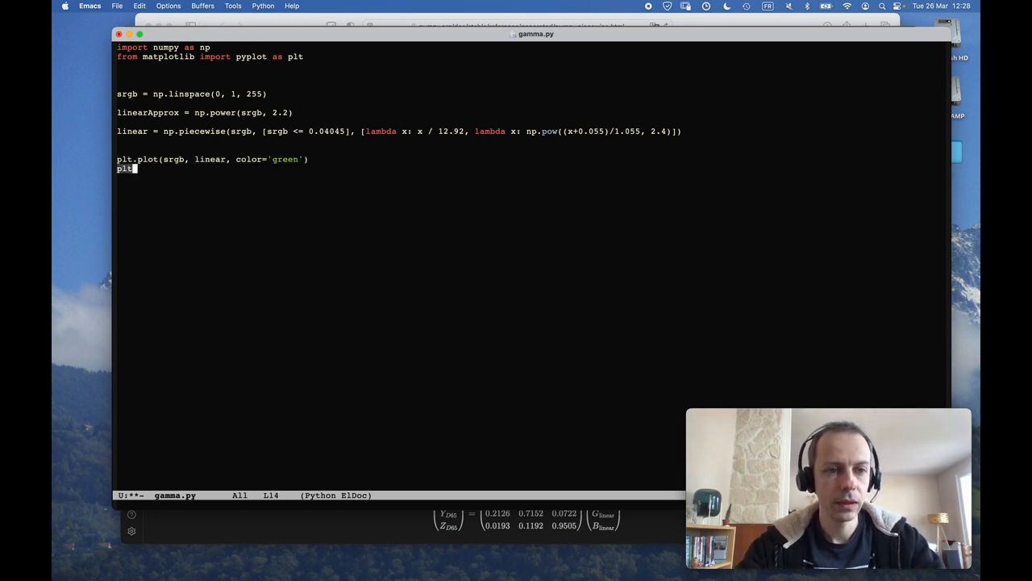
pyautogui.write('plt.plot(srgb,')
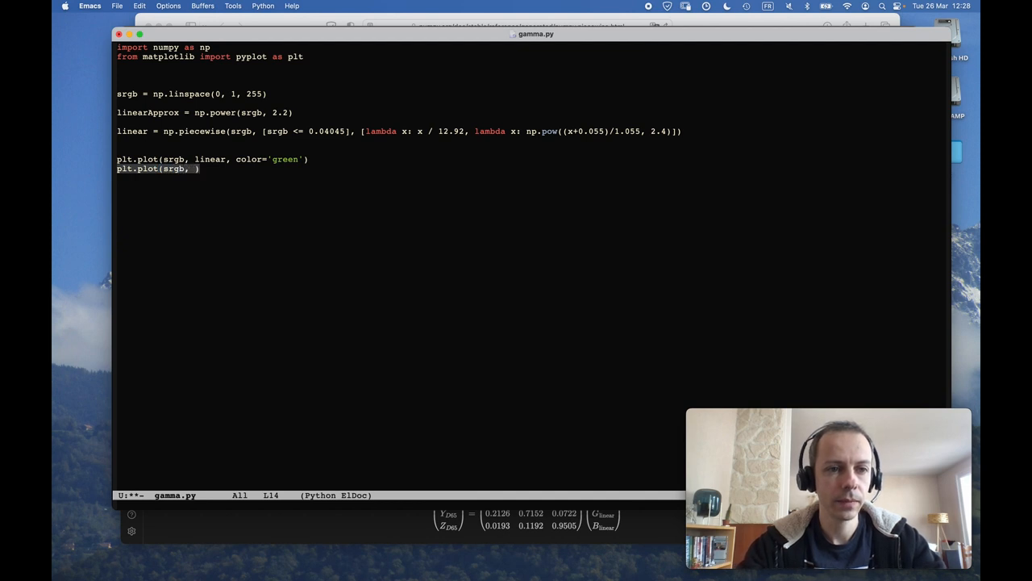
pyautogui.write('linearApprox, color')
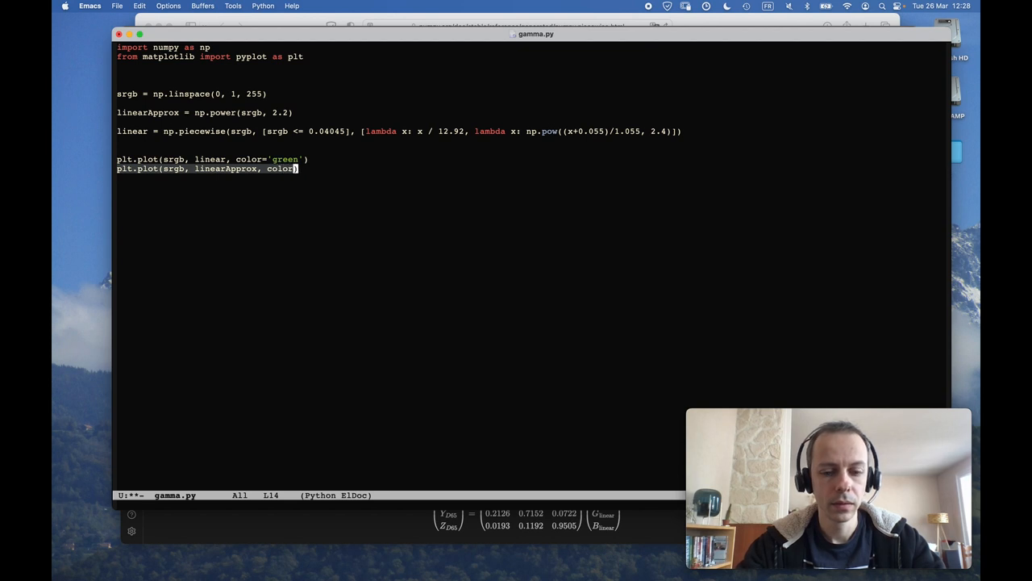
pyautogui.write("magenta'")
pyautogui.click(531, 177)
pyautogui.write('plt.show(')
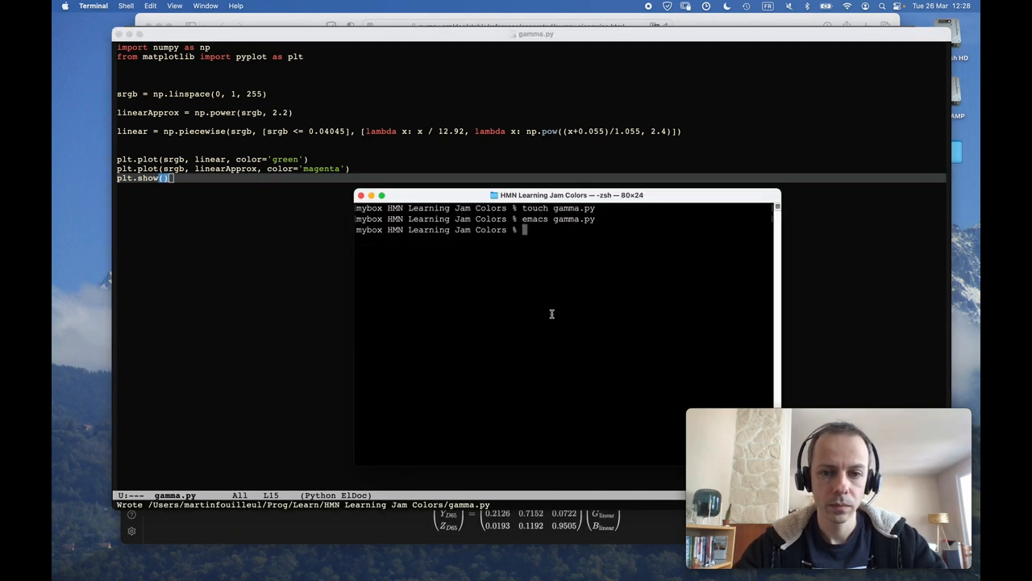
# Step: Run python gamma.py so the matplotlib figure with both gamma curves appears
pyautogui.write('python gamma.py')
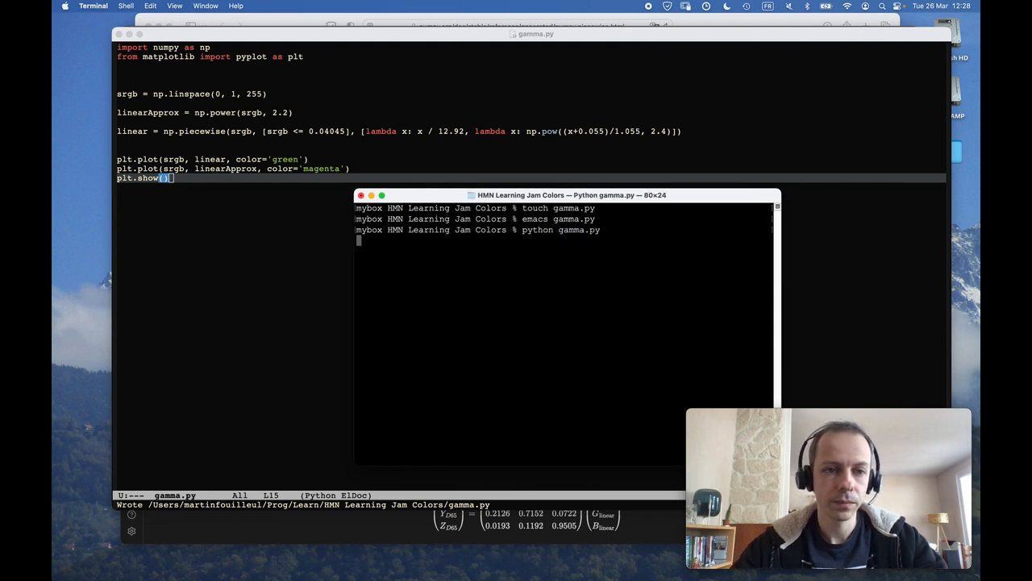
pyautogui.press('Return')
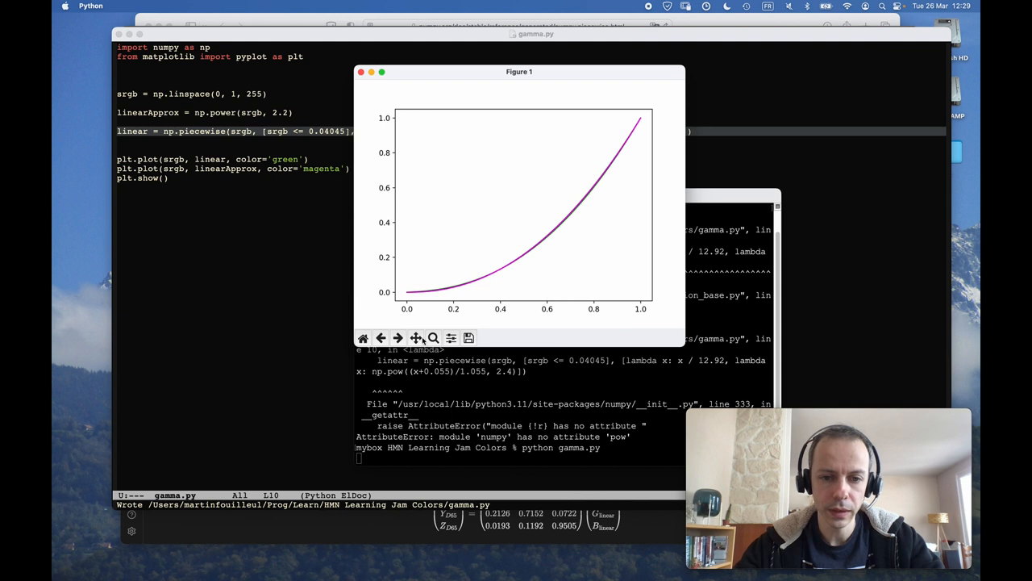
# Step: Zoom into the 0.1–0.4 region of Figure 1 where the two curves separate
pyautogui.moveTo(422, 266); pyautogui.dragTo(498, 304)
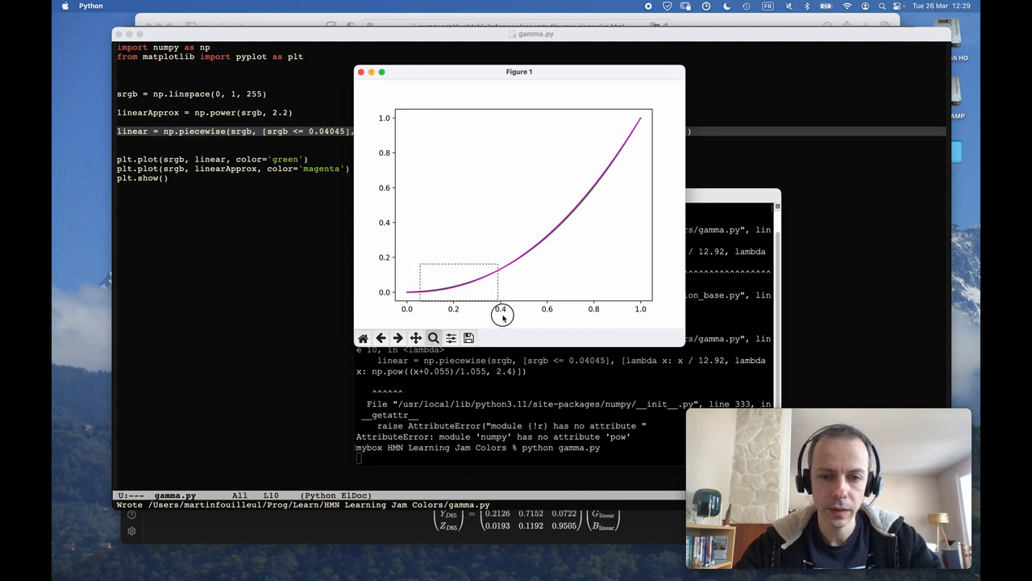
pyautogui.moveTo(427, 267); pyautogui.dragTo(498, 310)
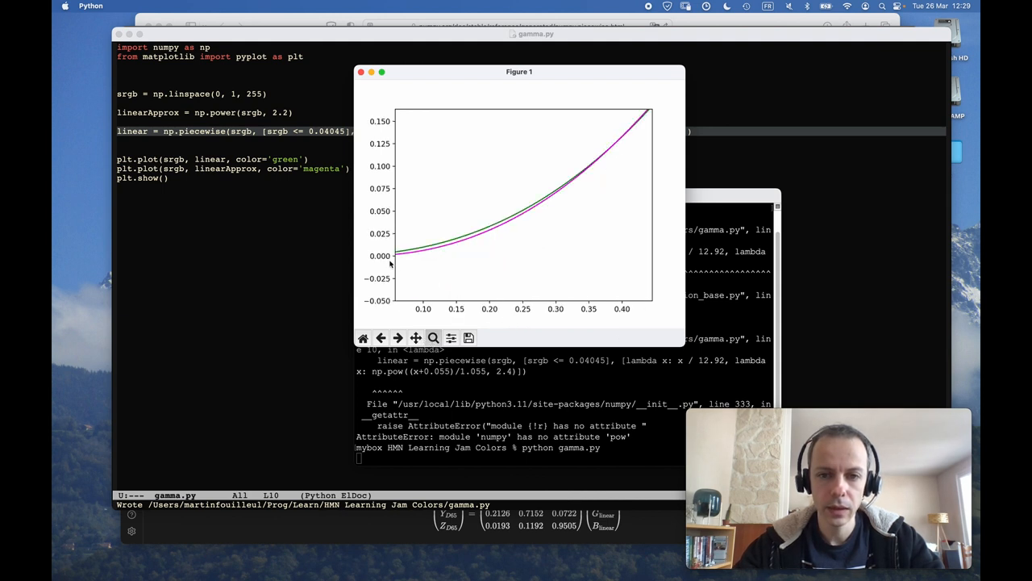
pyautogui.moveTo(429, 197)
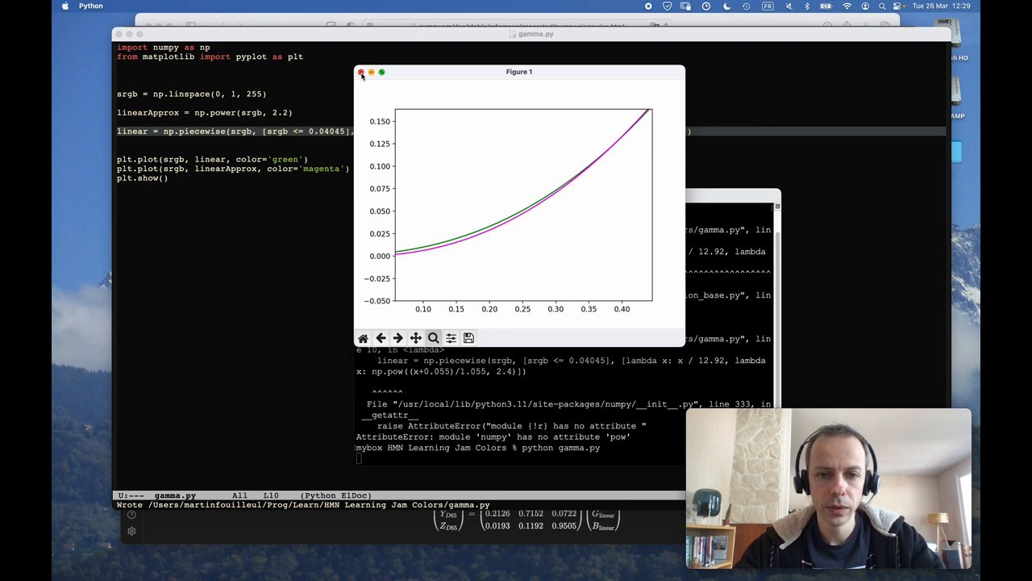
pyautogui.moveTo(397, 216)
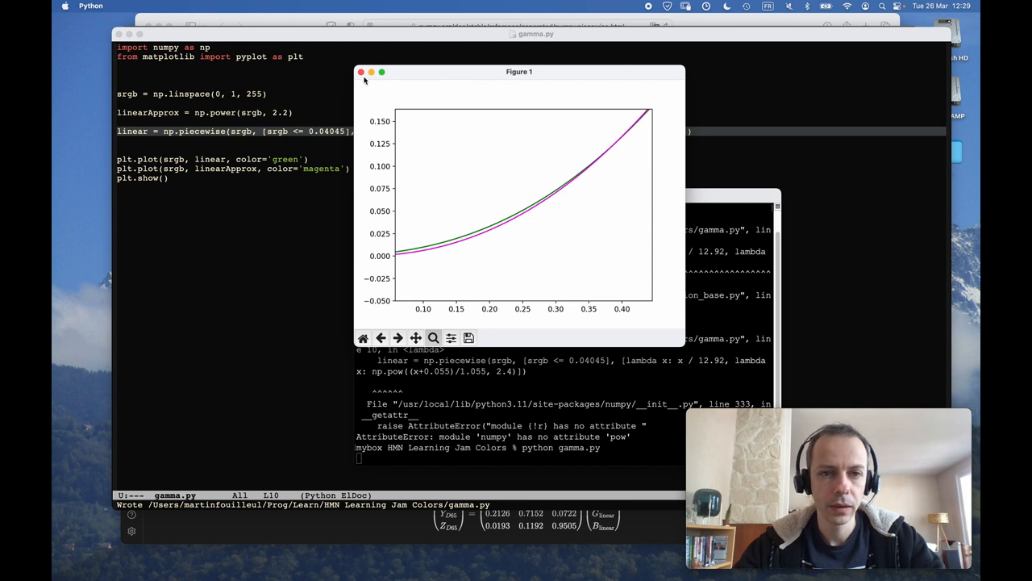
pyautogui.moveTo(445, 218)
pyautogui.write('err =')
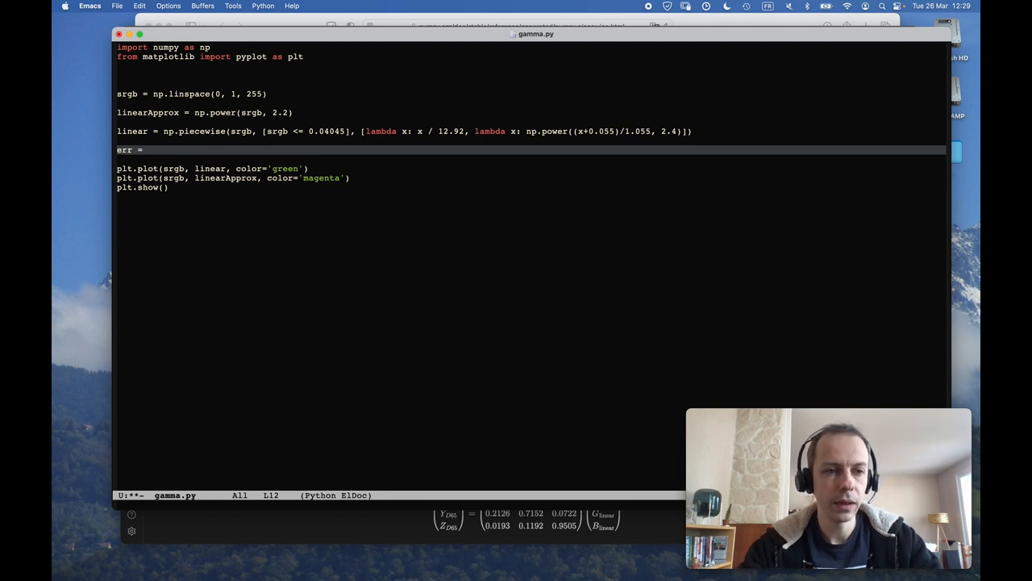
# Step: Write err as np.sqrt(np.power(linear - linearApprox, 2)) in gamma.py
pyautogui.write('linear - linea')
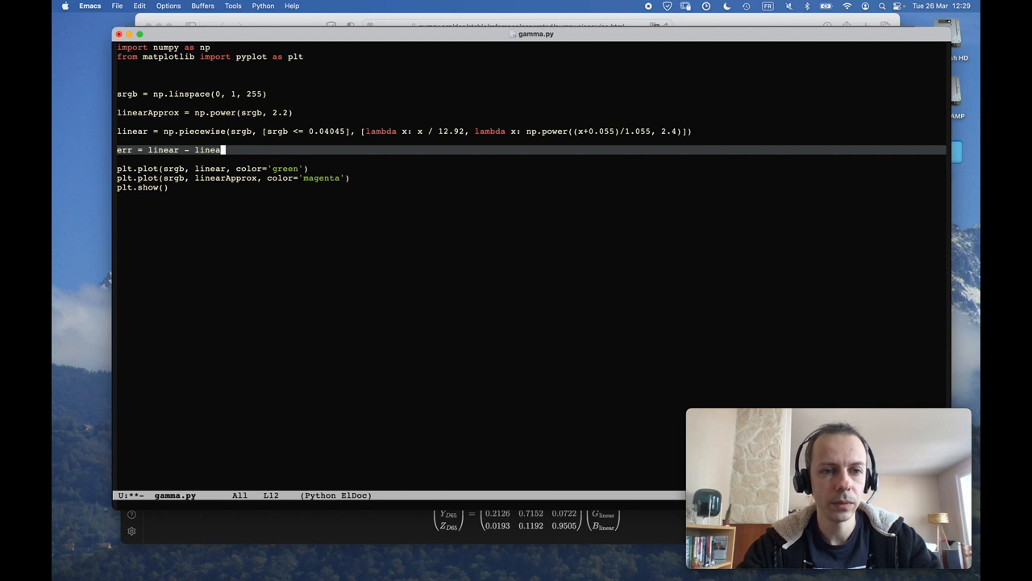
pyautogui.write('Approx)')
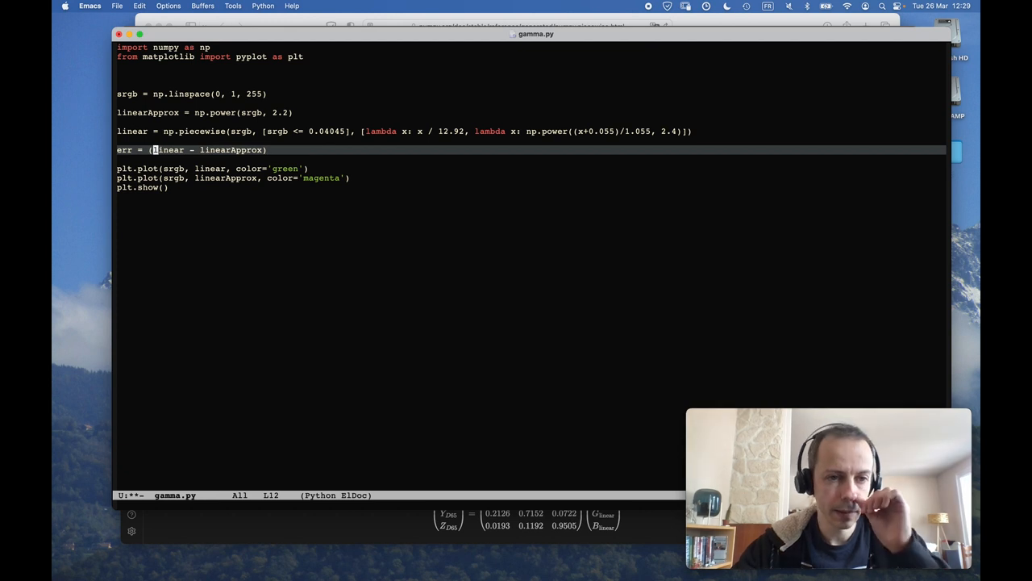
pyautogui.write('np.')
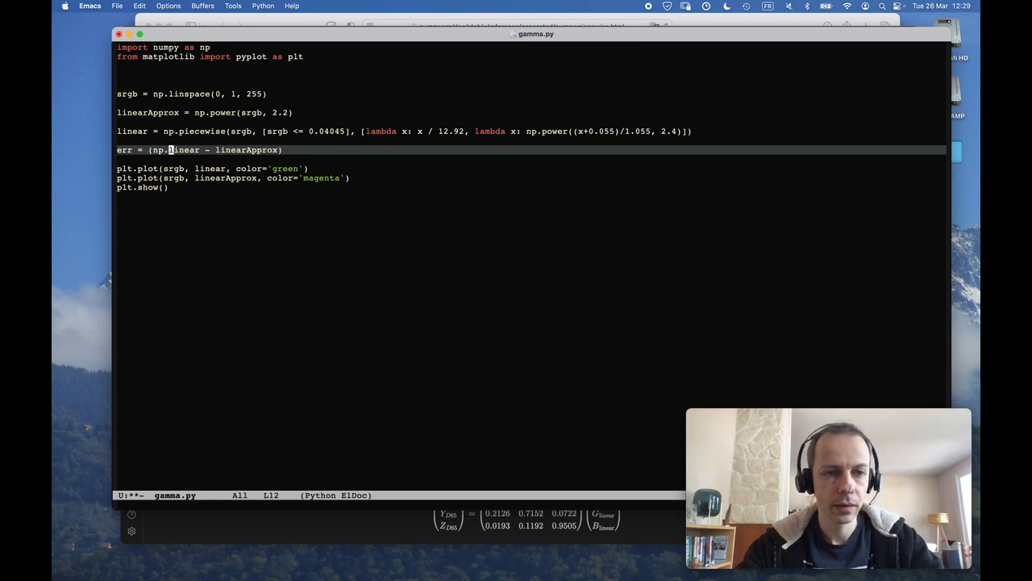
pyautogui.write('power(')
pyautogui.write('f')
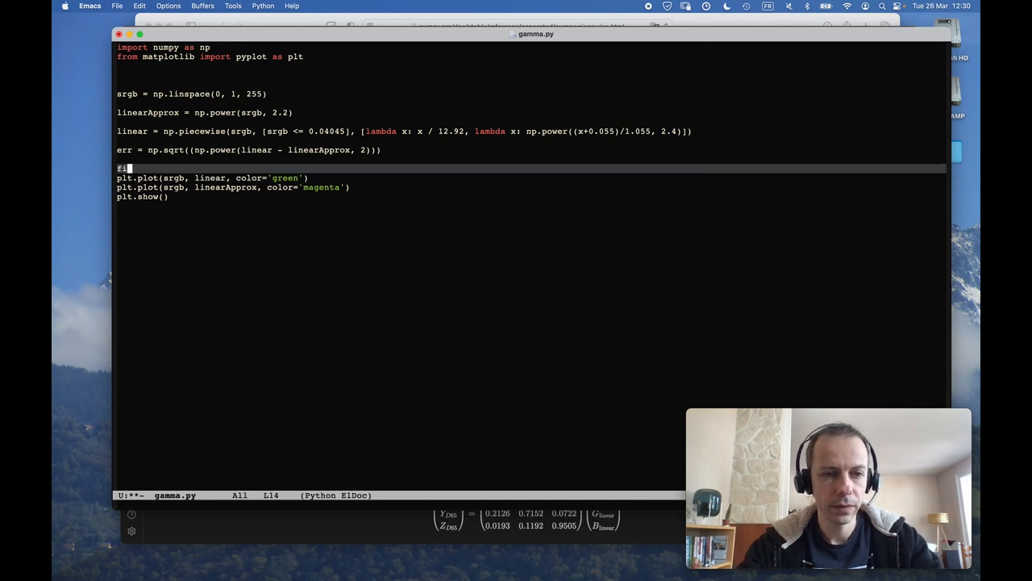
# Step: Add fig = plt.figure(), ax = fig.gca(), ax2 = ax.twinx() and start ax2.plot(s... for the error curve
pyautogui.write('ig = plt.figure(')
pyautogui.write('ax = fig.gca(')
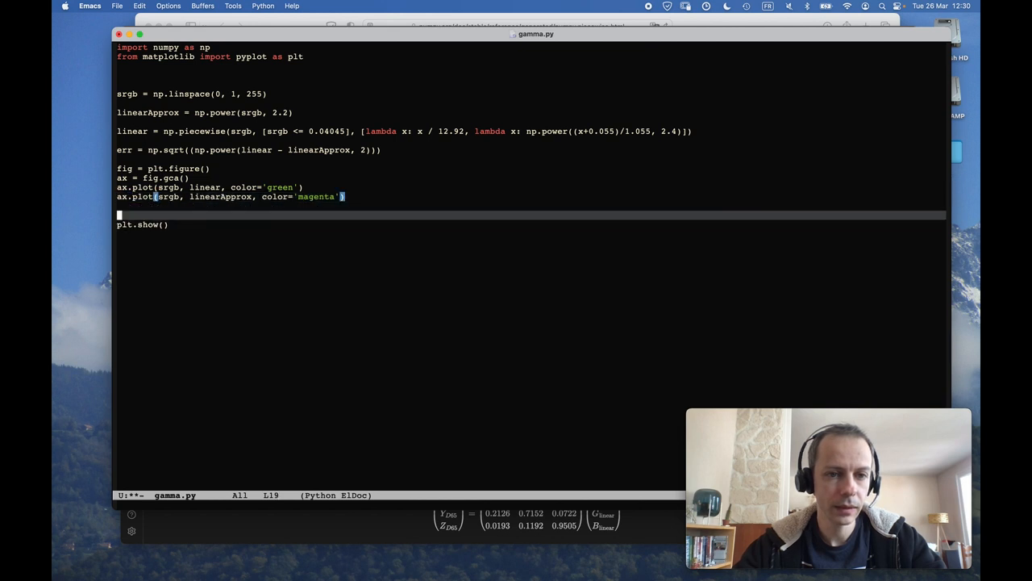
pyautogui.write('ax2')
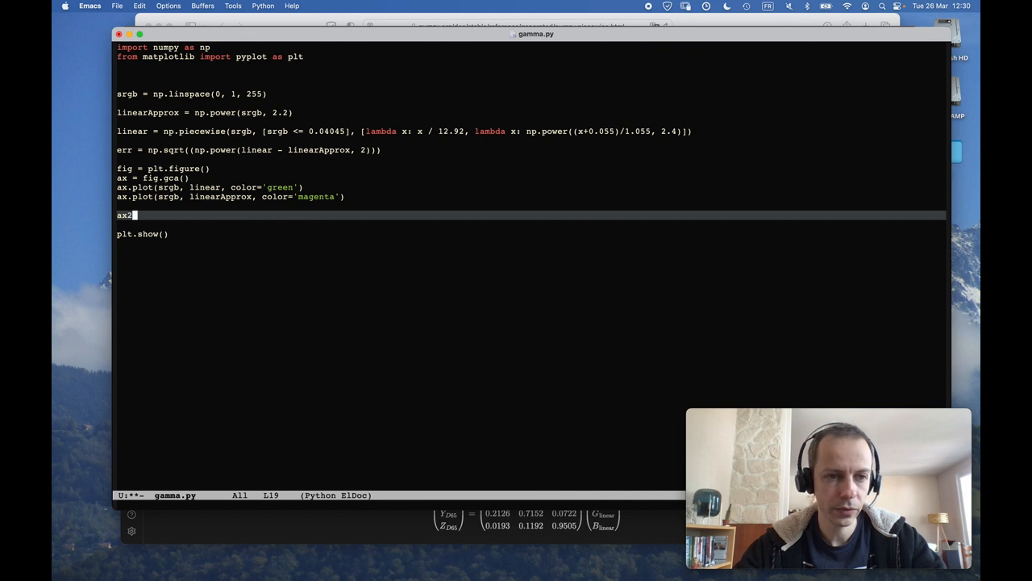
pyautogui.write('=')
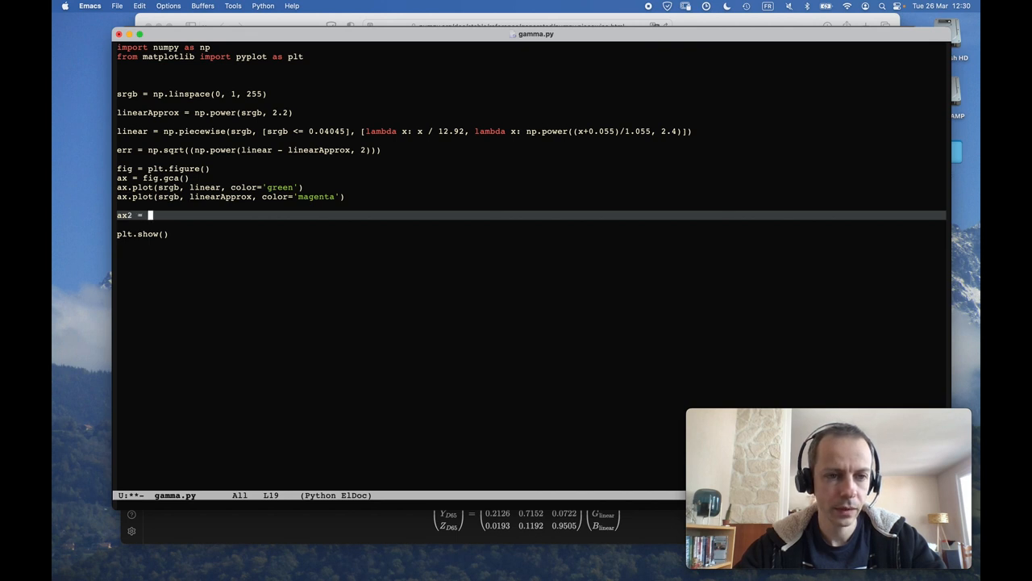
pyautogui.write('ax.twin')
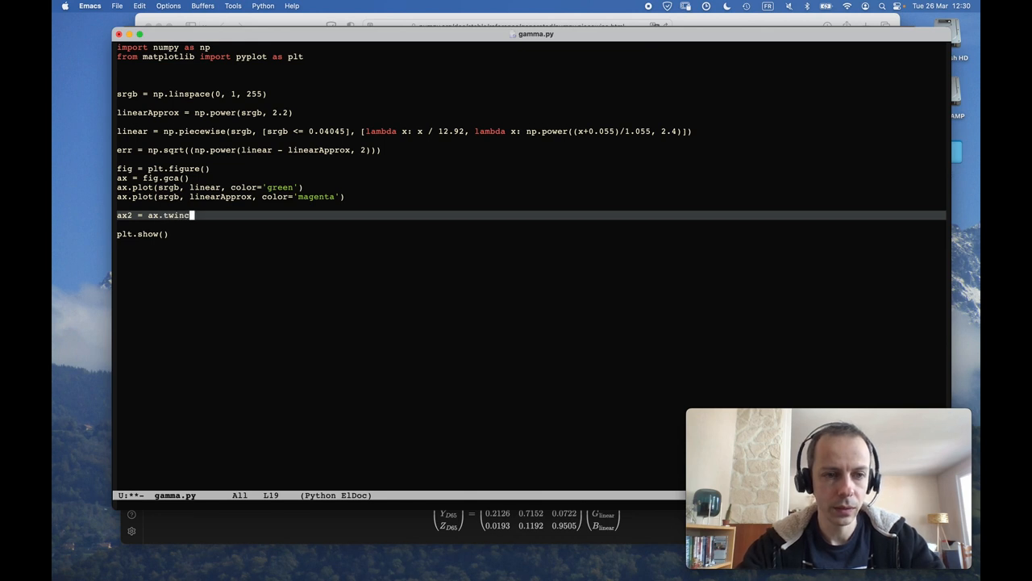
pyautogui.write('x()')
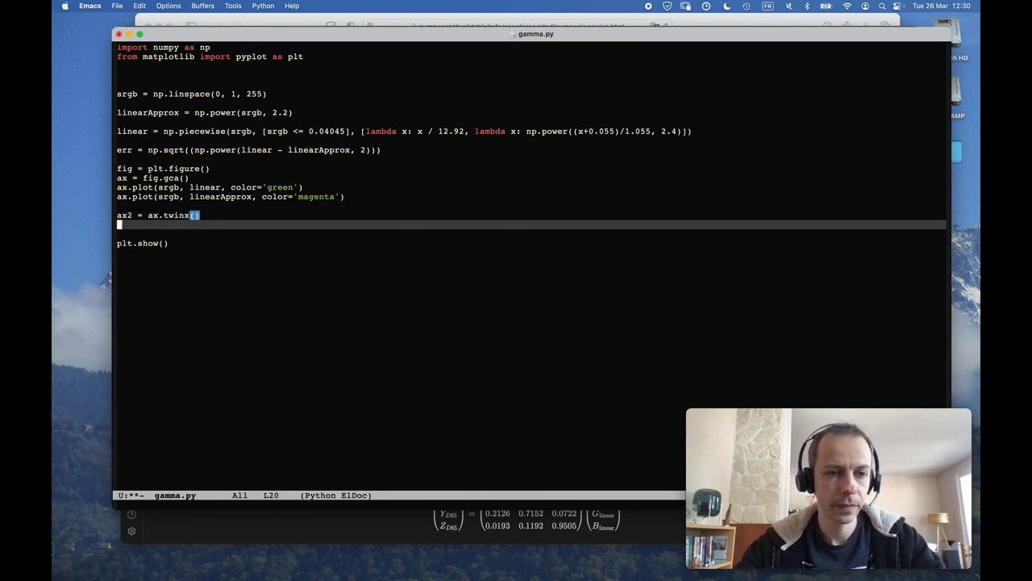
pyautogui.write('ax2.pl')
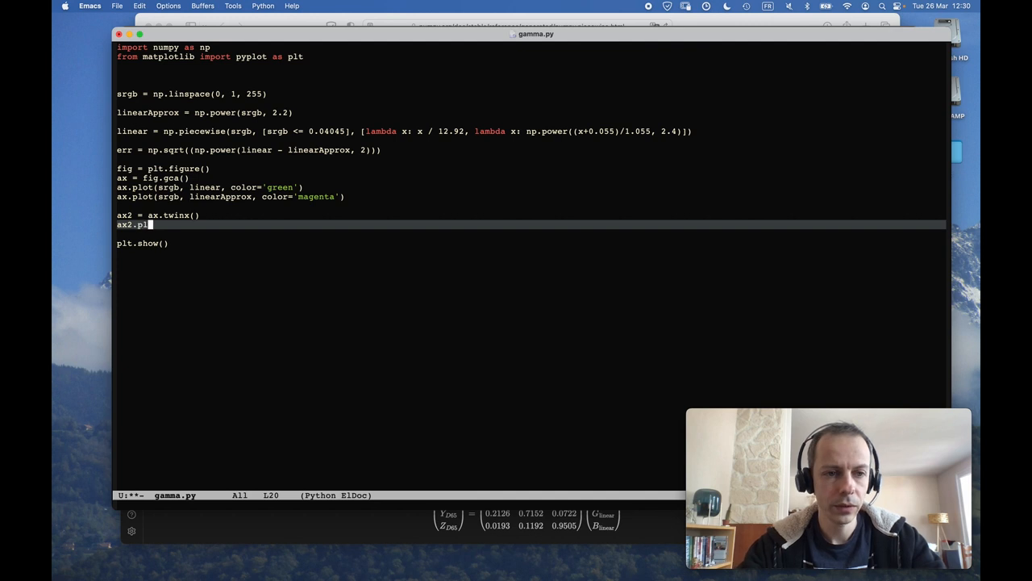
pyautogui.write('ot(srgb, err')
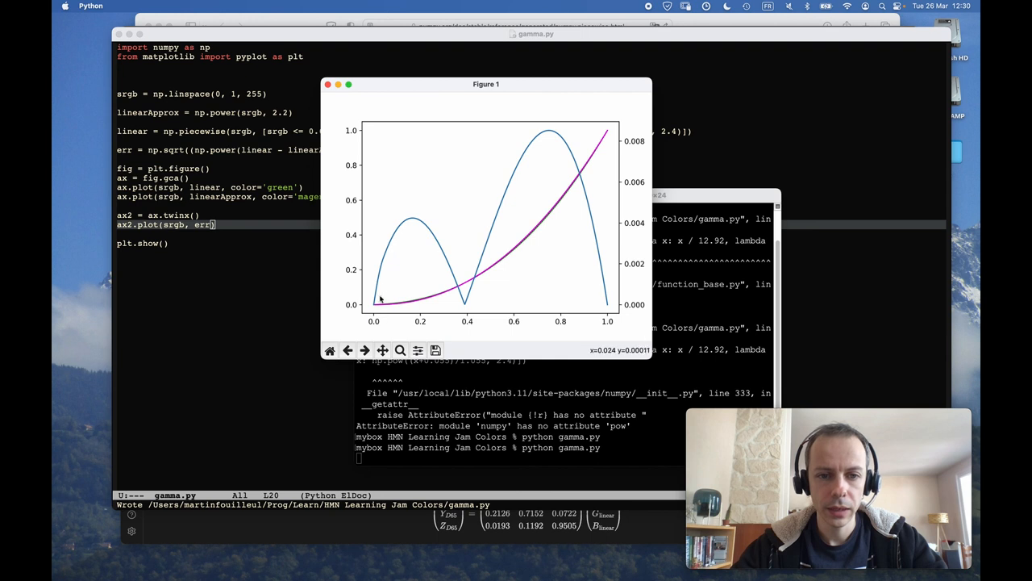
pyautogui.moveTo(600, 239)
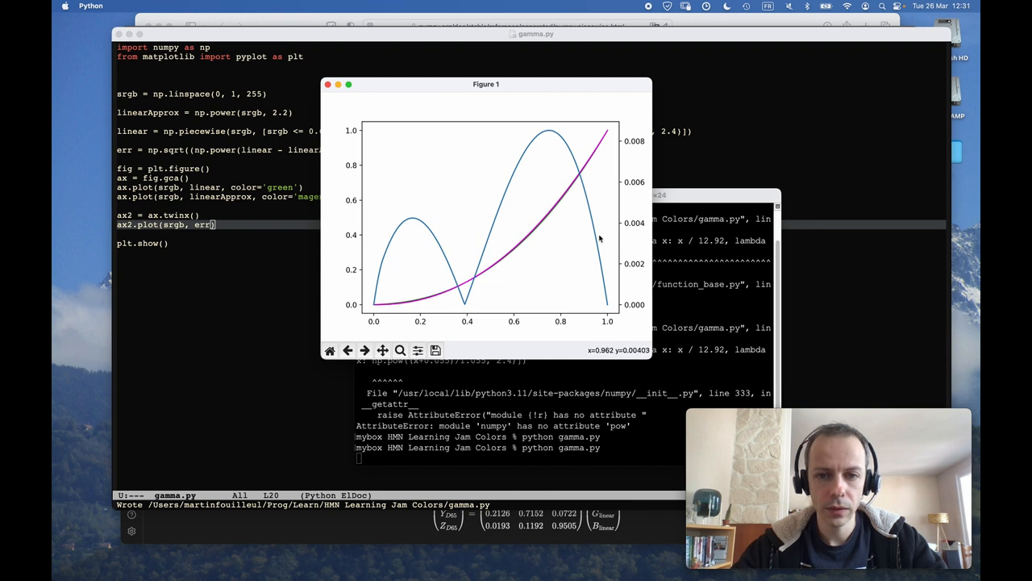
pyautogui.moveTo(434, 229)
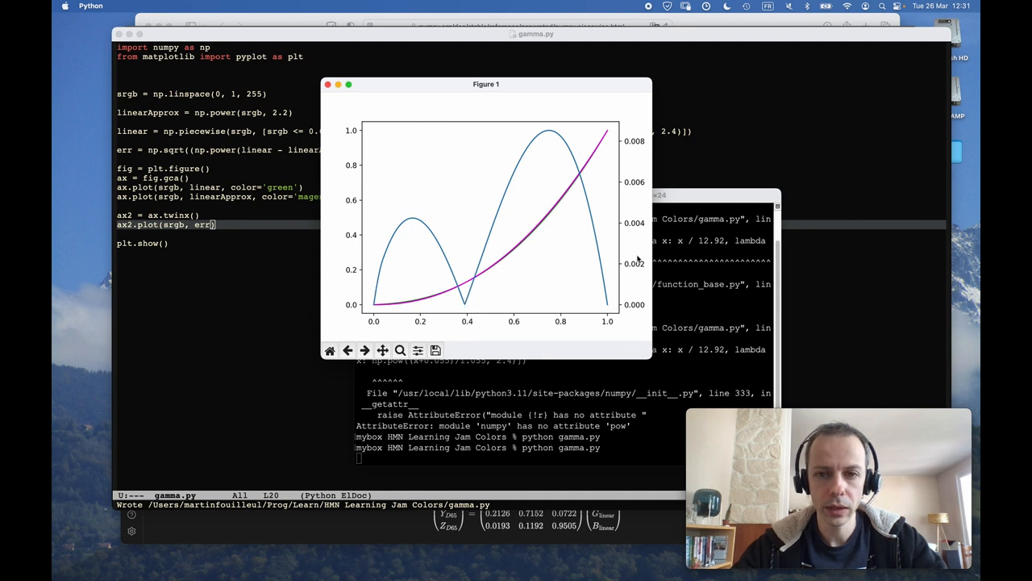
pyautogui.moveTo(587, 290)
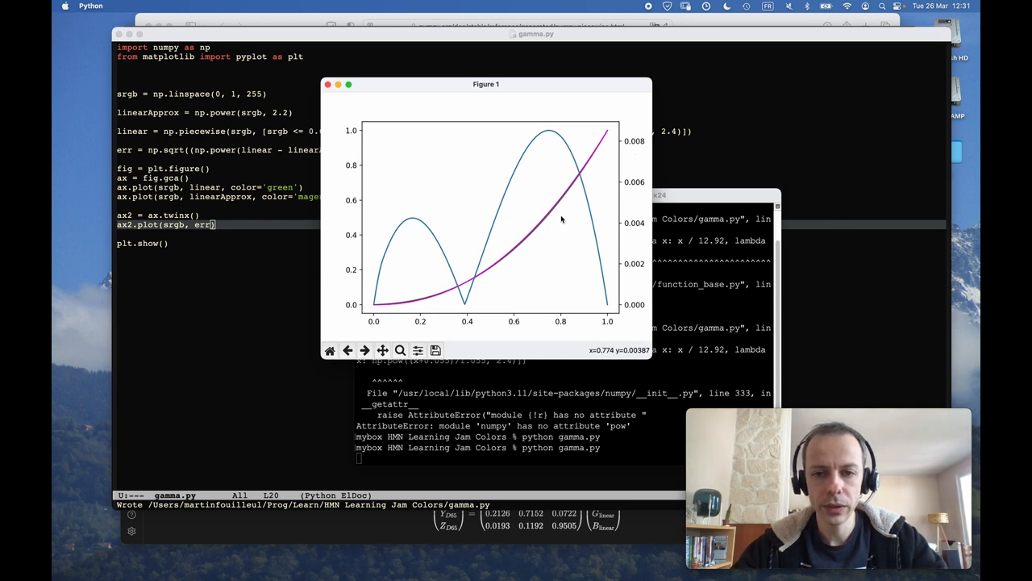
pyautogui.moveTo(589, 173)
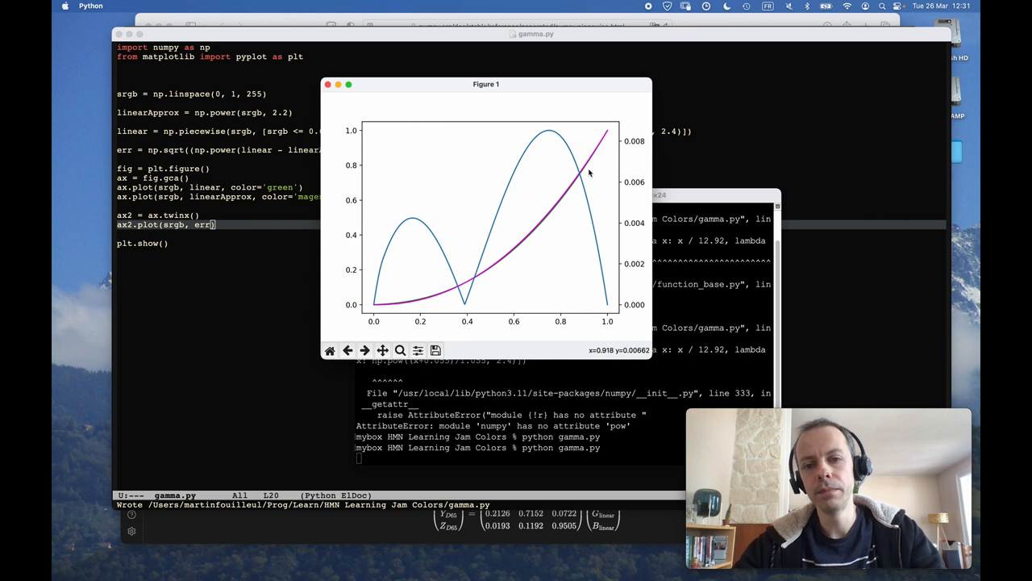
pyautogui.moveTo(406, 291)
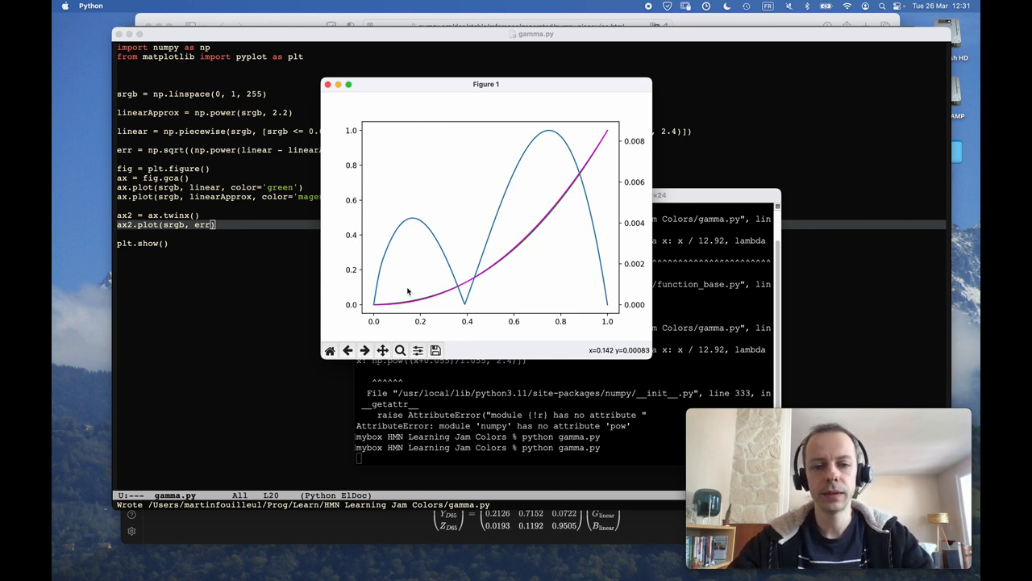
pyautogui.moveTo(413, 297)
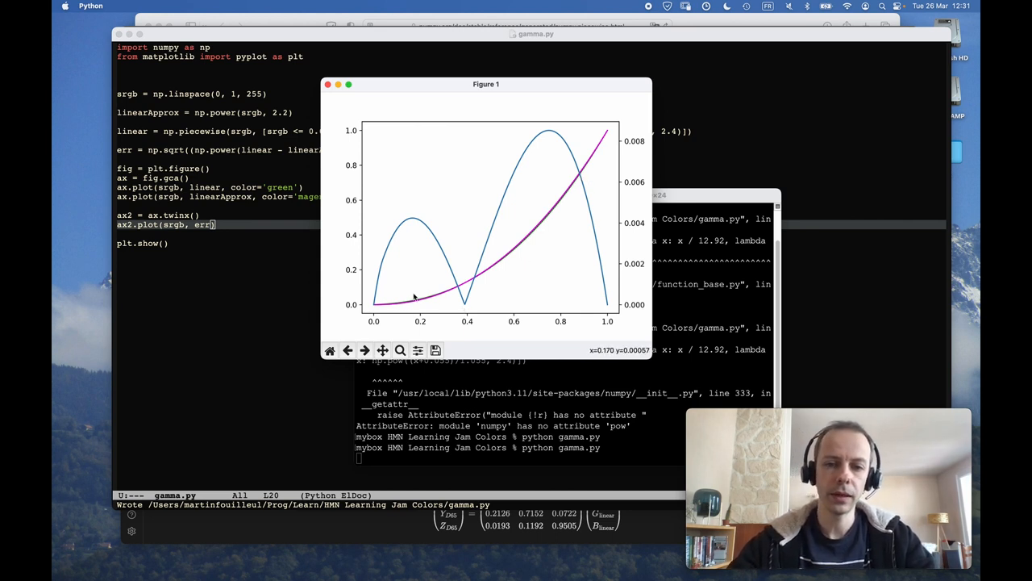
pyautogui.moveTo(584, 197)
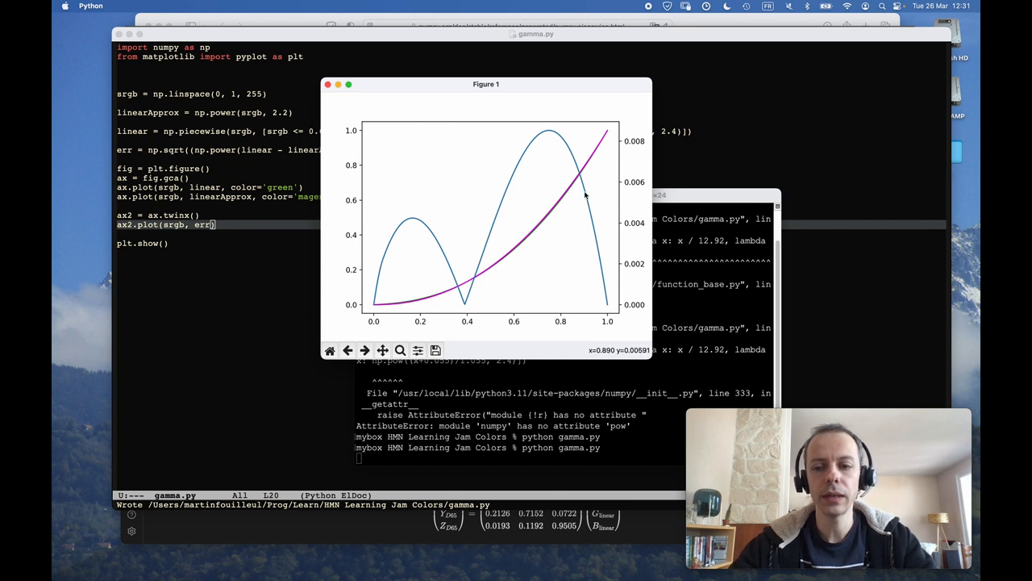
pyautogui.moveTo(603, 200)
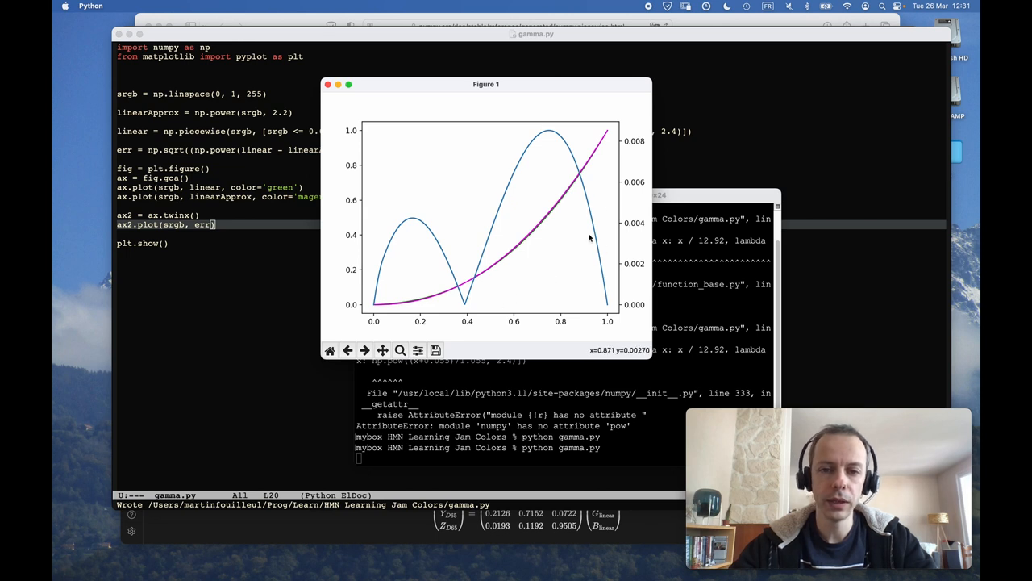
pyautogui.moveTo(506, 213)
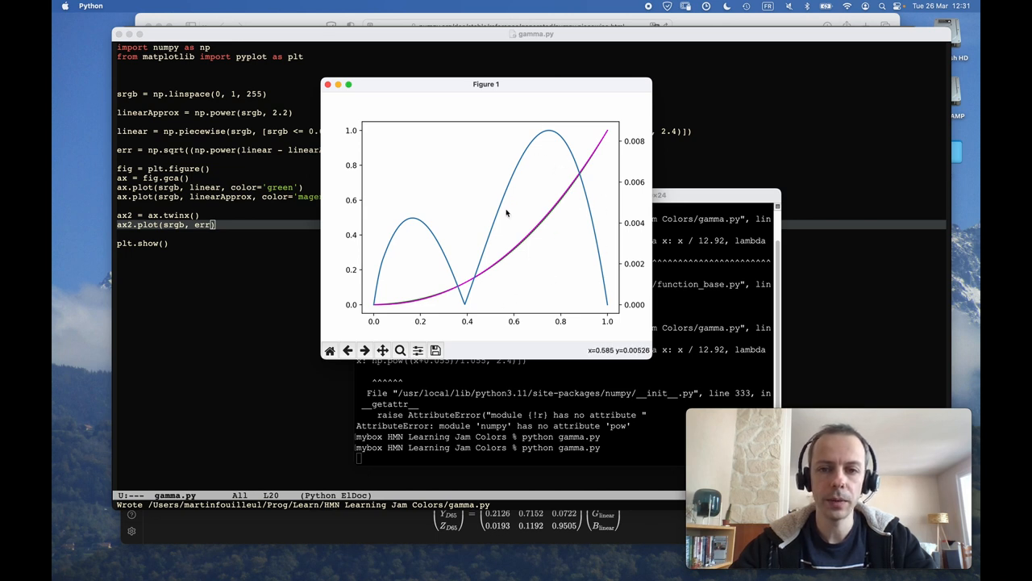
pyautogui.moveTo(508, 232)
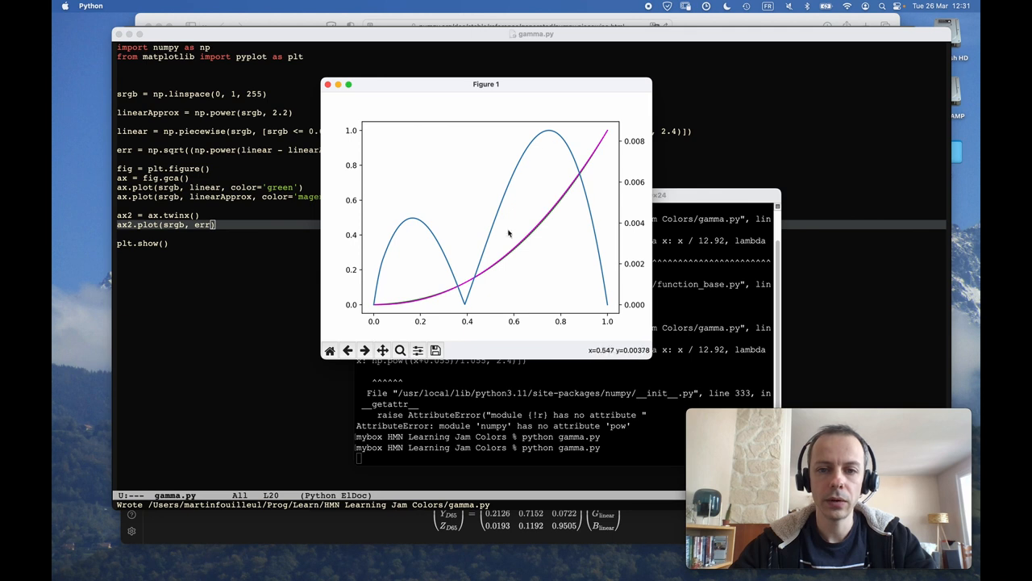
pyautogui.moveTo(516, 210)
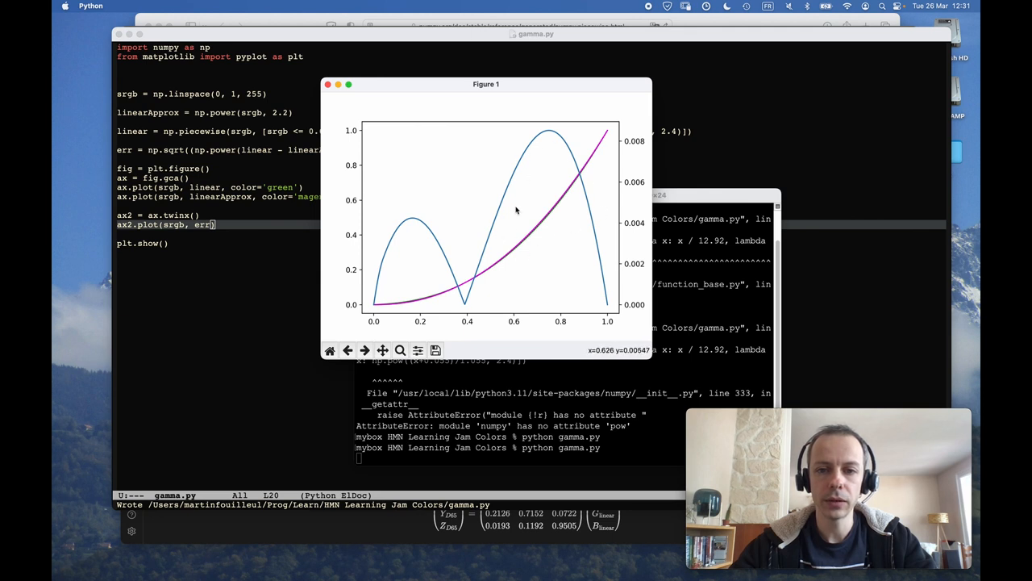
pyautogui.moveTo(510, 219)
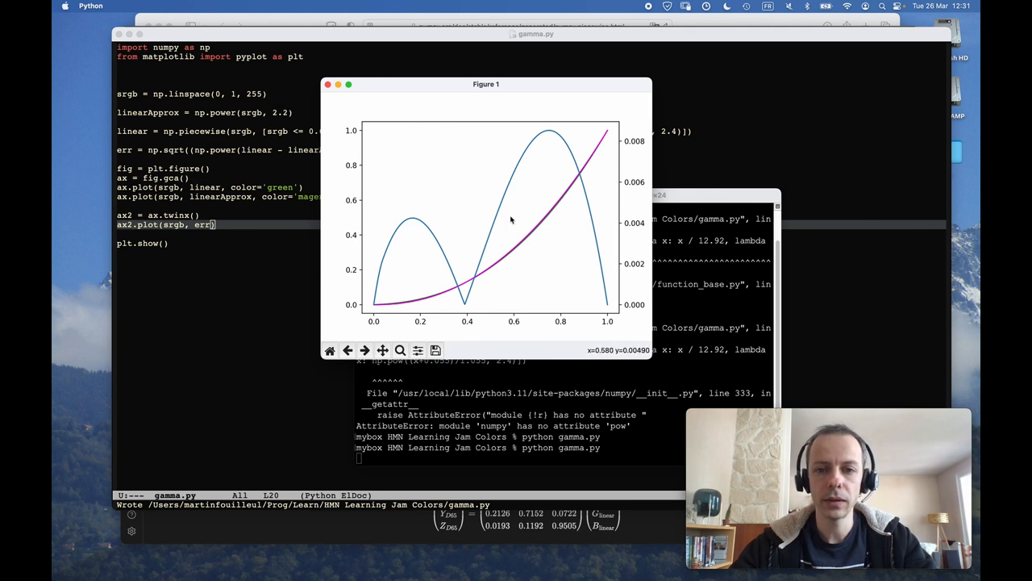
pyautogui.moveTo(577, 202)
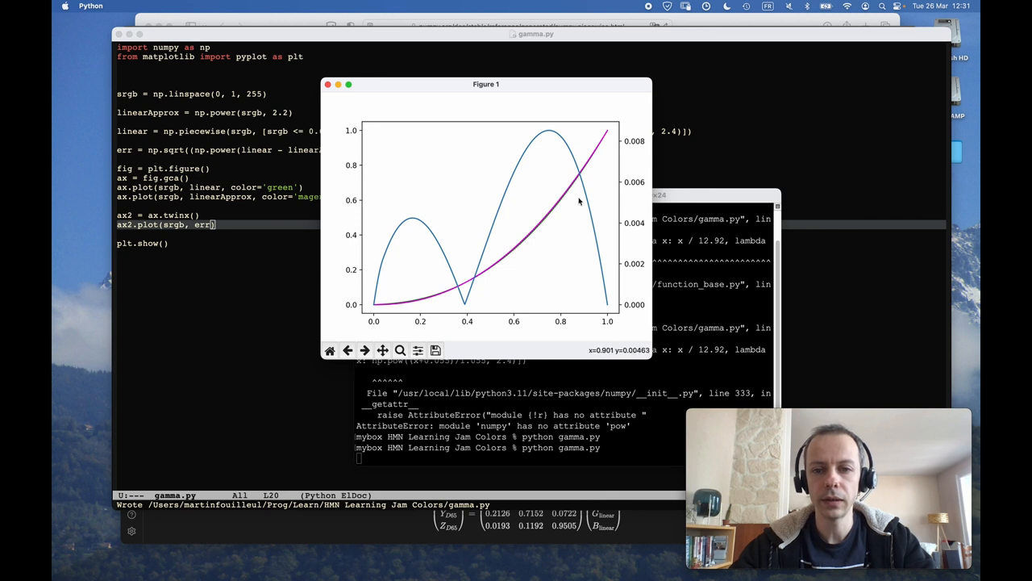
pyautogui.moveTo(573, 223)
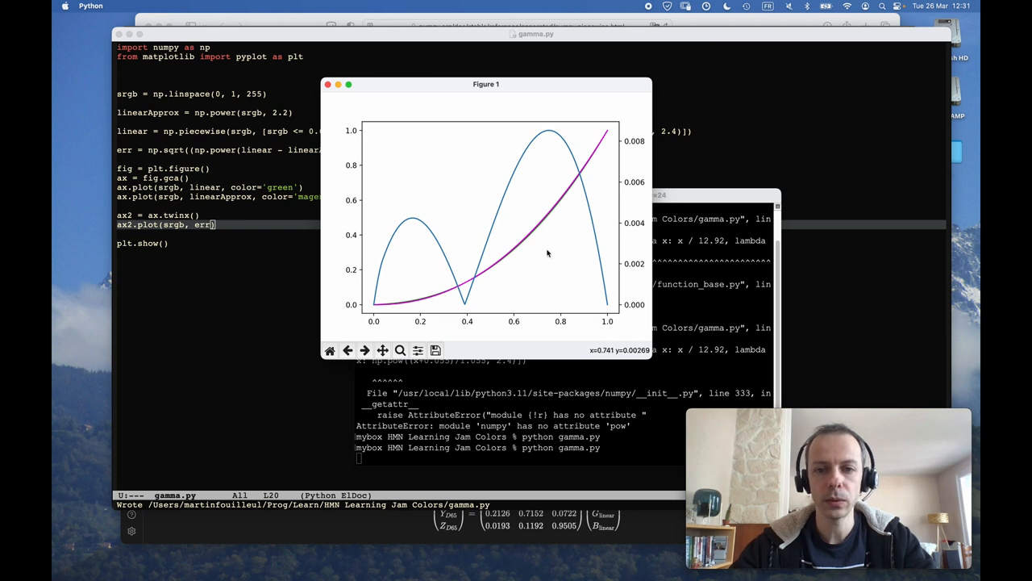
pyautogui.moveTo(448, 311)
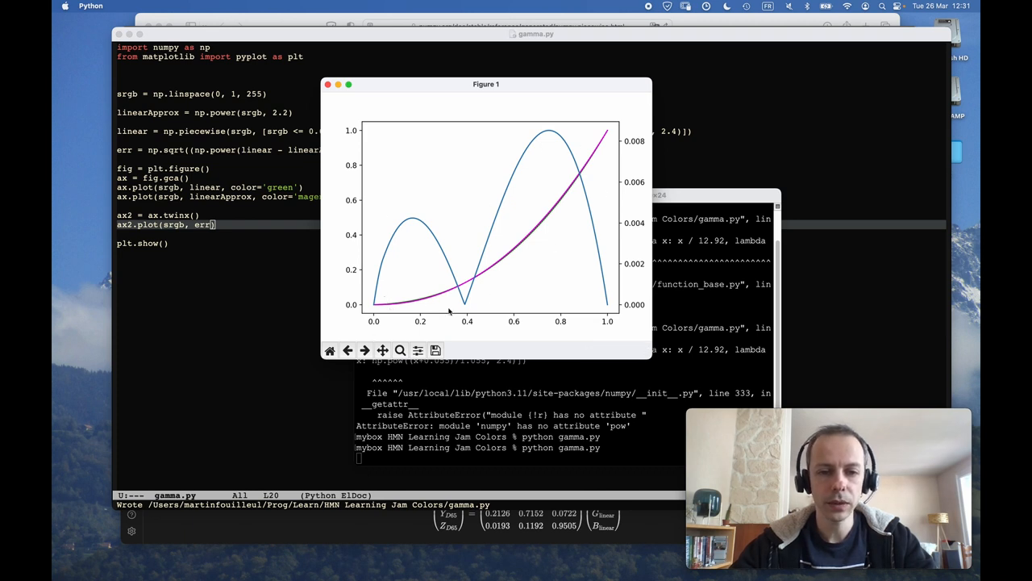
pyautogui.moveTo(429, 281)
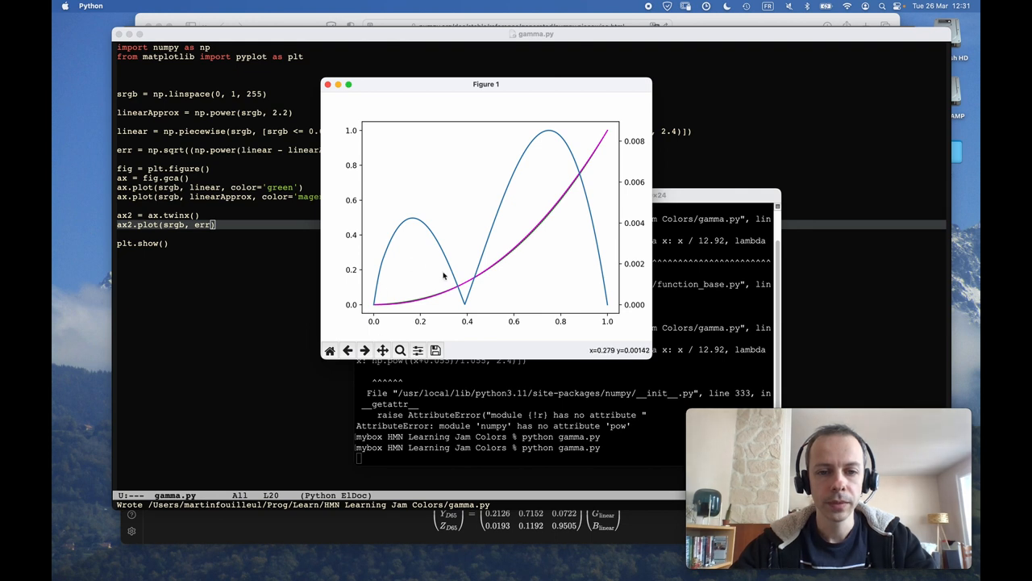
pyautogui.moveTo(413, 296)
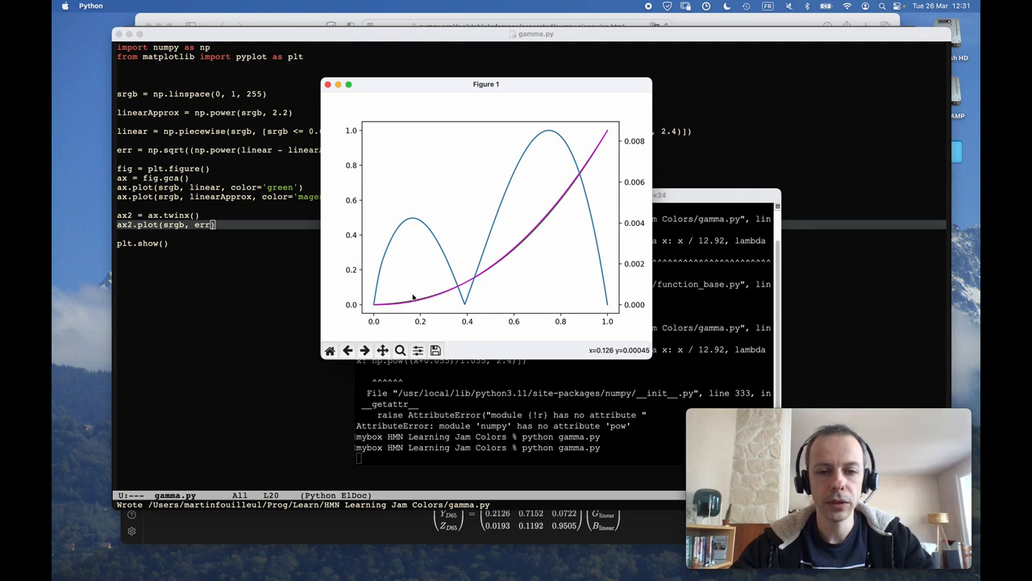
pyautogui.moveTo(462, 305)
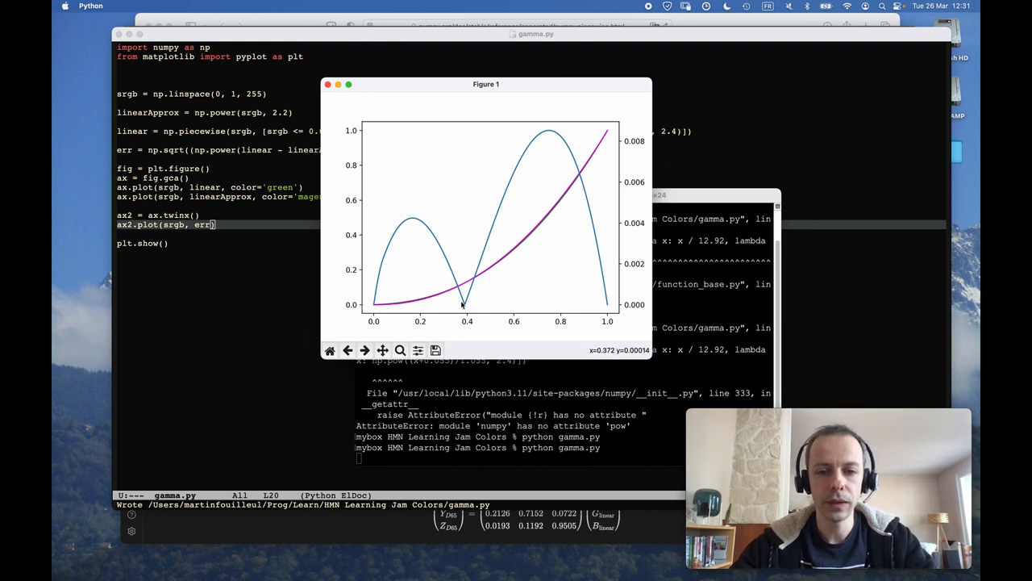
pyautogui.moveTo(452, 293)
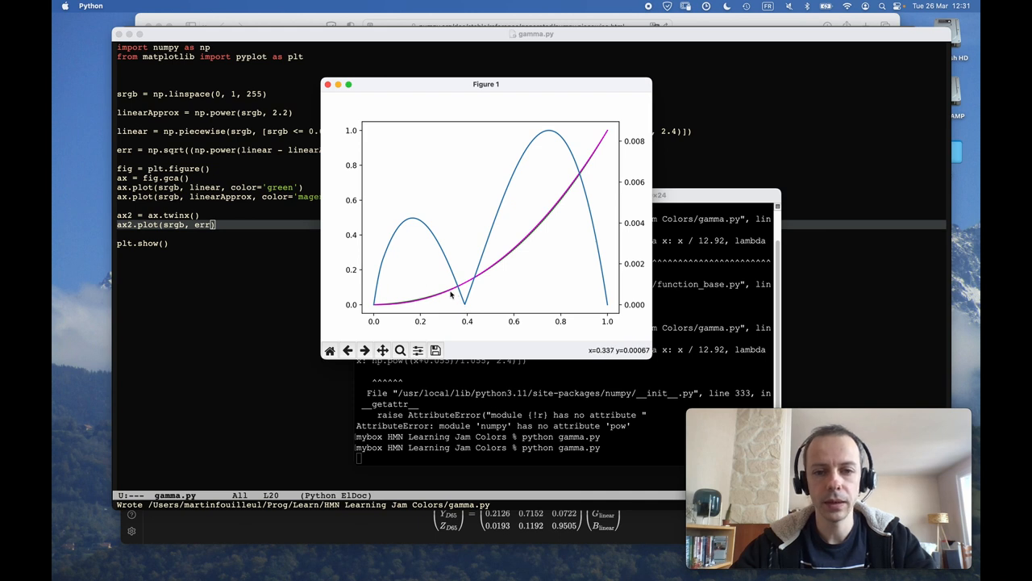
pyautogui.moveTo(409, 250)
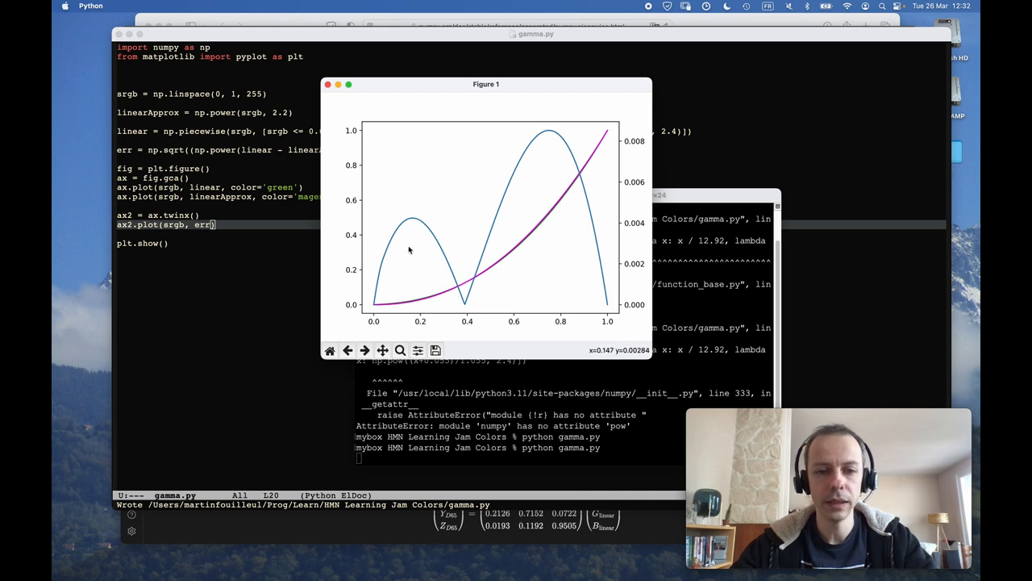
pyautogui.moveTo(416, 245)
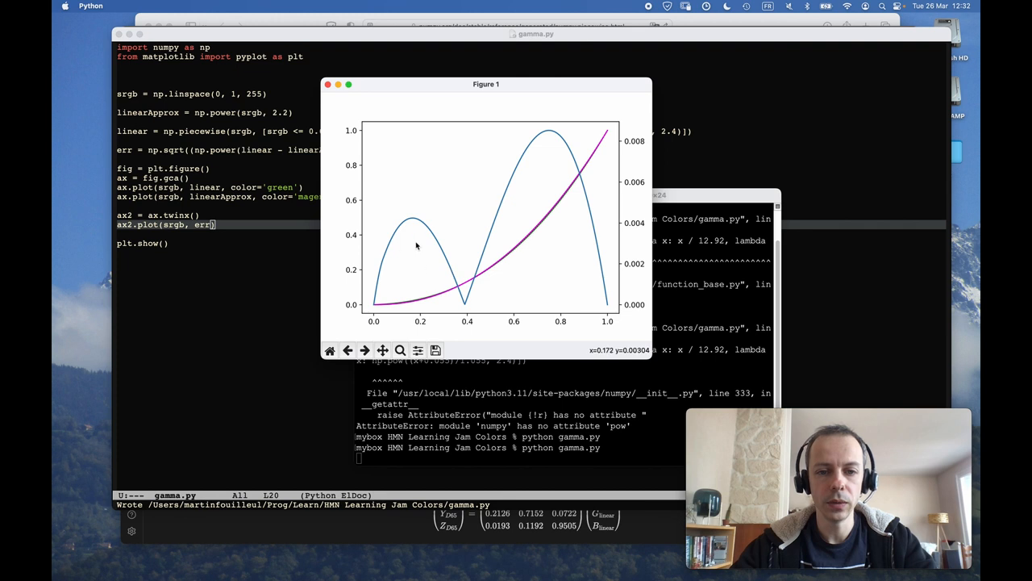
pyautogui.moveTo(414, 309)
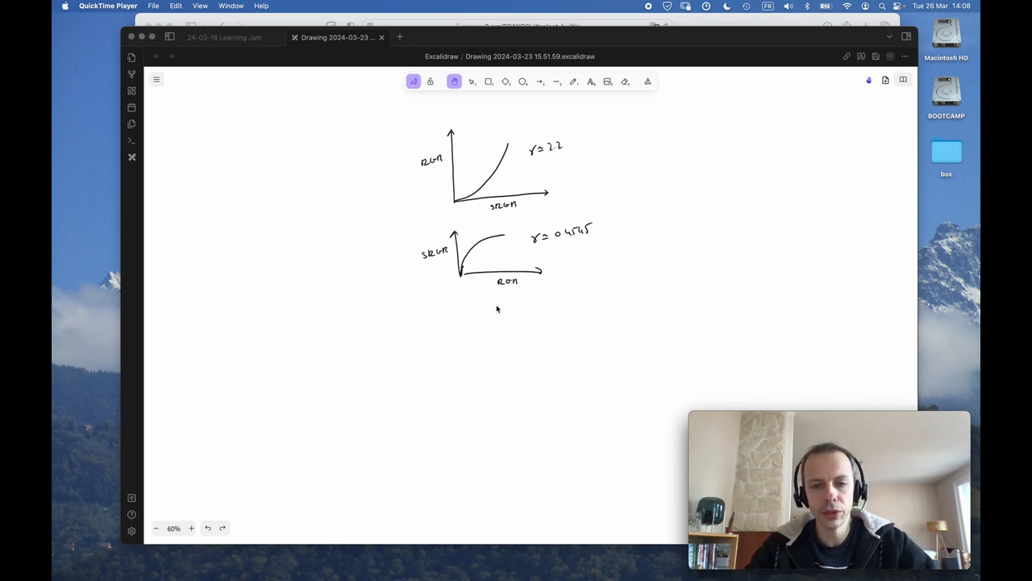
# Step: Freehand-draw the first pipeline: C → boxed Shader → c^γ → Framebuffer
pyautogui.scroll(-3)
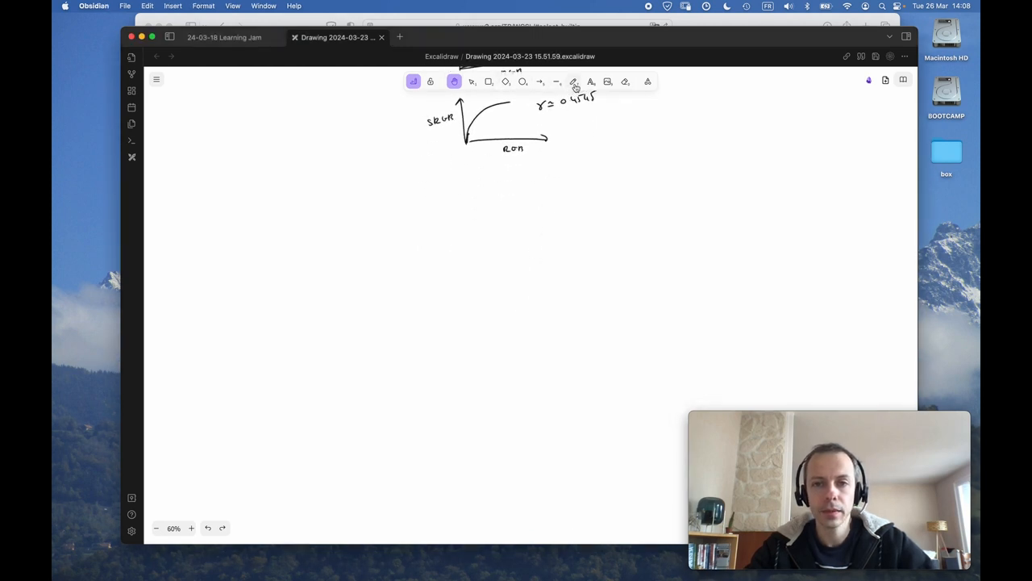
pyautogui.click(574, 81)
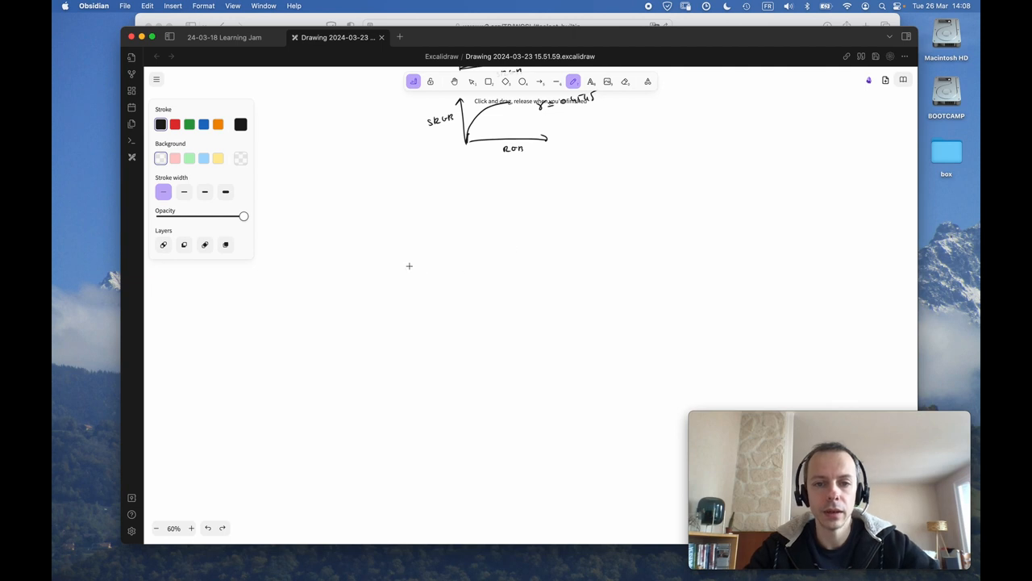
pyautogui.moveTo(423, 226)
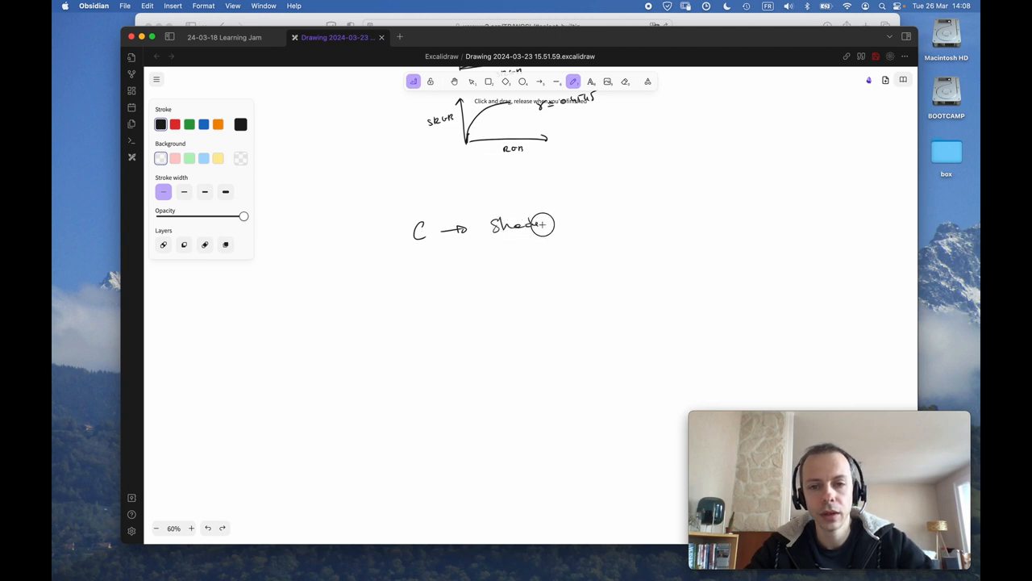
pyautogui.moveTo(483, 208); pyautogui.dragTo(552, 245)
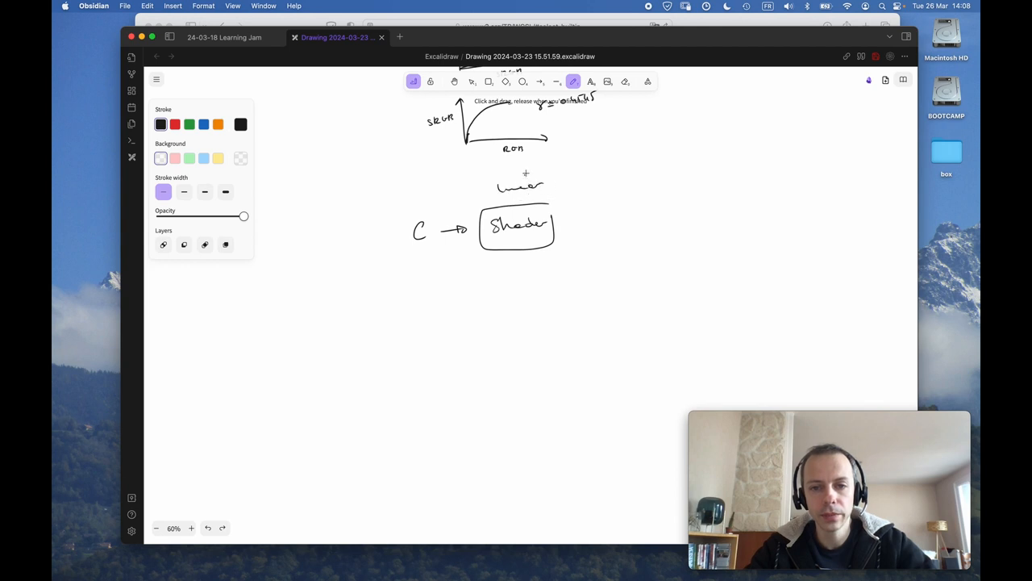
pyautogui.moveTo(557, 225); pyautogui.dragTo(589, 220)
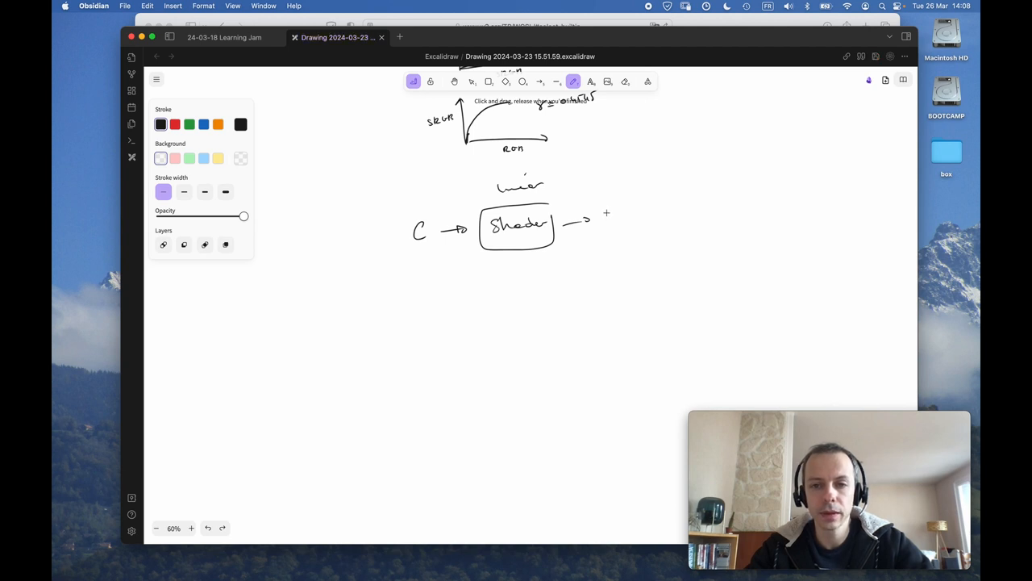
pyautogui.moveTo(612, 216); pyautogui.dragTo(620, 208)
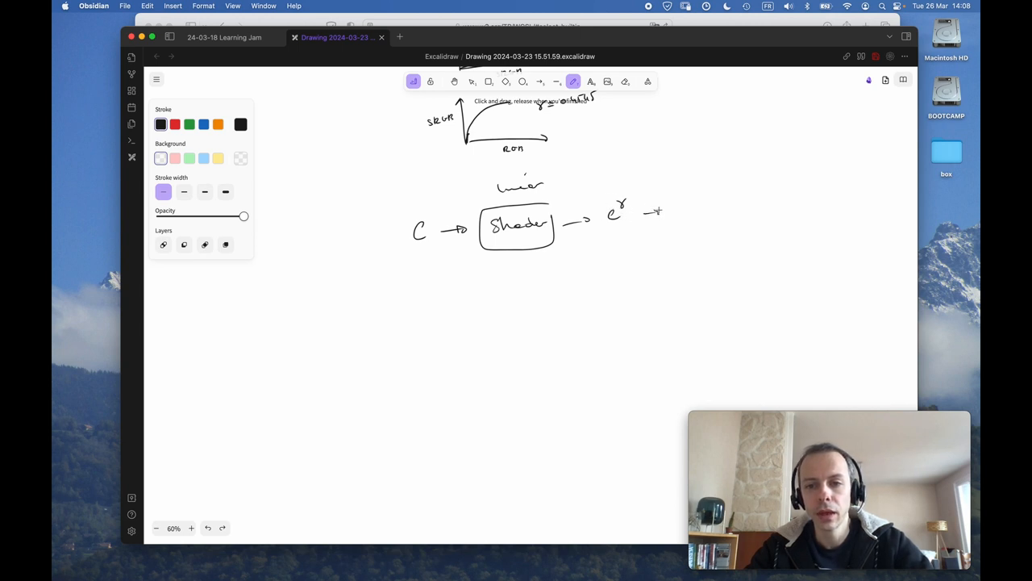
pyautogui.moveTo(677, 206); pyautogui.dragTo(713, 206)
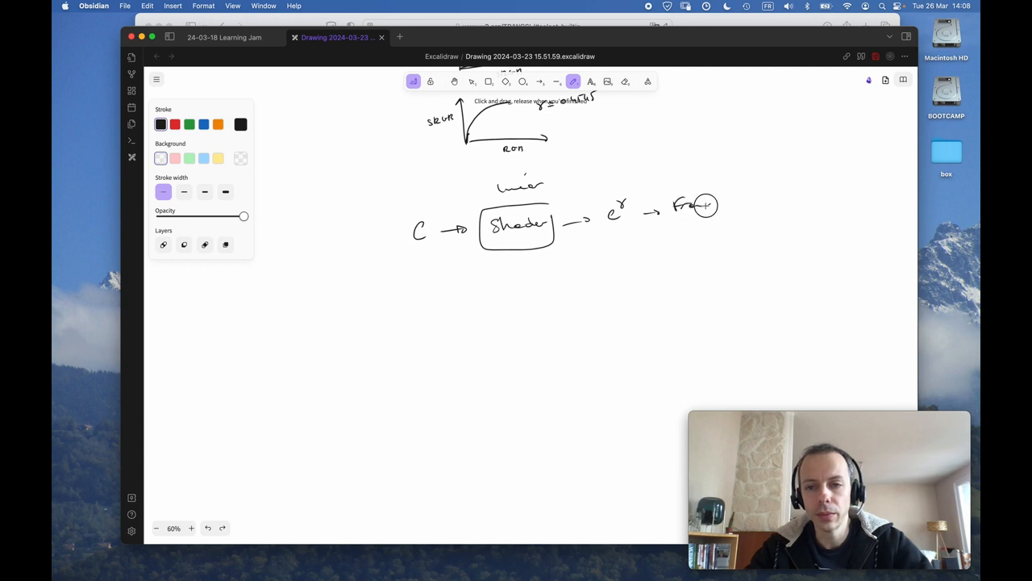
pyautogui.moveTo(677, 206); pyautogui.dragTo(739, 206)
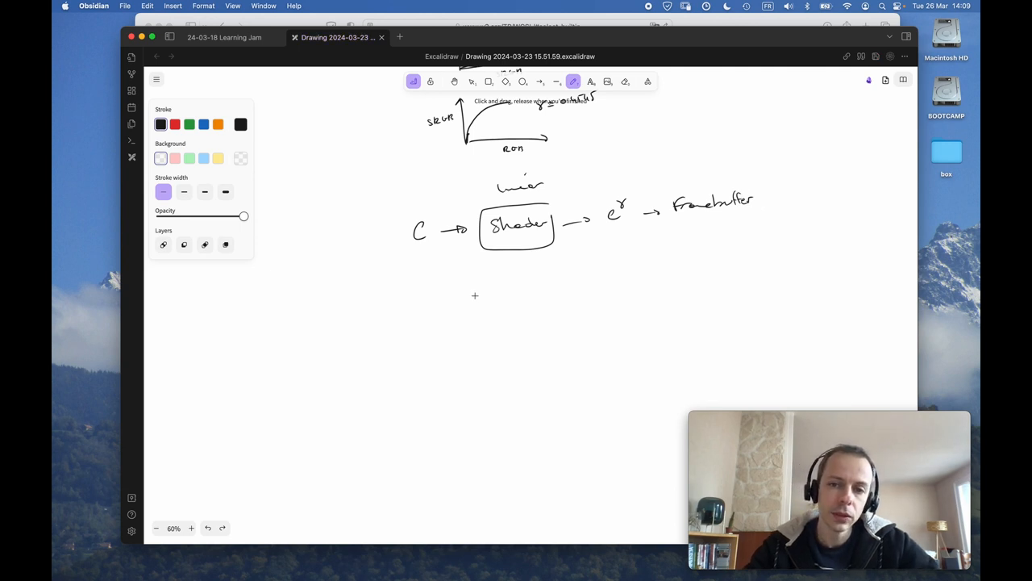
pyautogui.moveTo(476, 290)
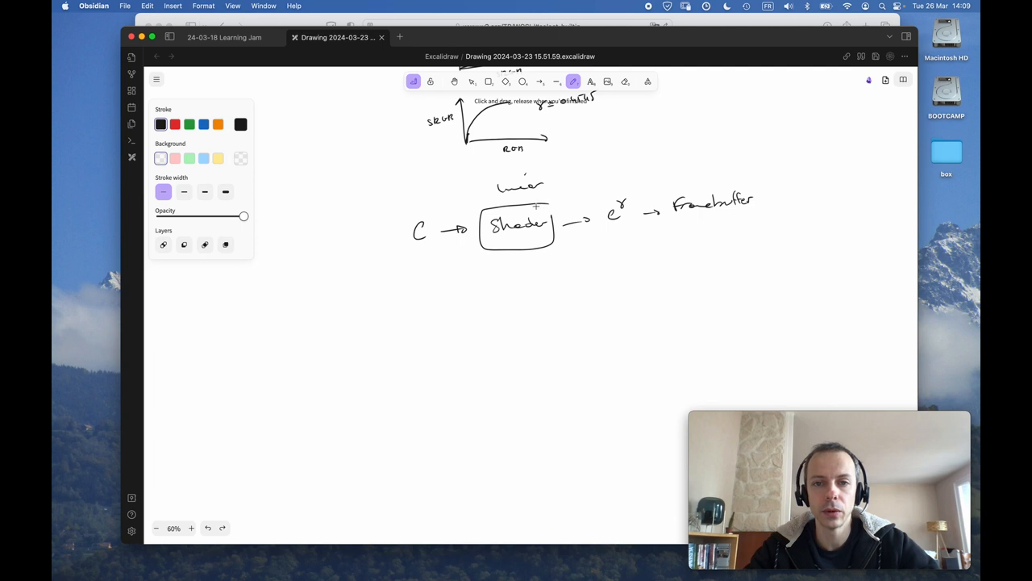
pyautogui.moveTo(419, 291)
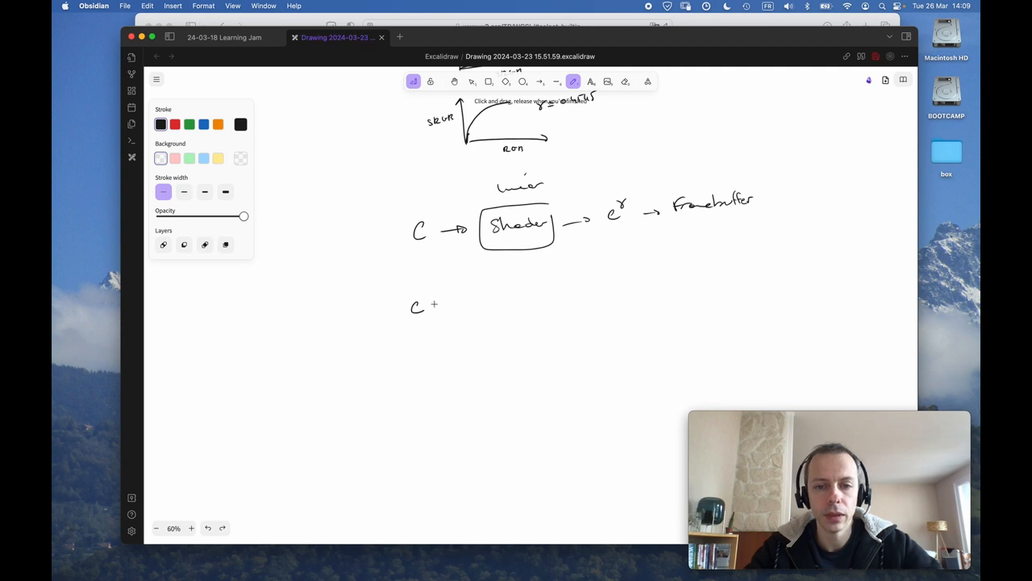
# Step: Draw the second row: C → (sRGB)^(1/γ) → boxed Shader → C^γ and onward
pyautogui.moveTo(427, 306); pyautogui.dragTo(449, 305)
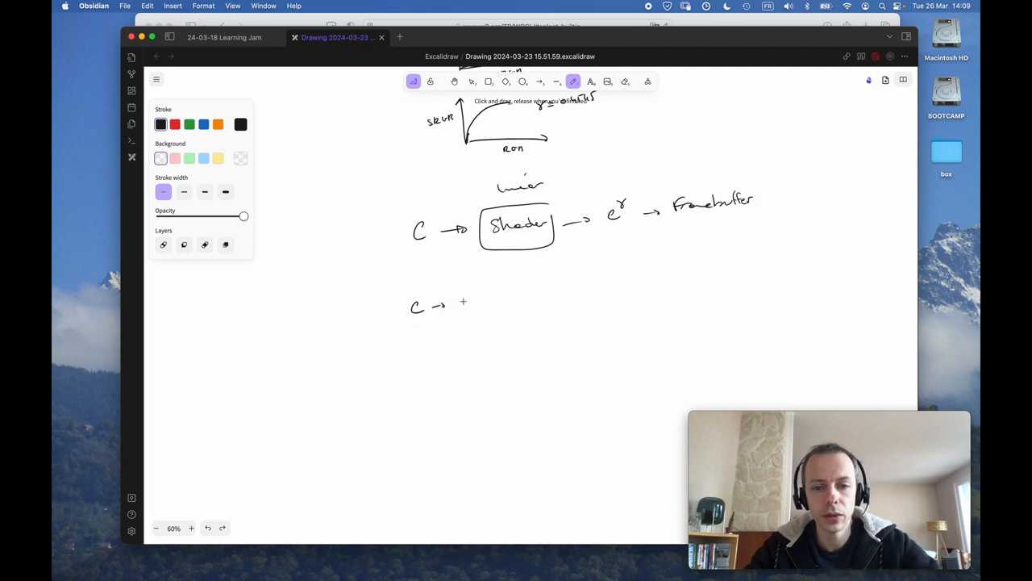
pyautogui.moveTo(458, 304); pyautogui.dragTo(465, 300)
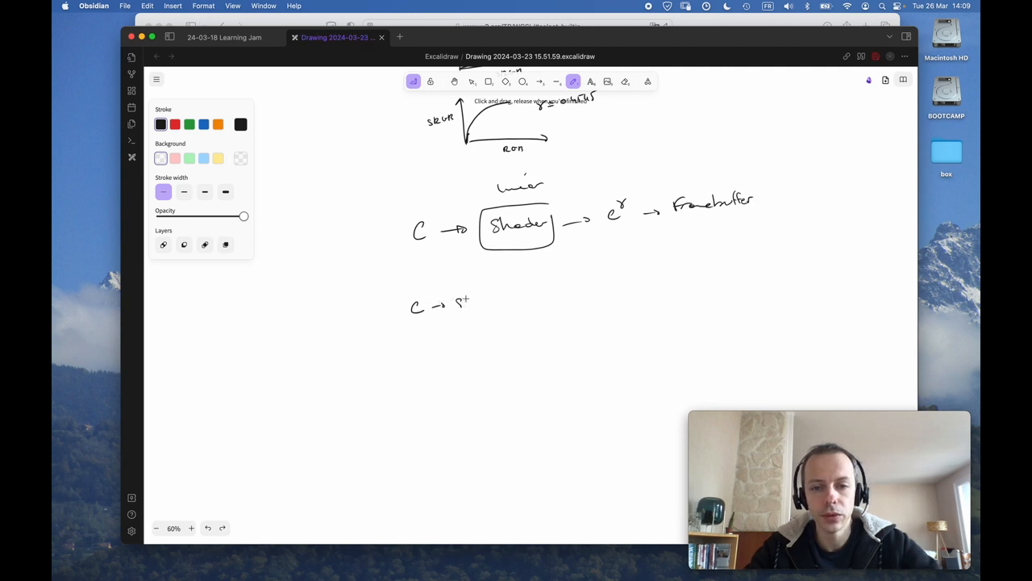
pyautogui.moveTo(464, 300); pyautogui.dragTo(508, 300)
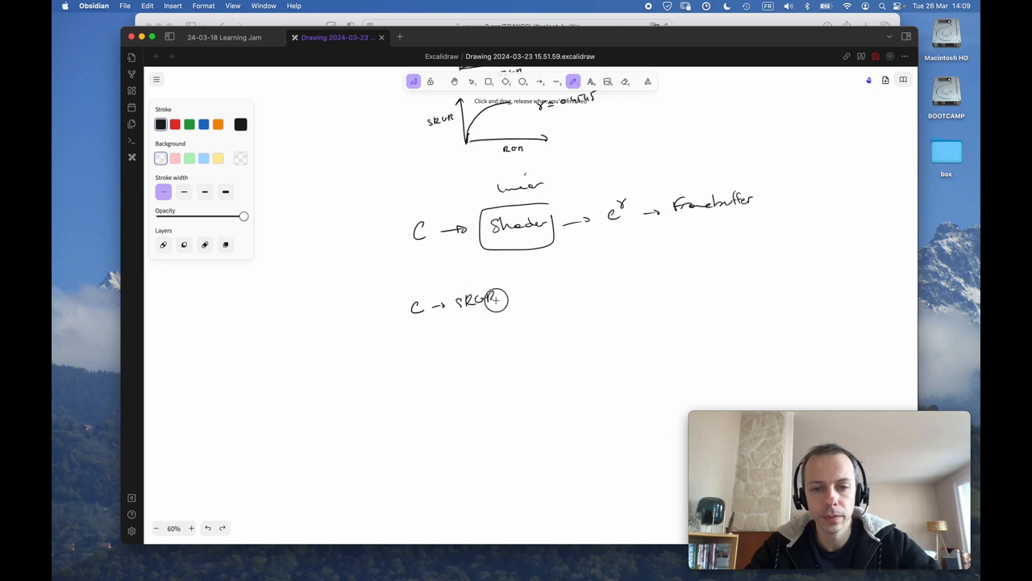
pyautogui.moveTo(487, 300); pyautogui.dragTo(525, 300)
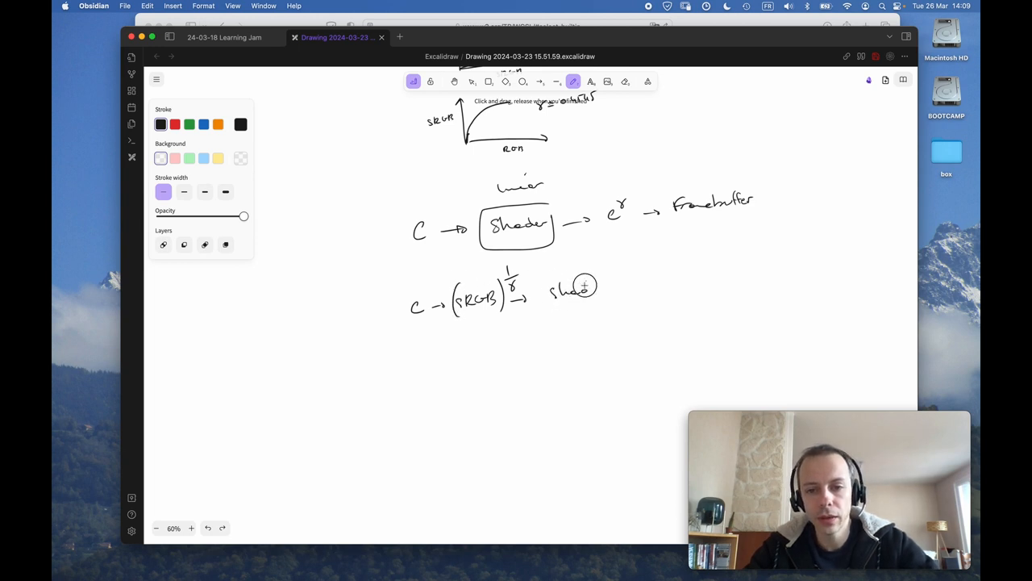
pyautogui.moveTo(549, 275); pyautogui.dragTo(613, 309)
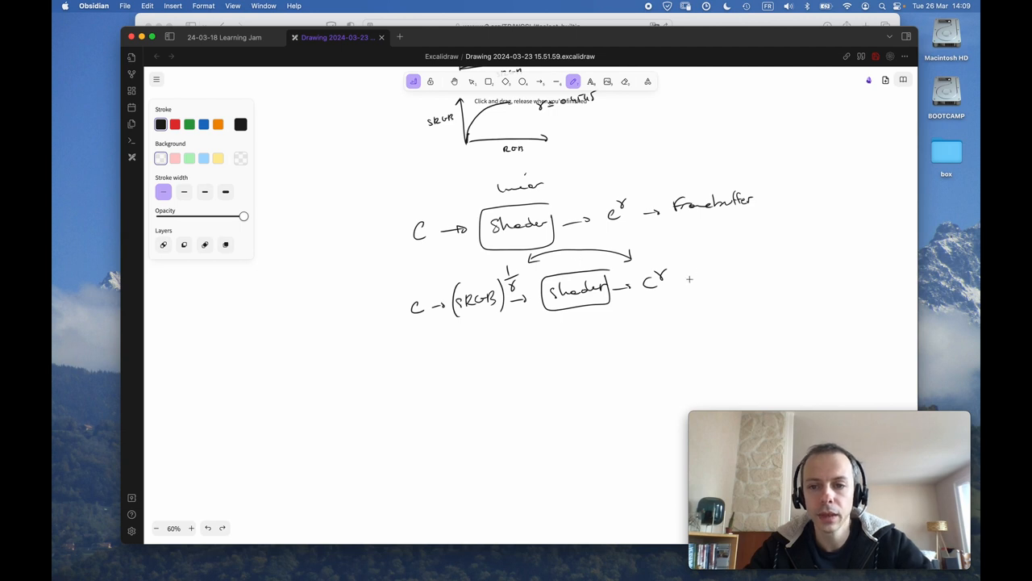
pyautogui.moveTo(678, 277); pyautogui.dragTo(722, 275)
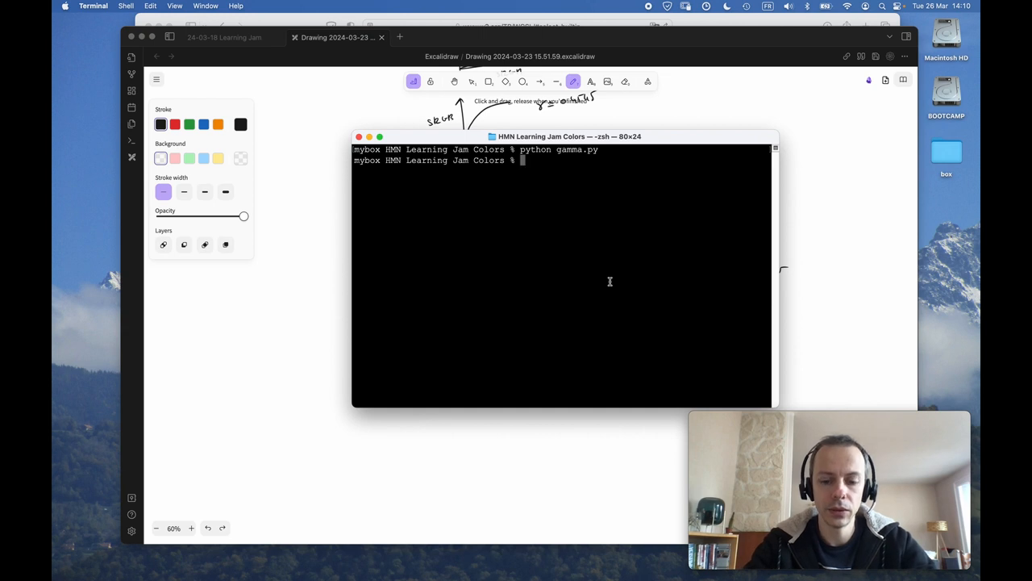
# Step: cd to Projects/Orca and run ./orcadev build-platform-layer
pyautogui.write('cd ../../')
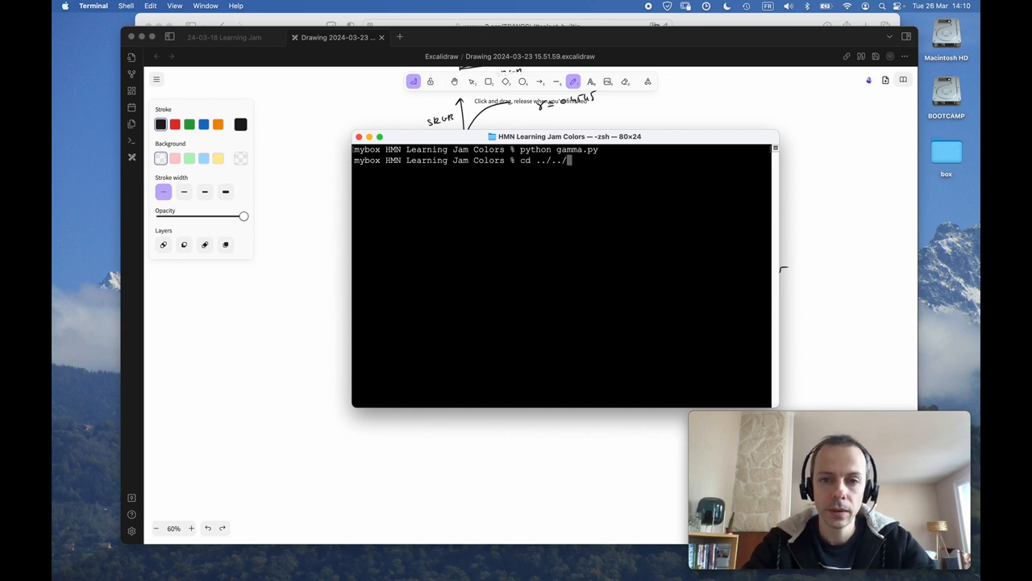
pyautogui.write('Projects/Orca')
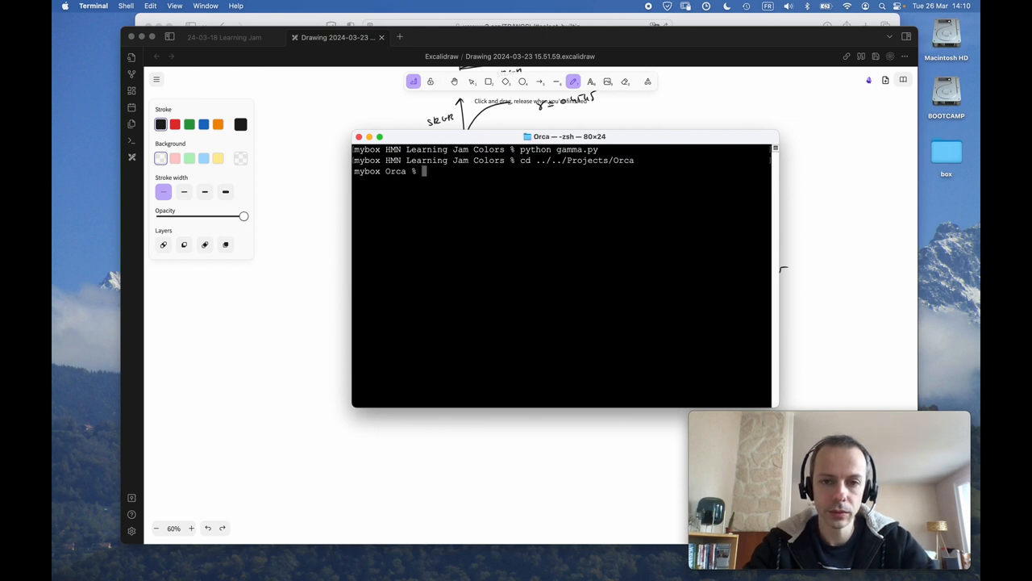
pyautogui.write('./orcadev b')
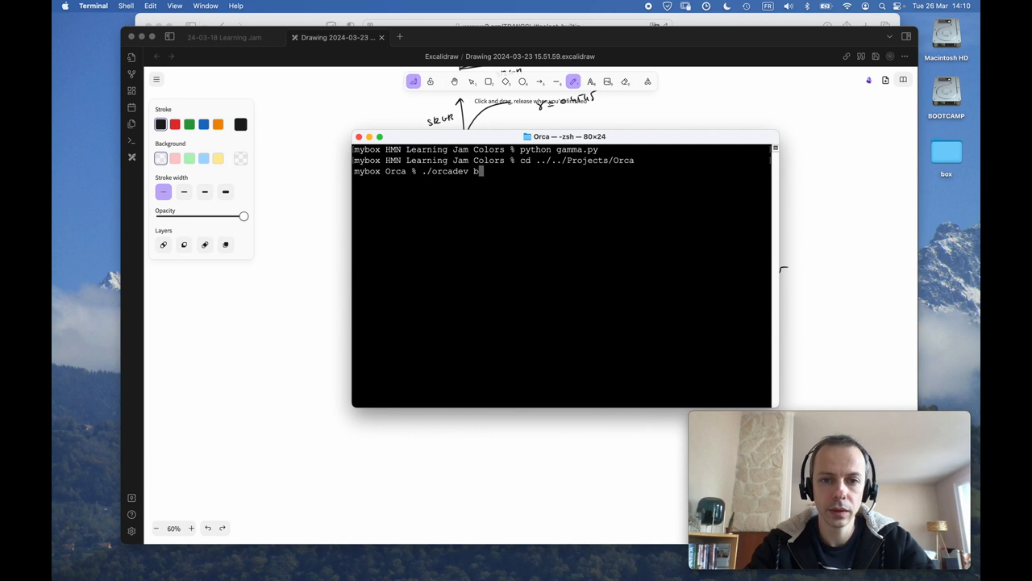
pyautogui.write('uild-platform-layer')
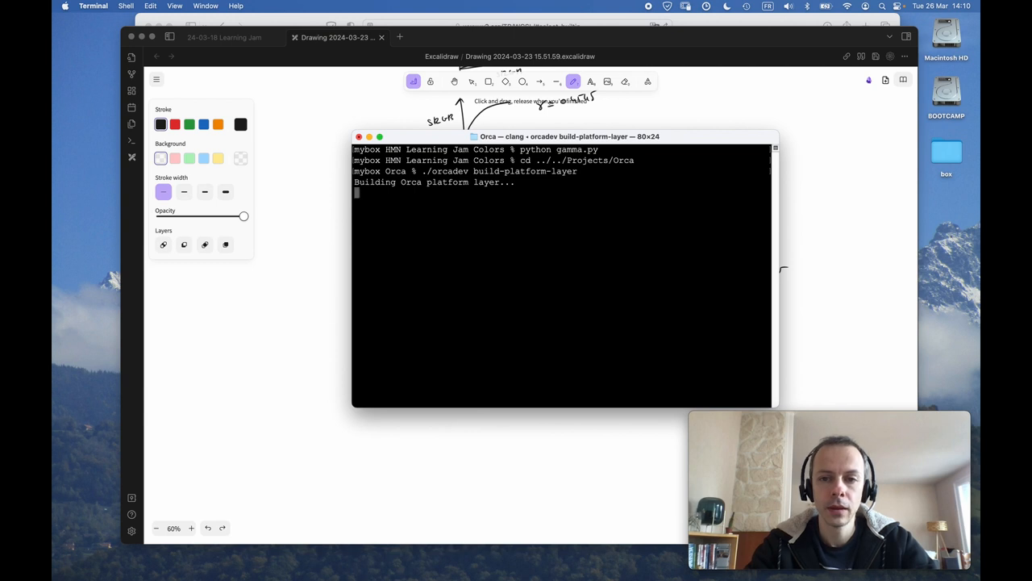
# Step: cd into sketches/colorspace, run ./build.sh and launch bin/color_test
pyautogui.write('cd')
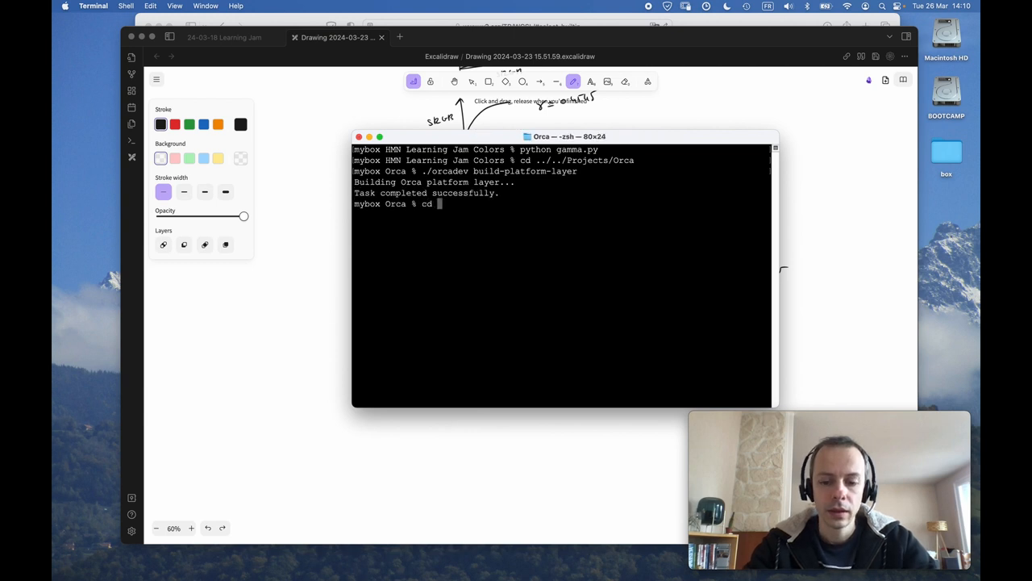
pyautogui.write('sketches/colorspace')
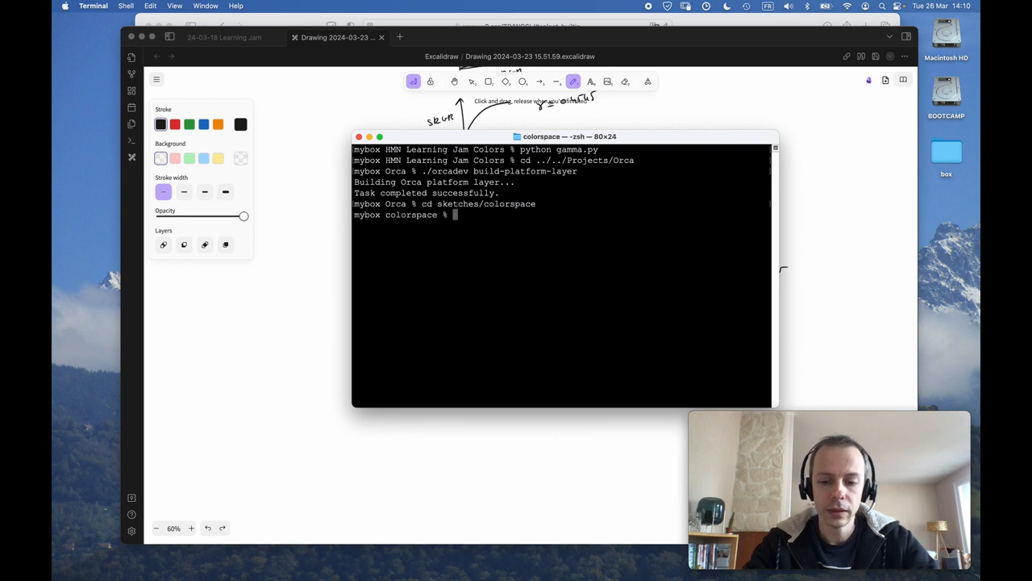
pyautogui.write('./build.sh')
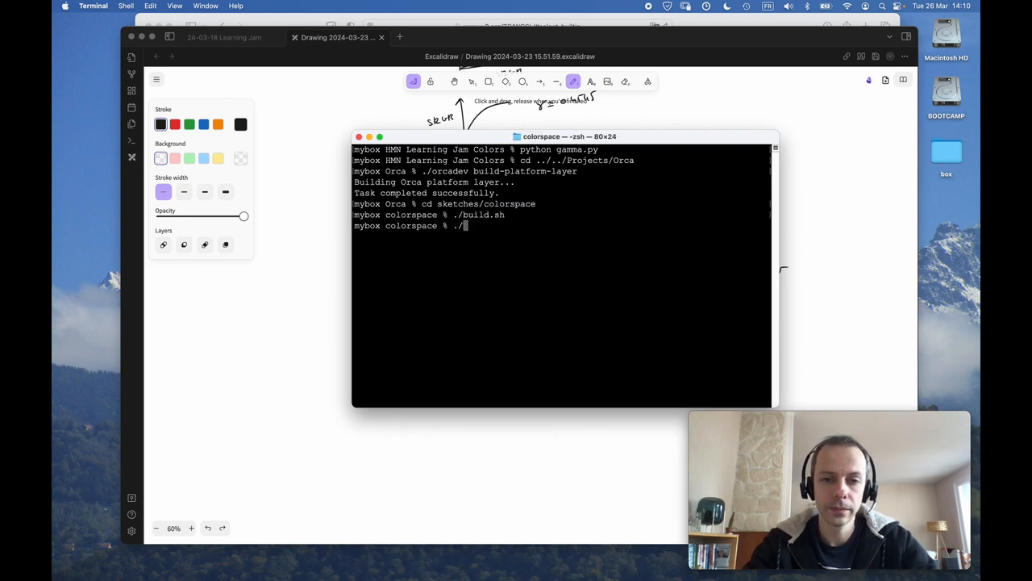
pyautogui.write('bin/color_test')
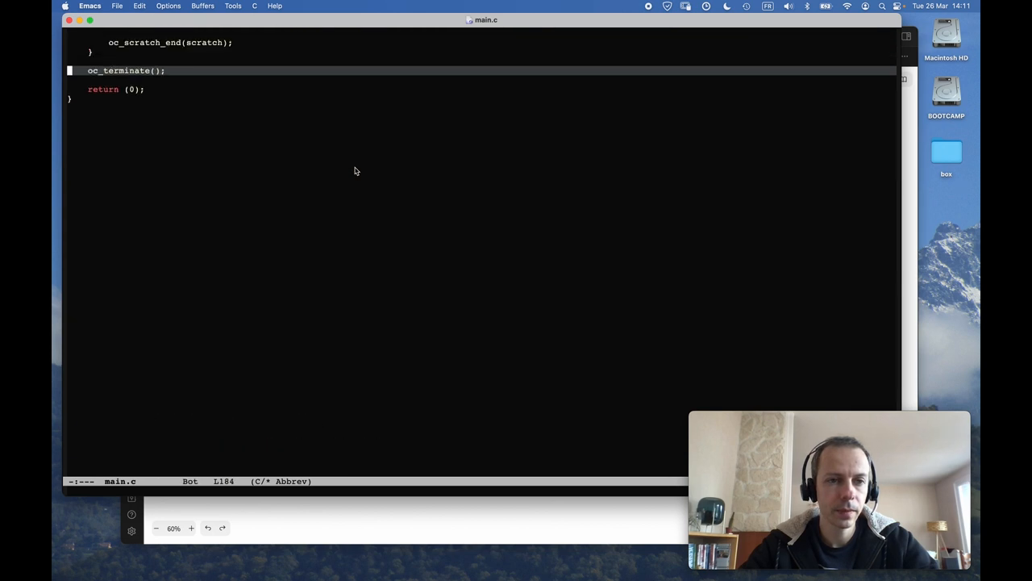
# Step: Add a for loop over i from 0 to 16 in main.c with level f32 l = i/256
pyautogui.scroll(-3)
pyautogui.write('fo')
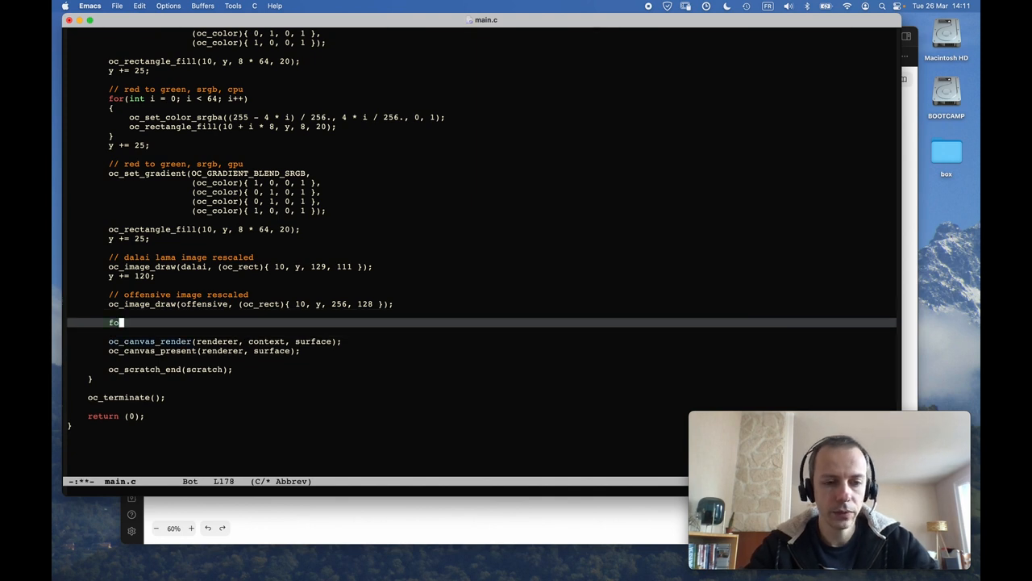
pyautogui.write('r()')
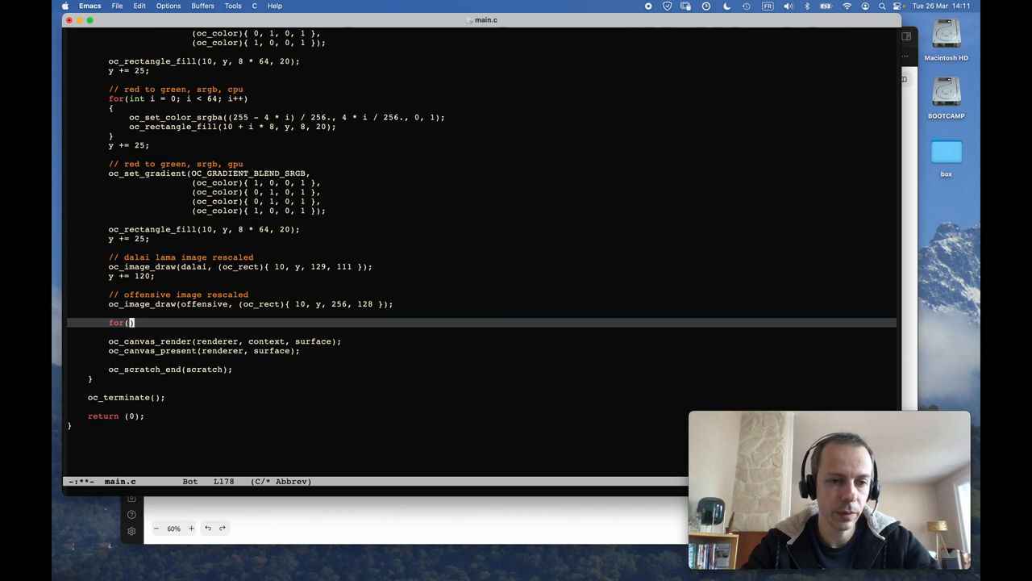
pyautogui.write('int i;')
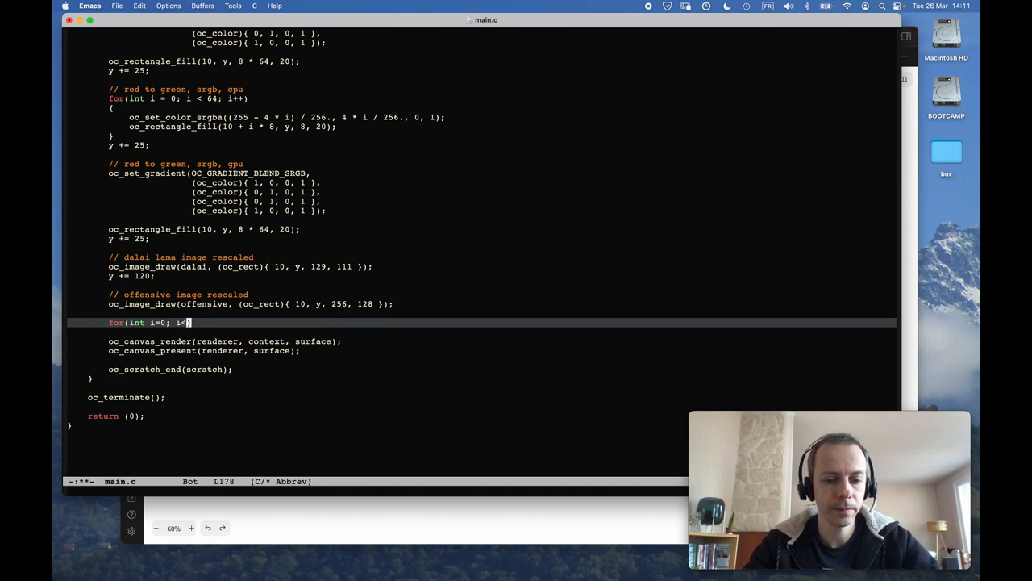
pyautogui.write('16; i++')
pyautogui.write('{}')
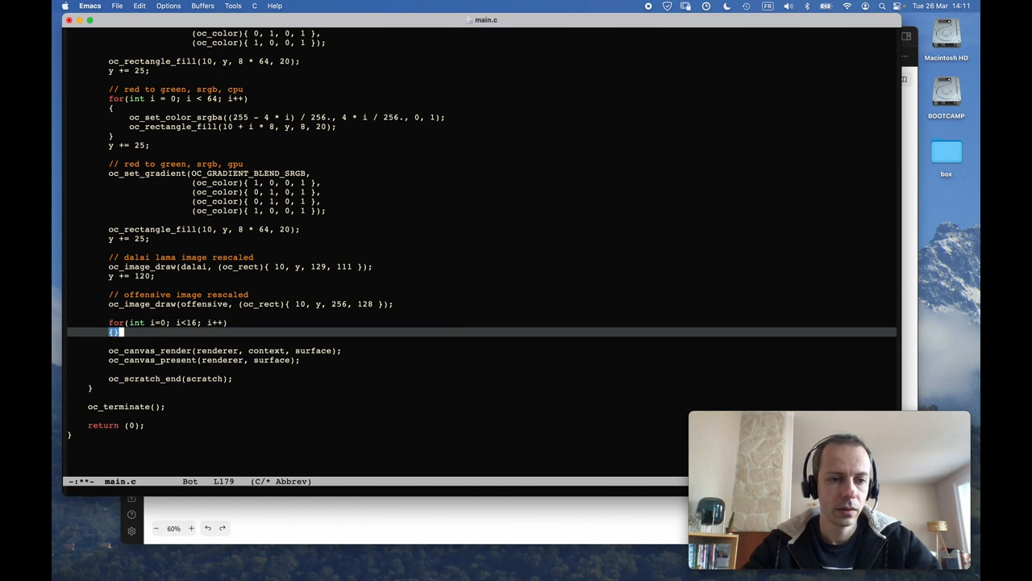
pyautogui.press('Return')
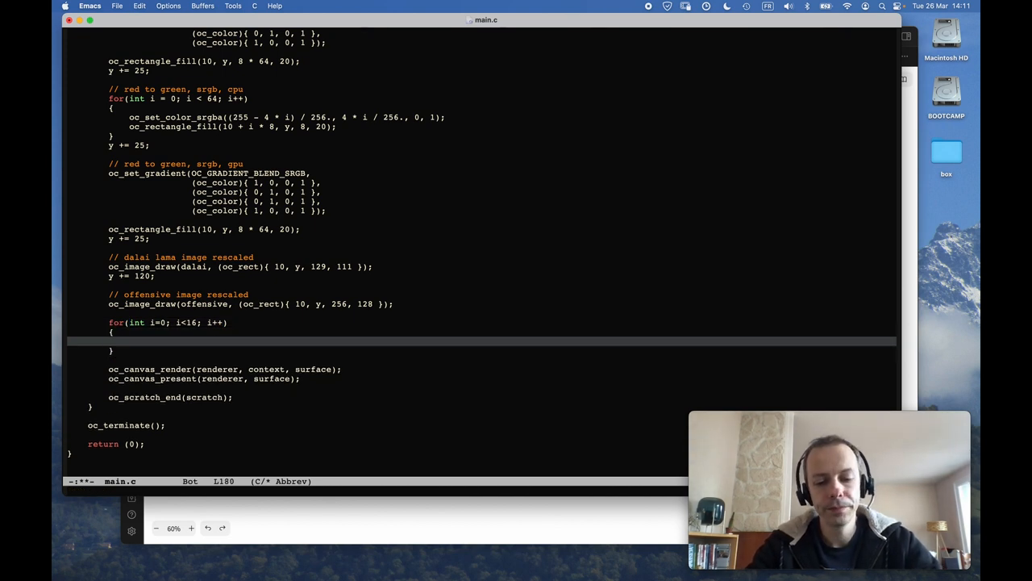
pyautogui.write('f32')
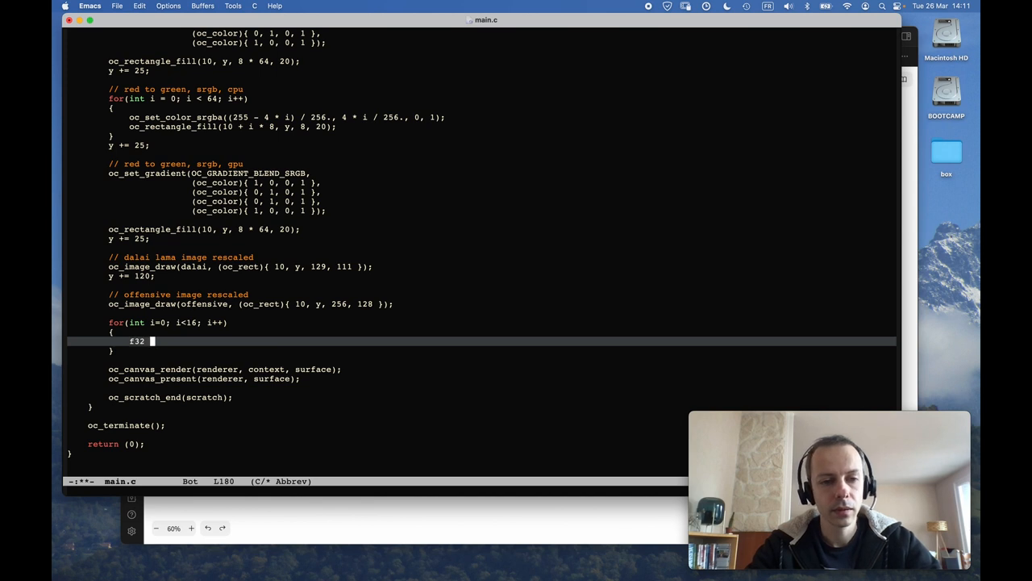
pyautogui.write('l =')
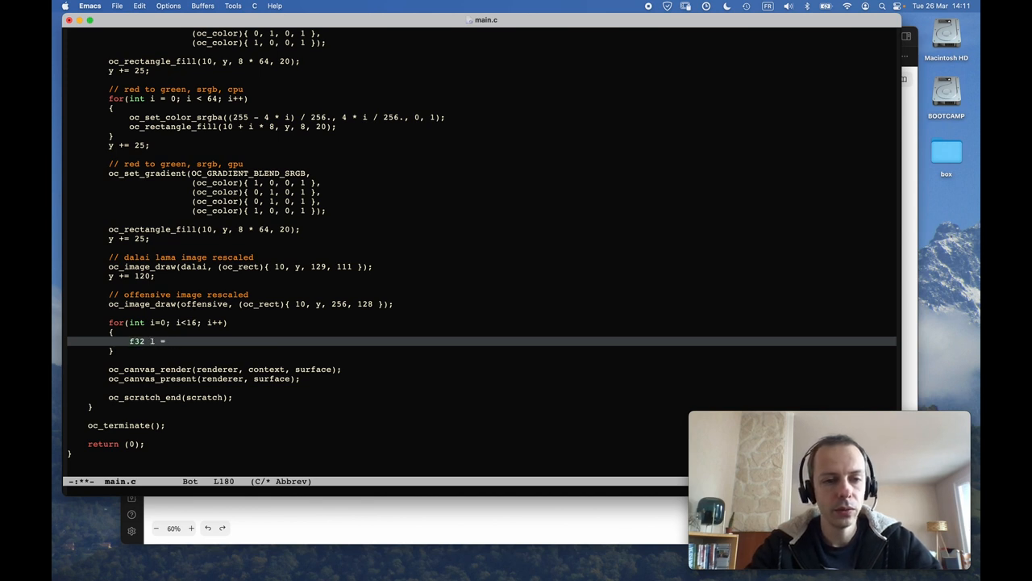
pyautogui.write('i/')
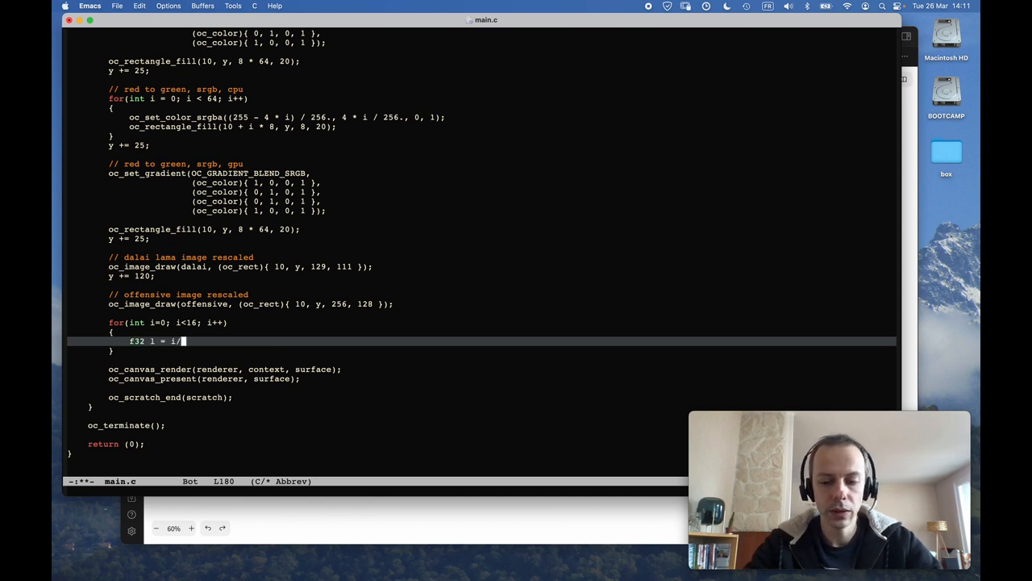
pyautogui.write('256.;')
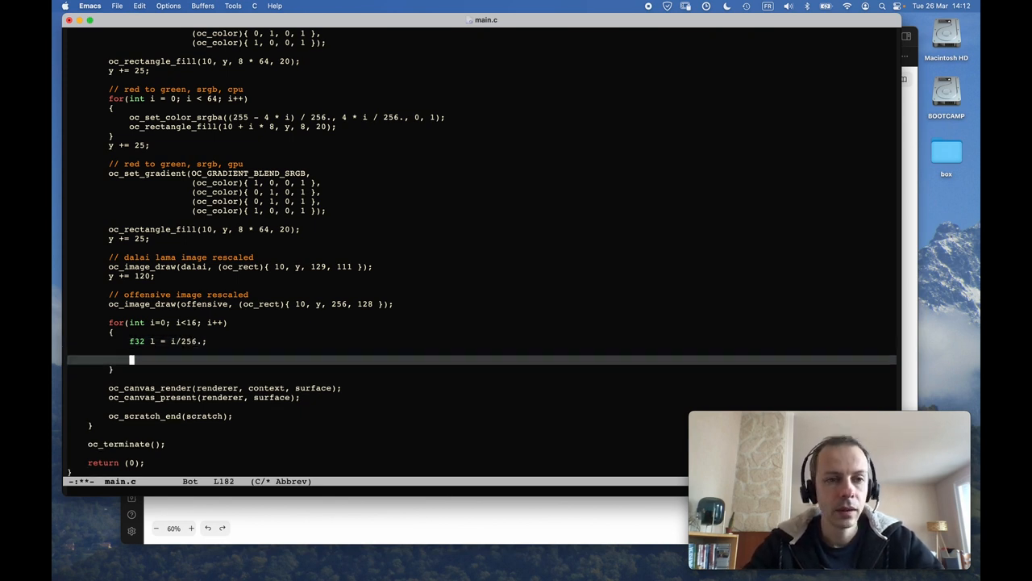
# Step: Inside the loop set the colour with oc_set_color_rgba and draw oc_rectangle_fill(300, y, 30, 30)
pyautogui.write('oc_set')
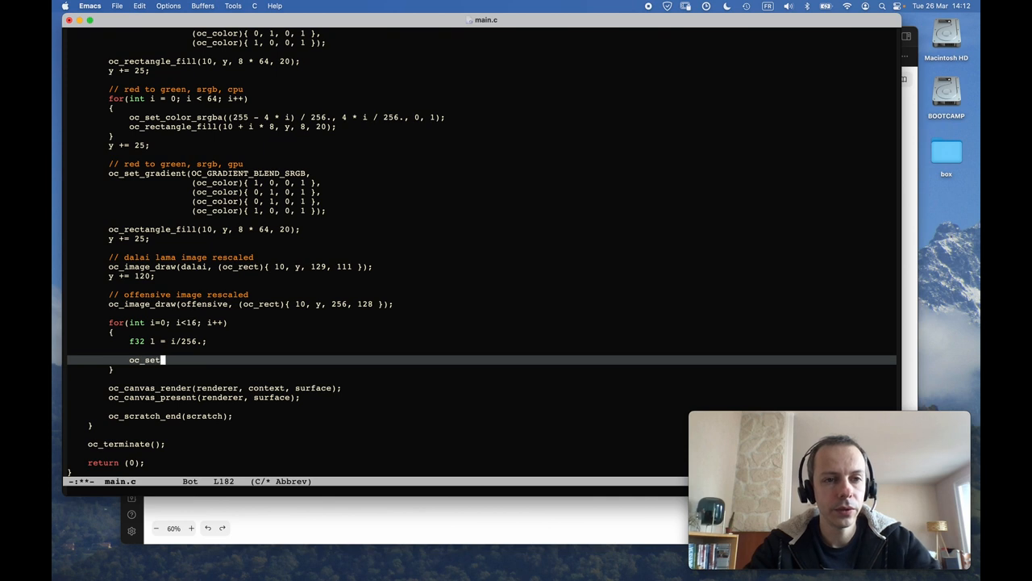
pyautogui.write('color')
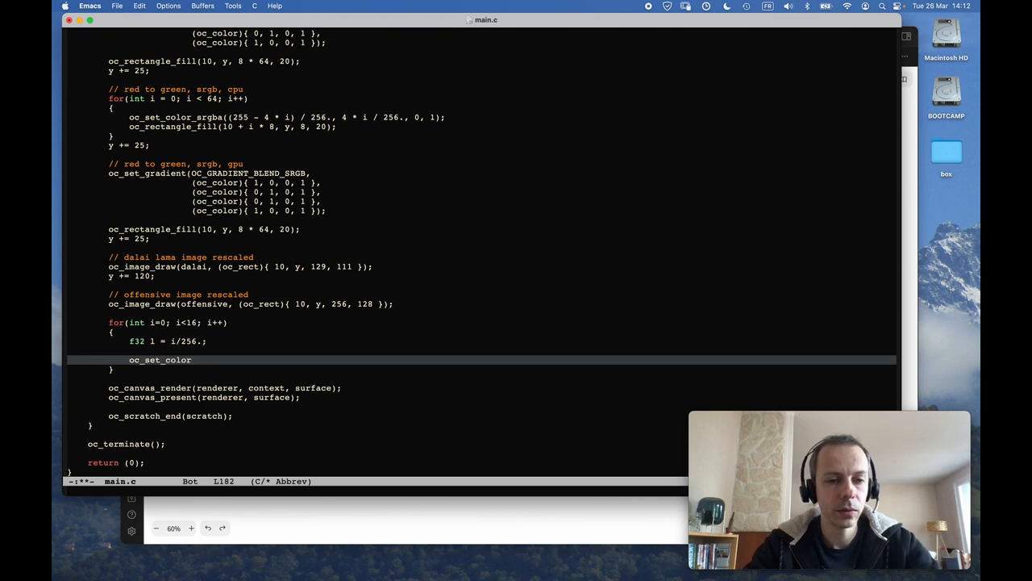
pyautogui.write('_rgba(l, l, l, );')
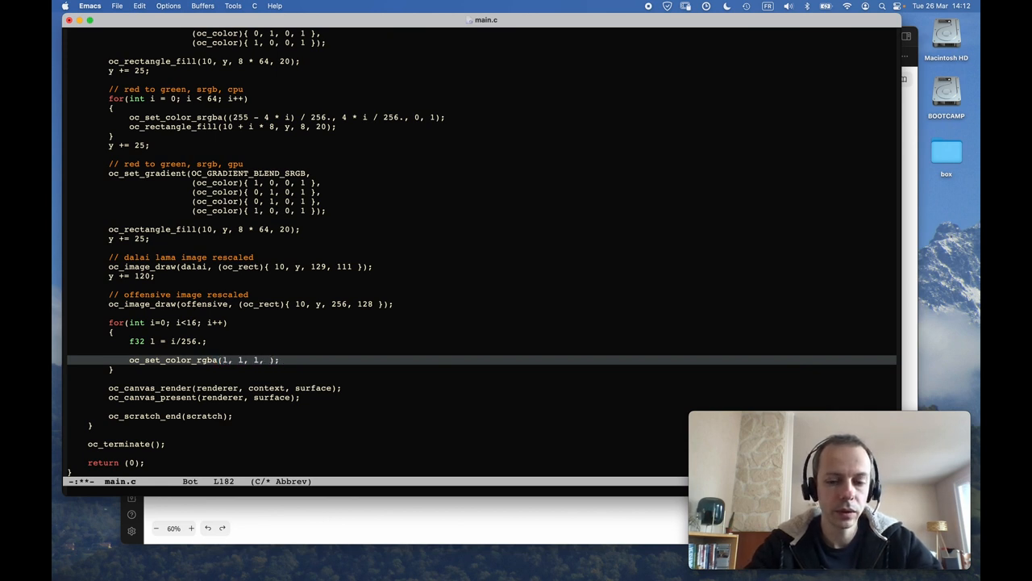
pyautogui.write('o')
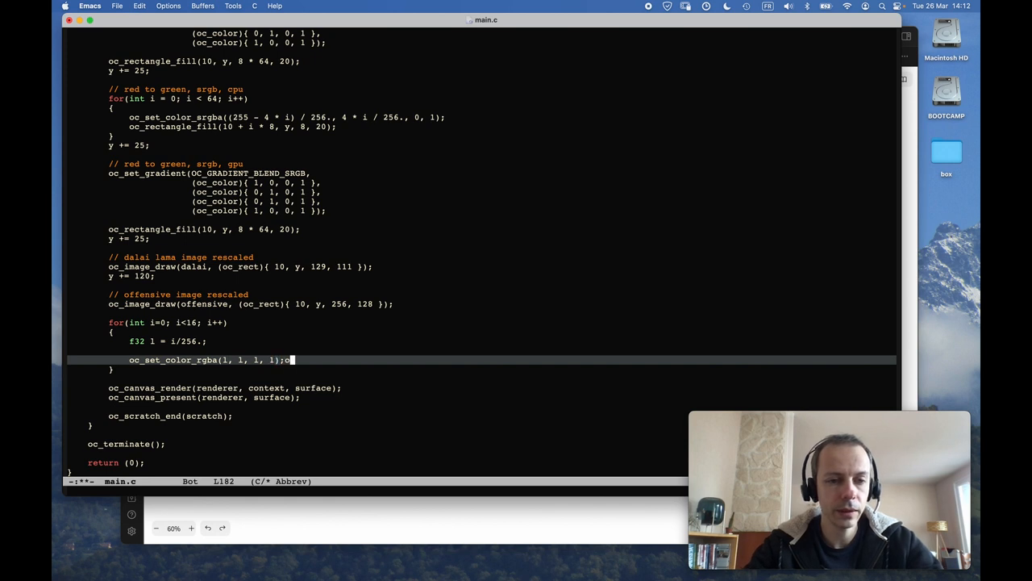
pyautogui.press('Return')
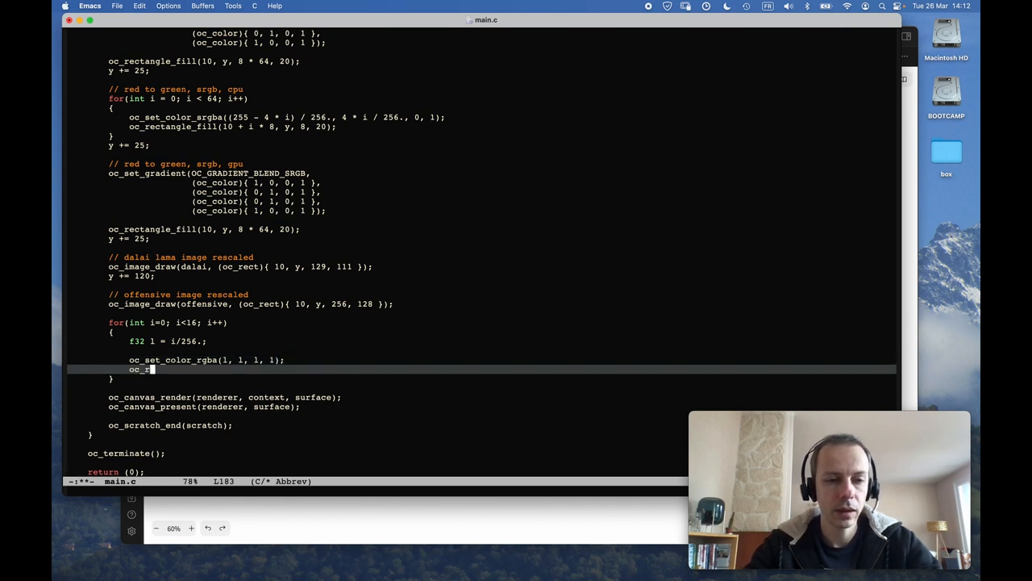
pyautogui.write('ectangle_fill')
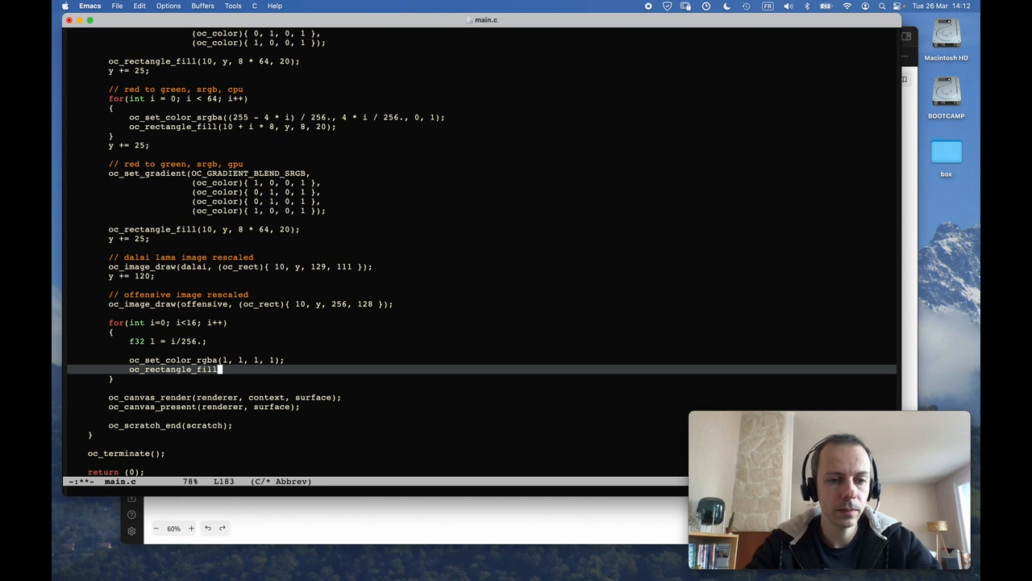
pyautogui.write('();')
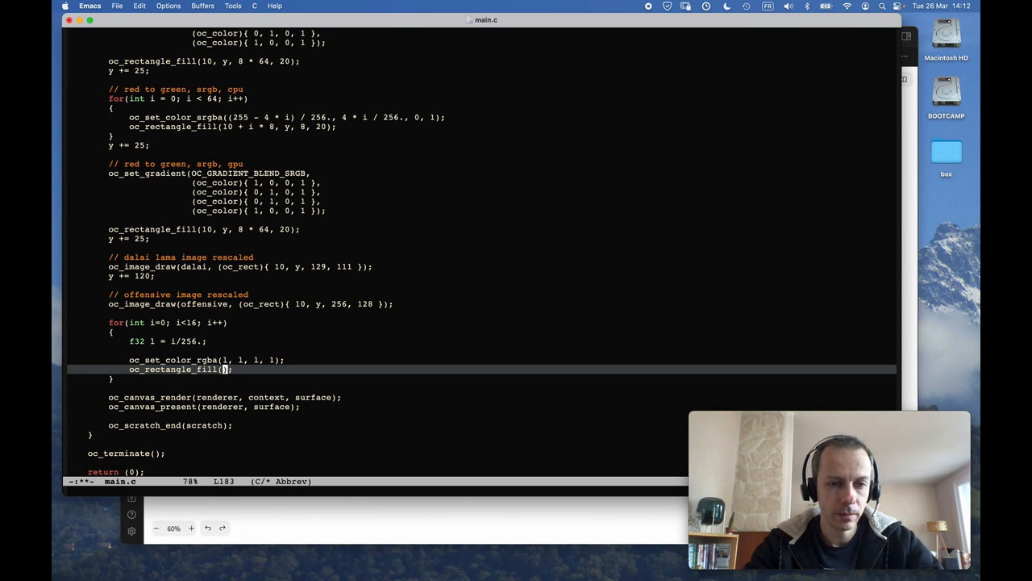
pyautogui.write('300')
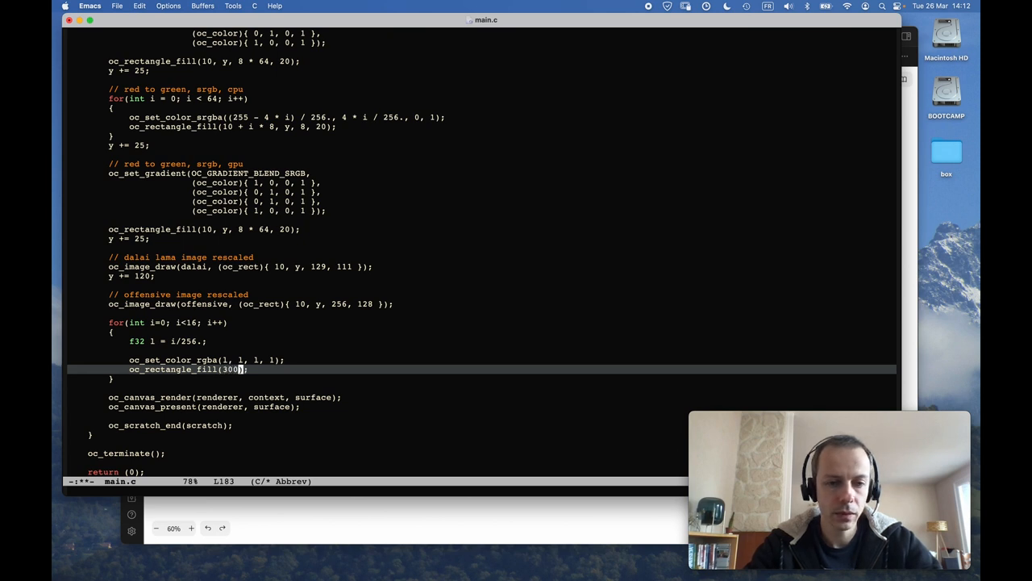
pyautogui.write(', y,')
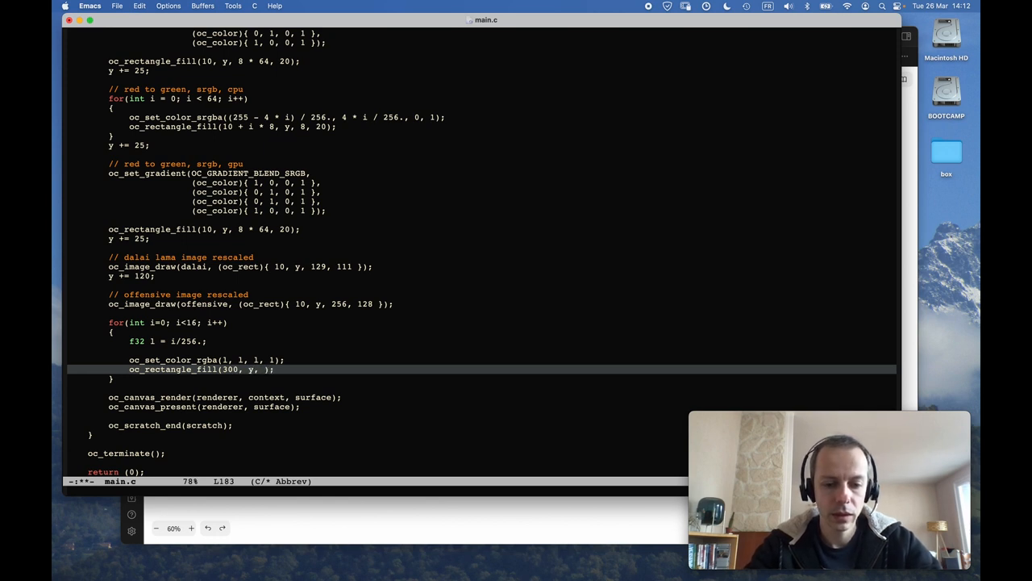
pyautogui.write('30, 30')
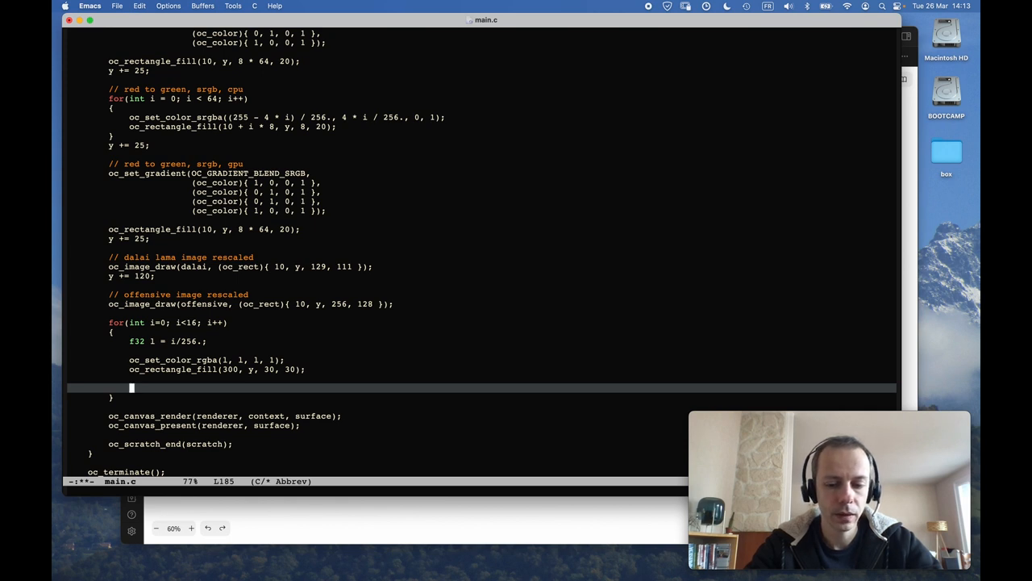
# Step: Start f32 s = 1 in the loop, glance at the sRGB formula in Obsidian, and return to main.c
pyautogui.write('f32')
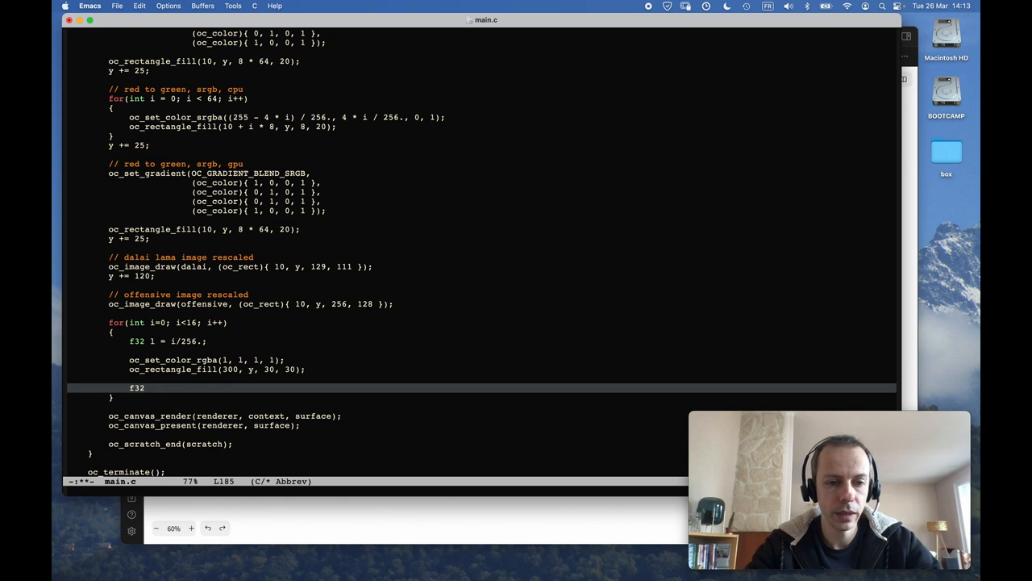
pyautogui.write('s =')
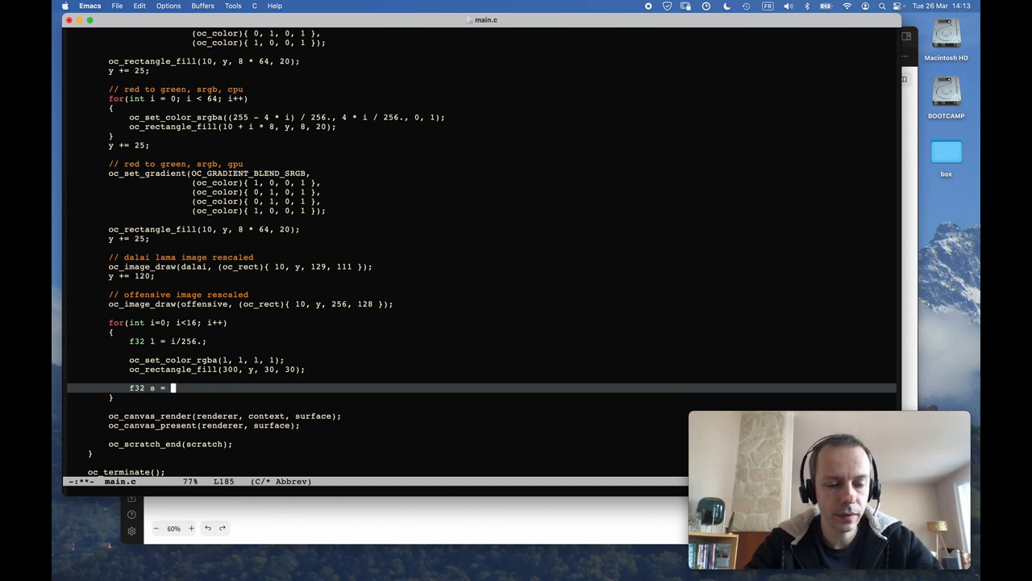
pyautogui.write('1')
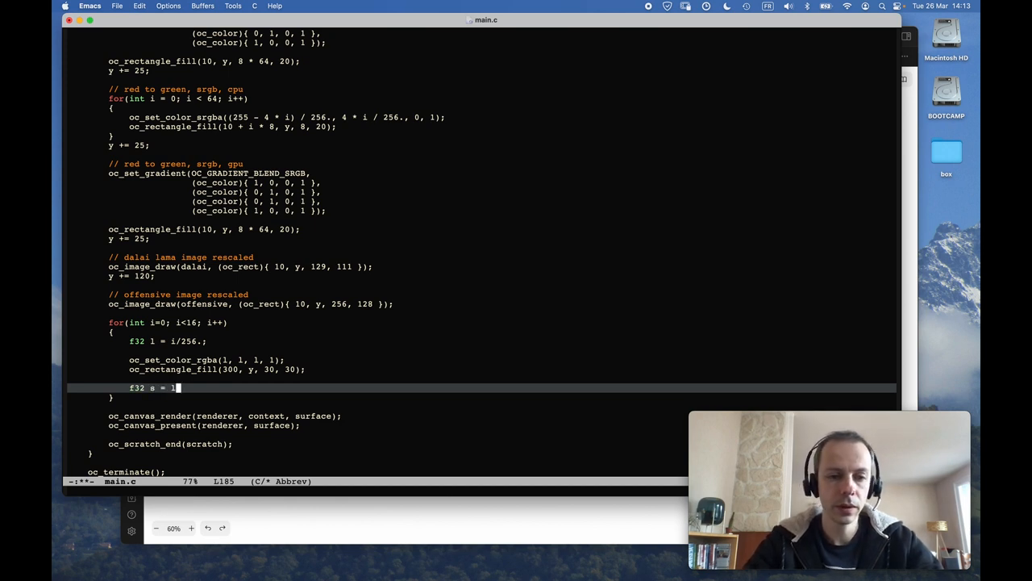
pyautogui.press('cmd+tab')
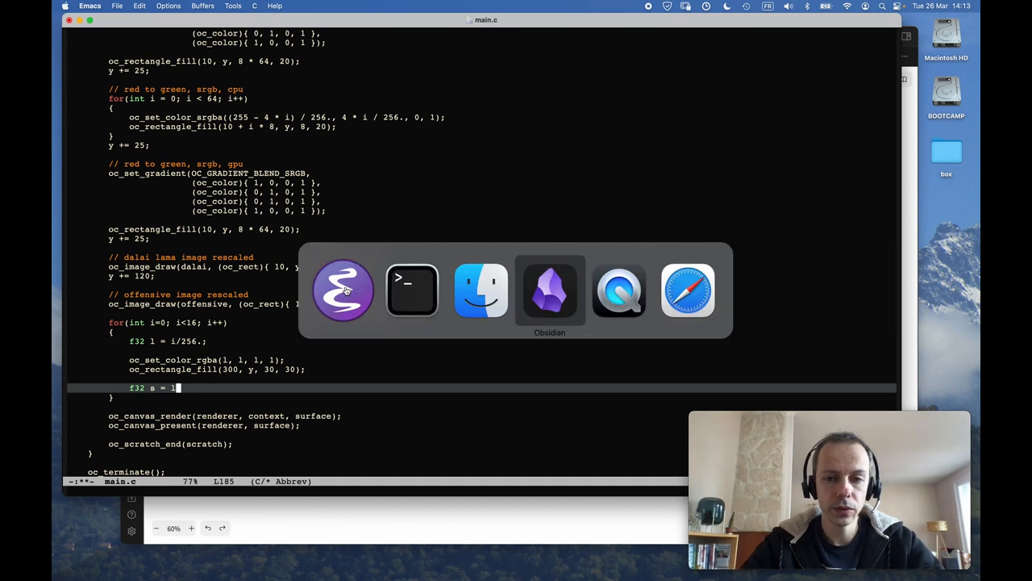
pyautogui.click(549, 290)
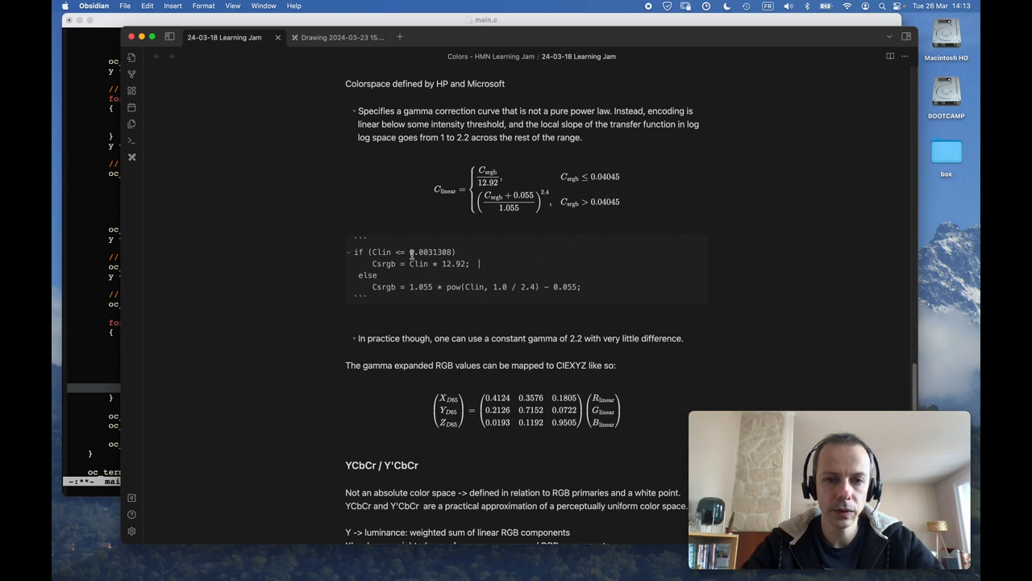
pyautogui.doubleClick(433, 252)
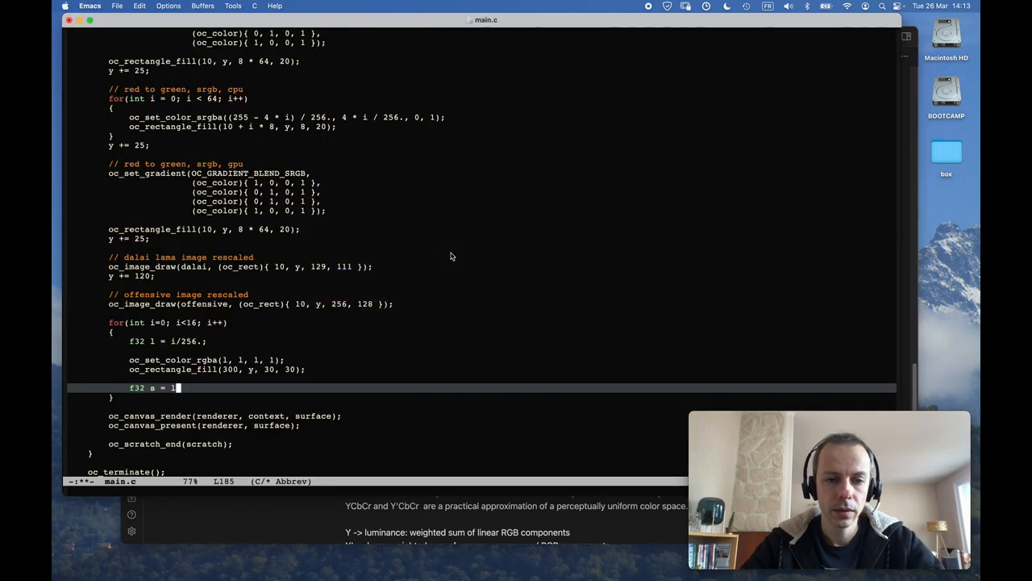
# Step: Compute s as l encoded to sRGB (×12. branch, if/else) then raised with powf(s, 2.2)
pyautogui.write('*')
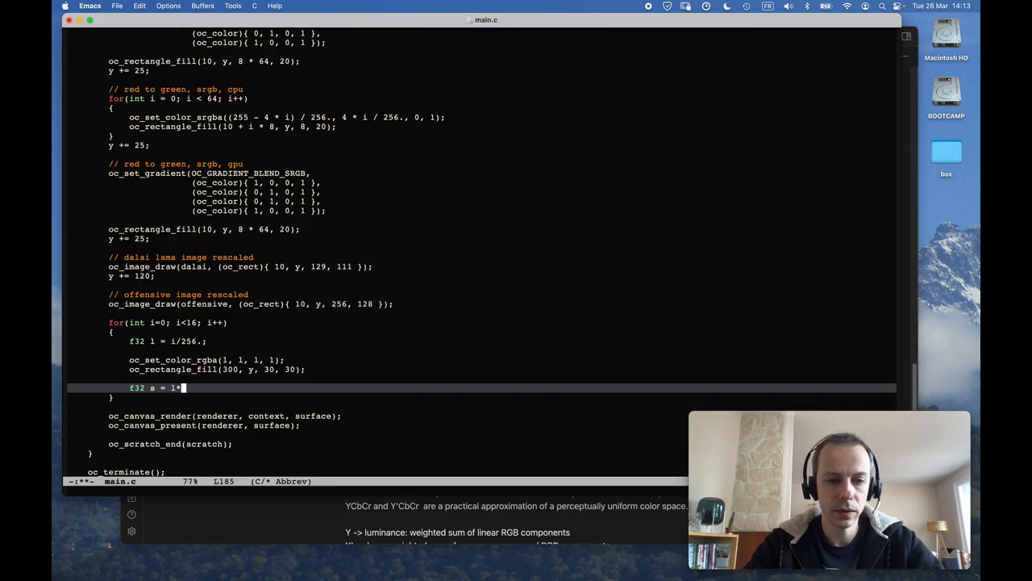
pyautogui.write('12.92;')
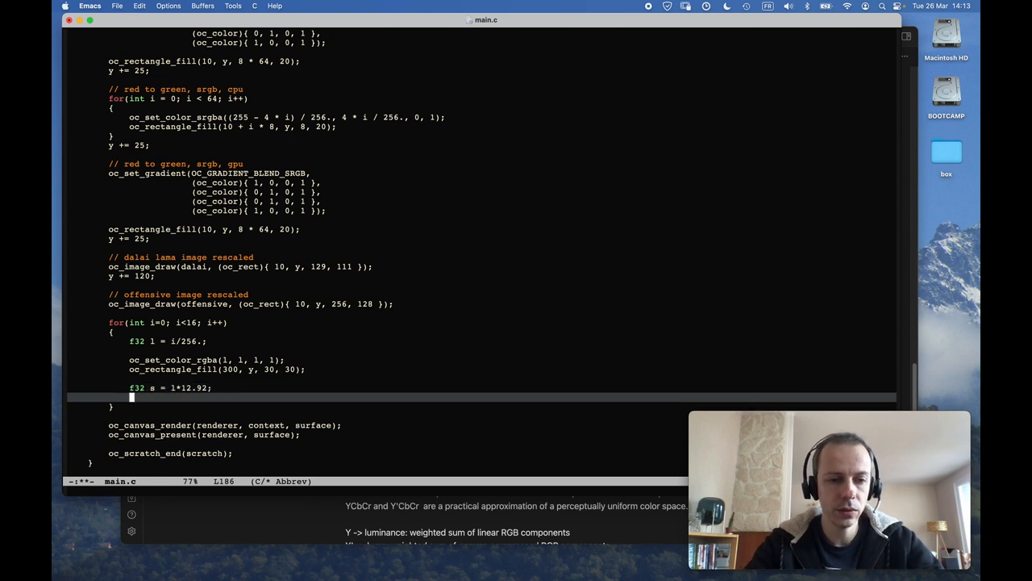
pyautogui.write('if(s')
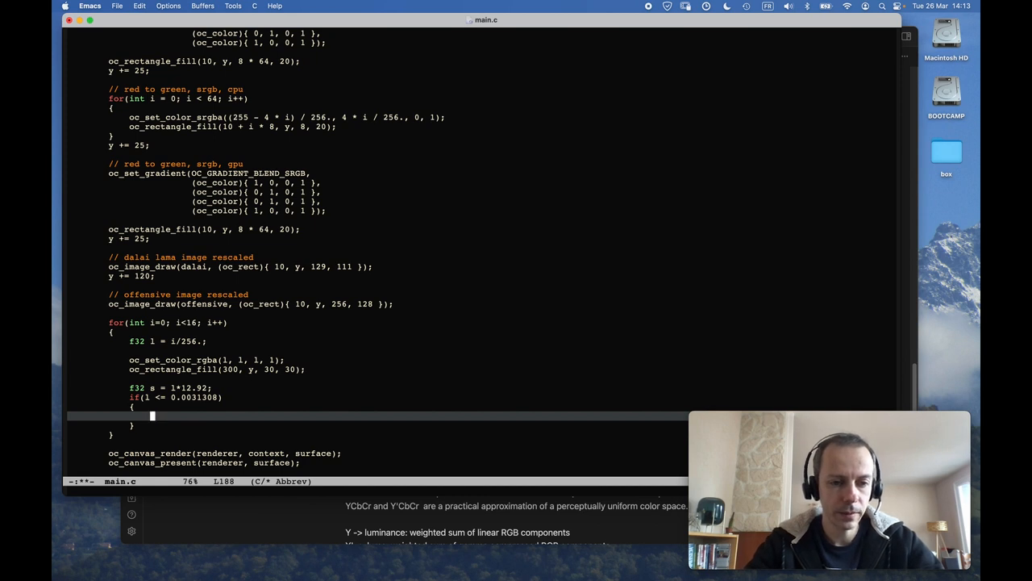
pyautogui.write('s =')
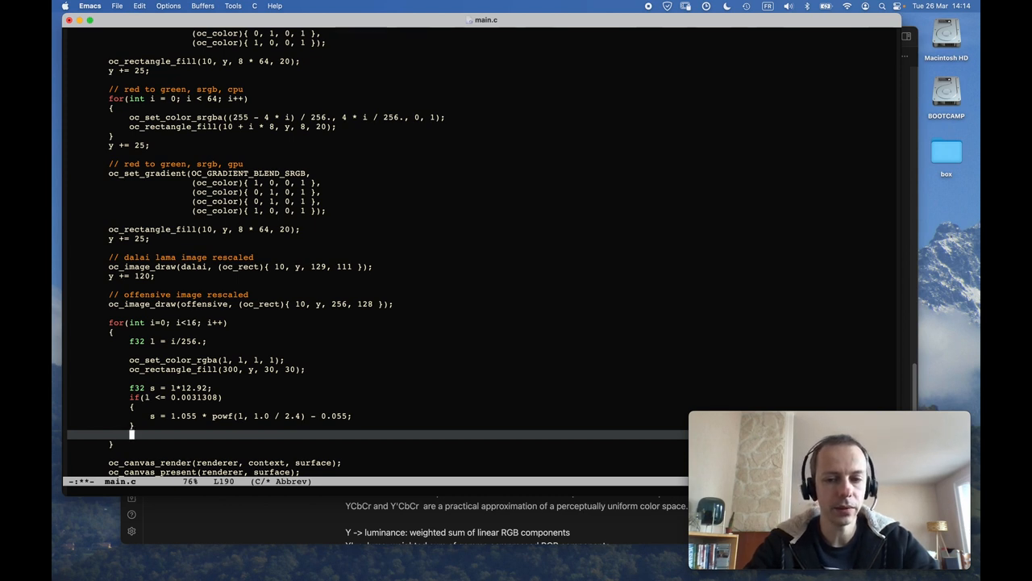
pyautogui.write('s =')
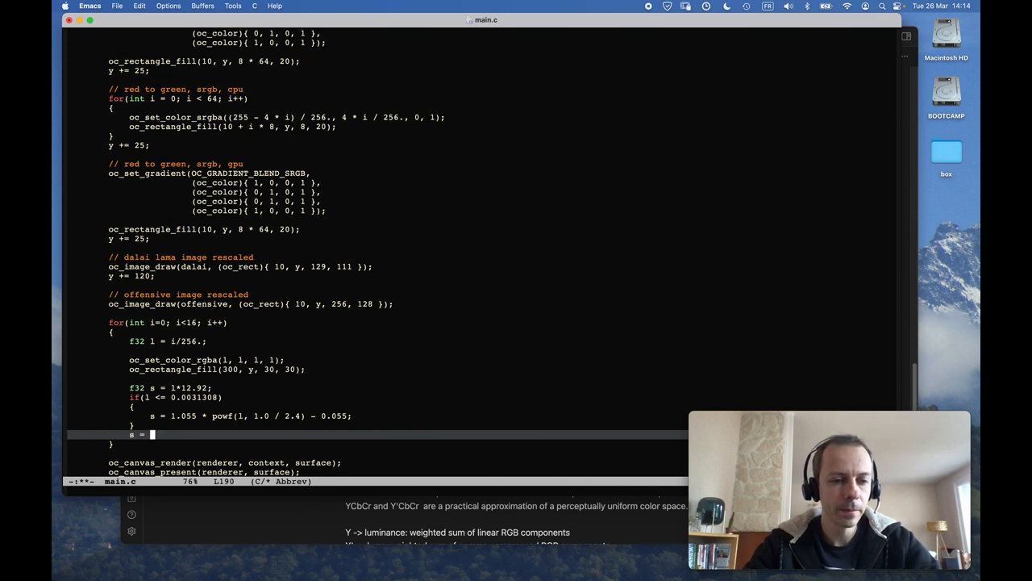
pyautogui.write('powf(')
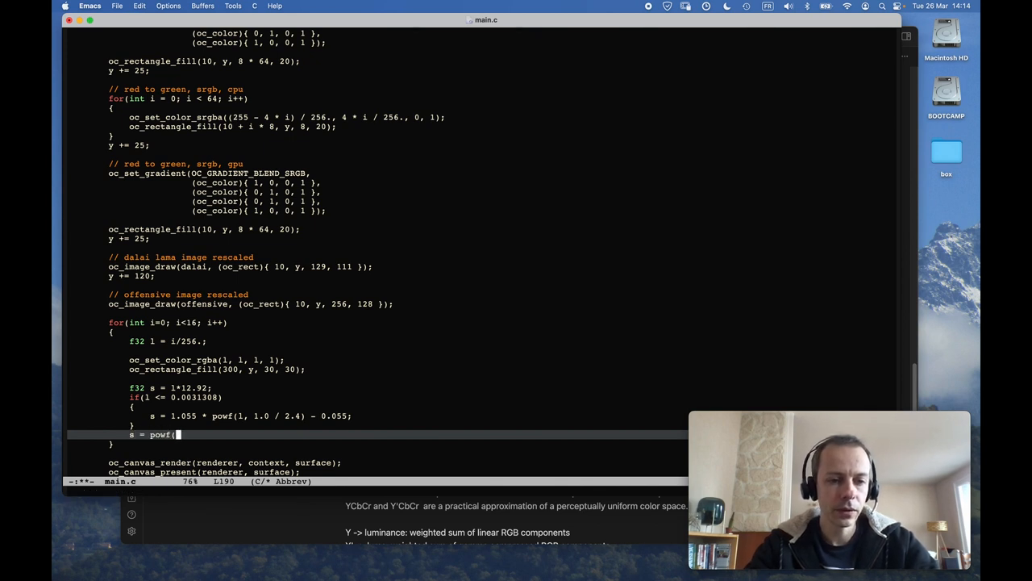
pyautogui.write('s')
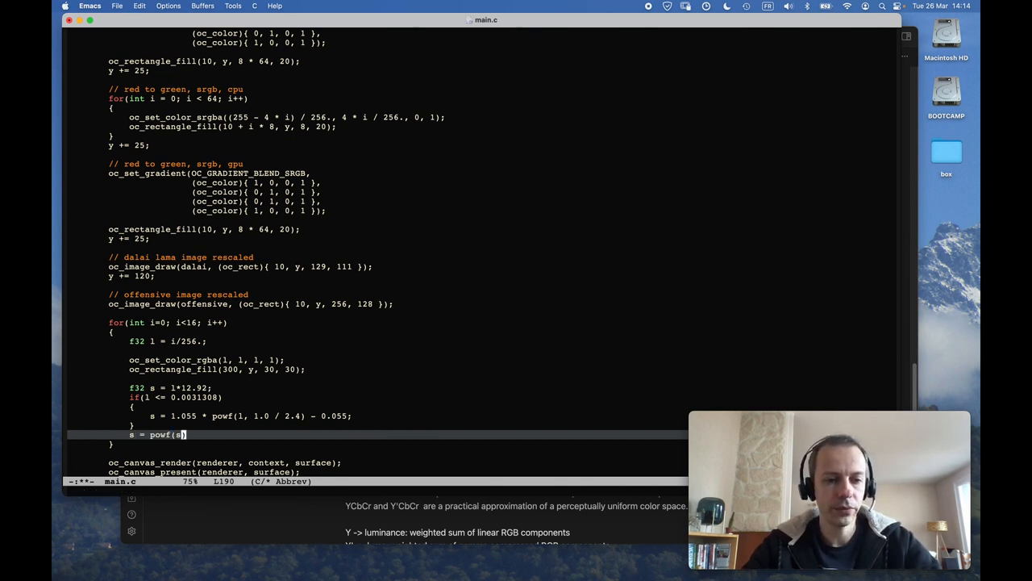
pyautogui.write(',')
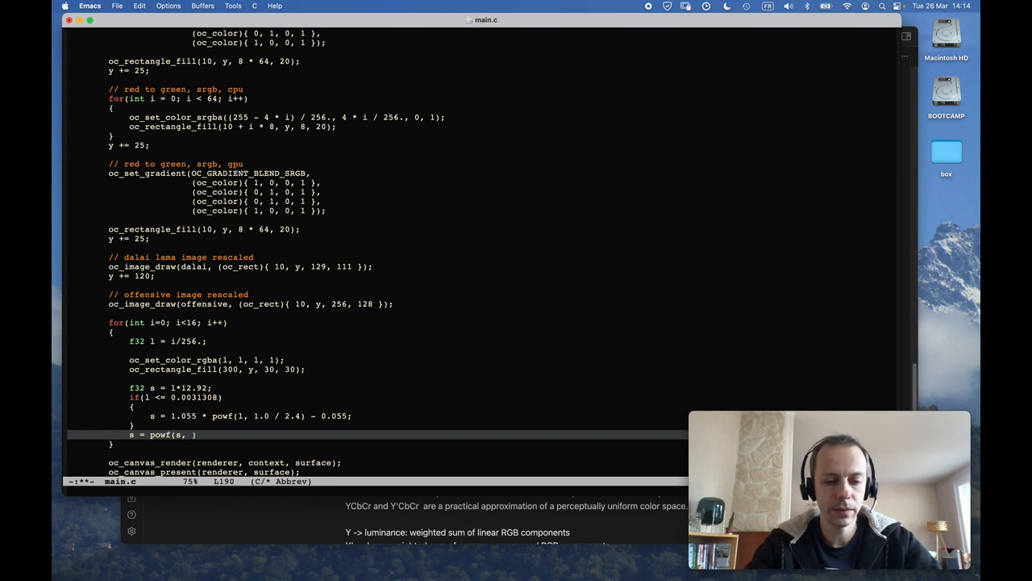
pyautogui.write('2.2')
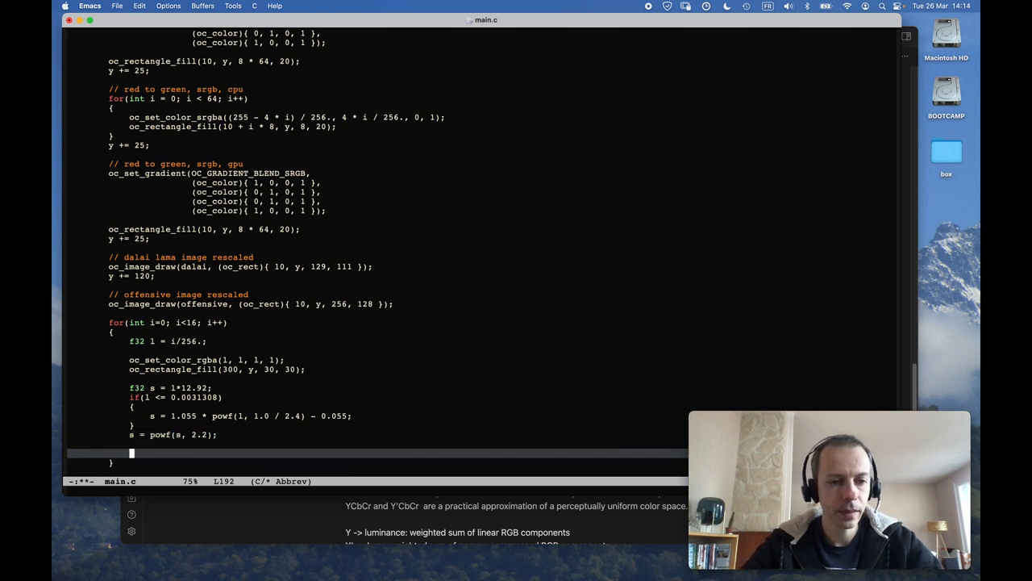
# Step: Fill a second square with oc_set_color_rgba(s, s, s, 1) at 300 + i*30, y + 30, offsetting both rows by i*30
pyautogui.write('oc_set')
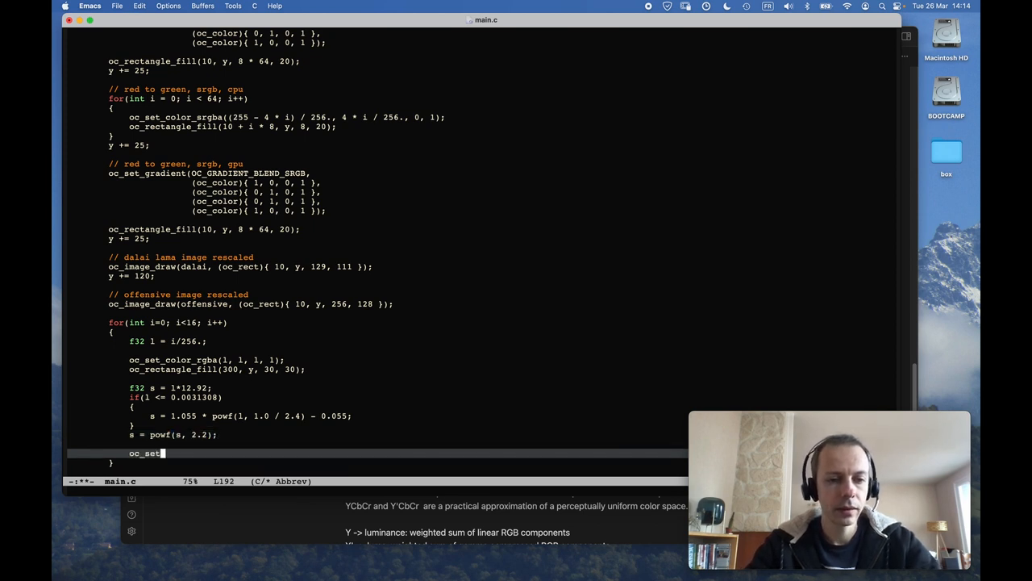
pyautogui.write('_color_rgb')
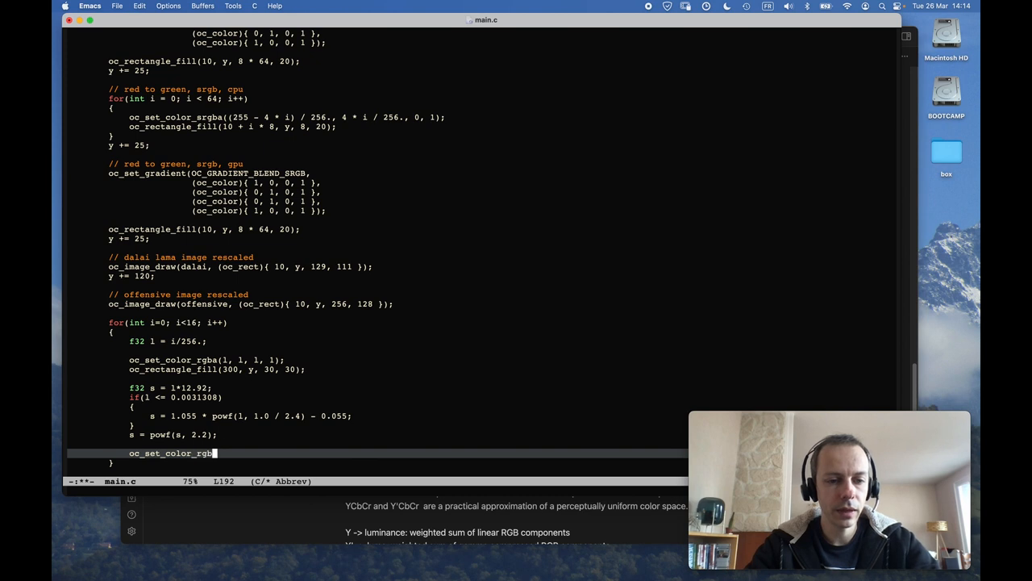
pyautogui.write('a();')
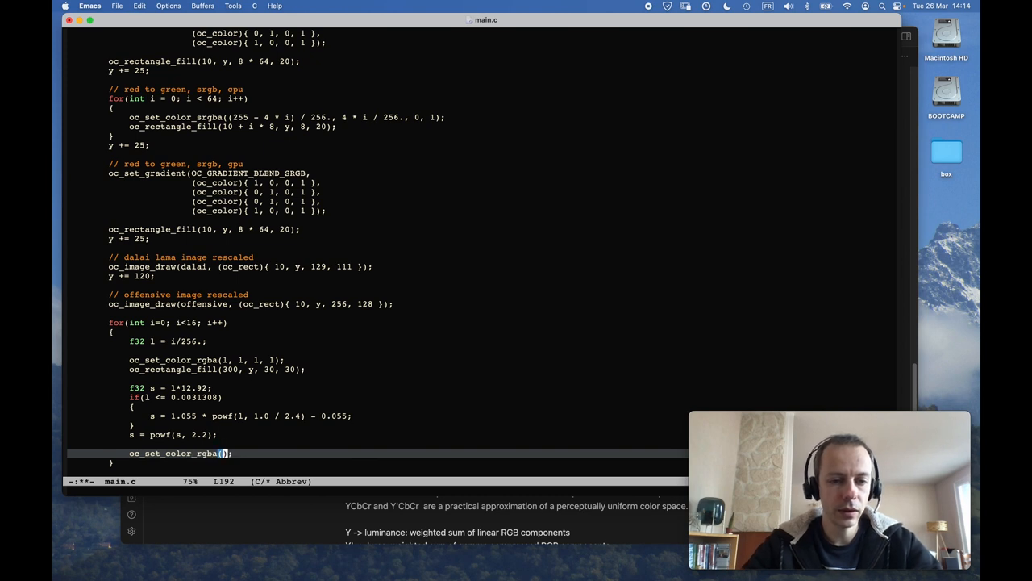
pyautogui.write(', s')
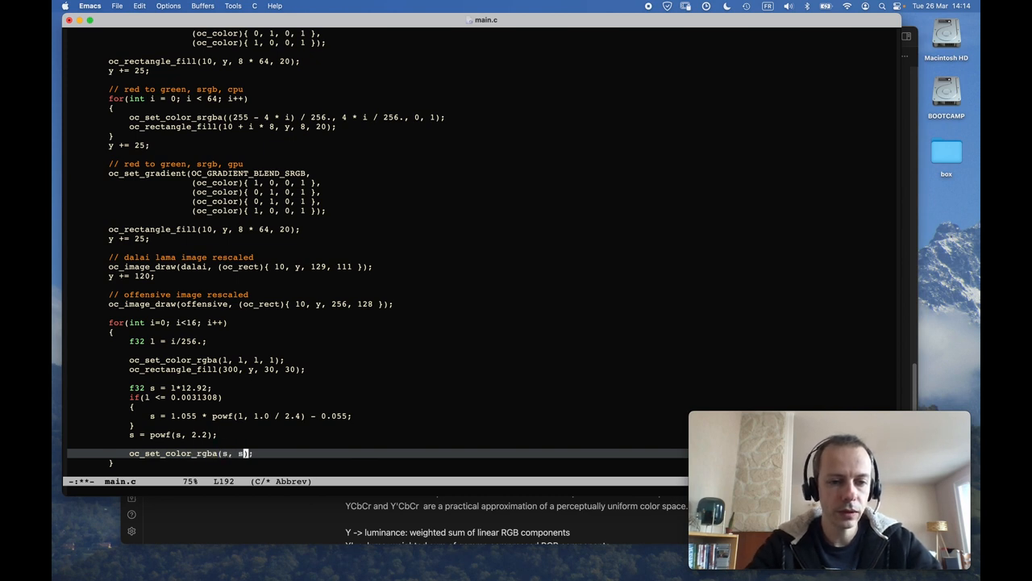
pyautogui.write(', s, 1')
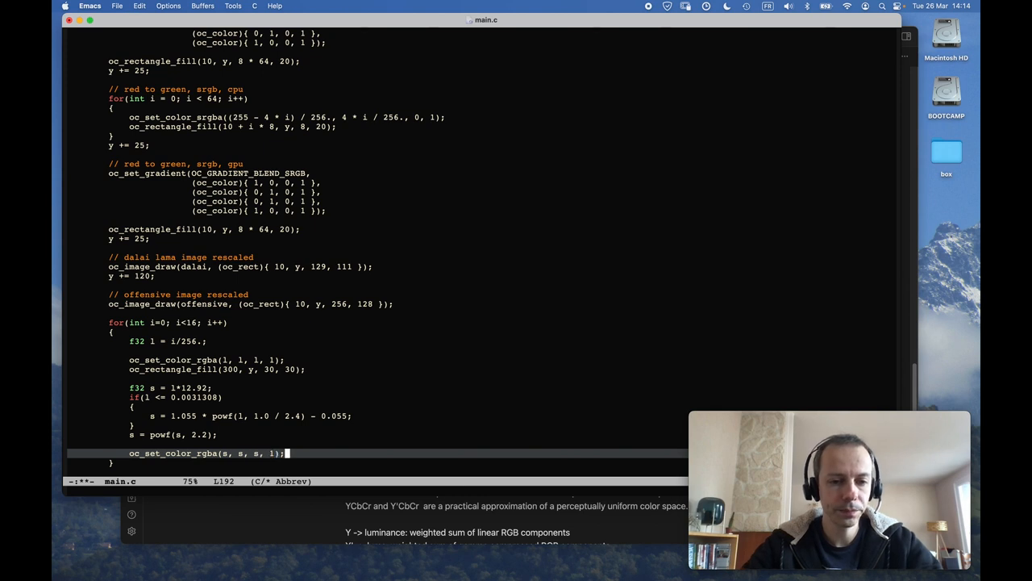
pyautogui.write('oc_rectangle_fill(300);')
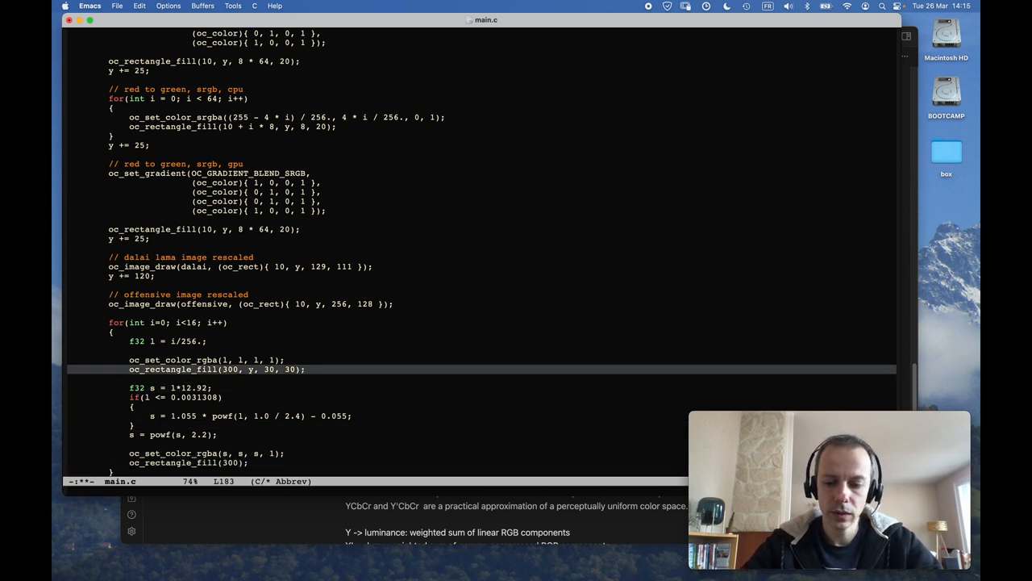
pyautogui.write('+i*30')
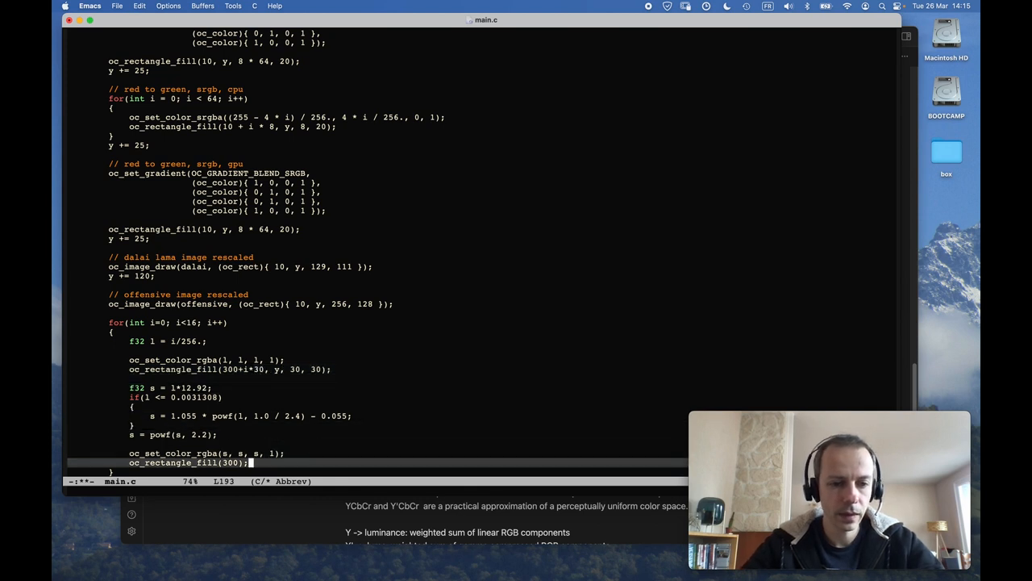
pyautogui.write(',')
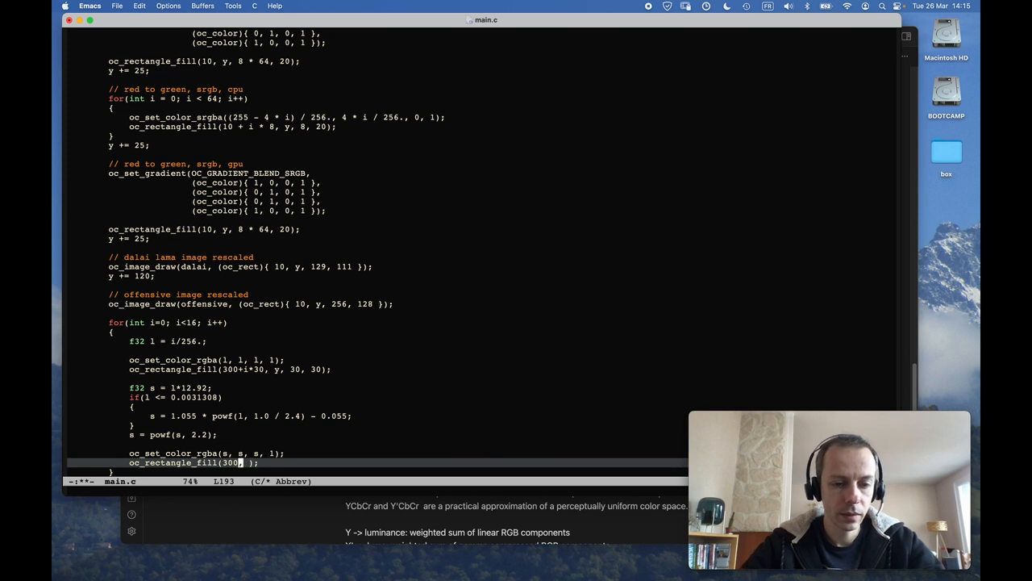
pyautogui.write('+i*30')
pyautogui.write('./bin/')
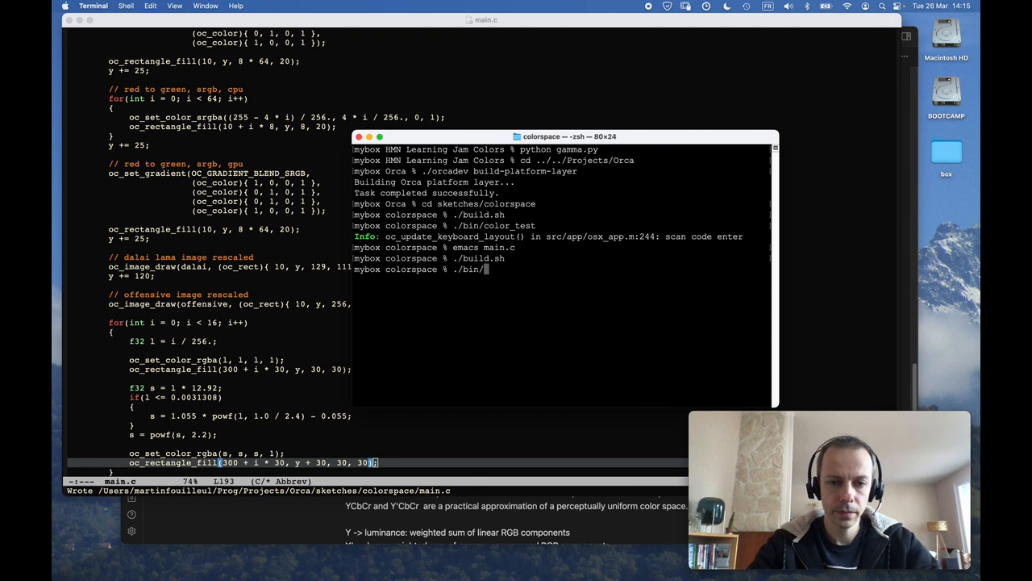
# Step: Save the edited main.c and switch over to the terminal to rebuild it
pyautogui.press('enter')
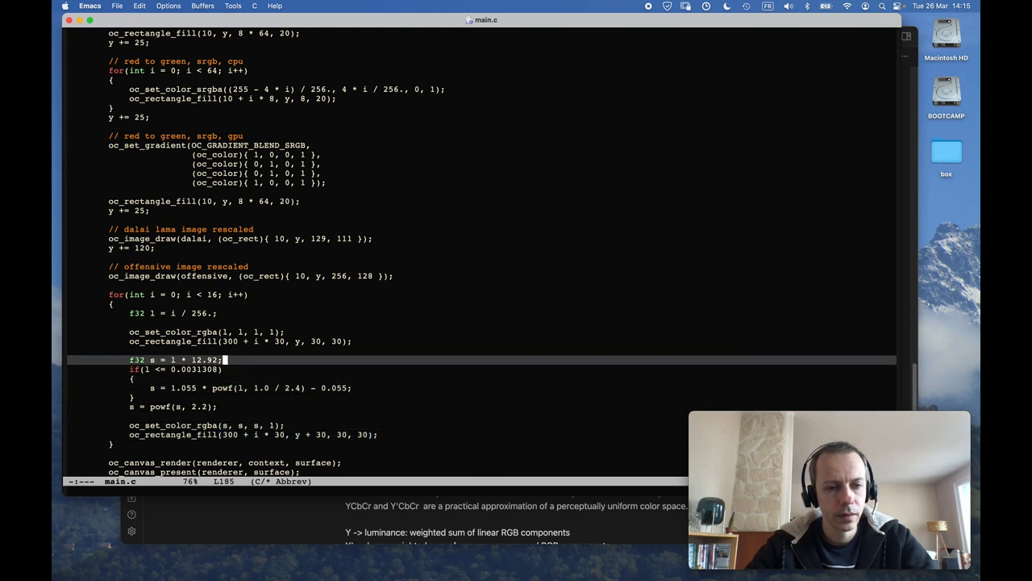
pyautogui.press('cmd+tab')
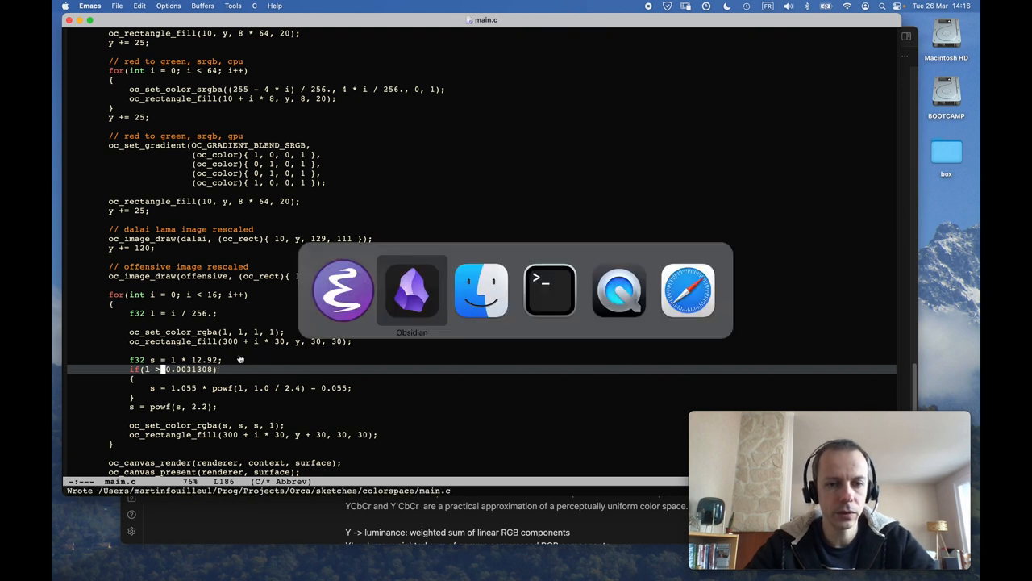
pyautogui.click(550, 290)
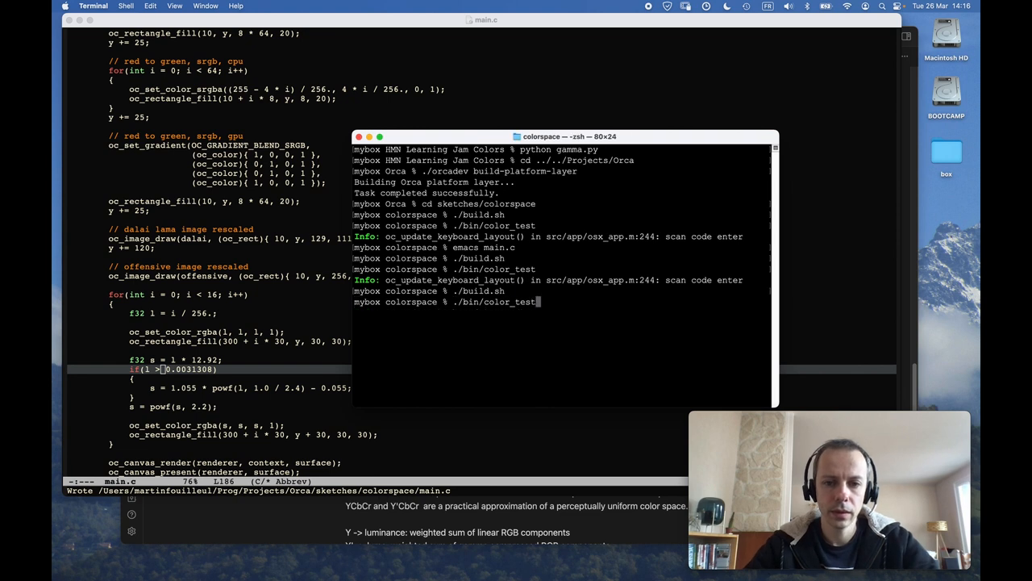
# Step: Run ./bin/color_test to show the gradients, images and grey square strip
pyautogui.press('Return')
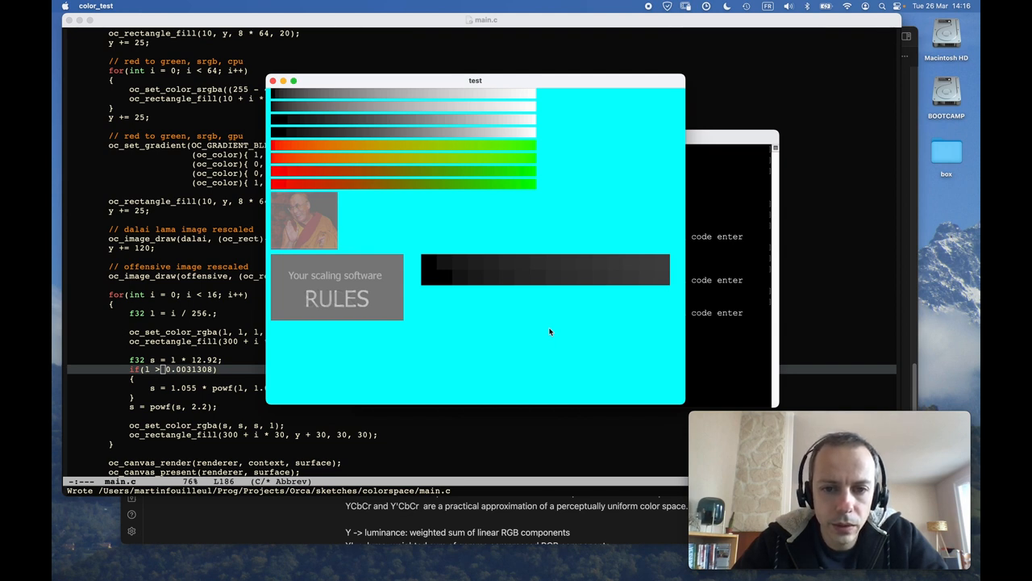
pyautogui.moveTo(471, 300)
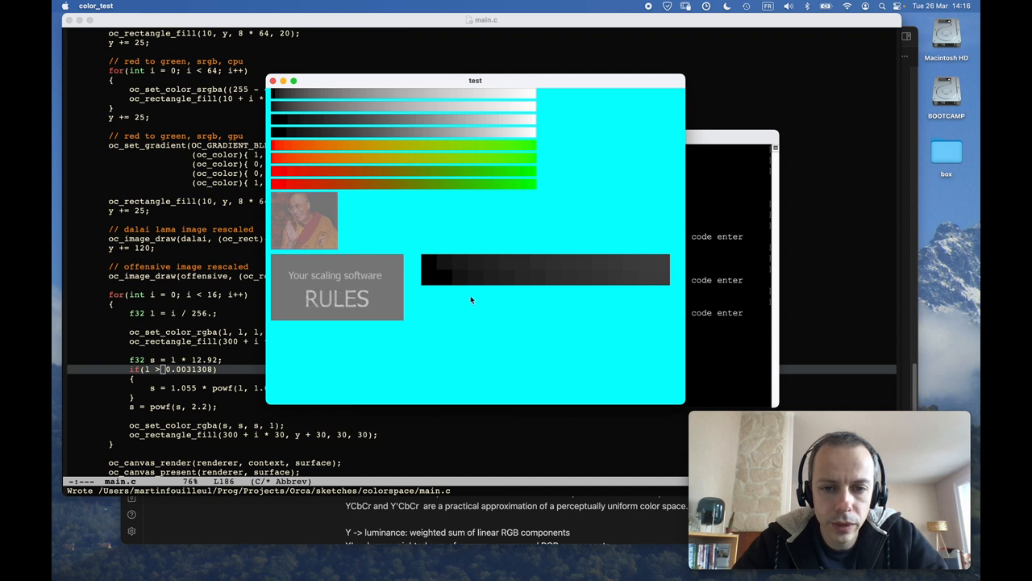
pyautogui.moveTo(464, 239)
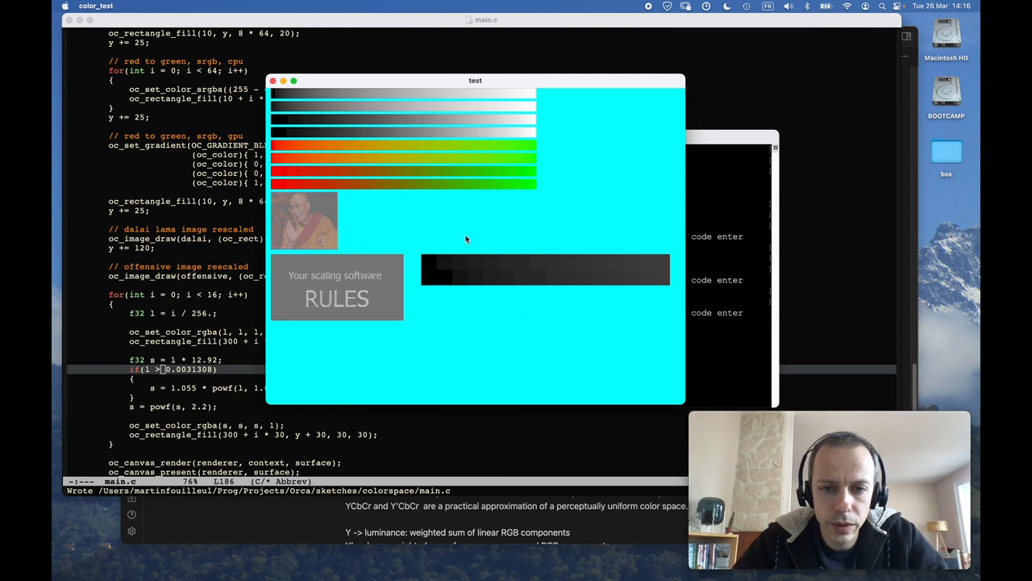
pyautogui.moveTo(491, 255)
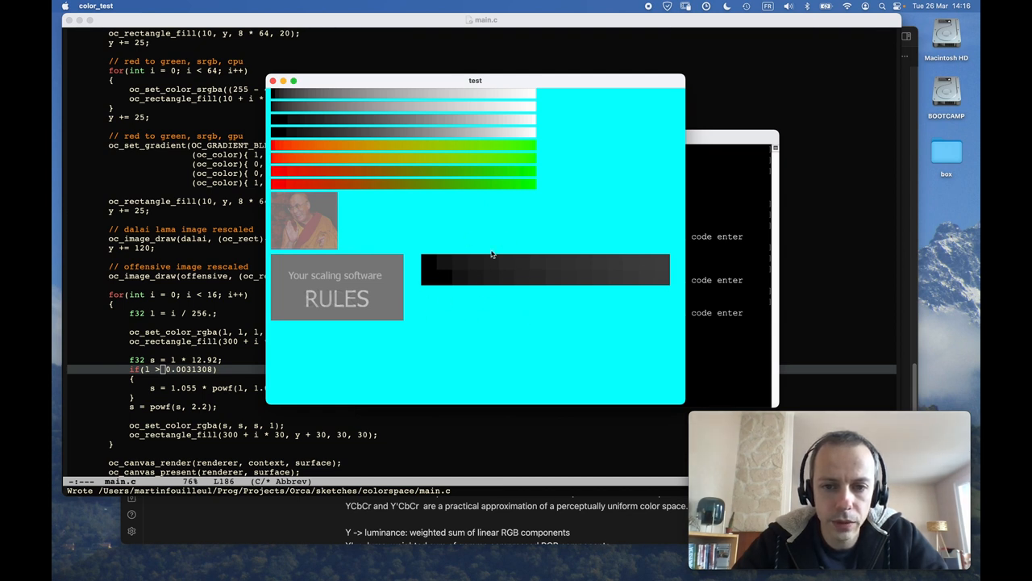
pyautogui.moveTo(503, 313)
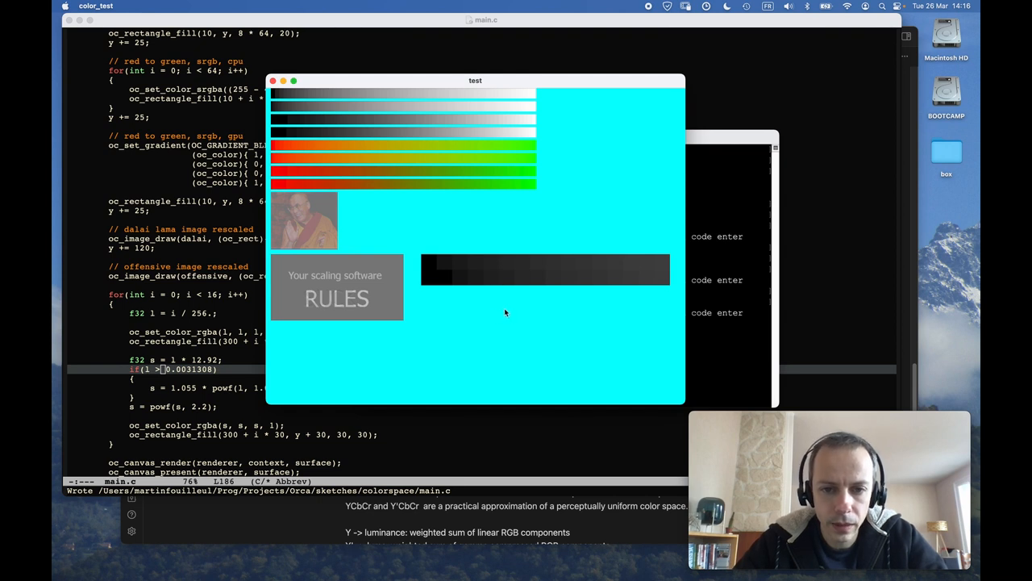
pyautogui.moveTo(500, 271)
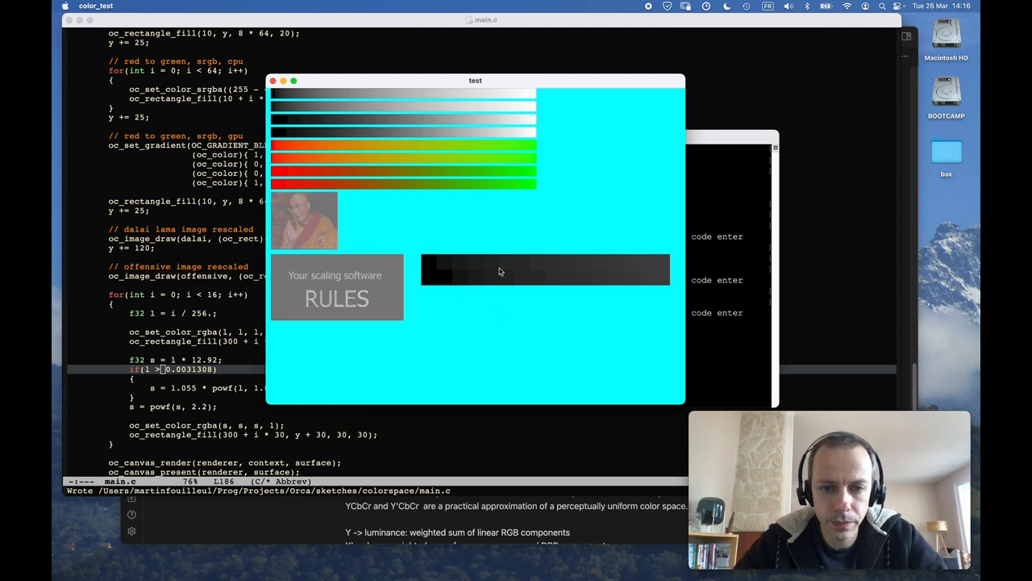
pyautogui.moveTo(439, 283)
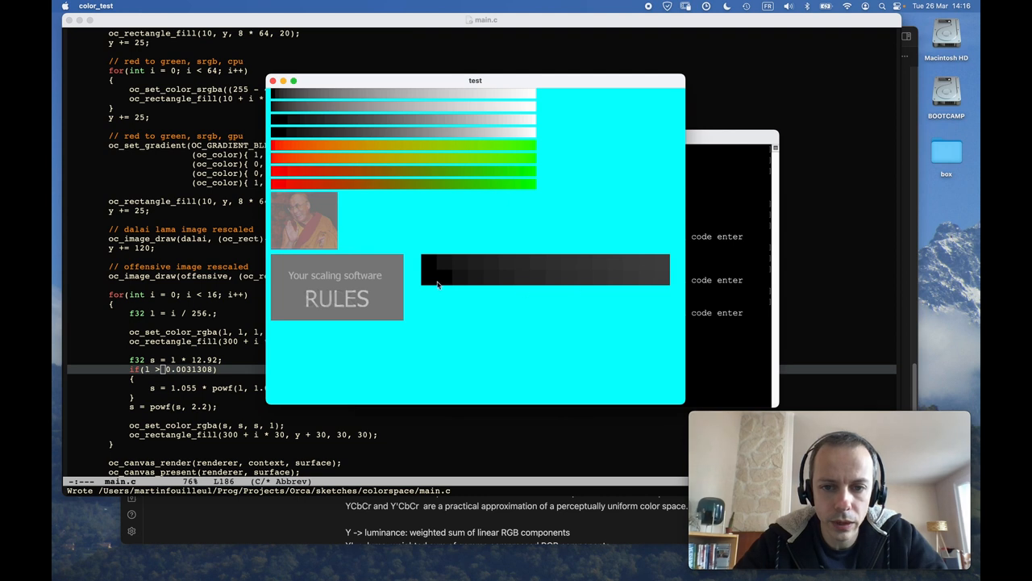
pyautogui.moveTo(500, 284)
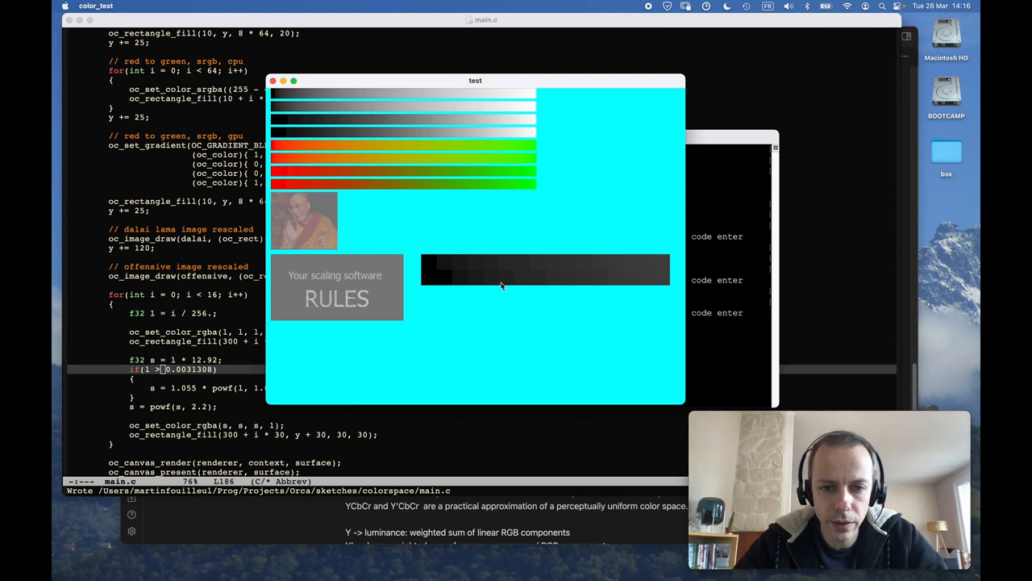
pyautogui.moveTo(493, 284)
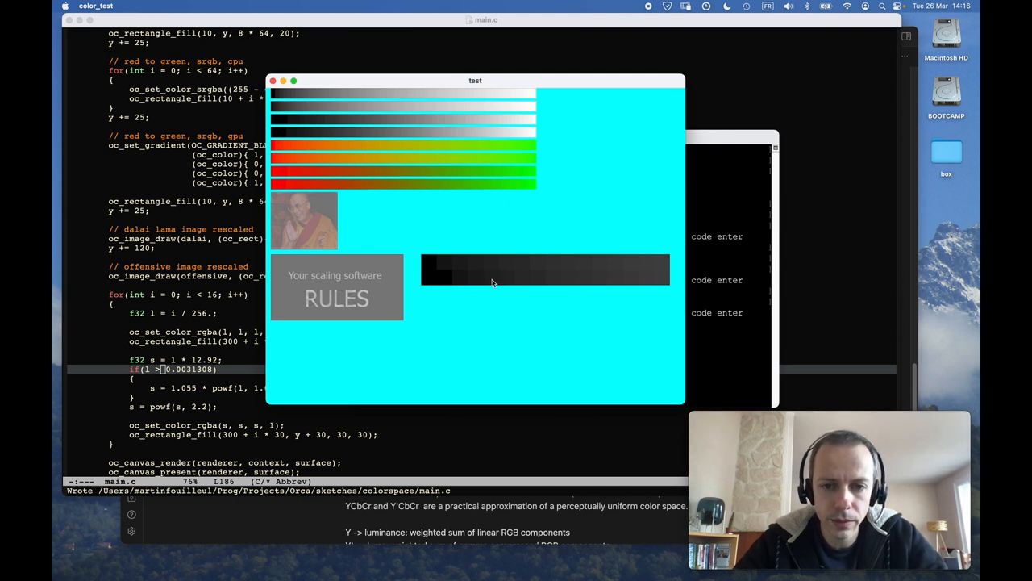
pyautogui.moveTo(549, 284)
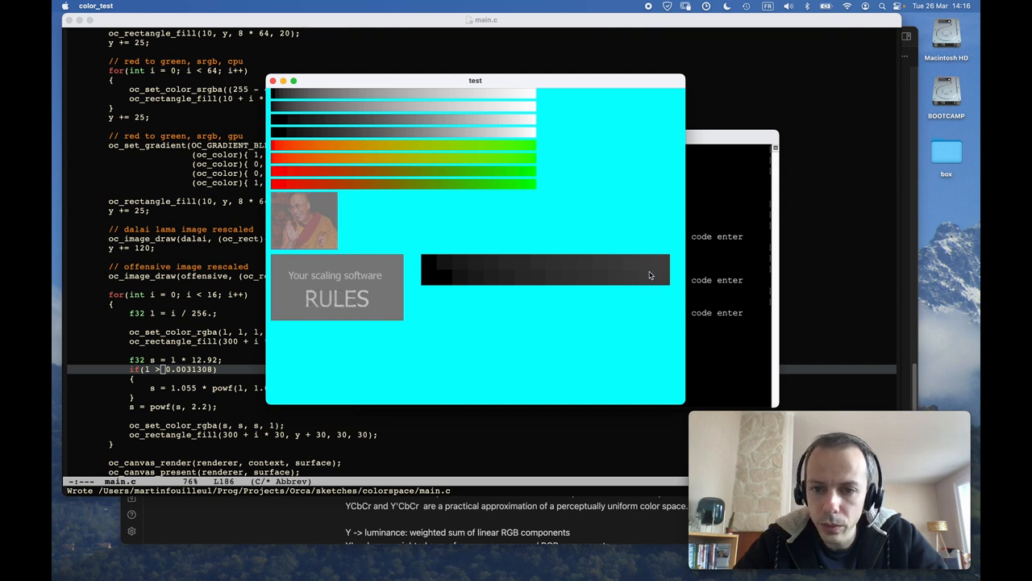
pyautogui.moveTo(556, 313)
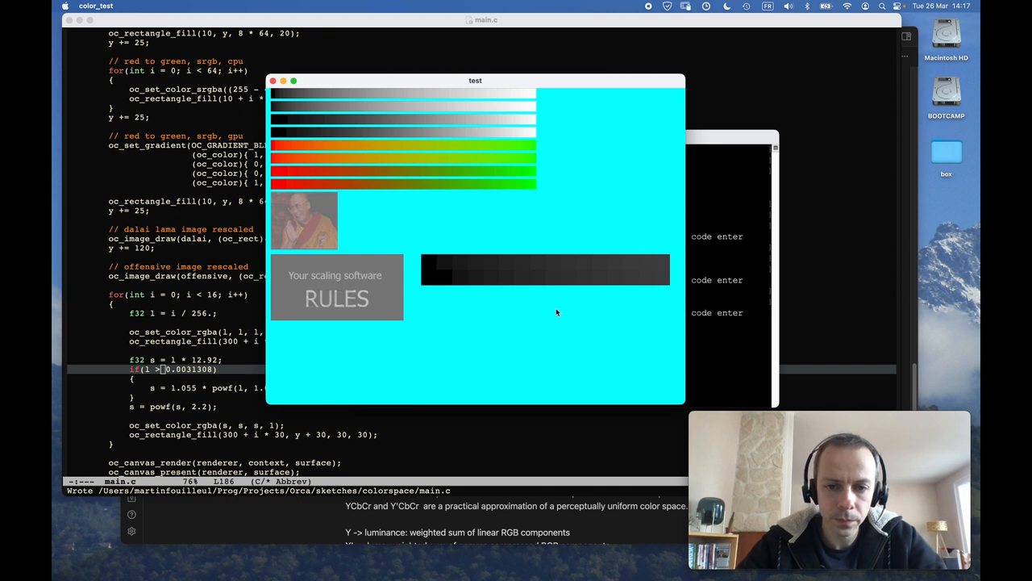
pyautogui.moveTo(578, 313)
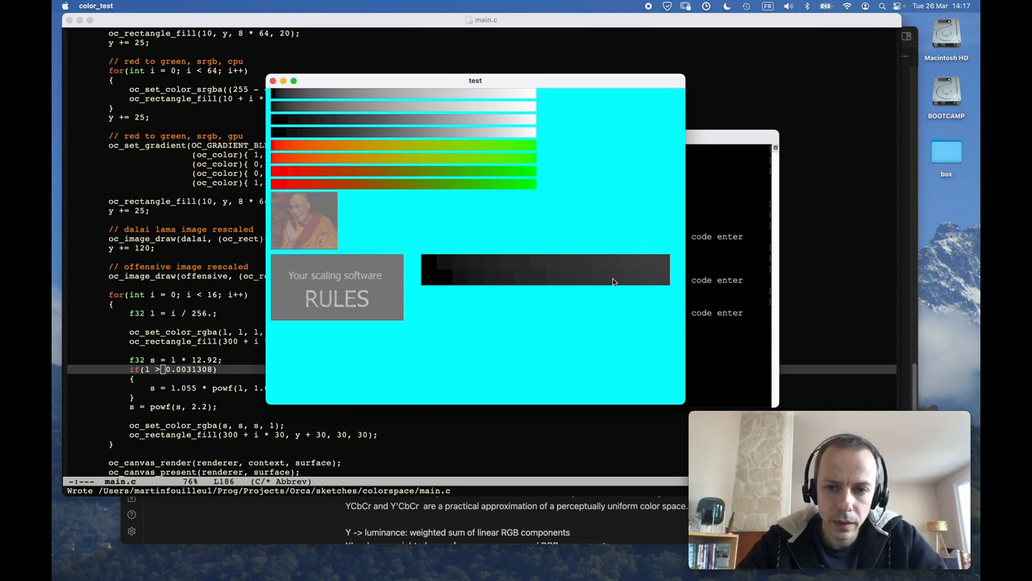
pyautogui.moveTo(651, 284)
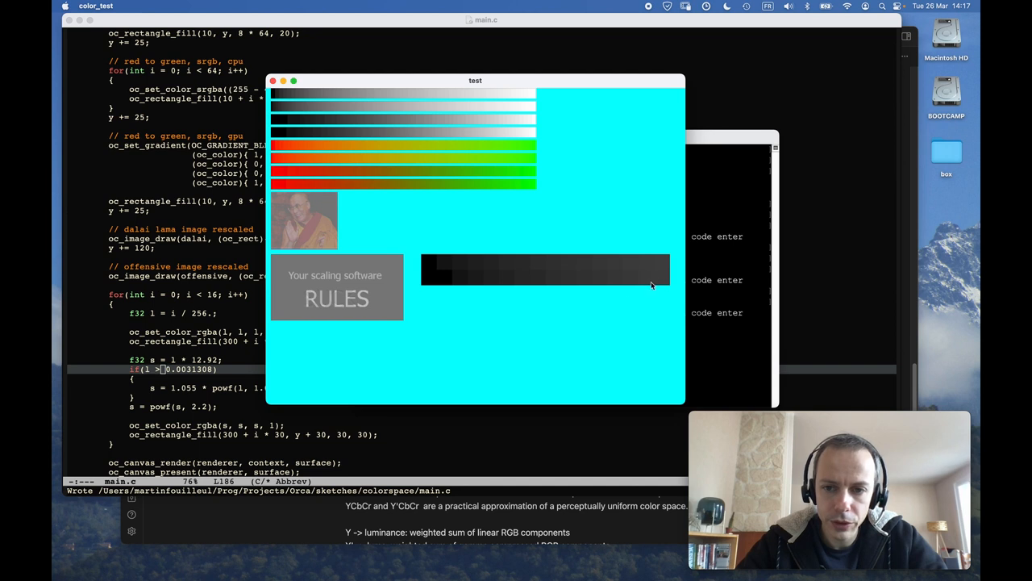
pyautogui.moveTo(661, 278)
pyautogui.write('cd')
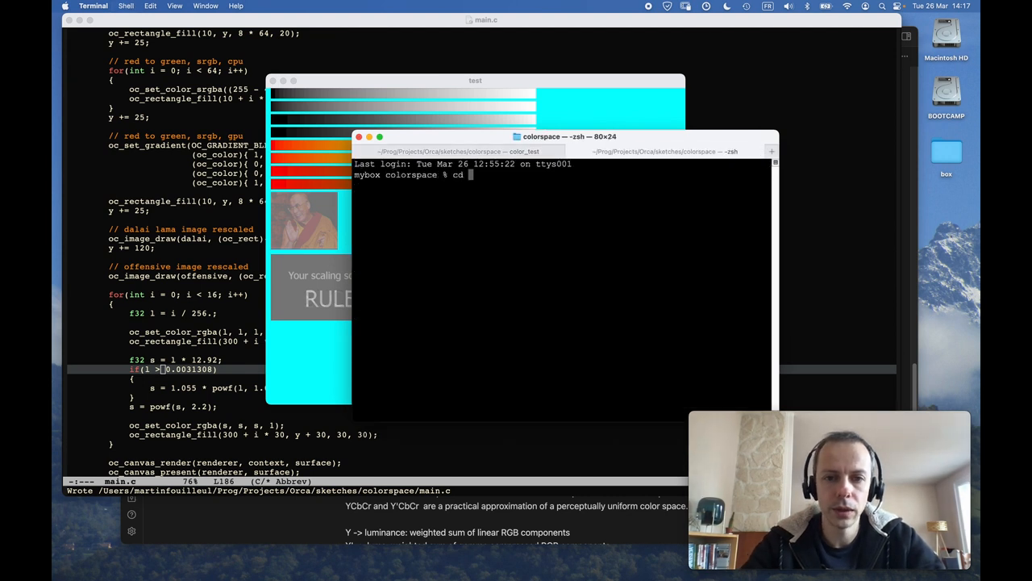
pyautogui.write('../../.')
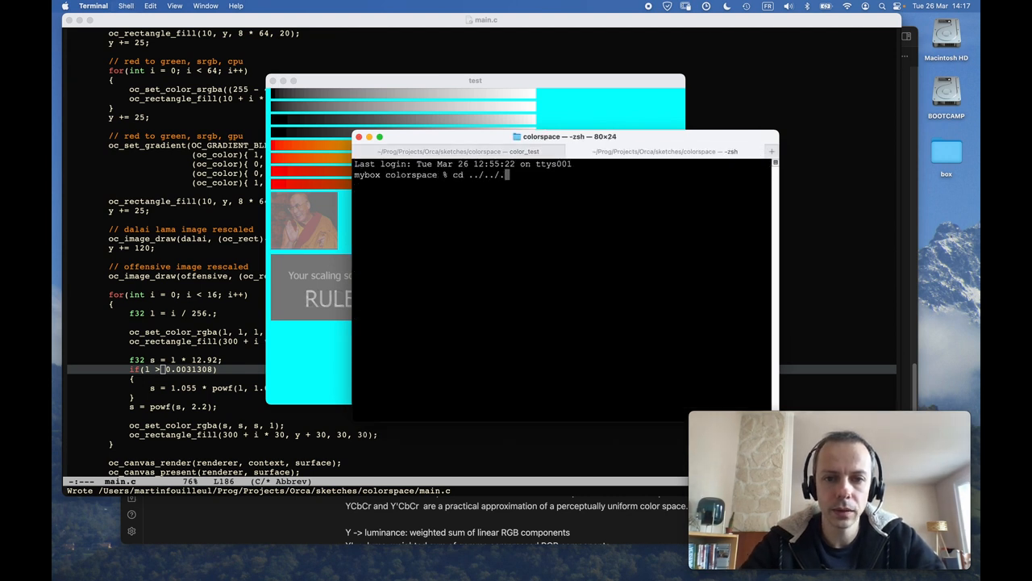
pyautogui.write('Le')
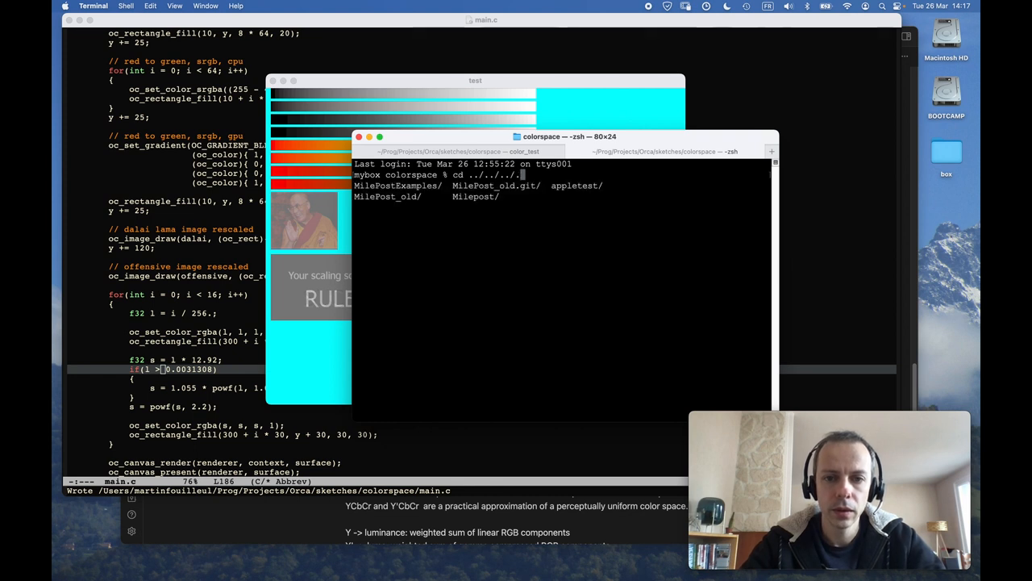
pyautogui.write('Learn/co')
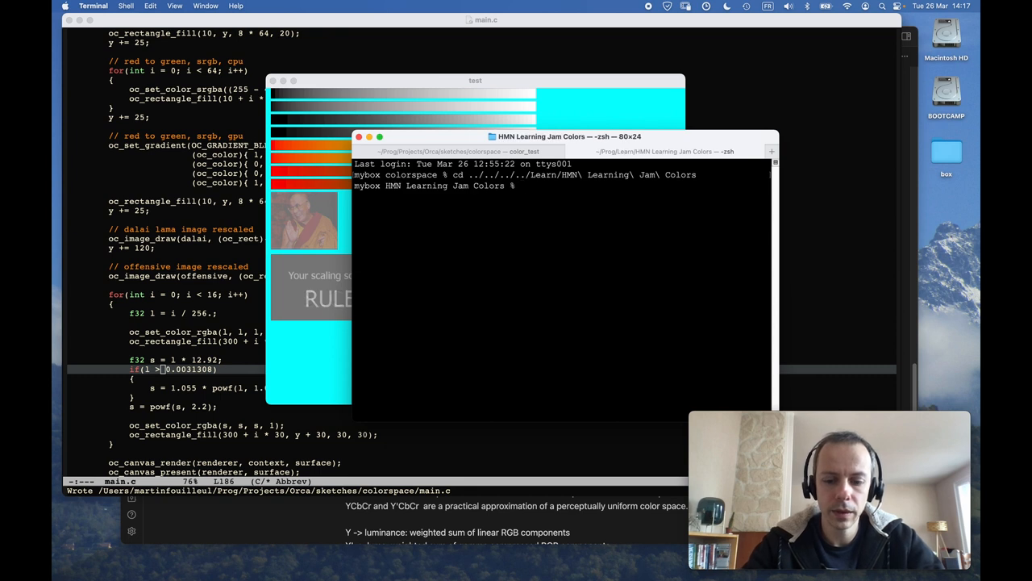
pyautogui.write('python gamma.py')
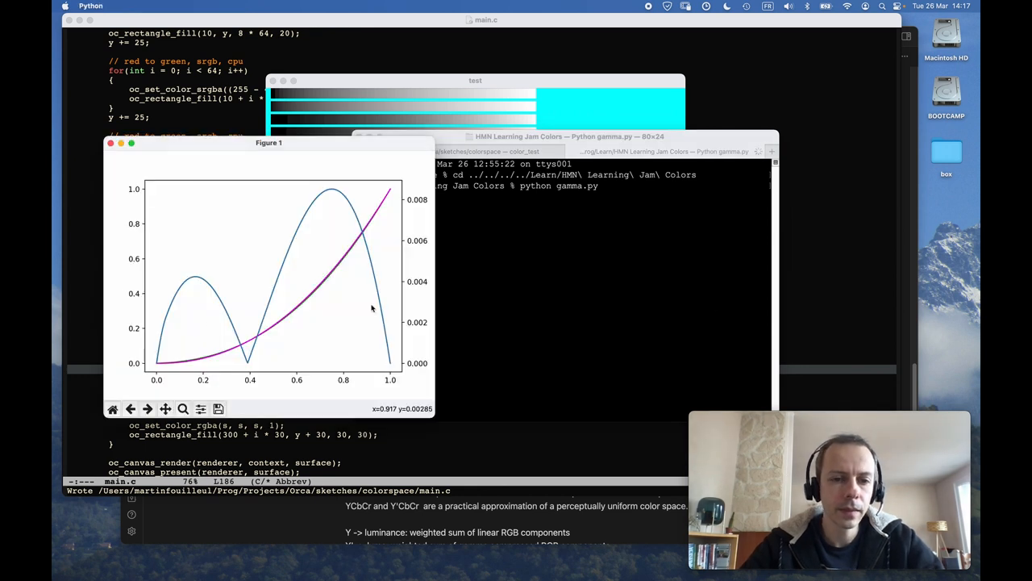
pyautogui.moveTo(200, 284)
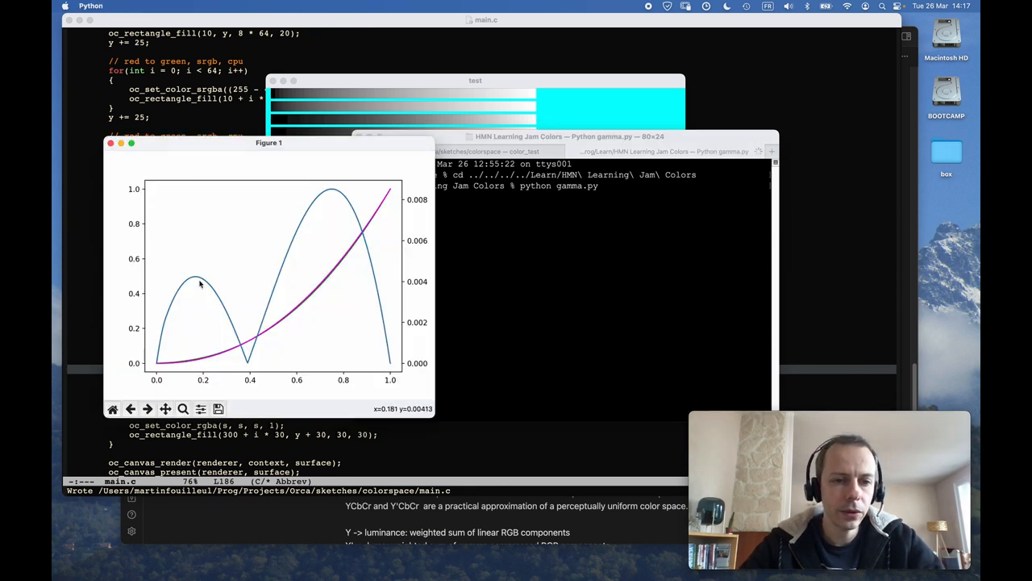
pyautogui.moveTo(193, 303)
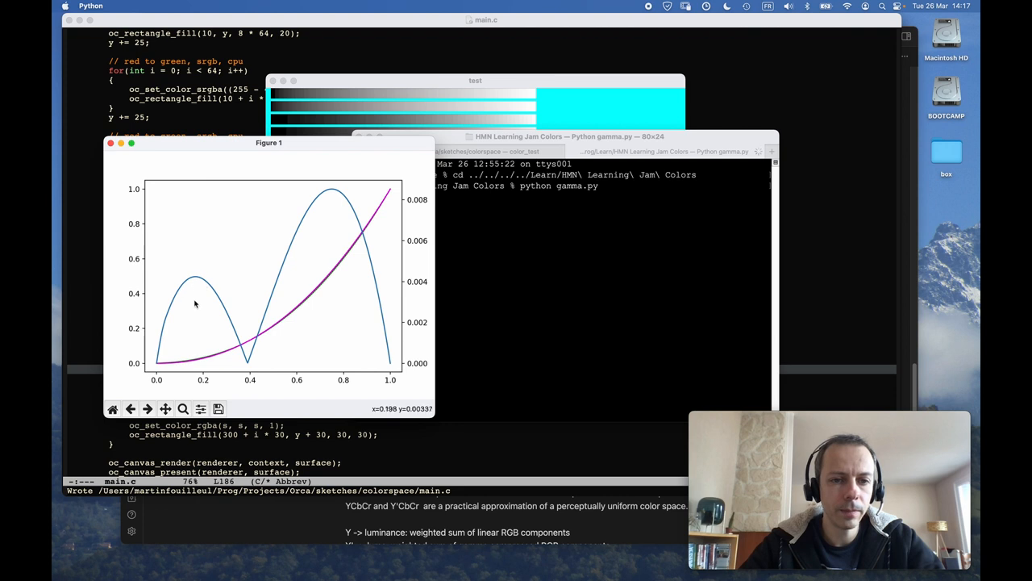
pyautogui.moveTo(165, 362)
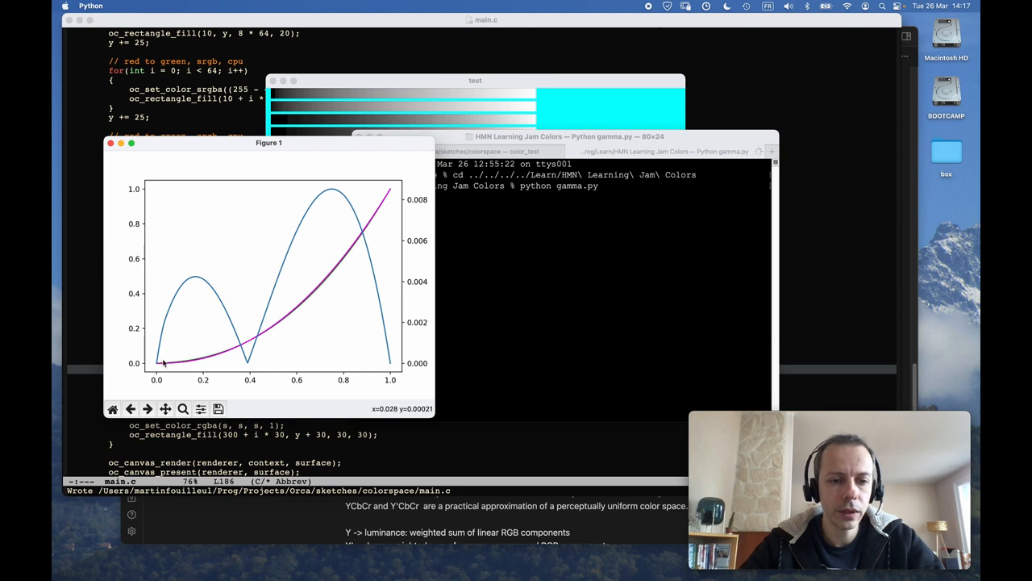
pyautogui.moveTo(197, 282)
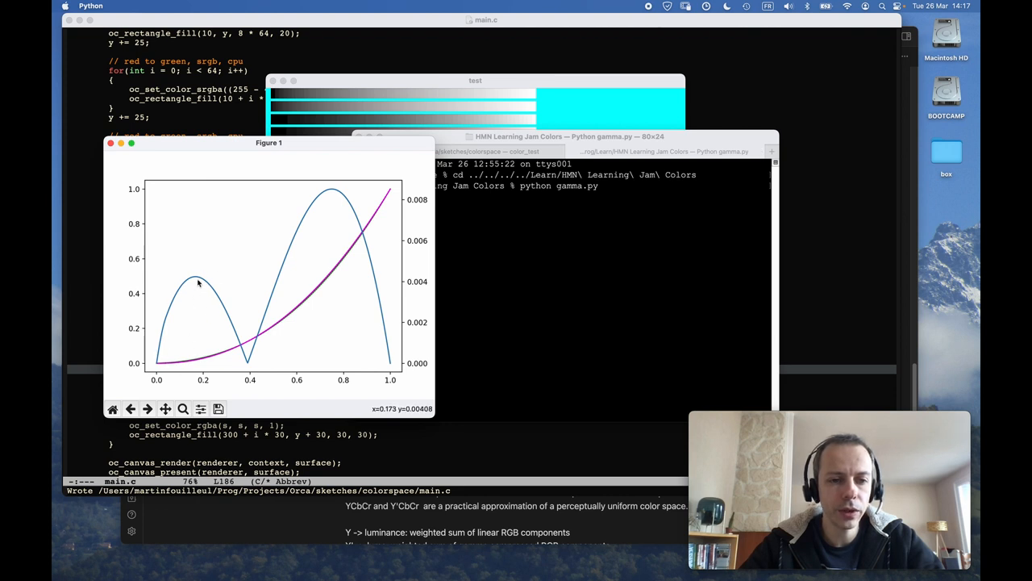
pyautogui.click(474, 81)
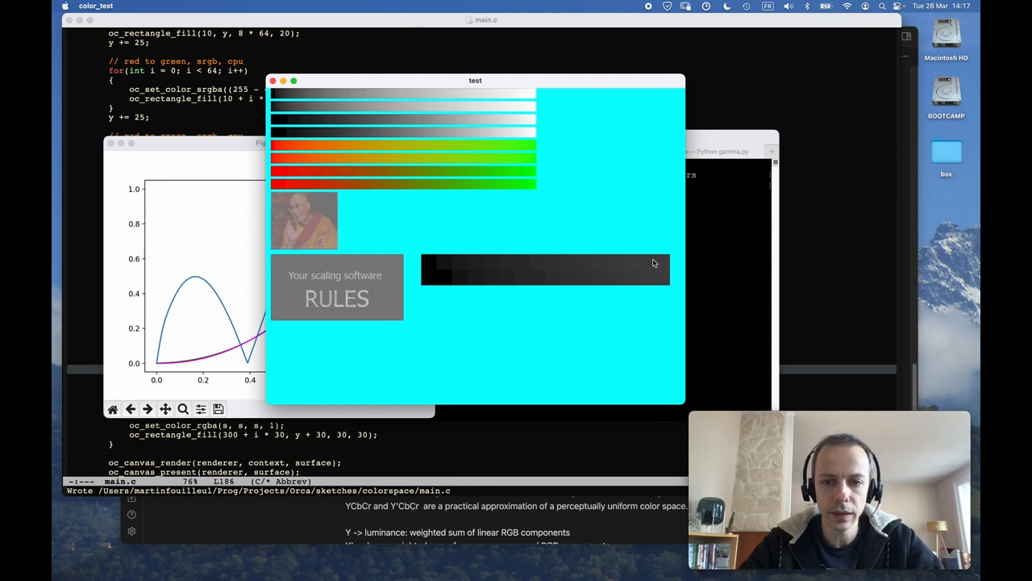
pyautogui.moveTo(171, 337)
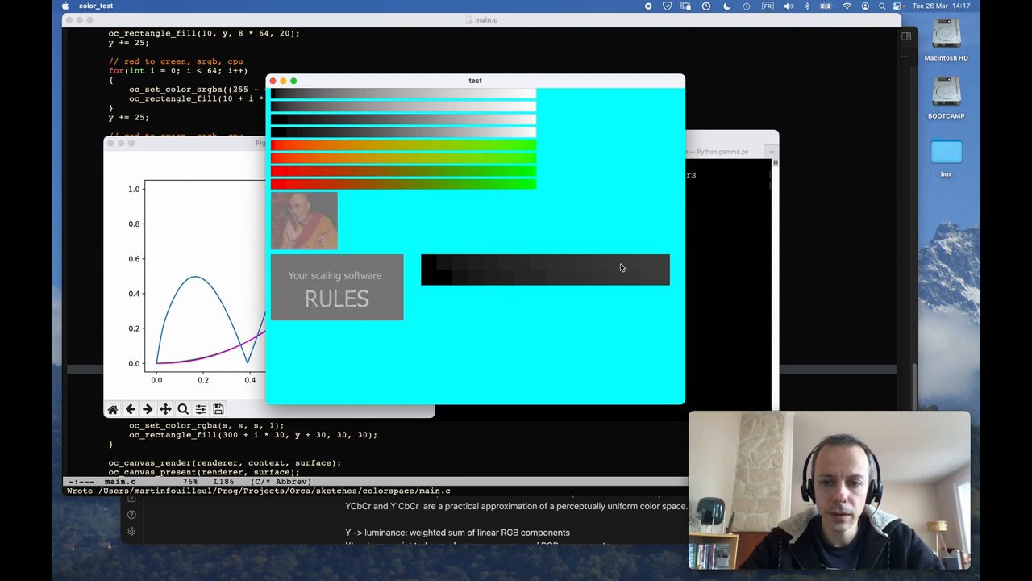
pyautogui.moveTo(429, 289)
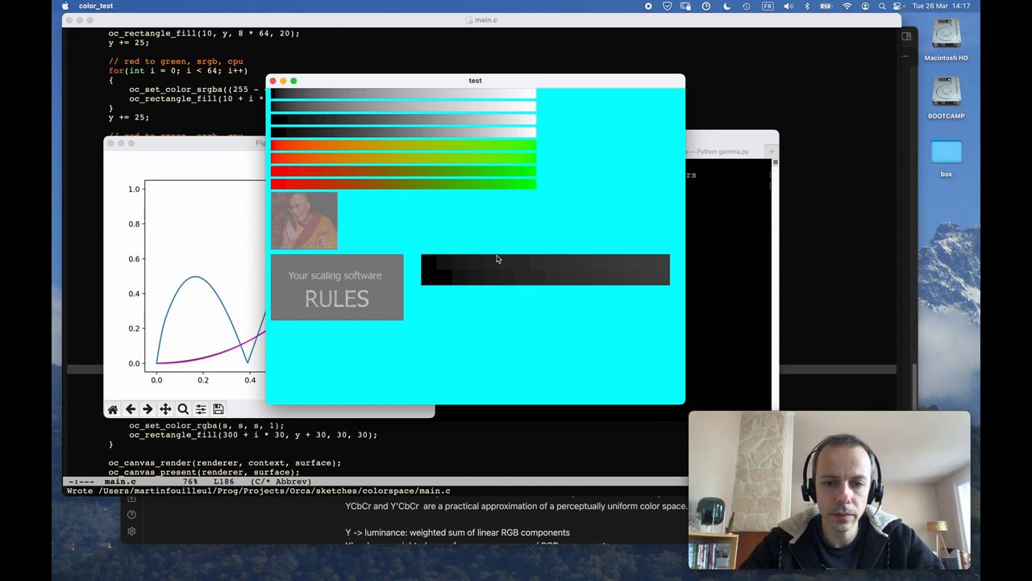
pyautogui.moveTo(444, 273)
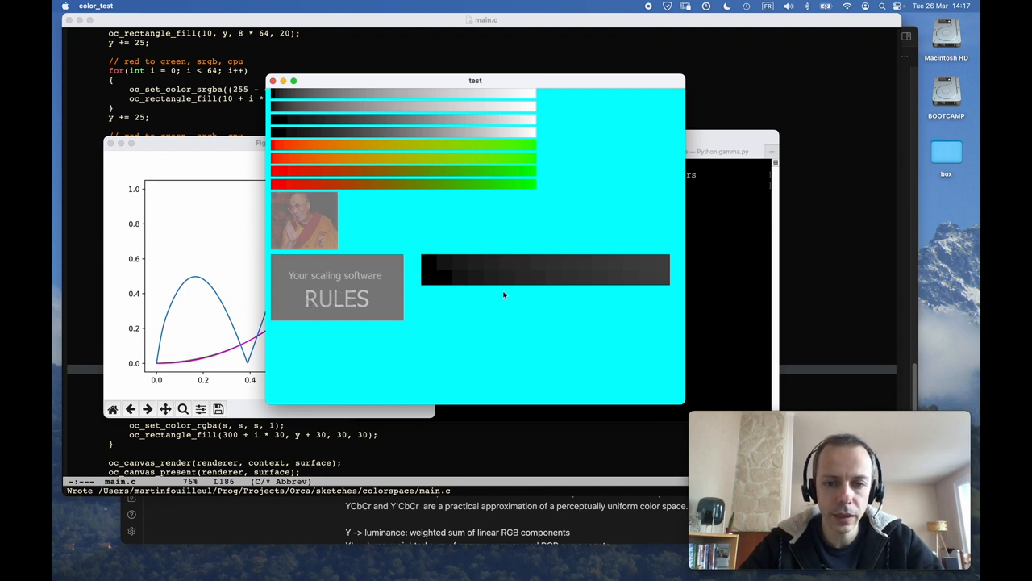
pyautogui.moveTo(488, 283)
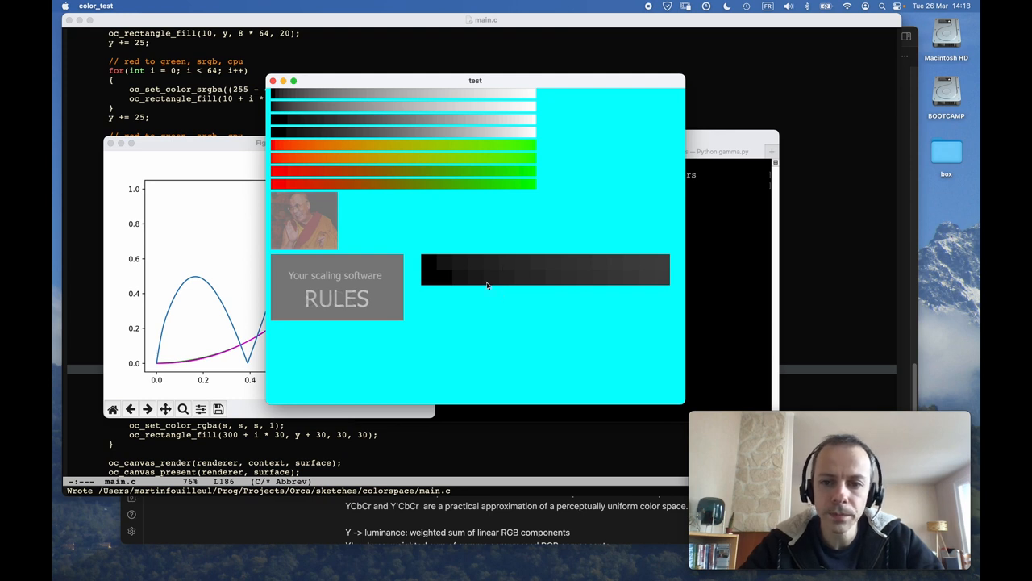
pyautogui.moveTo(545, 294)
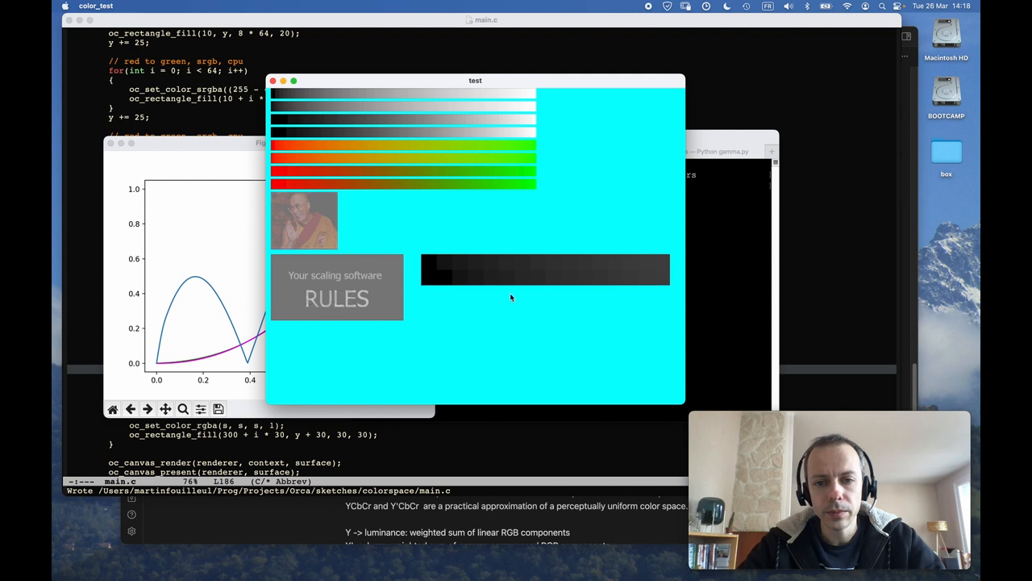
pyautogui.moveTo(495, 267)
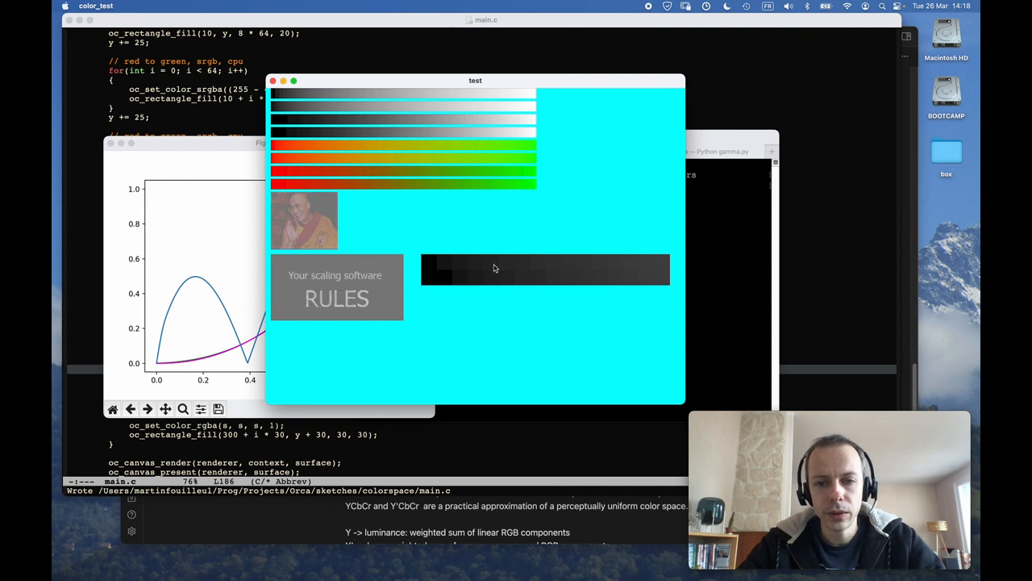
pyautogui.moveTo(523, 275)
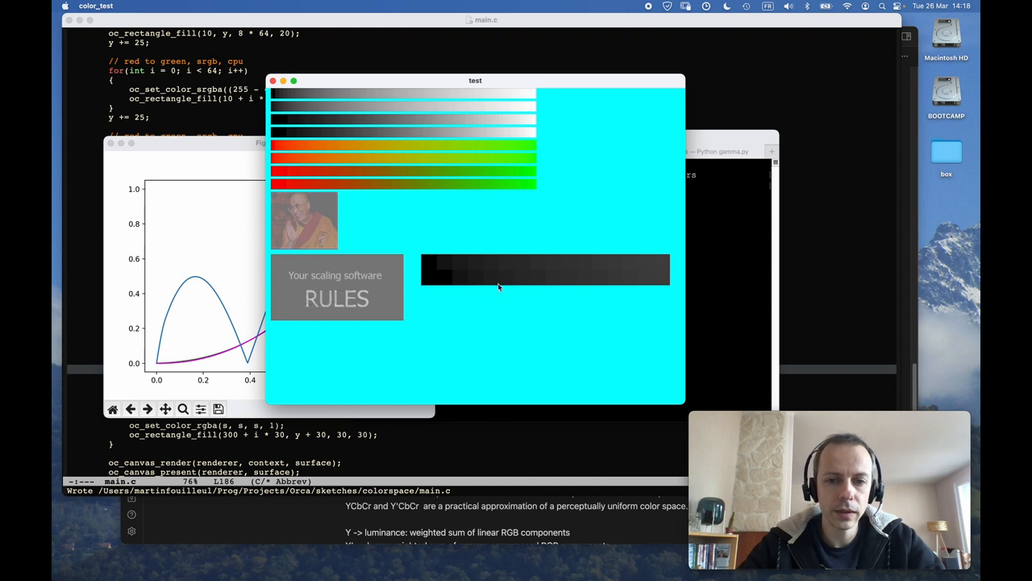
pyautogui.moveTo(466, 274)
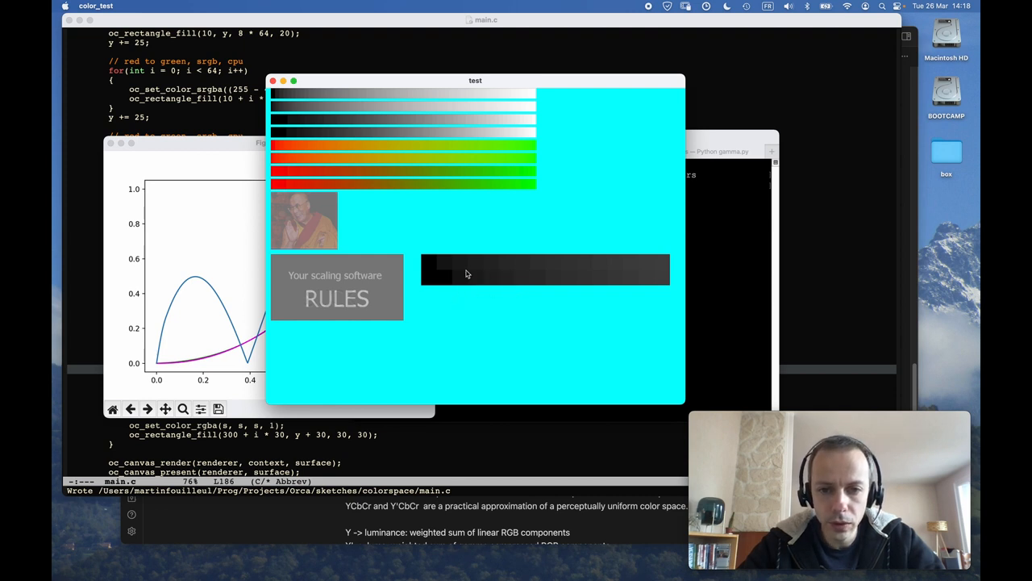
pyautogui.moveTo(458, 279)
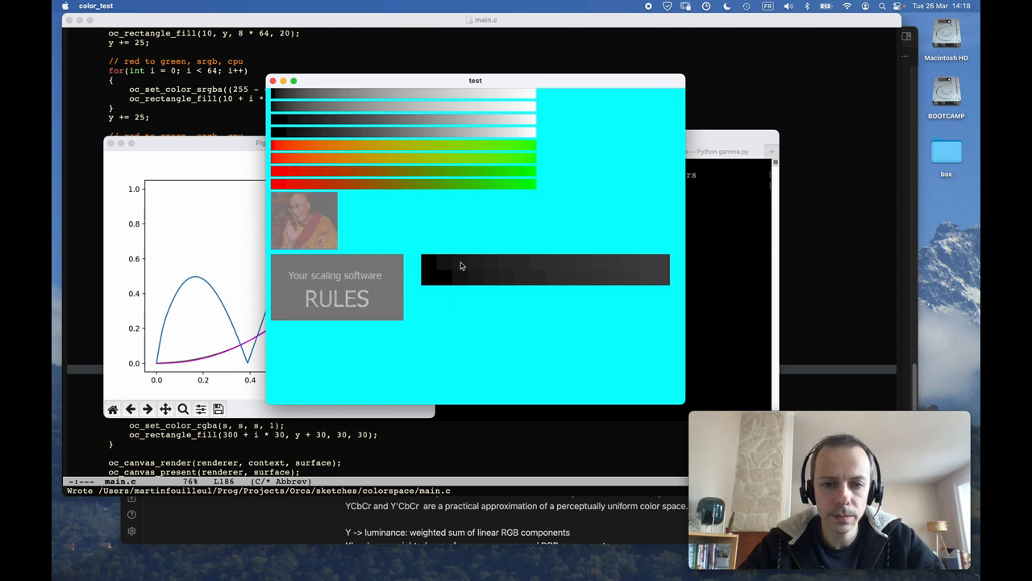
pyautogui.moveTo(429, 245)
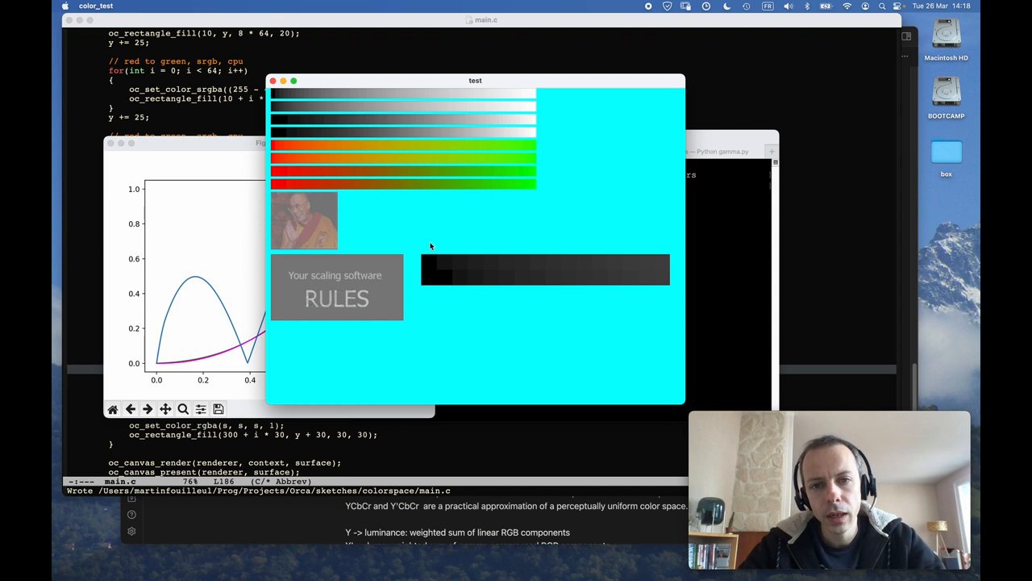
pyautogui.moveTo(439, 303)
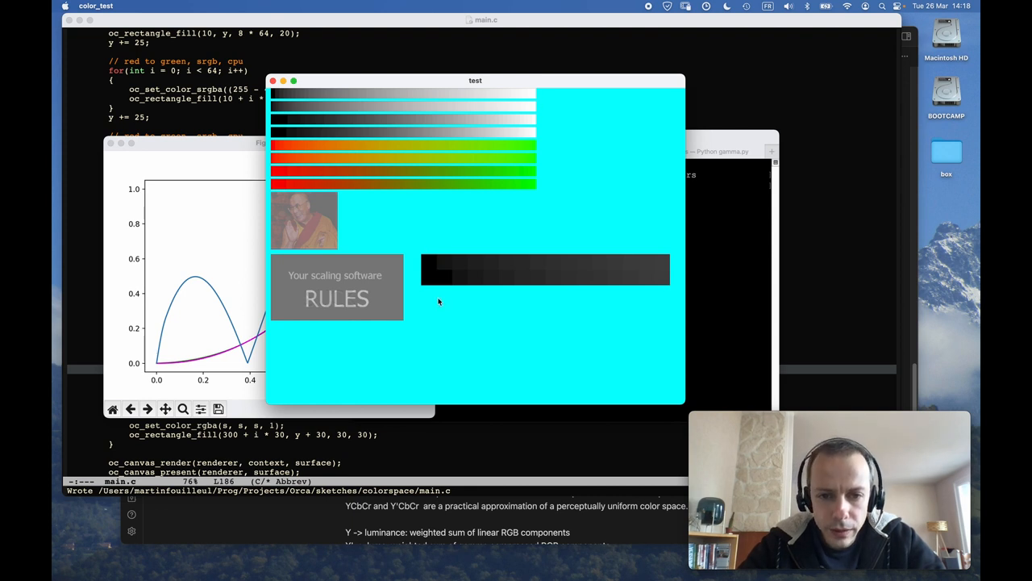
pyautogui.moveTo(444, 296)
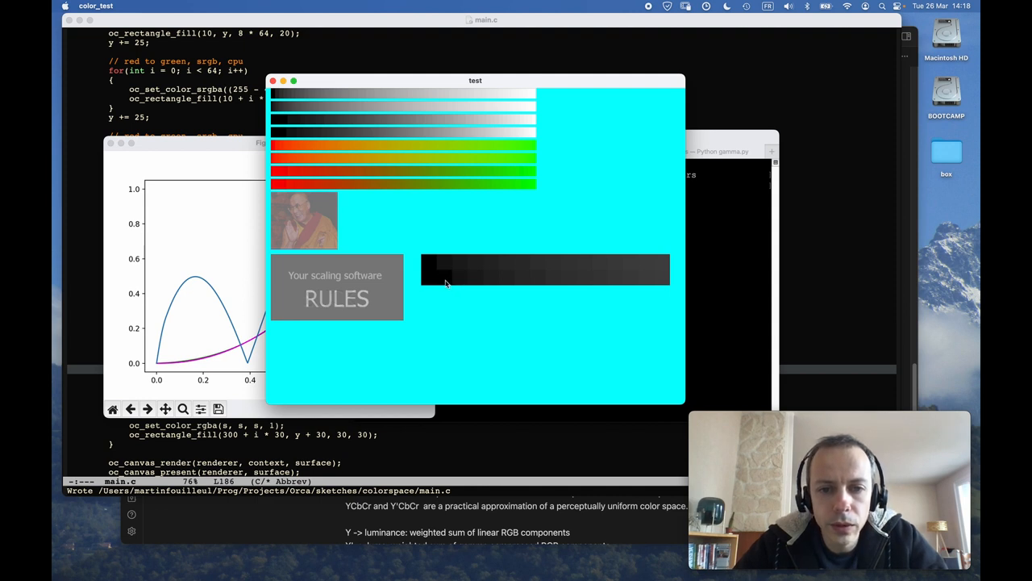
pyautogui.moveTo(461, 284)
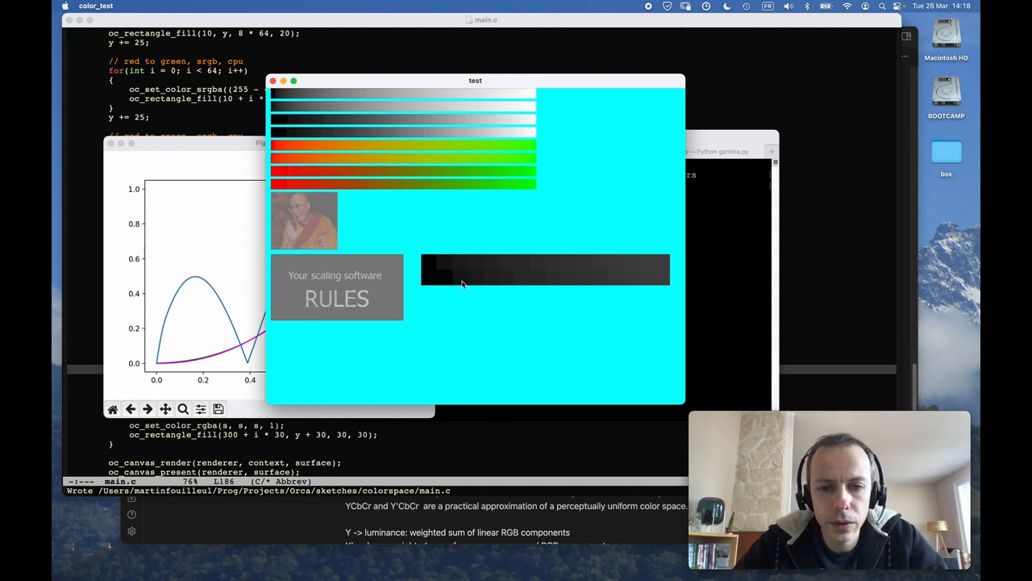
pyautogui.moveTo(451, 276)
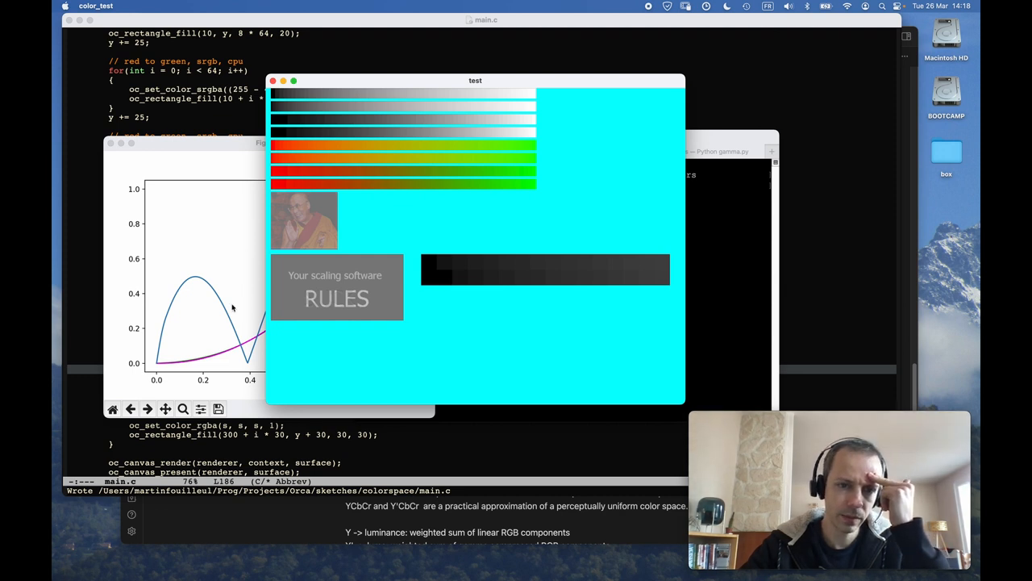
# Step: Bring Figure 1 forward and zoom into the low-value region near the origin
pyautogui.click(267, 142)
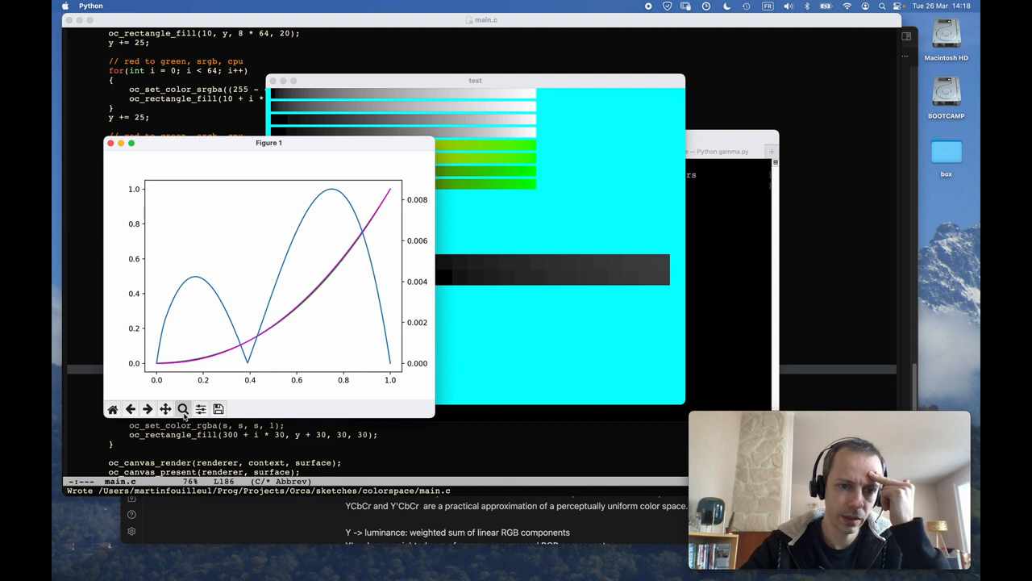
pyautogui.moveTo(158, 330); pyautogui.dragTo(261, 370)
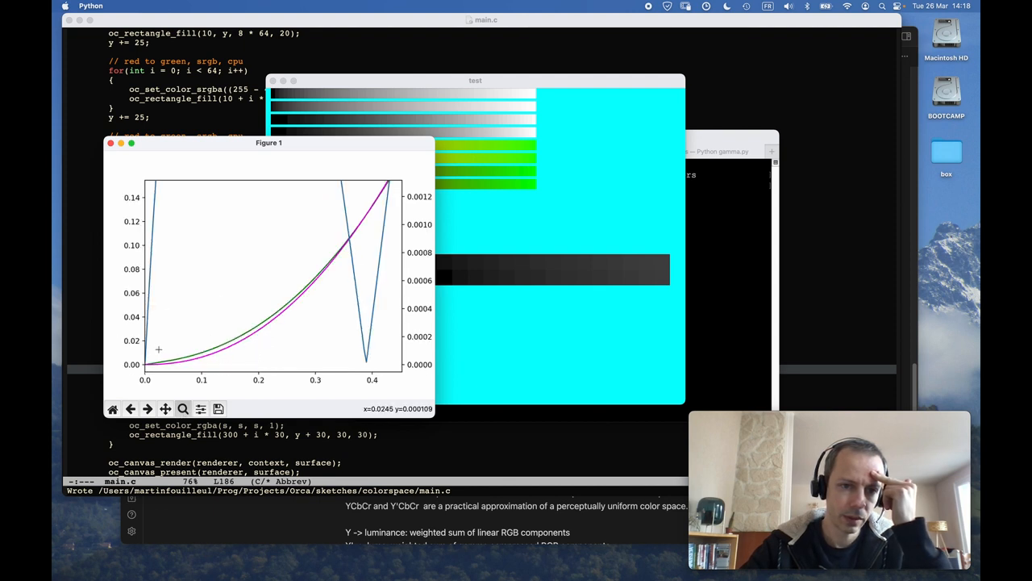
pyautogui.moveTo(326, 281)
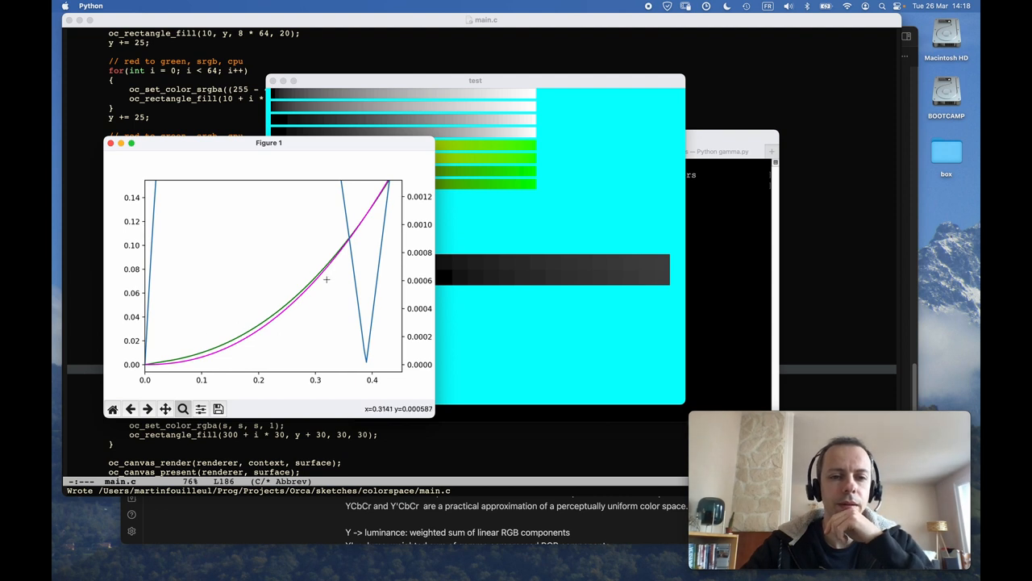
pyautogui.moveTo(313, 287)
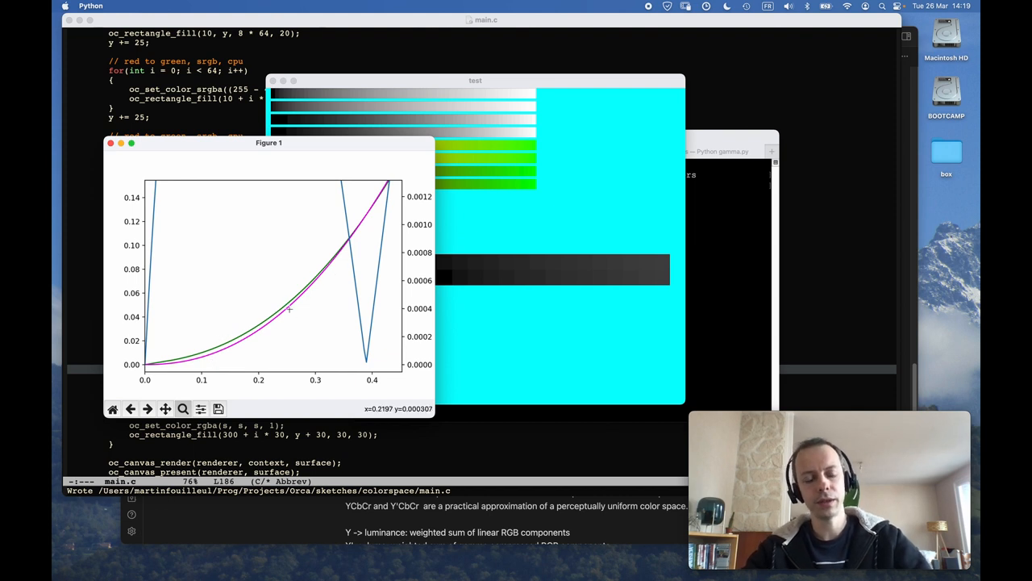
pyautogui.moveTo(232, 319)
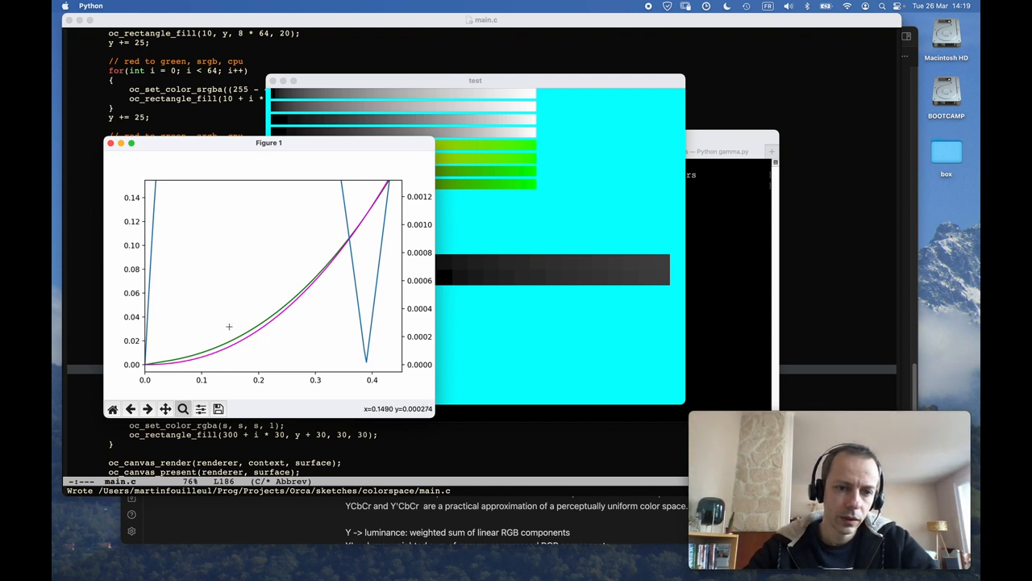
pyautogui.moveTo(273, 309)
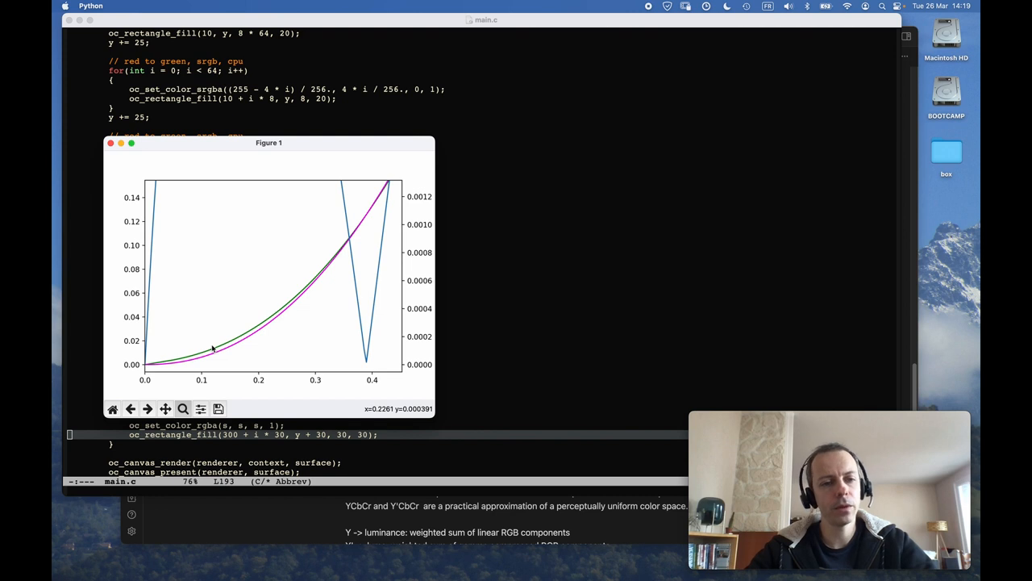
pyautogui.moveTo(259, 329)
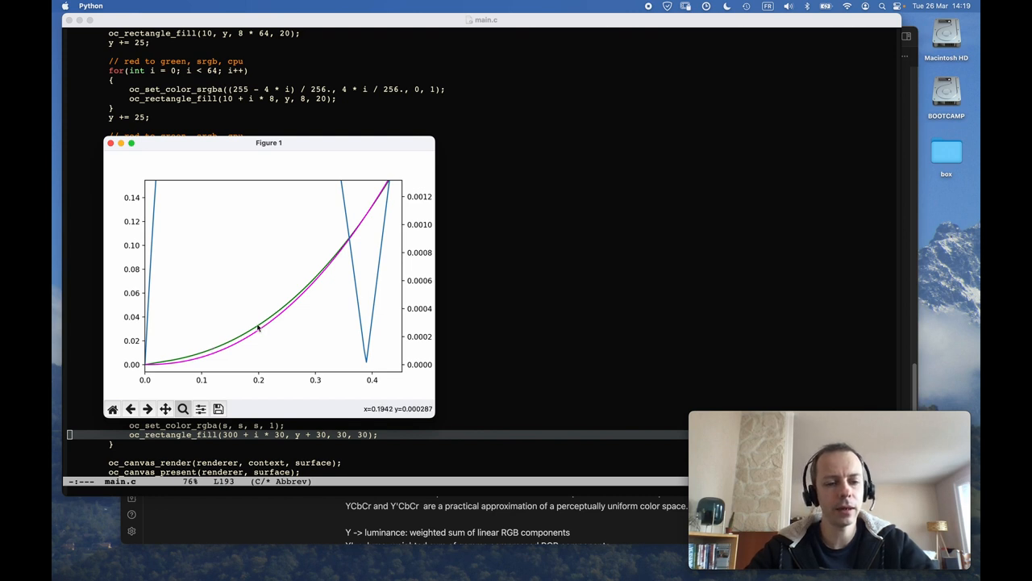
pyautogui.moveTo(275, 349)
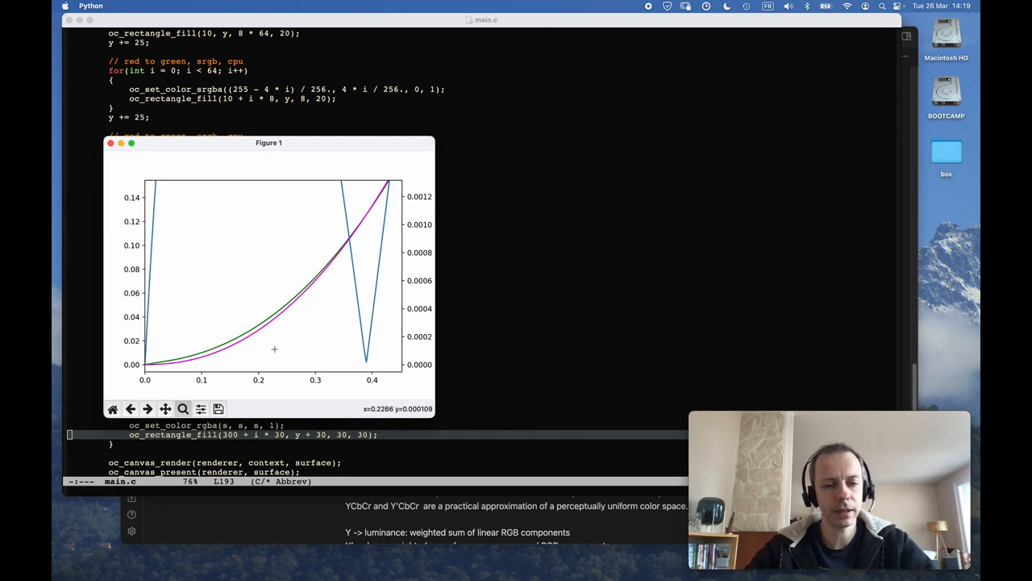
pyautogui.moveTo(171, 319)
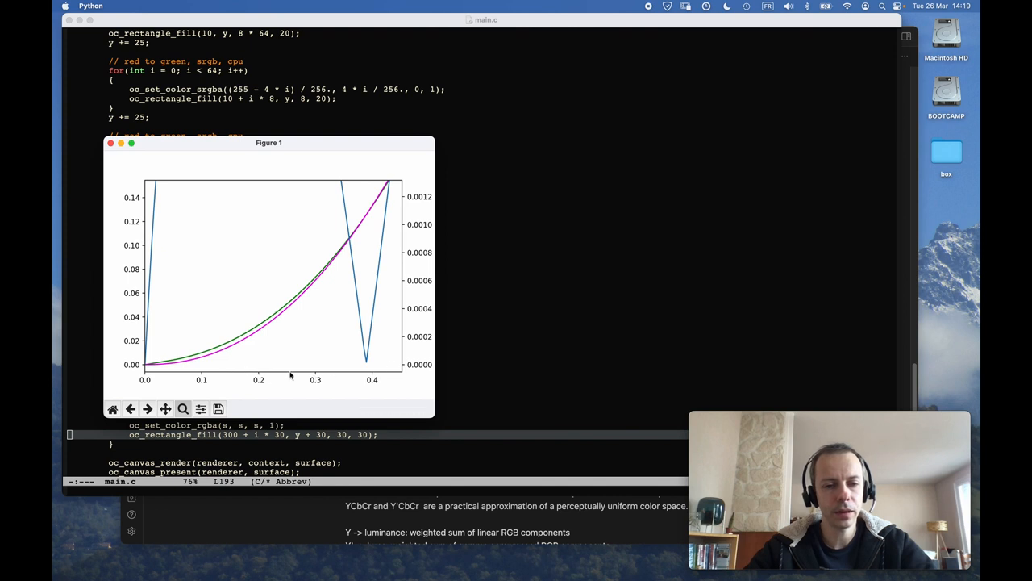
pyautogui.moveTo(347, 378)
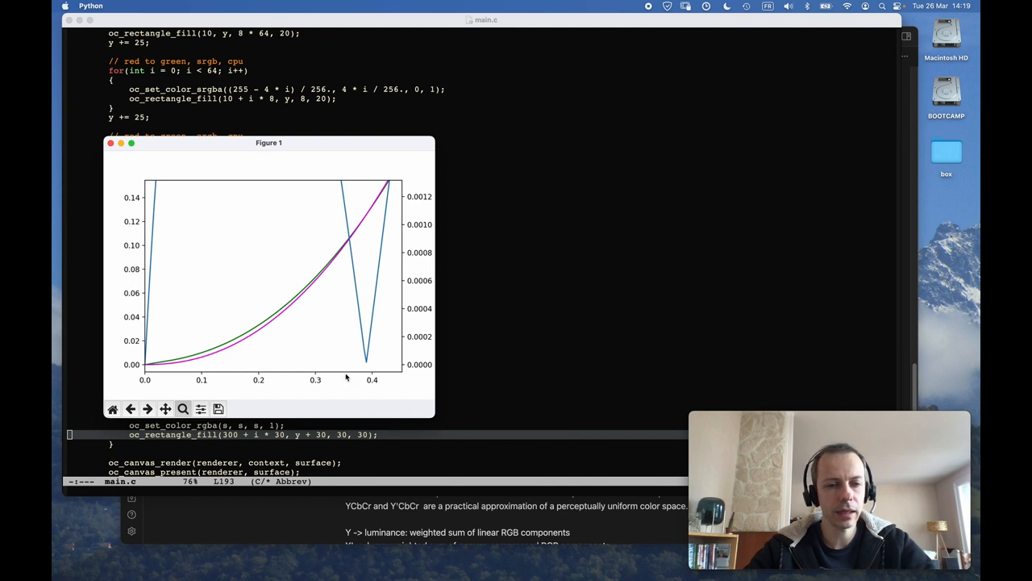
pyautogui.moveTo(120, 259)
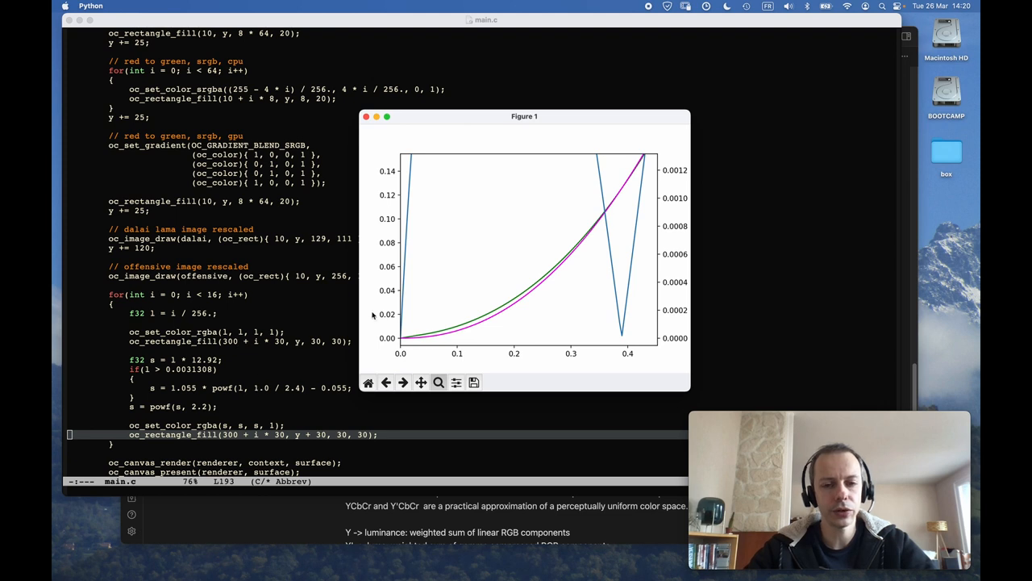
pyautogui.moveTo(400, 306)
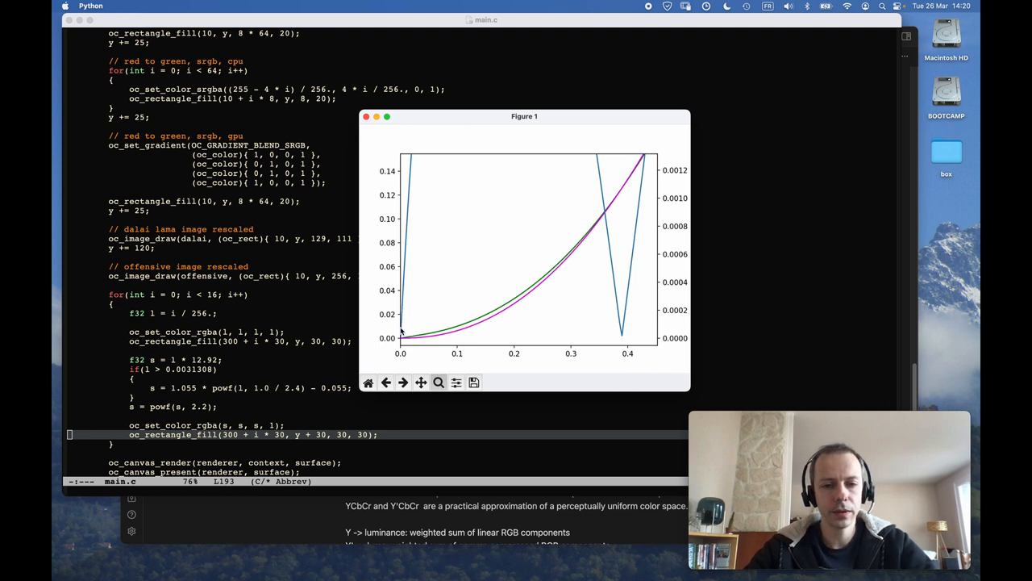
pyautogui.moveTo(402, 330)
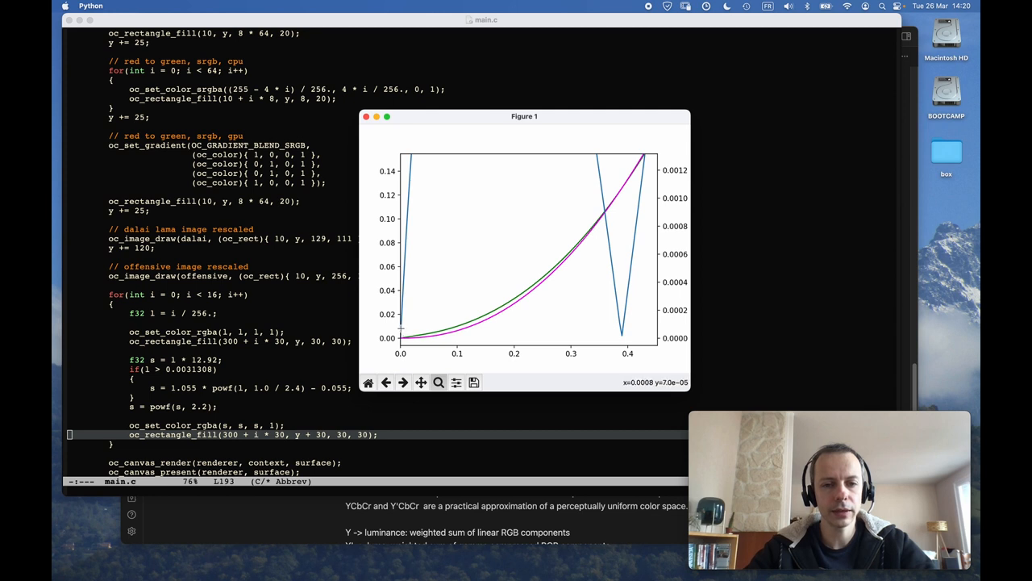
pyautogui.moveTo(402, 329)
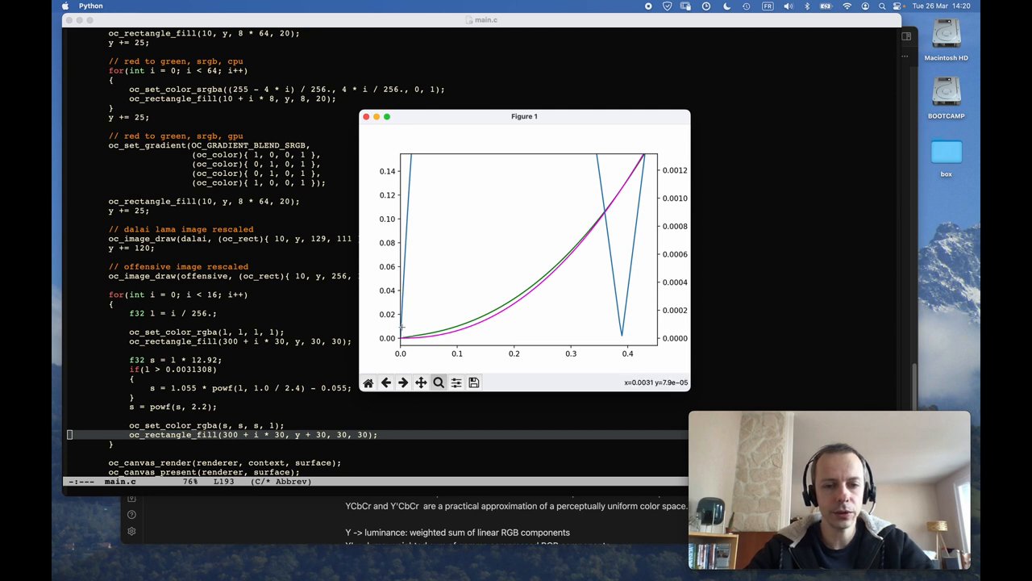
pyautogui.moveTo(403, 326)
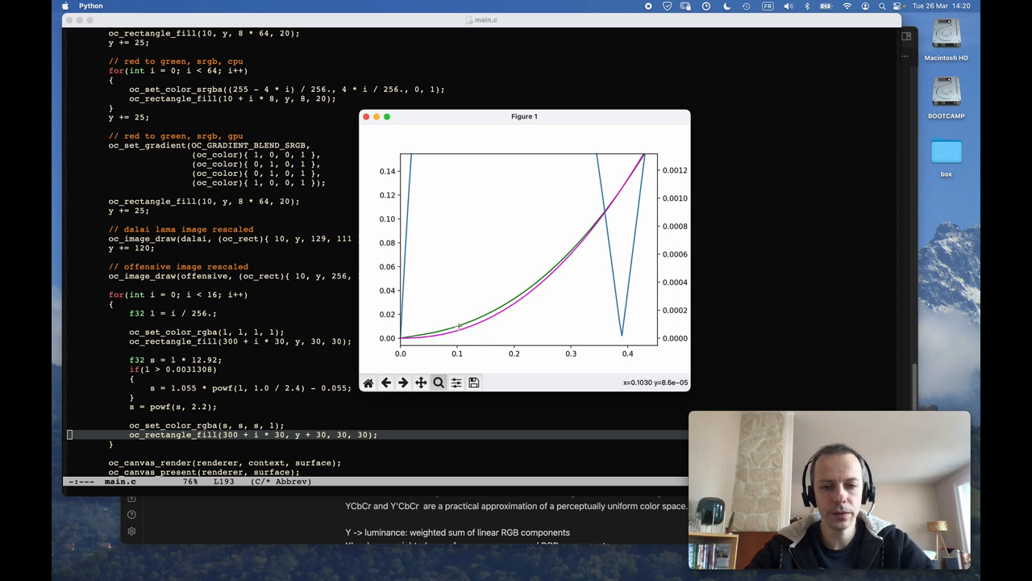
pyautogui.moveTo(460, 326)
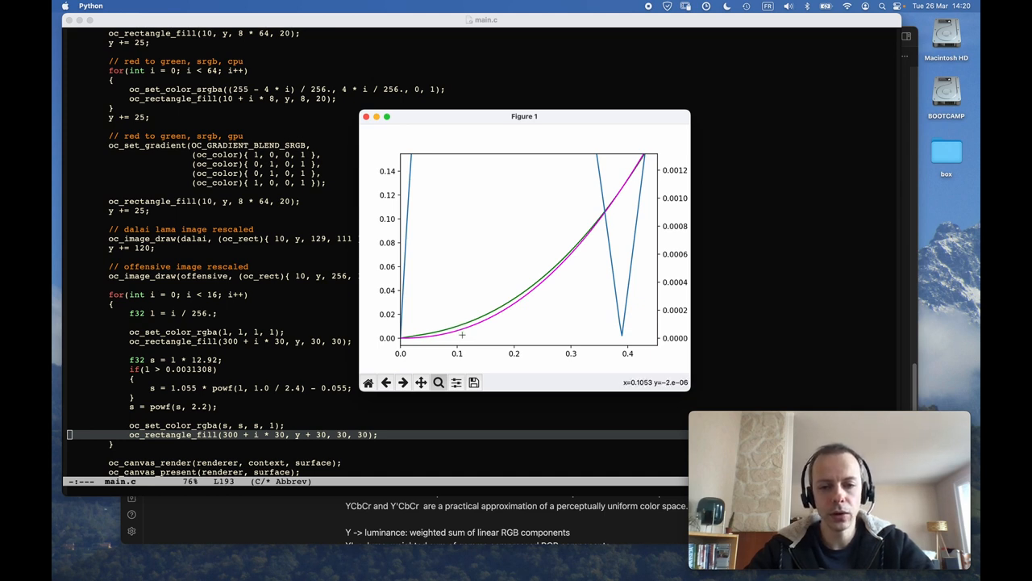
pyautogui.moveTo(481, 341)
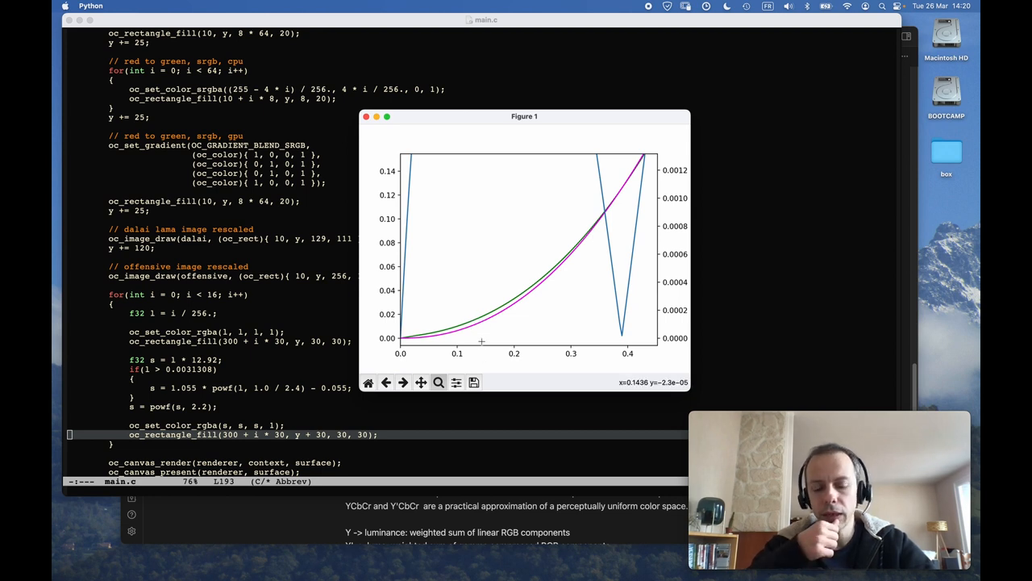
pyautogui.moveTo(464, 324)
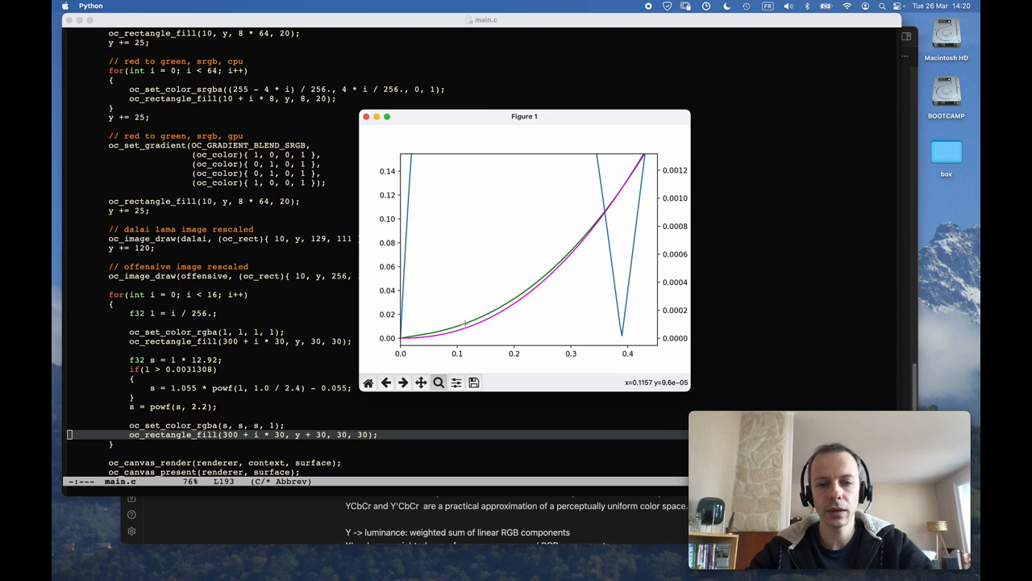
pyautogui.moveTo(462, 349)
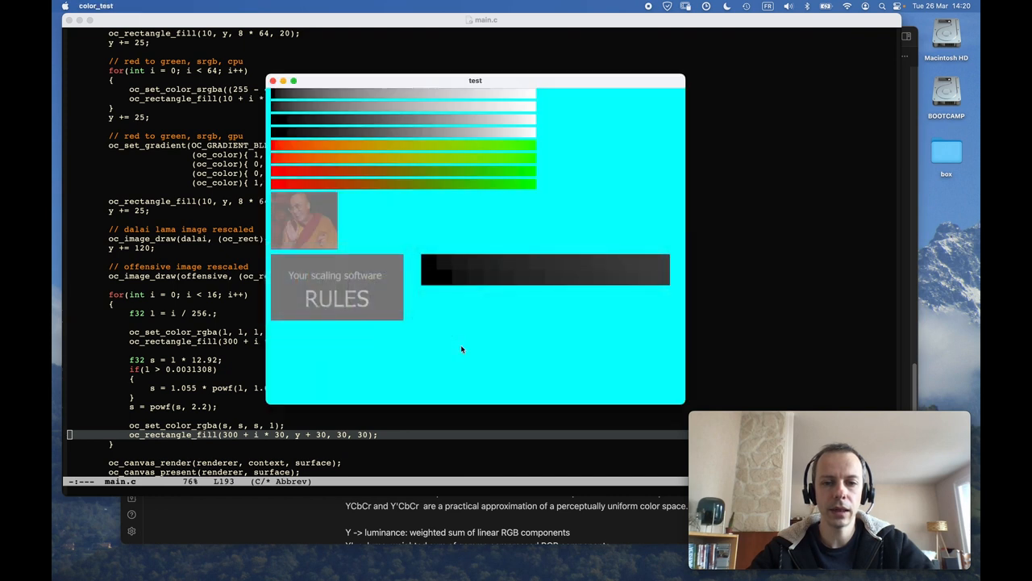
pyautogui.moveTo(497, 282)
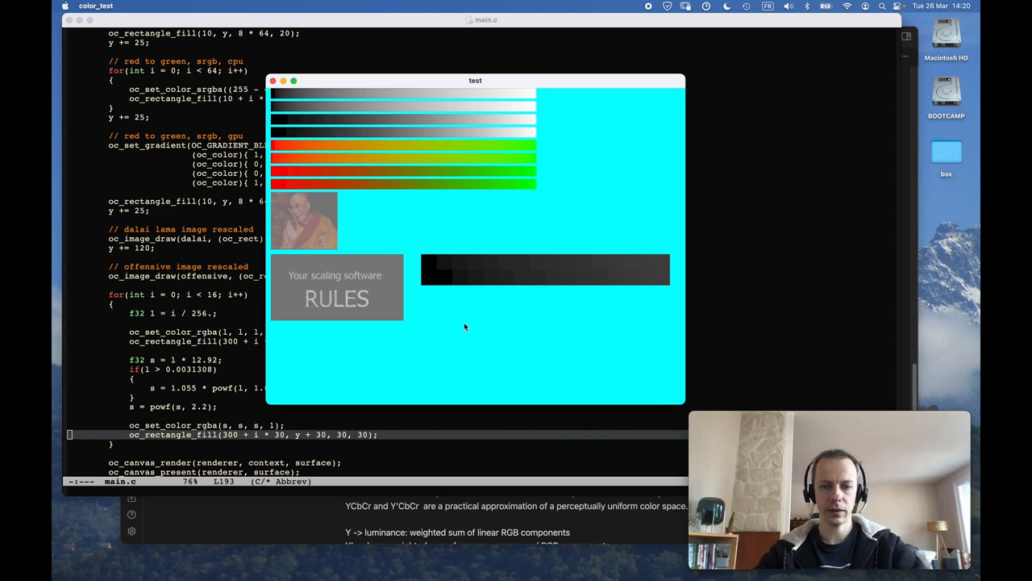
pyautogui.moveTo(477, 287)
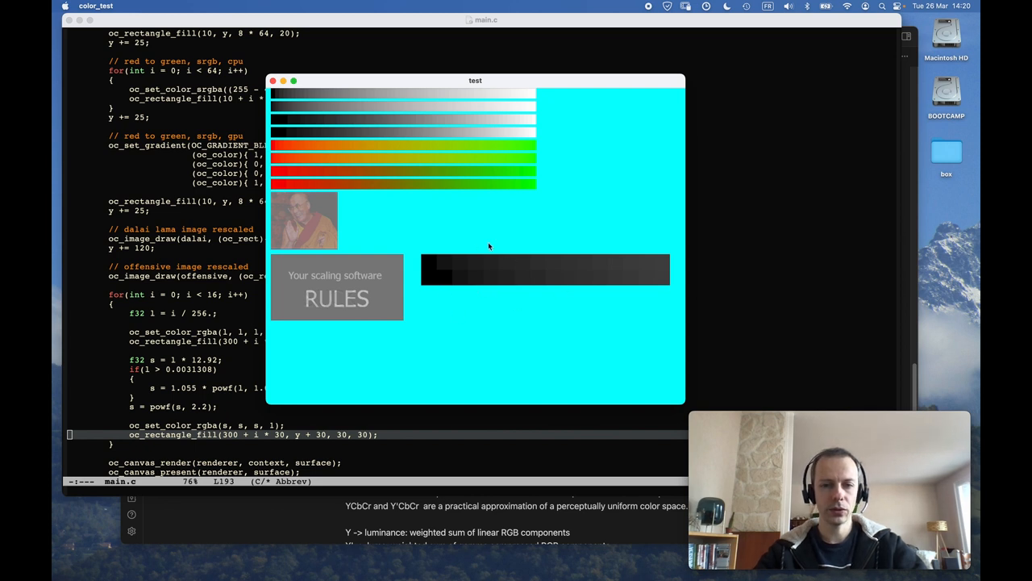
pyautogui.moveTo(480, 321)
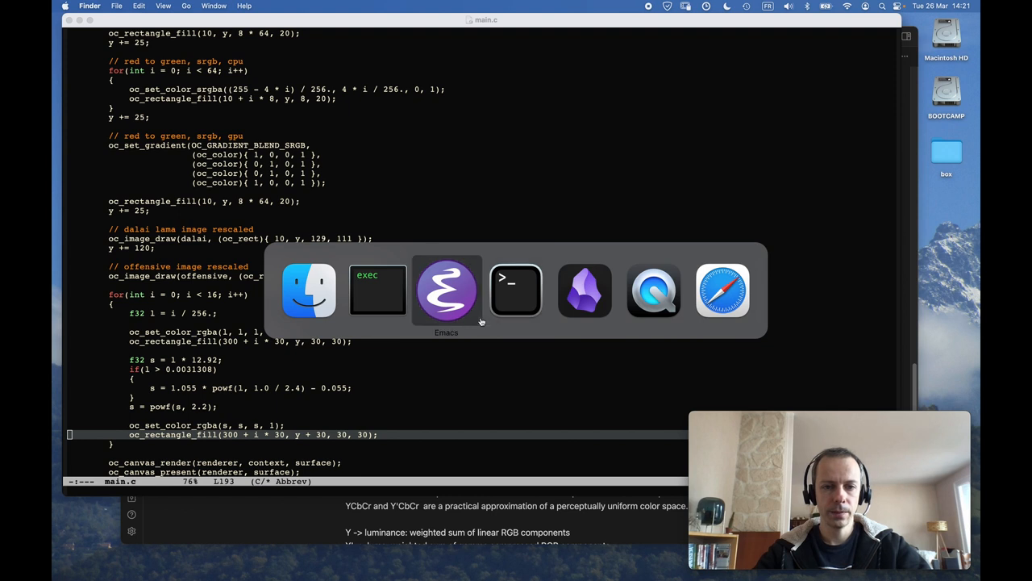
# Step: Open ../../src/graphics/graphics_common.c in Emacs from the terminal
pyautogui.click(516, 290)
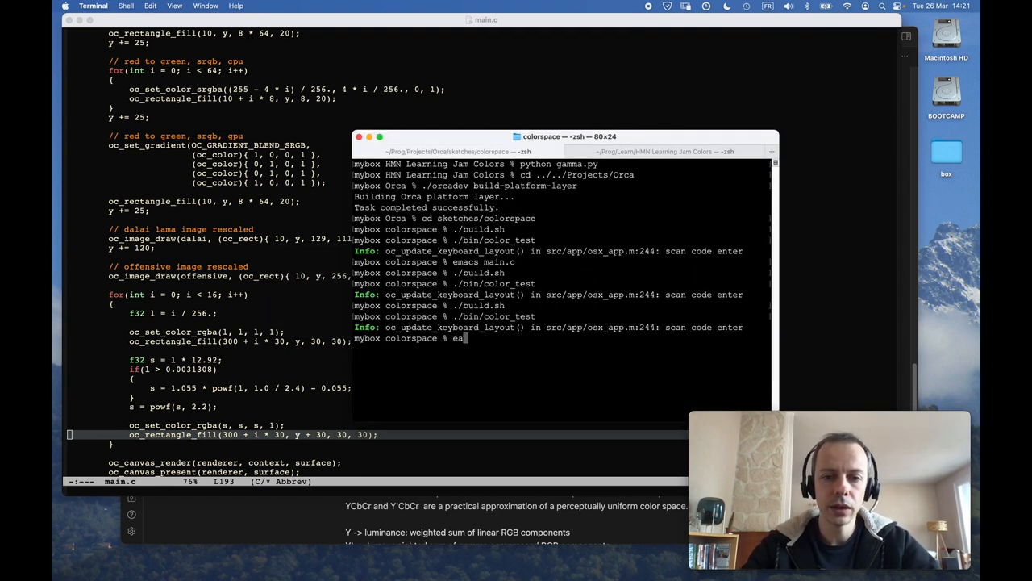
pyautogui.write('macs')
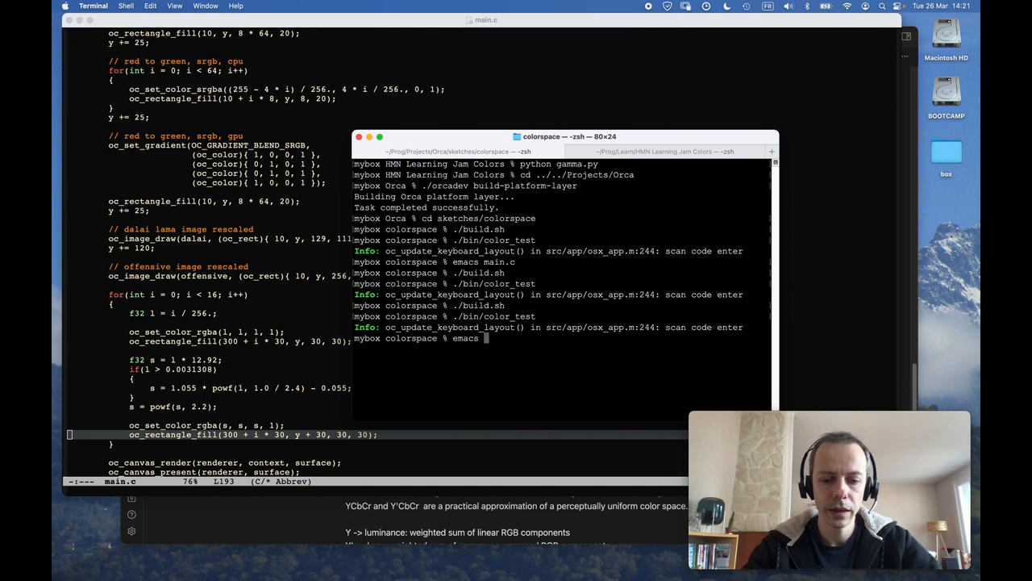
pyautogui.write('../../src/graphics/graphics')
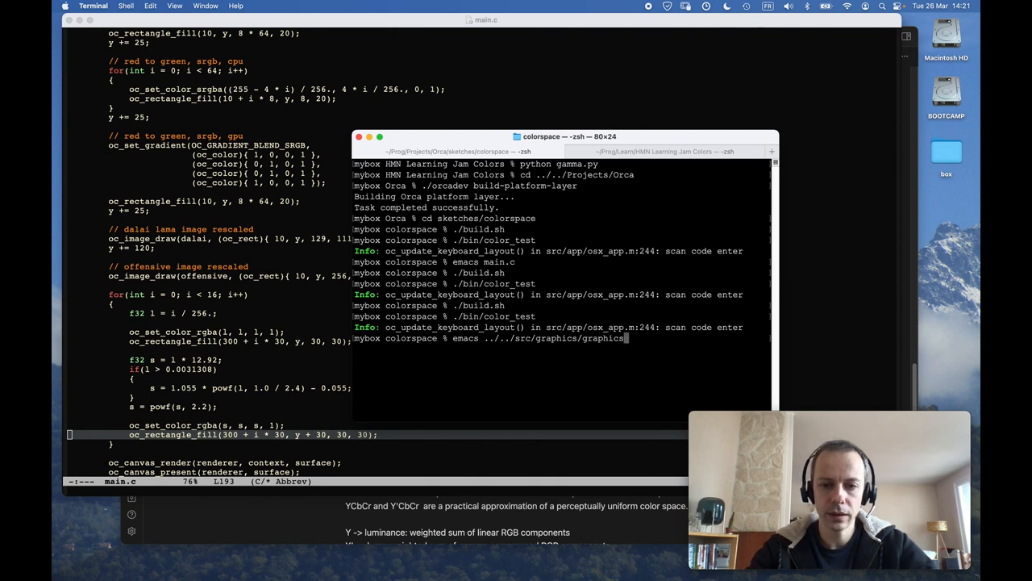
pyautogui.write('_common.')
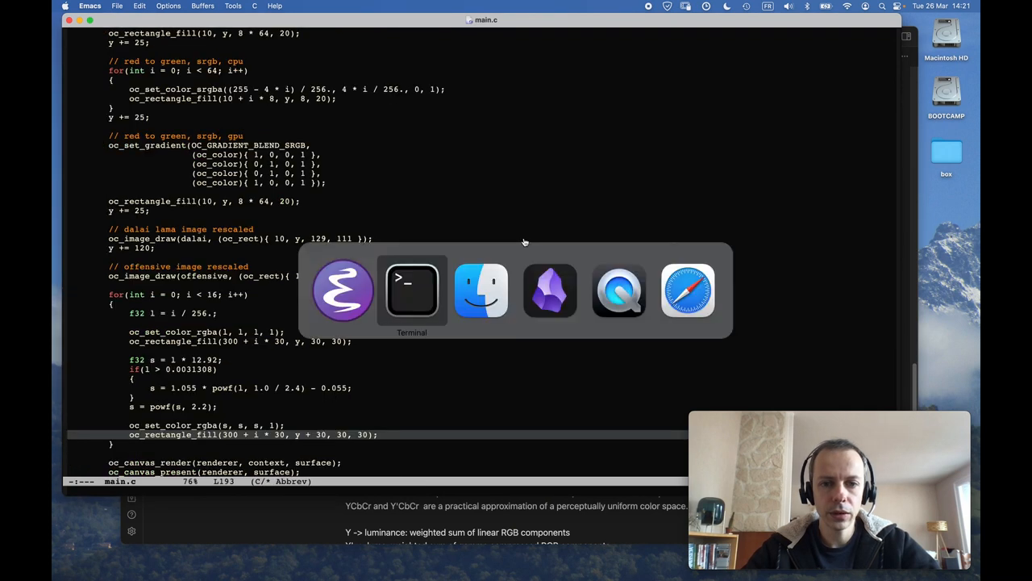
# Step: Back in the terminal, start opening wgpu_renderer.c in Emacs
pyautogui.click(412, 291)
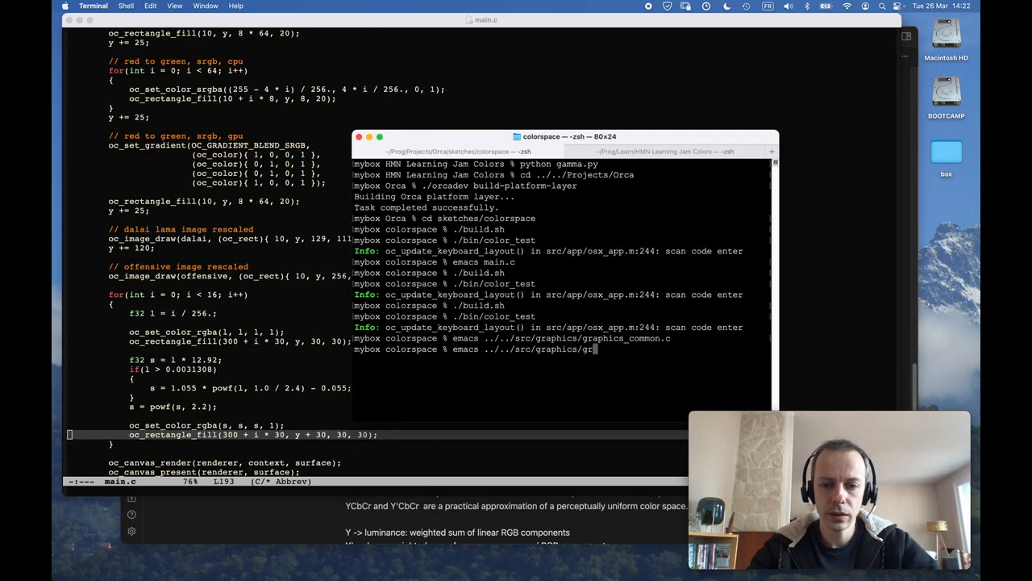
pyautogui.write('wgpu_re')
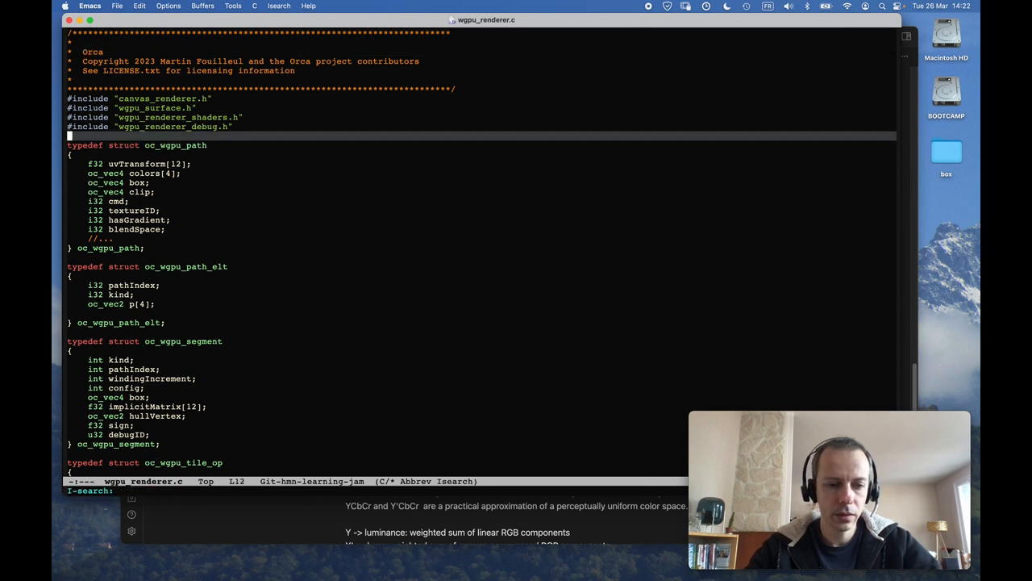
# Step: Find the 'enc' colour loop in wgpu_renderer.c and add an f32 c channel variable
pyautogui.write('enc')
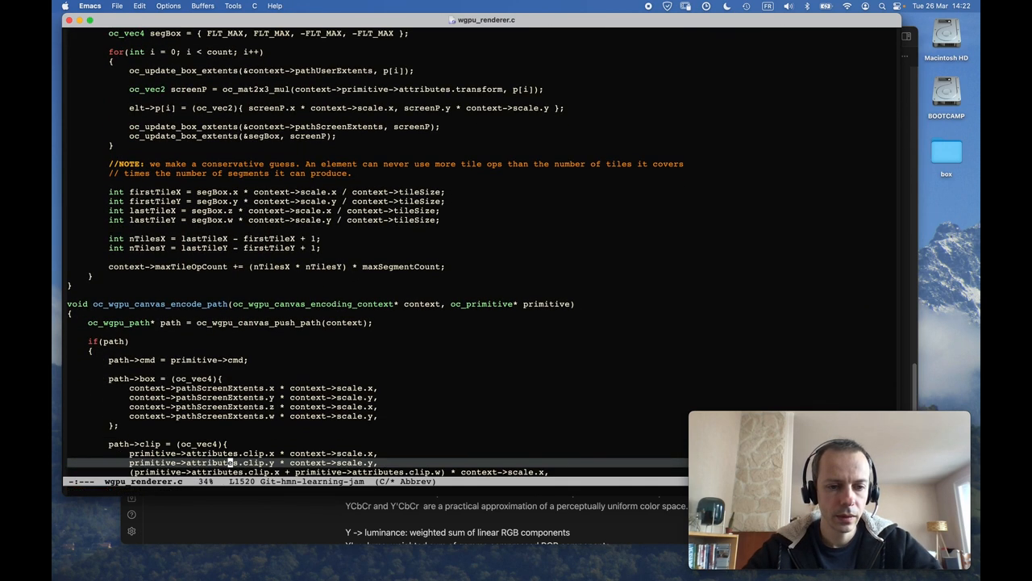
pyautogui.scroll(-3)
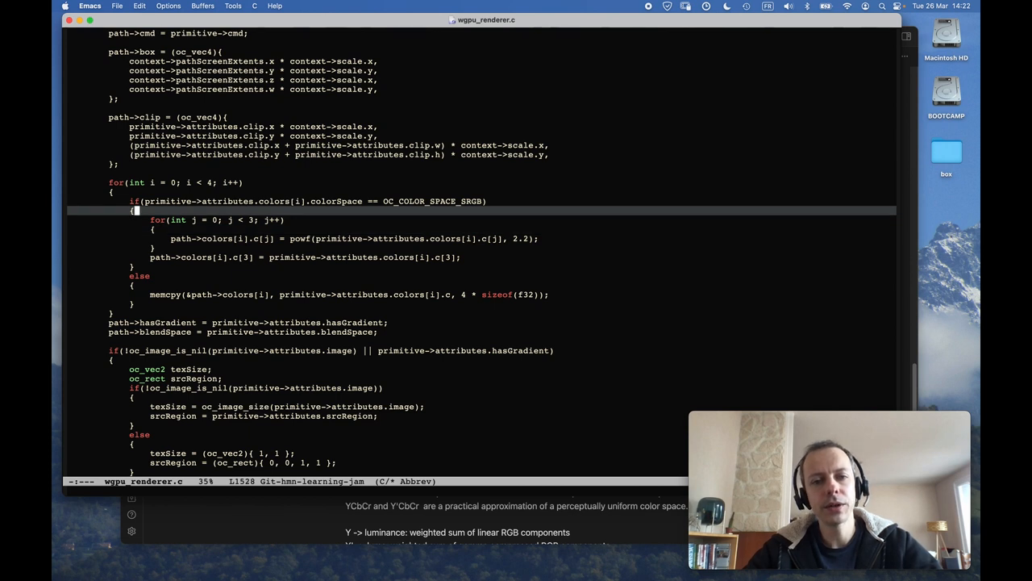
pyautogui.press('down')
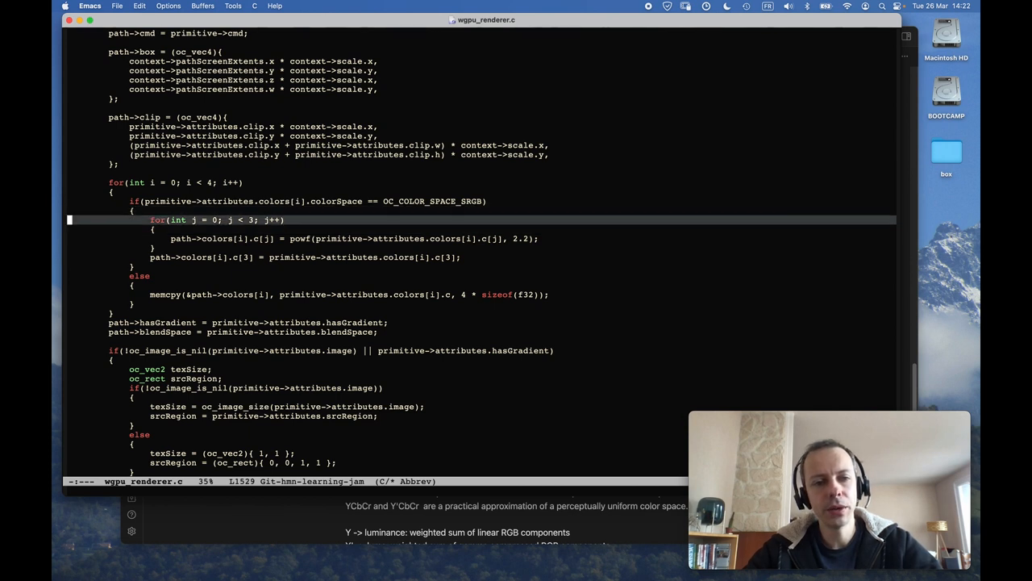
pyautogui.press('down')
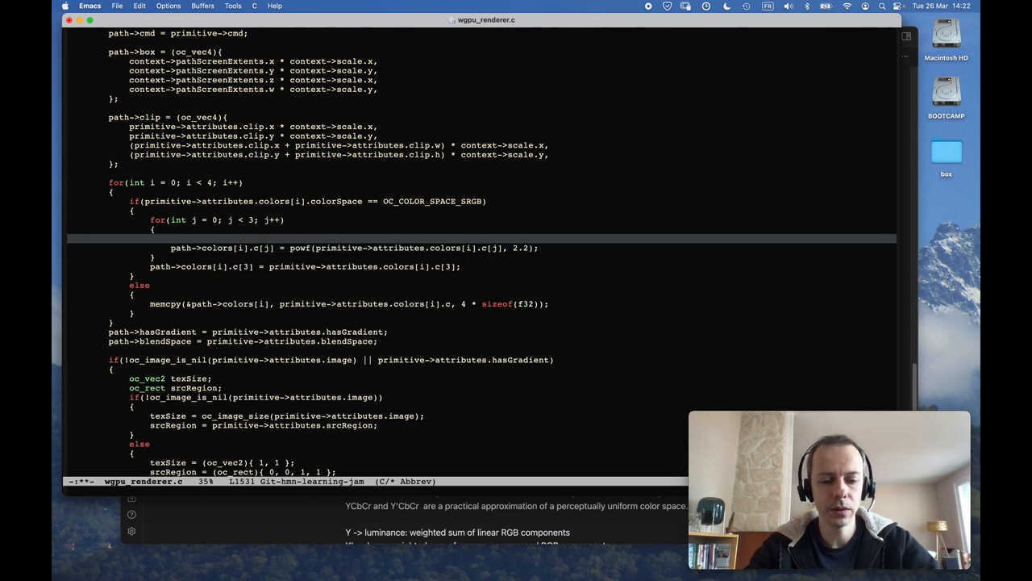
pyautogui.write('f32 c =')
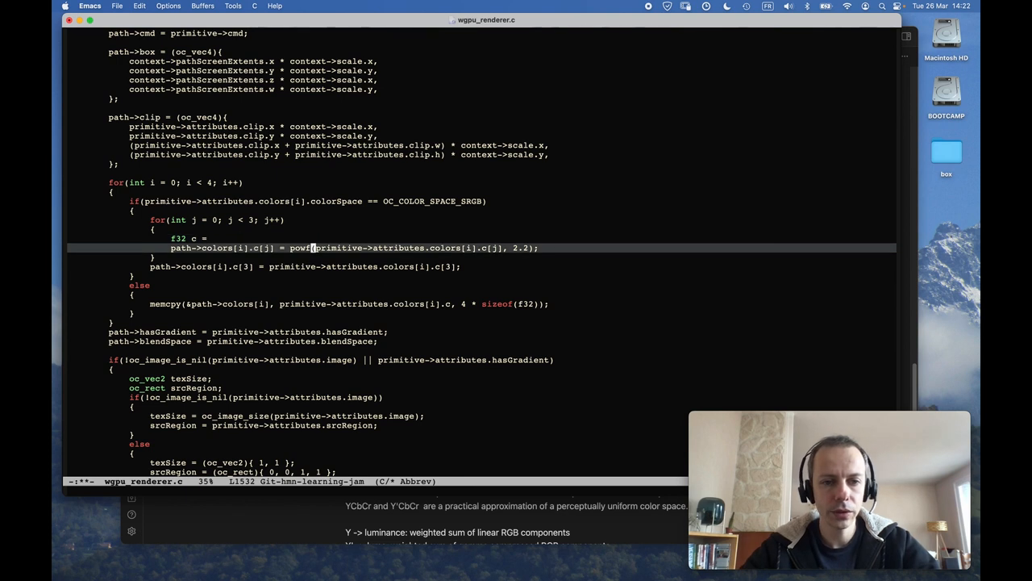
pyautogui.moveTo(311, 248); pyautogui.dragTo(498, 249)
pyautogui.write('if(c <)')
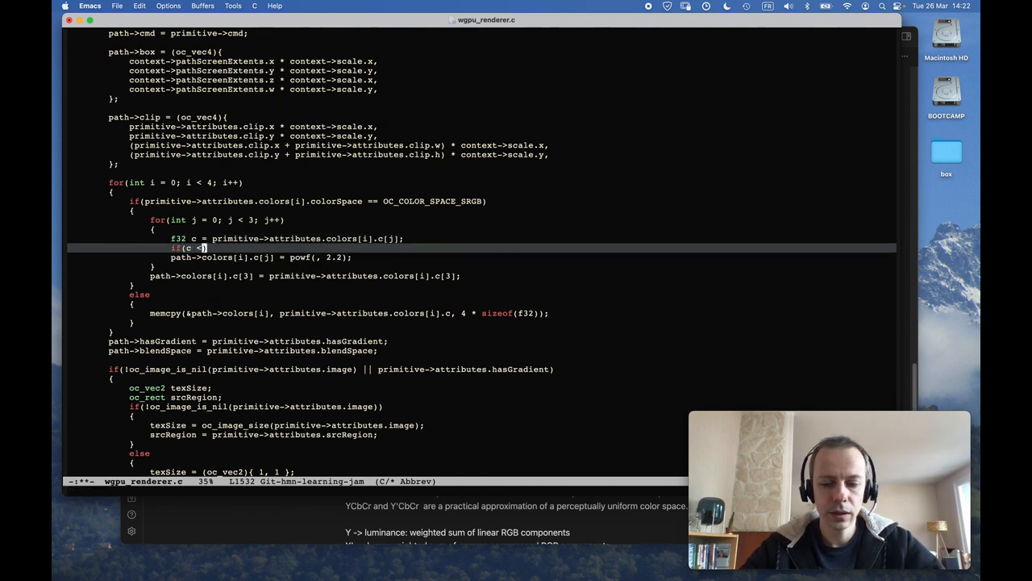
# Step: Write the piecewise branch: c/12.92 if c <= 0.04045, else powf((c+0.055)/1.055, 2.4)
pyautogui.press('cmd+tab')
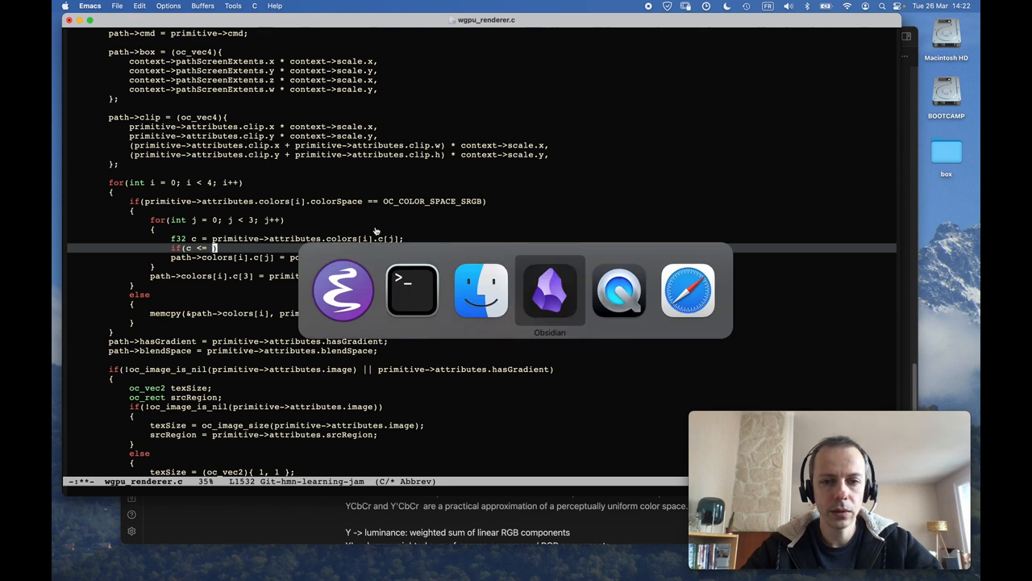
pyautogui.click(549, 290)
pyautogui.write(' 0.')
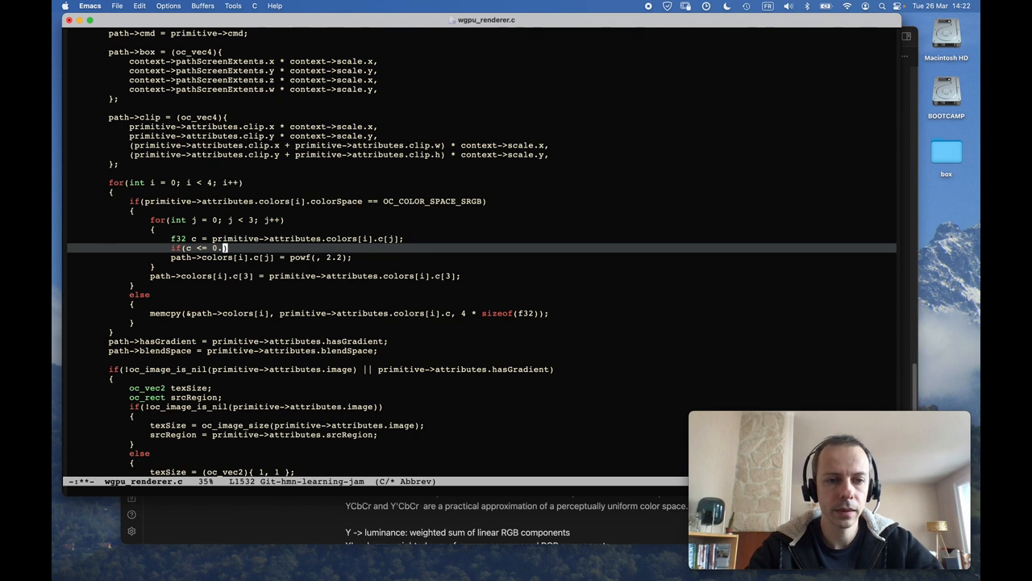
pyautogui.write('04045)')
pyautogui.write('c = c/')
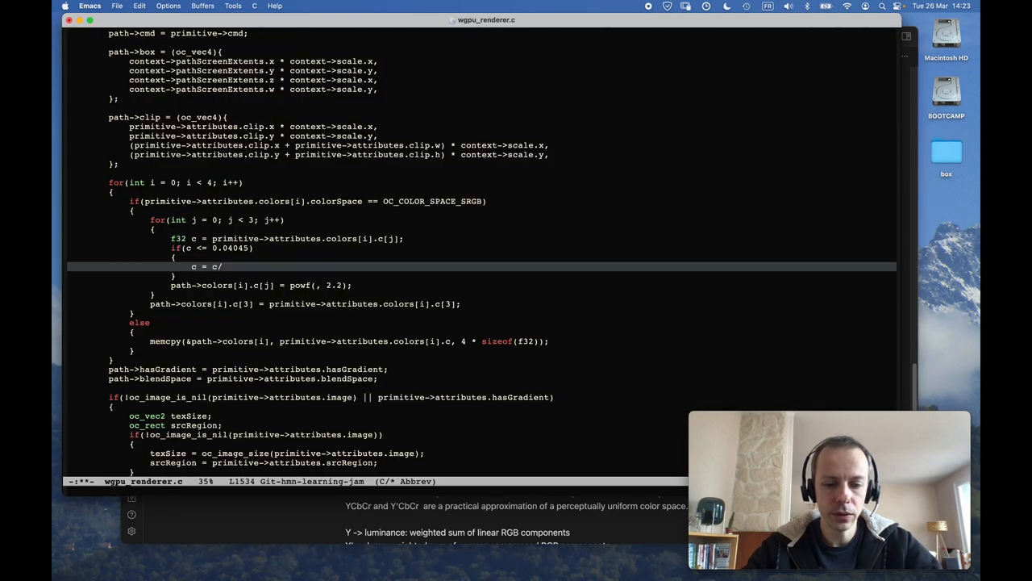
pyautogui.write('12.92;')
pyautogui.write('c =')
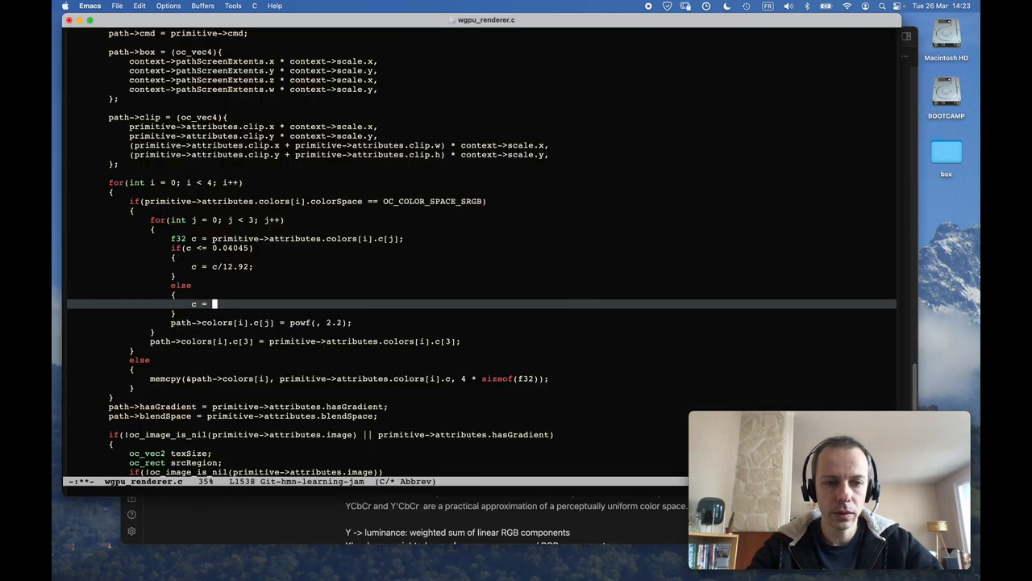
pyautogui.write('powf();')
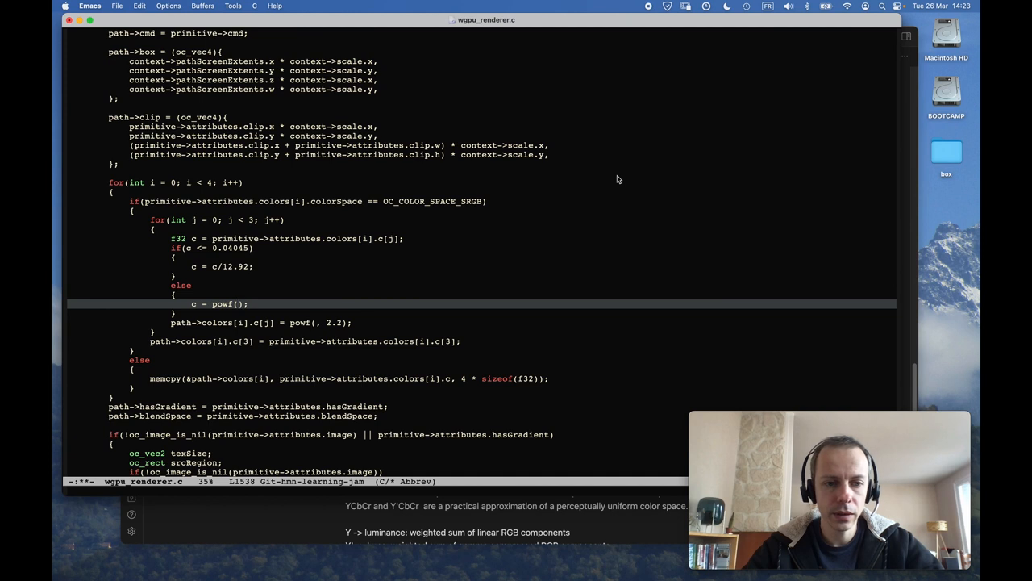
pyautogui.write('(c)')
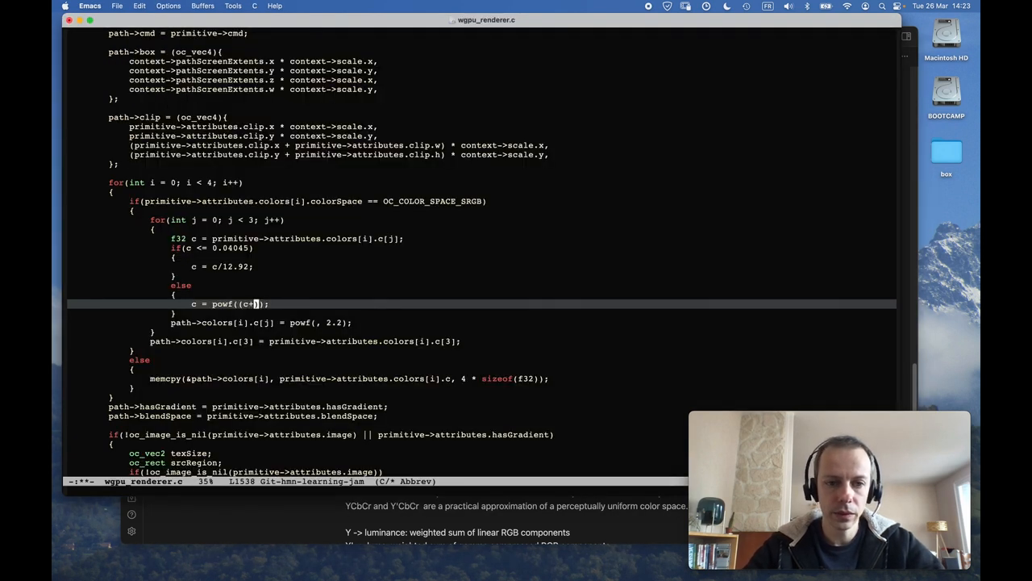
pyautogui.write('0.055')
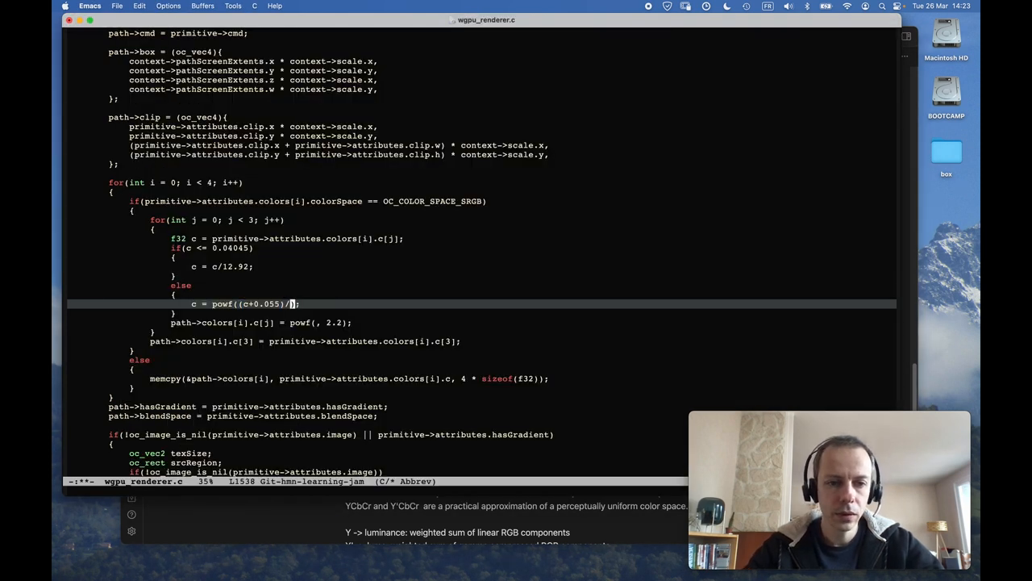
pyautogui.write('1.0')
pyautogui.write('emacs')
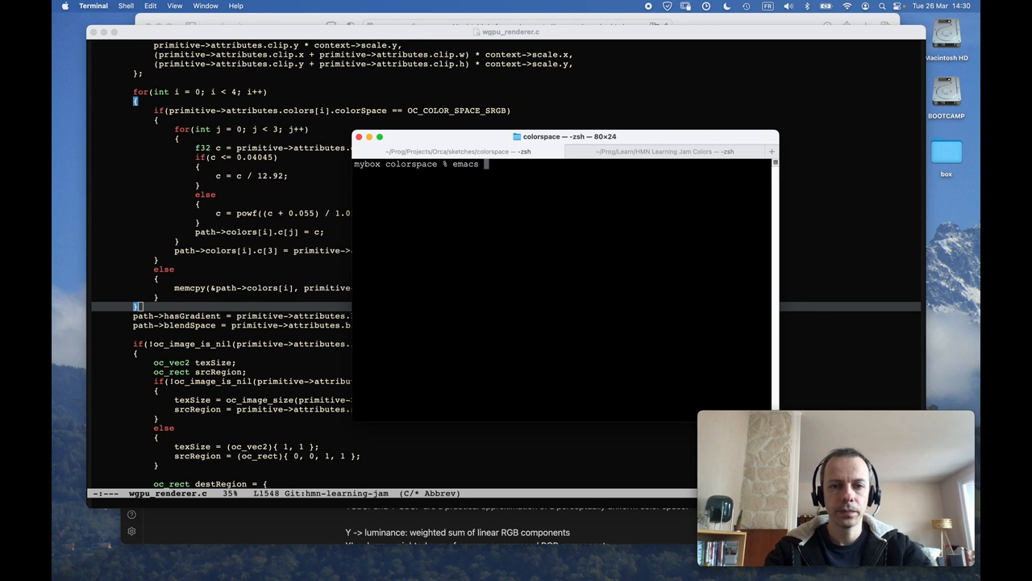
# Step: Open ../../src/graphics/wgsl_shaders/final_blit.wgsl in Emacs via tab completion
pyautogui.write('../../src/graphics/wgsl_shaders/')
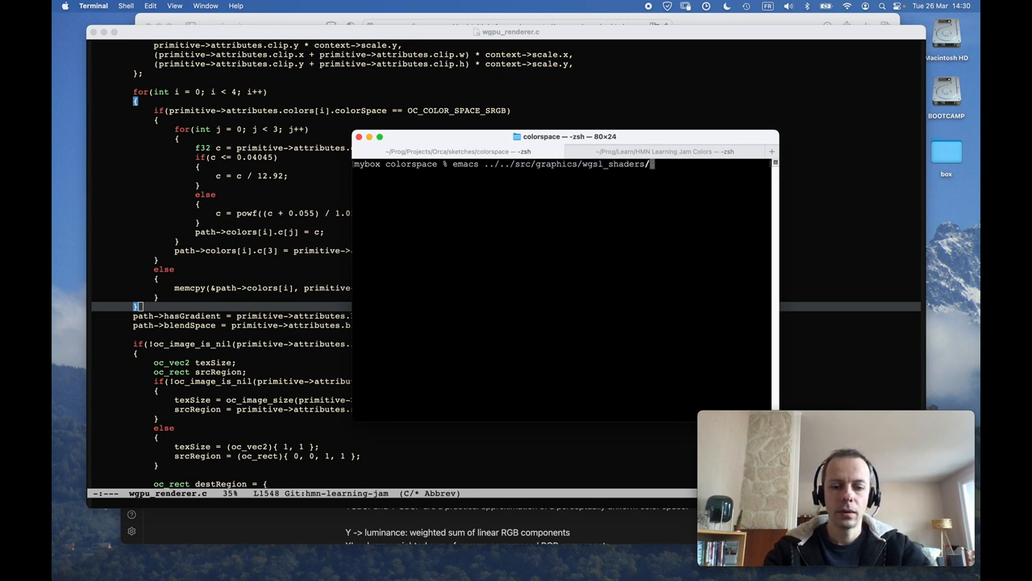
pyautogui.write('bl')
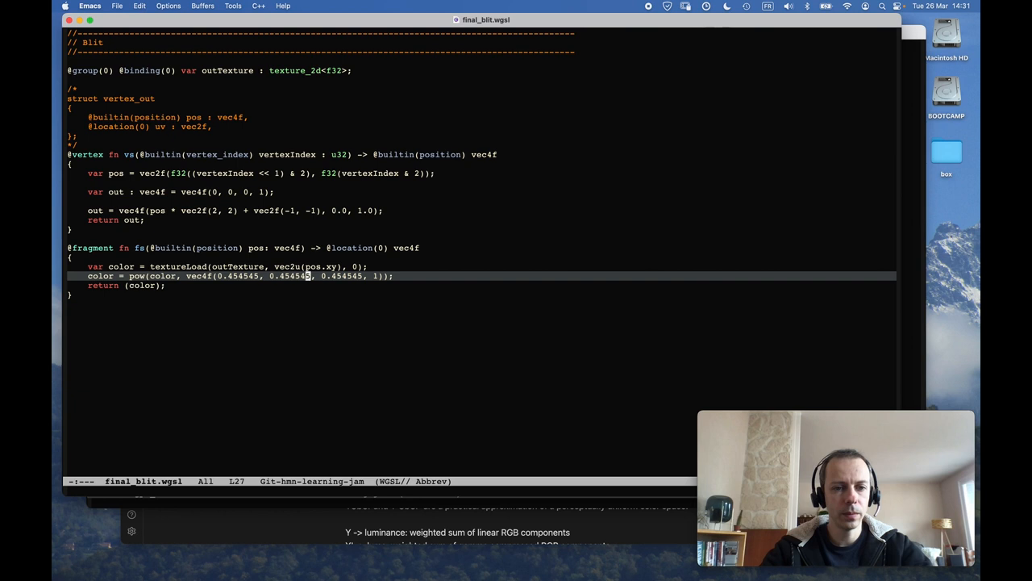
pyautogui.press('up')
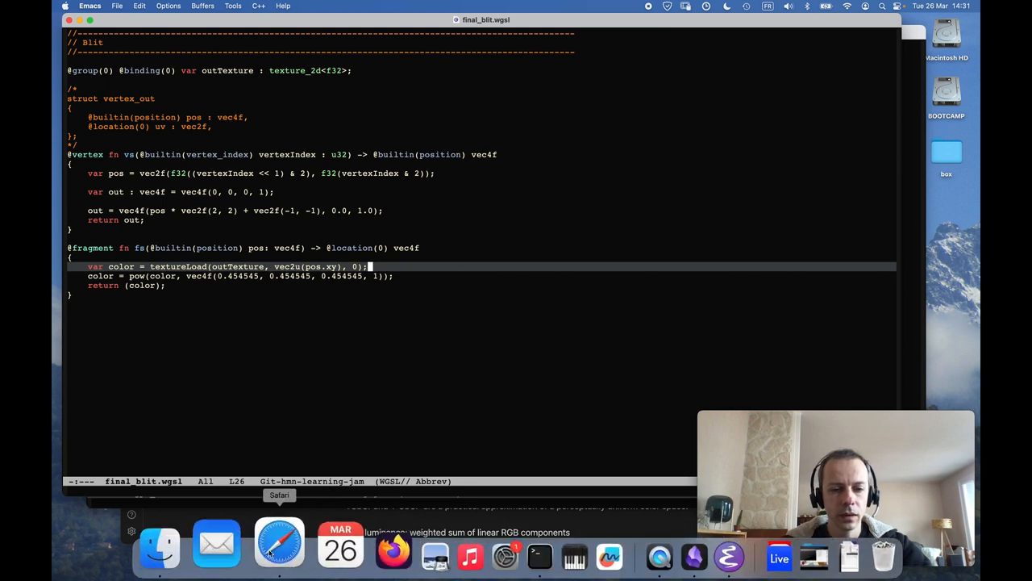
pyautogui.click(279, 548)
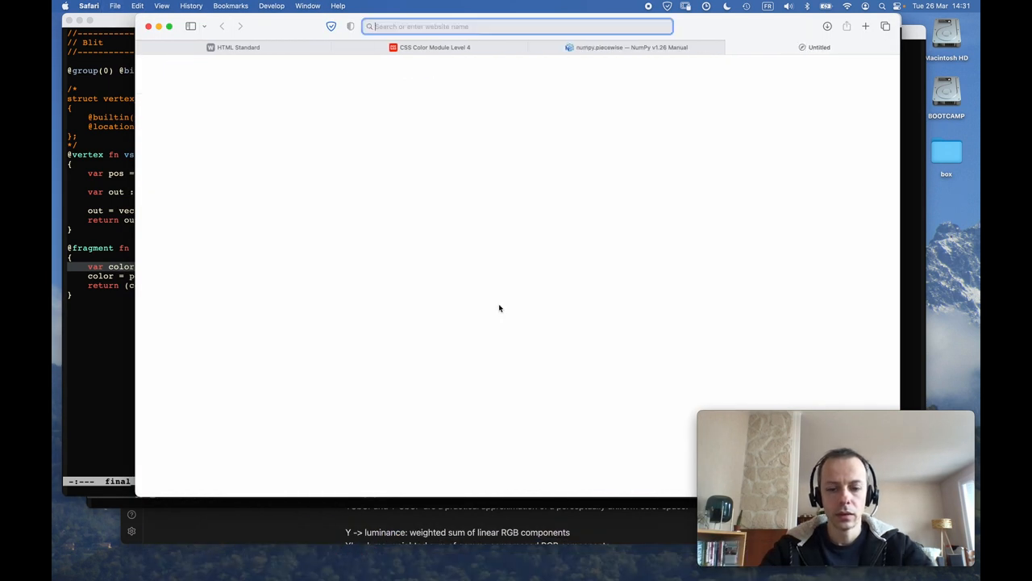
pyautogui.write('www.w3.org/TR/WGSL/')
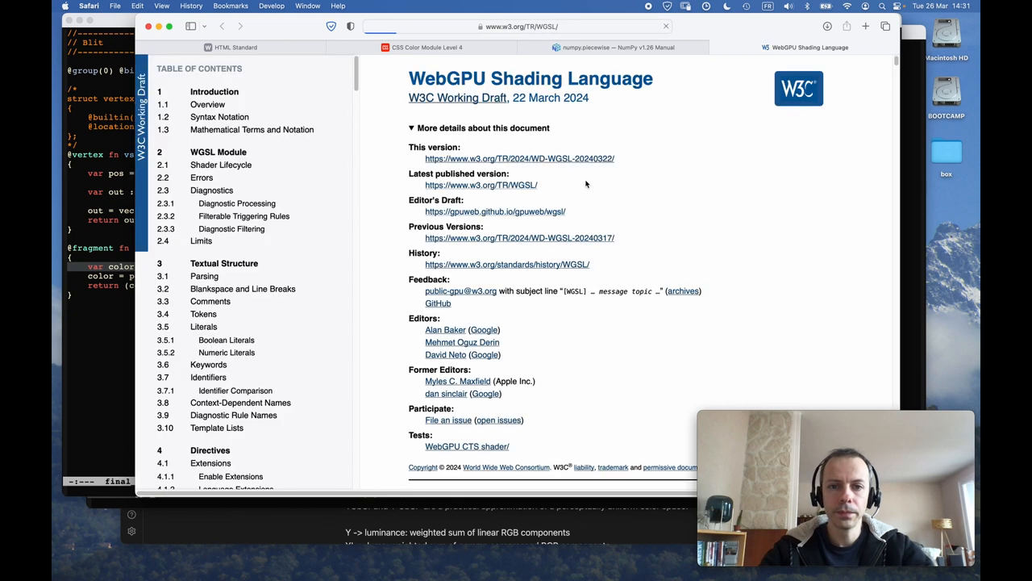
pyautogui.scroll(-3)
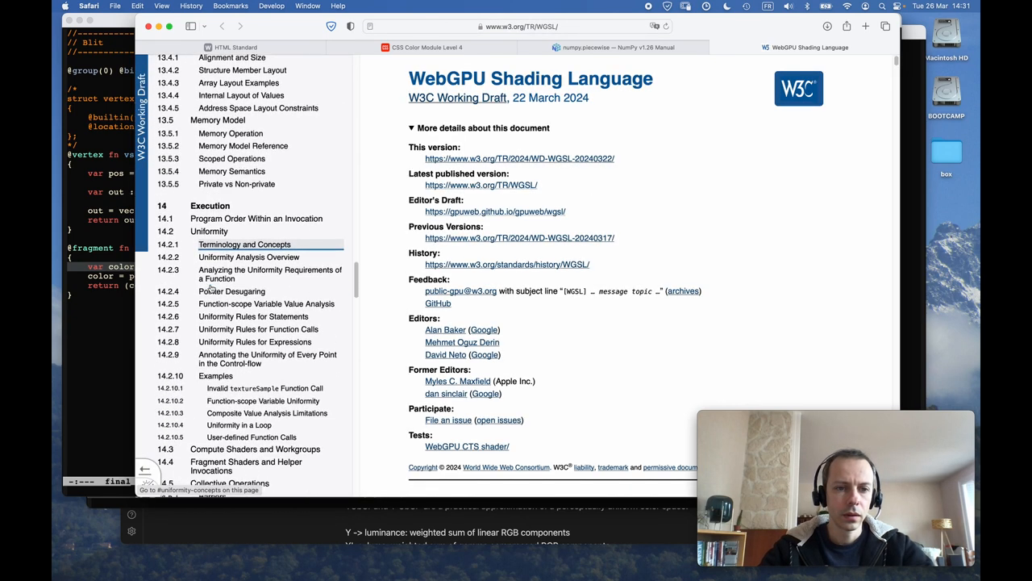
pyautogui.scroll(-3)
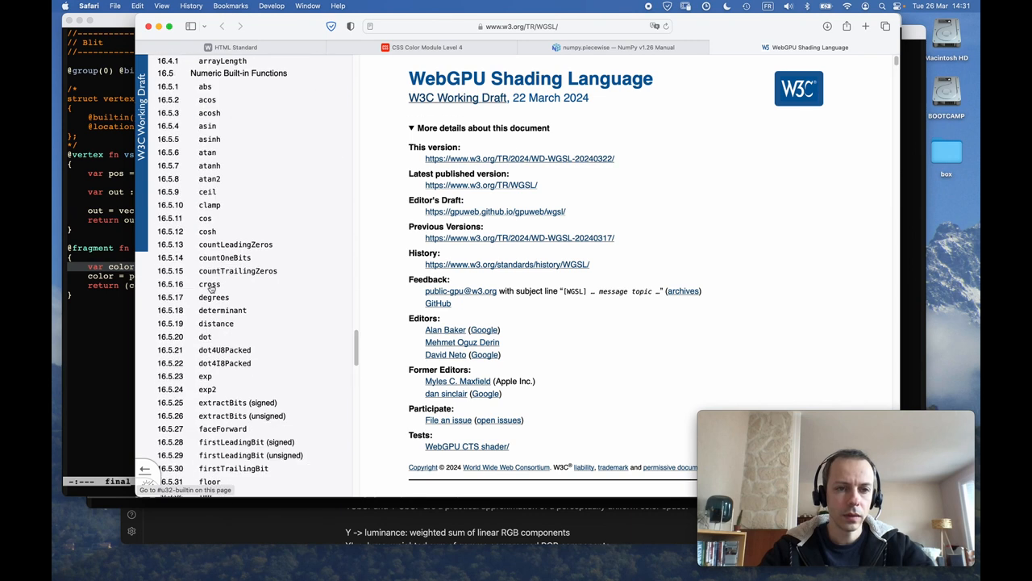
pyautogui.scroll(-3)
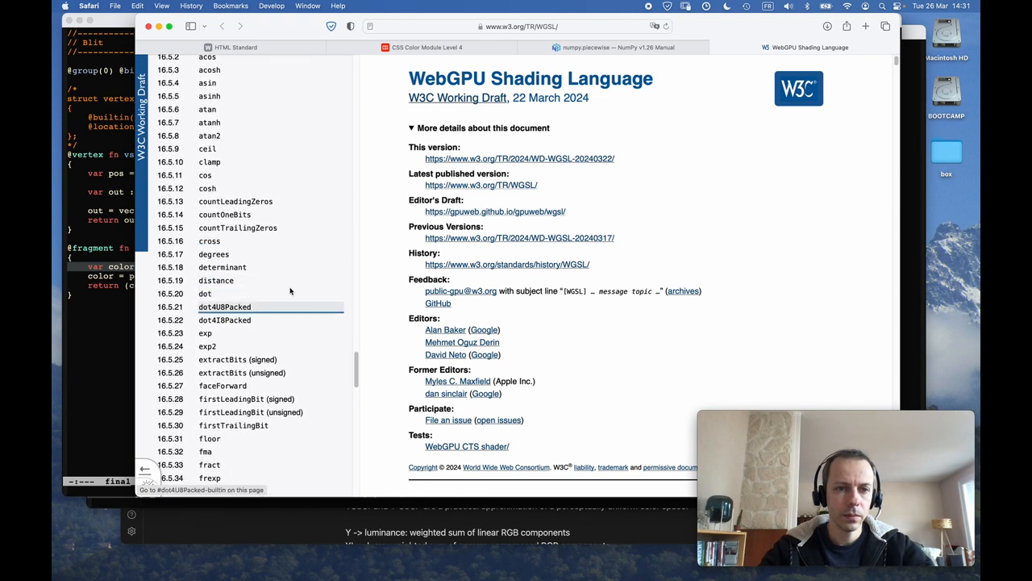
pyautogui.scroll(-3)
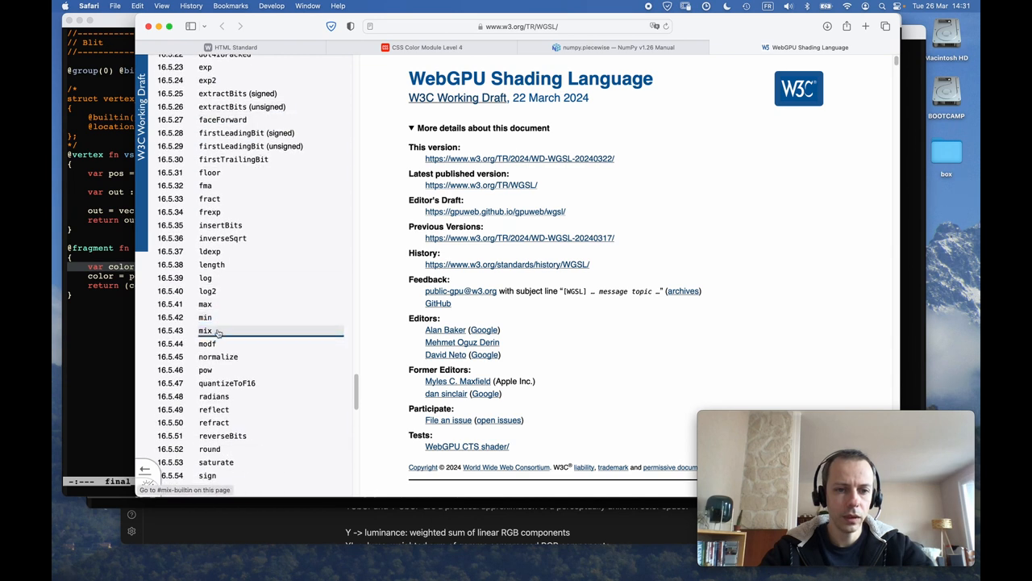
pyautogui.click(205, 331)
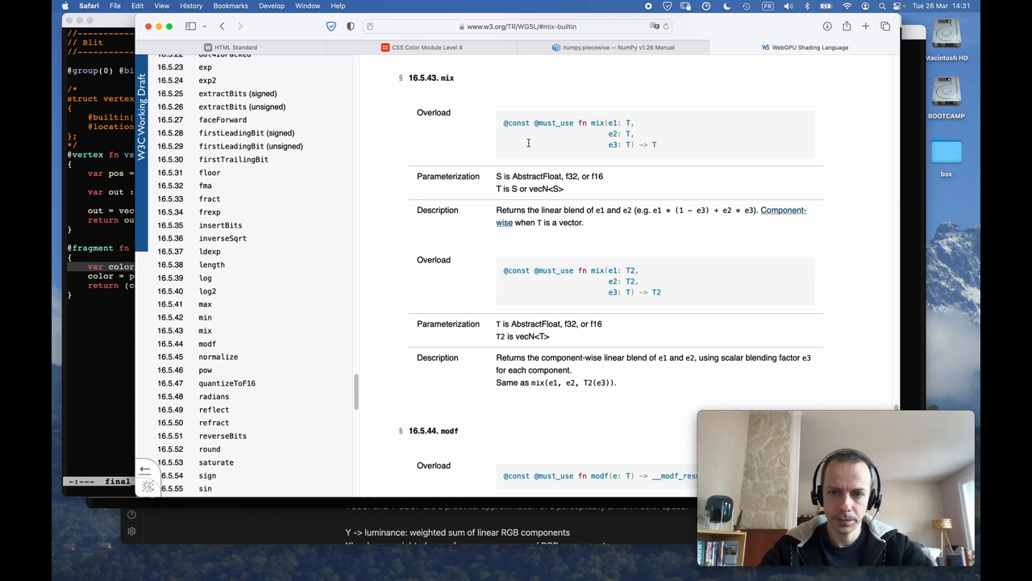
pyautogui.moveTo(481, 301)
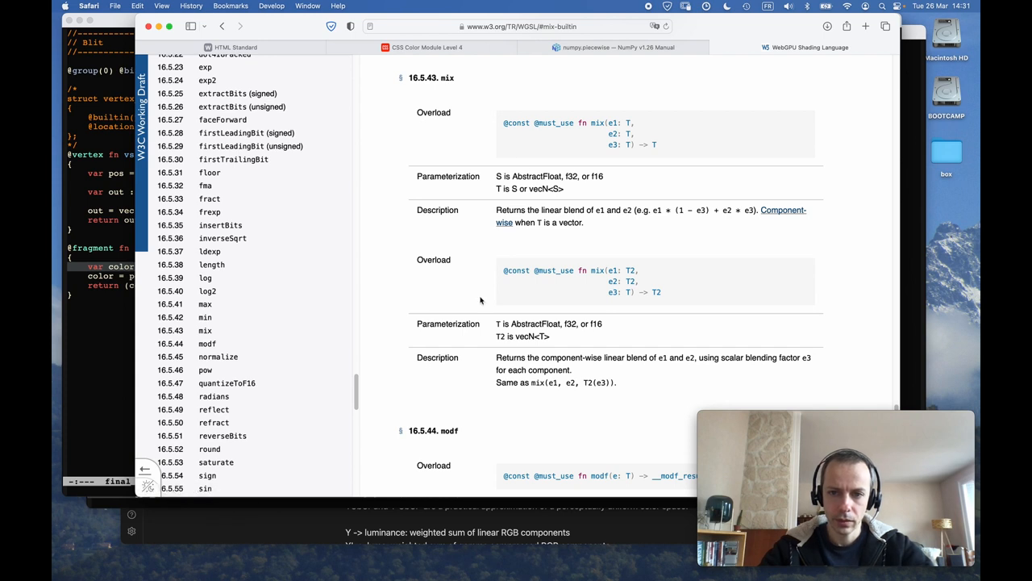
pyautogui.moveTo(645, 242)
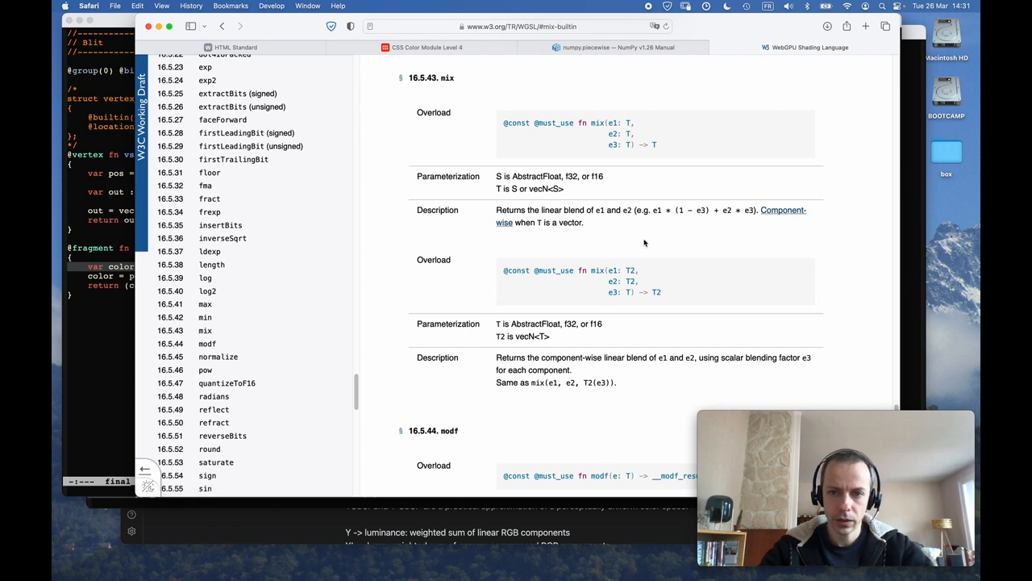
pyautogui.moveTo(745, 212)
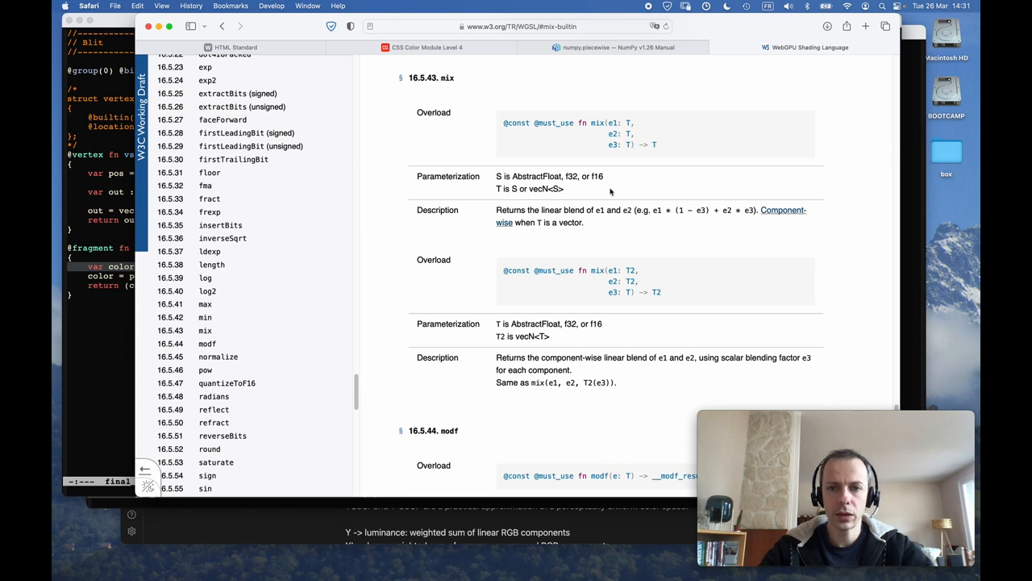
pyautogui.moveTo(507, 223)
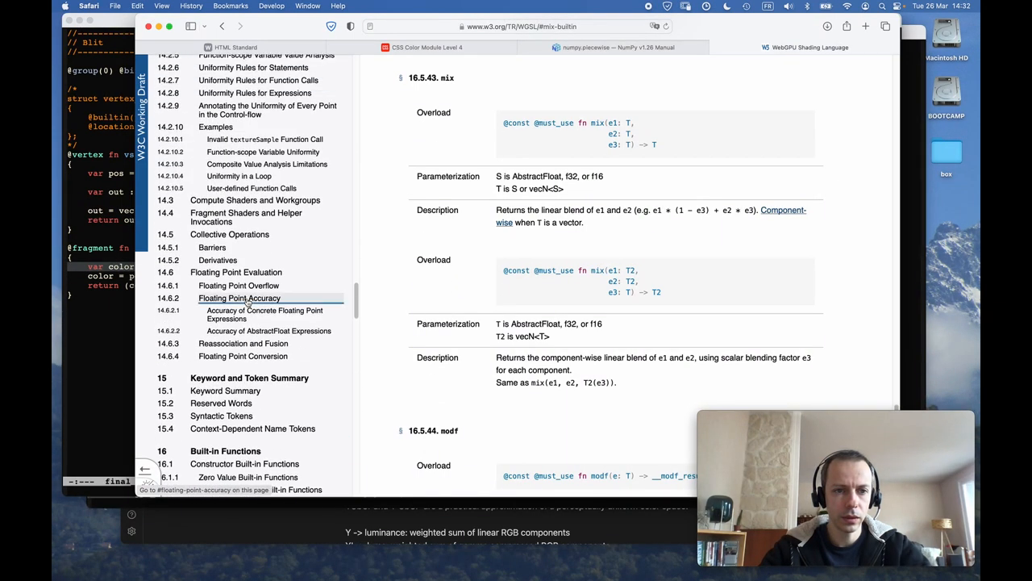
# Step: Scroll on and jump to the select built-in function description
pyautogui.scroll(-3)
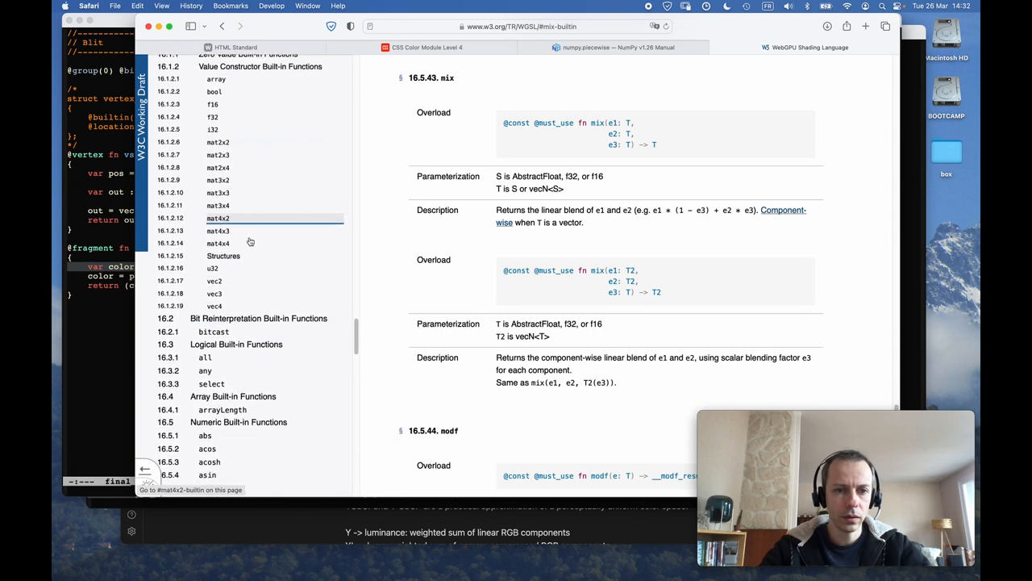
pyautogui.scroll(-3)
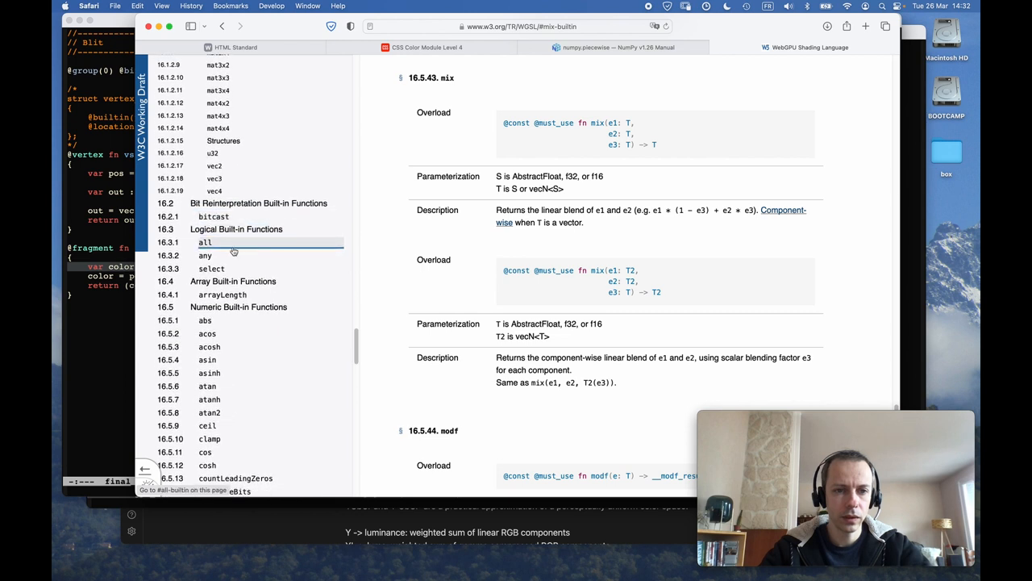
pyautogui.click(211, 268)
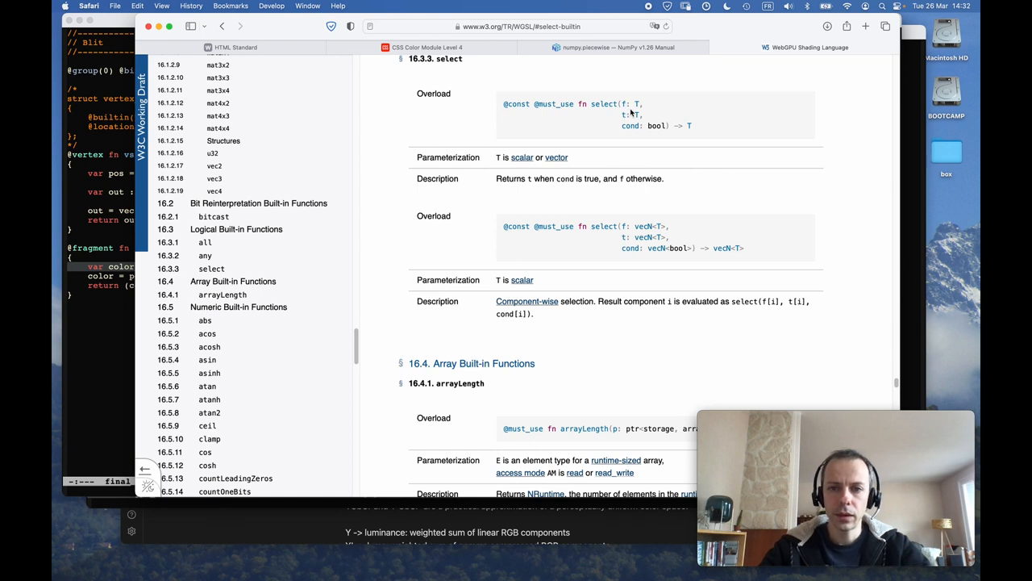
pyautogui.moveTo(633, 113)
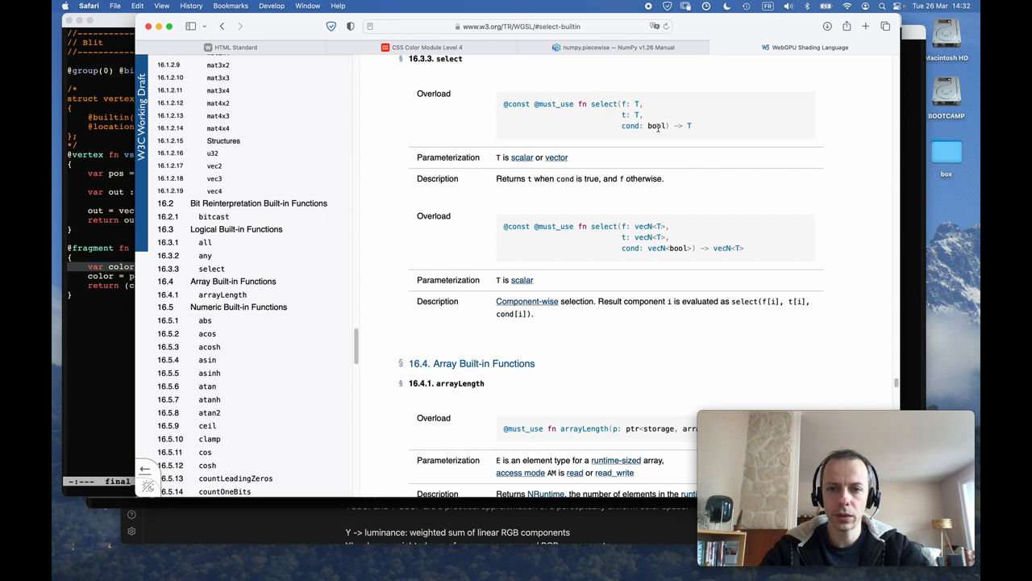
pyautogui.moveTo(606, 296)
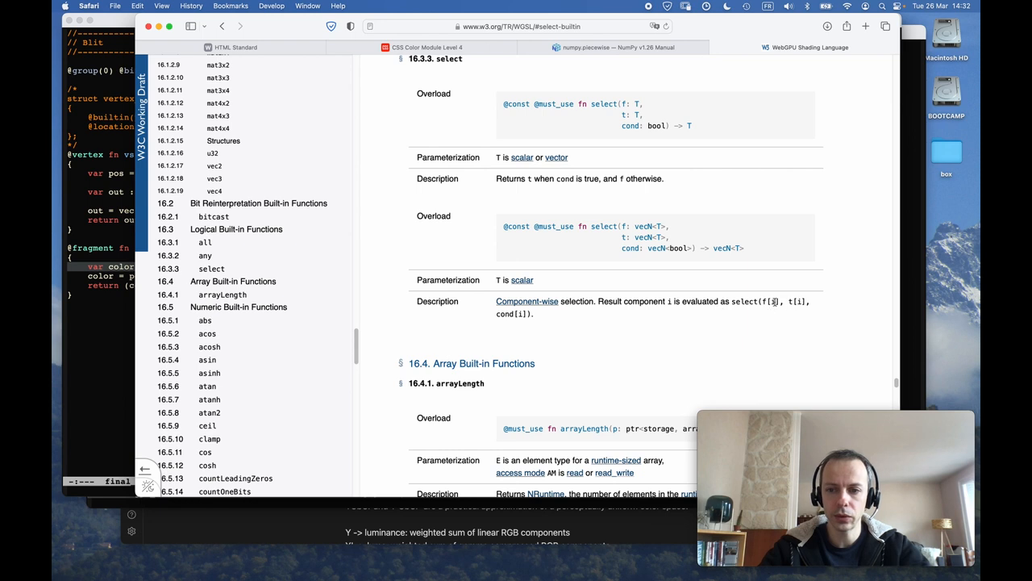
pyautogui.moveTo(561, 321)
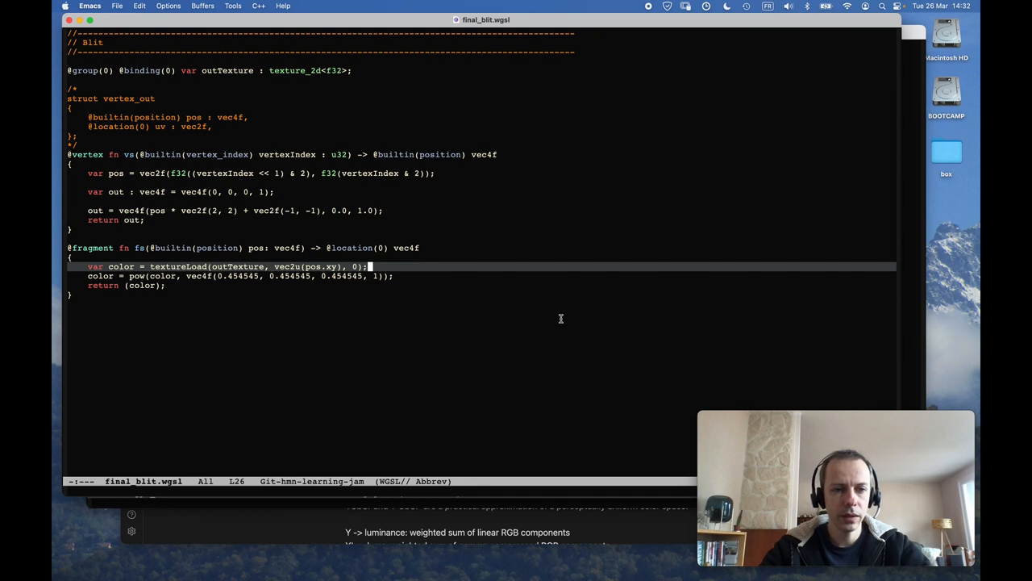
# Step: Add a new line with select(, color.rgb < vec3f( above the pow line, then check the Obsidian note
pyautogui.press('Return')
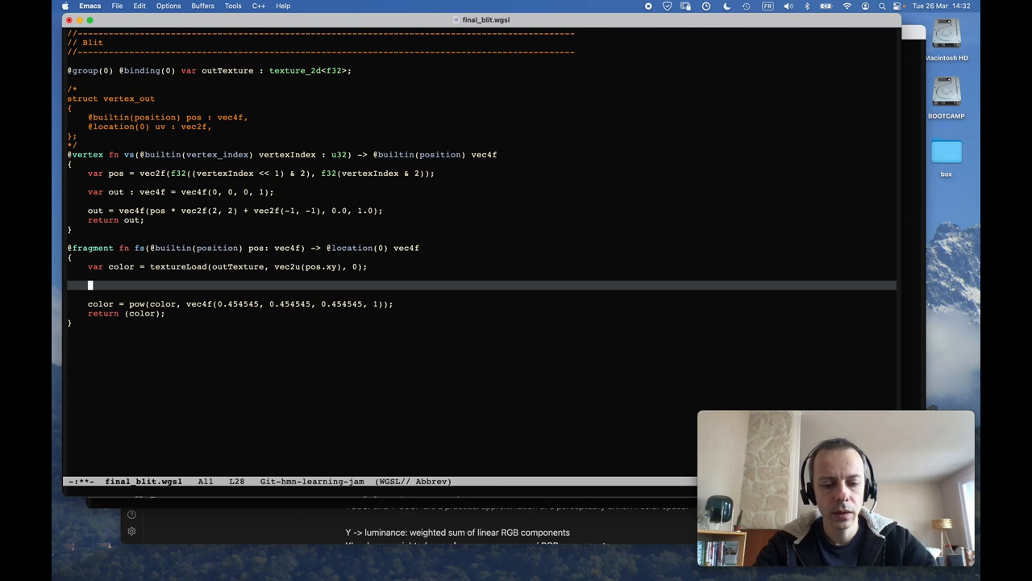
pyautogui.write('select();')
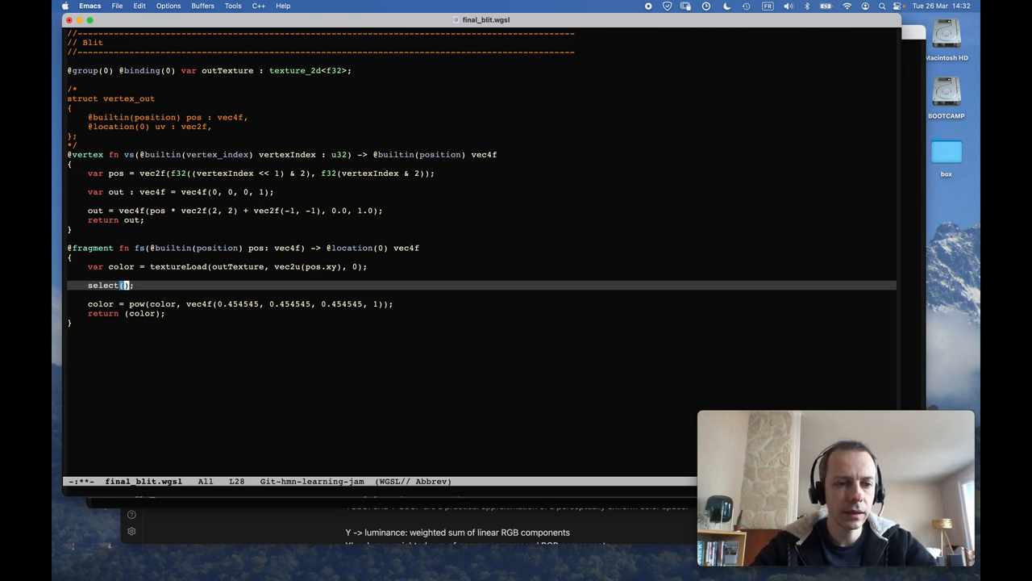
pyautogui.write(',')
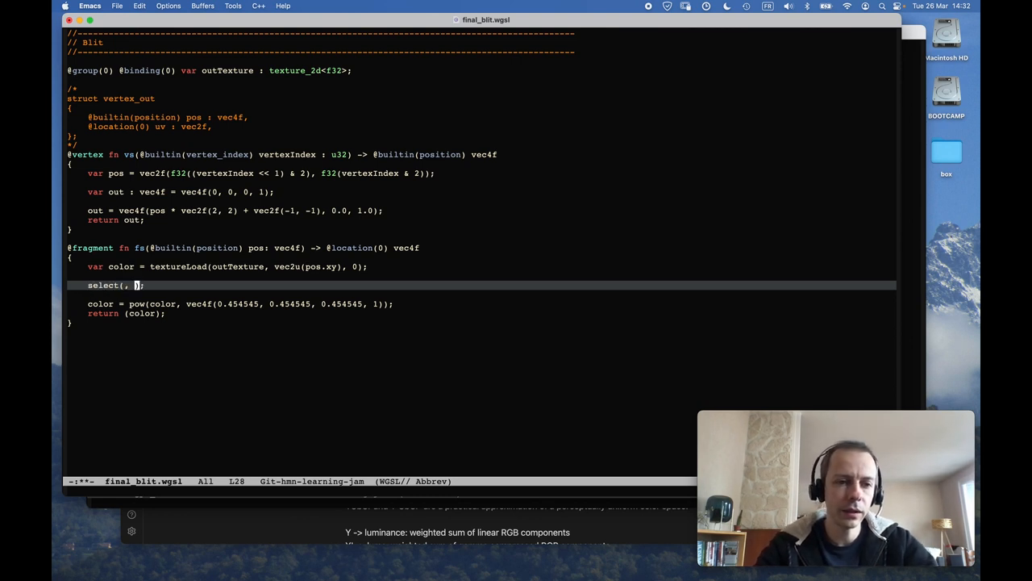
pyautogui.write('color')
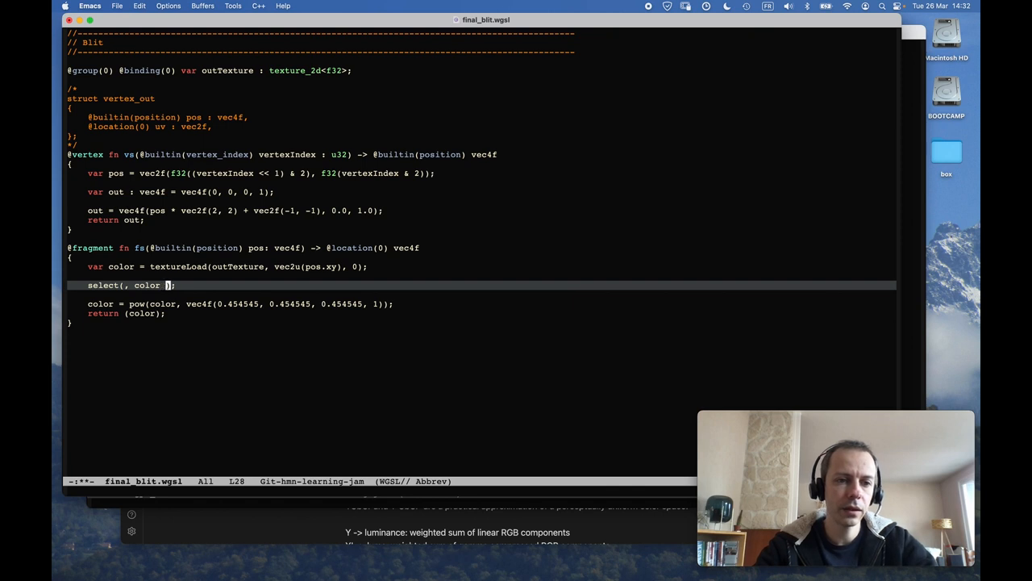
pyautogui.write('<')
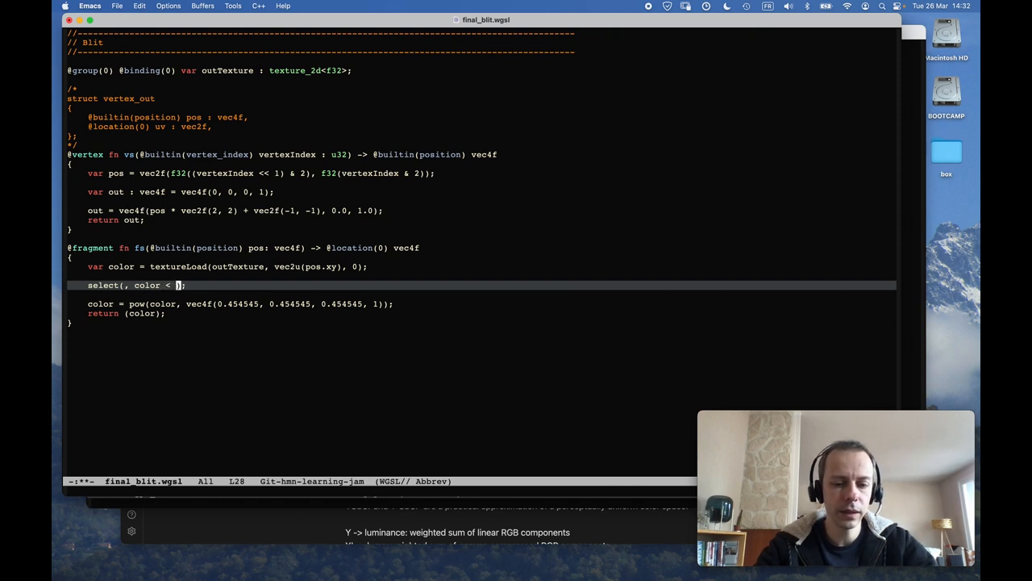
pyautogui.write('vec4f')
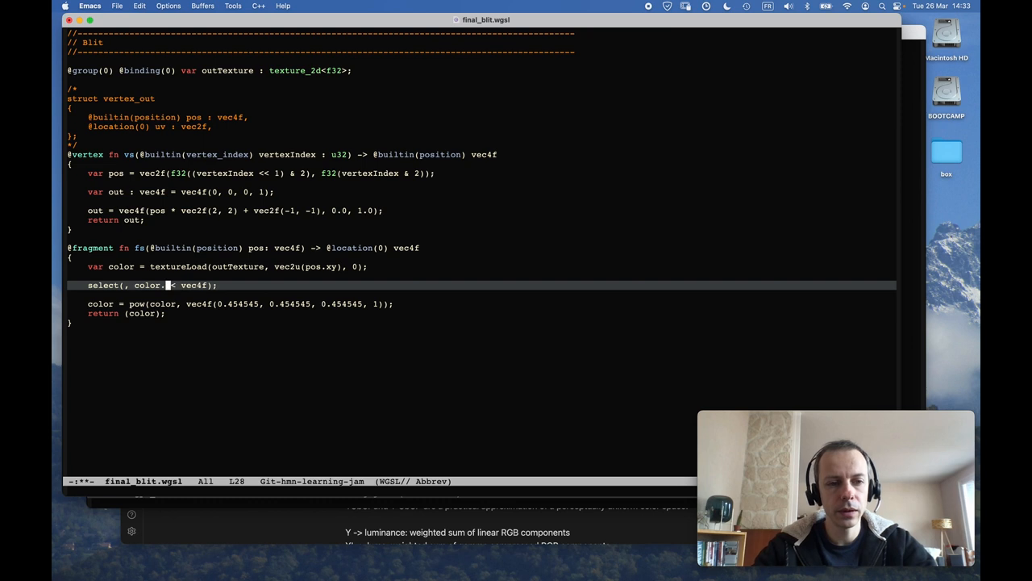
pyautogui.write('rgb')
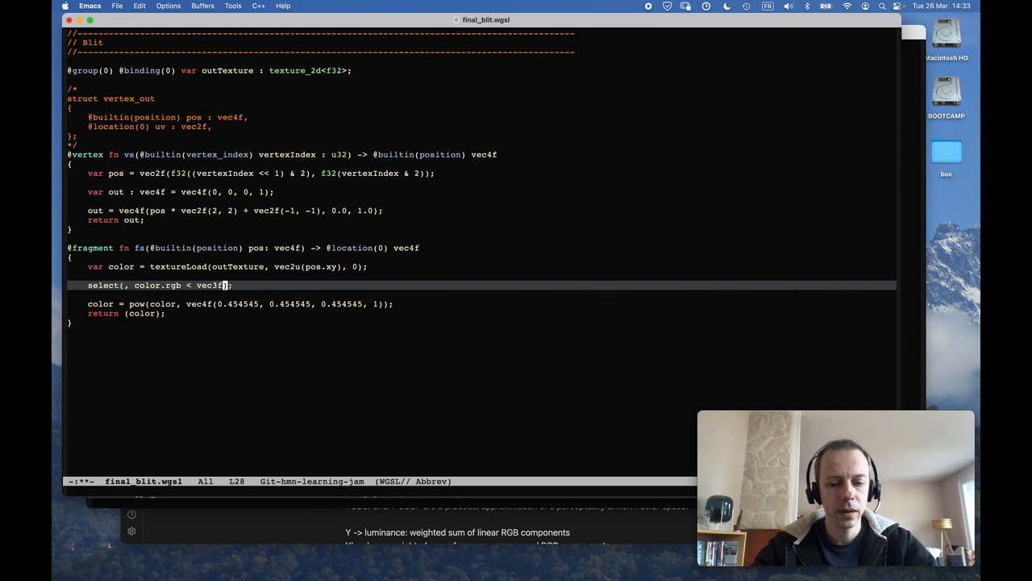
pyautogui.press('Cmd+Tab')
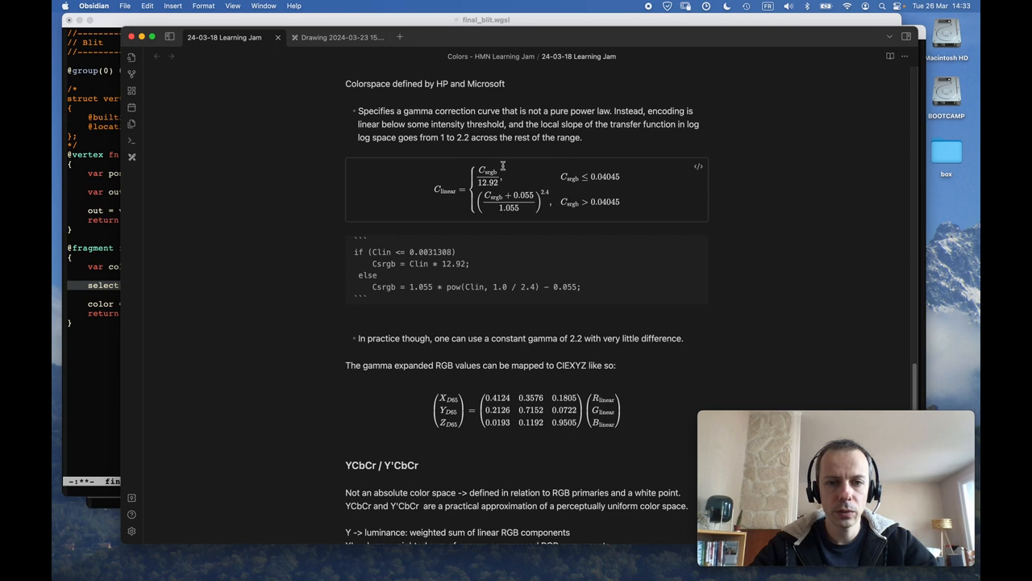
pyautogui.moveTo(490, 175)
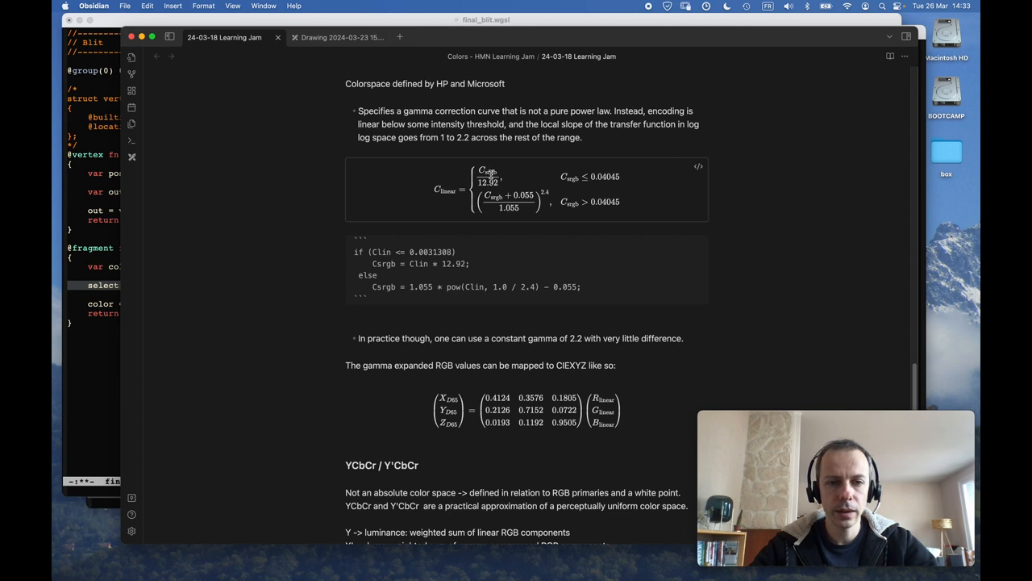
pyautogui.moveTo(383, 271)
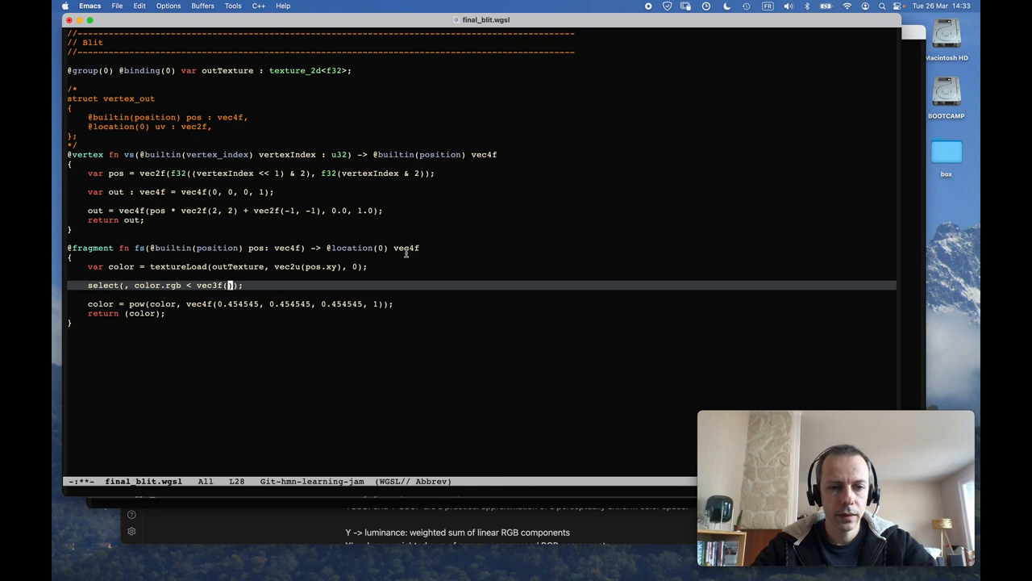
# Step: Fill the condition with vec3f(0.0031308 ×3) and start the first argument with color
pyautogui.write('0.0031308, 0.0031308, 0.0031308')
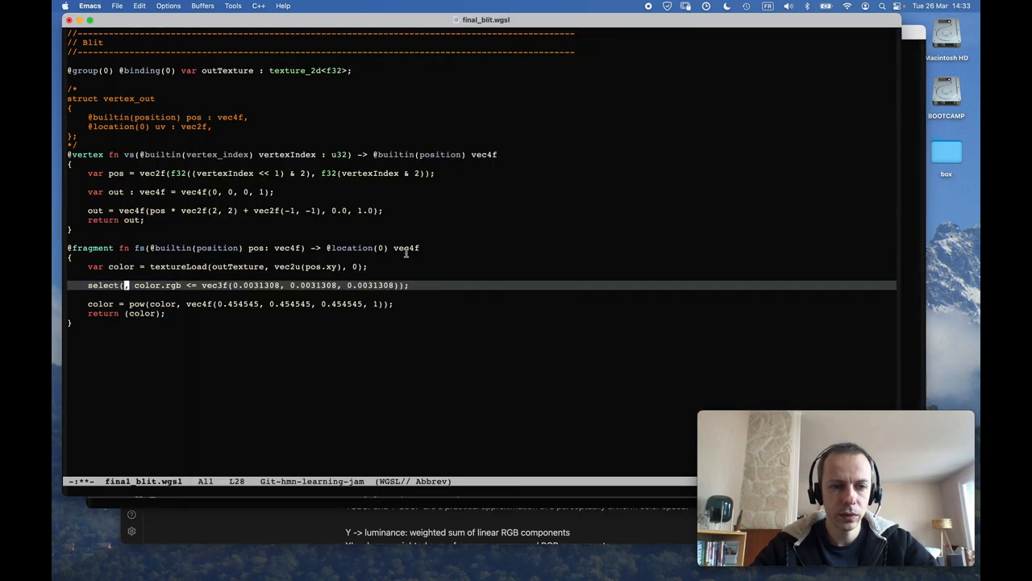
pyautogui.write('color,')
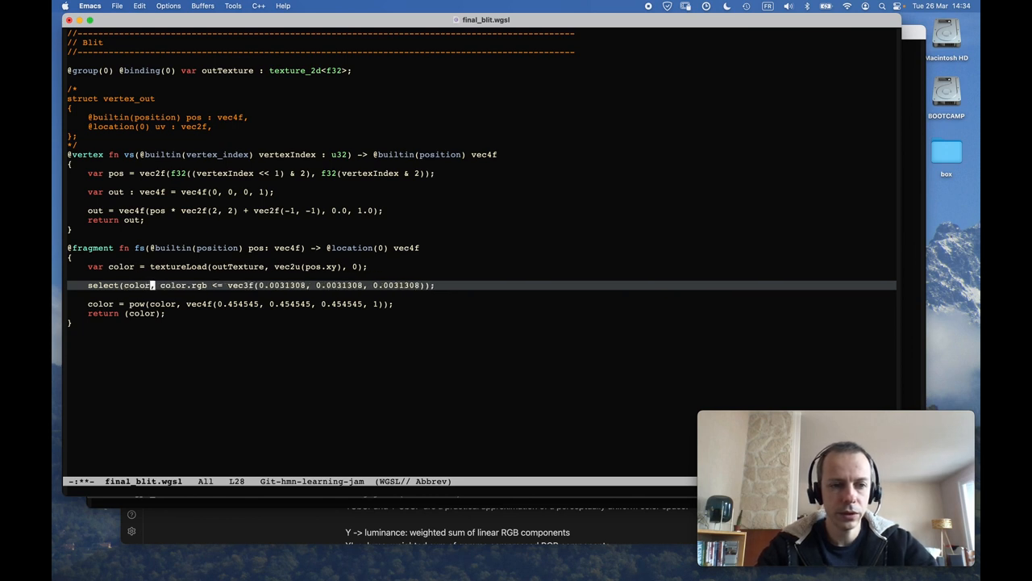
pyautogui.write('.')
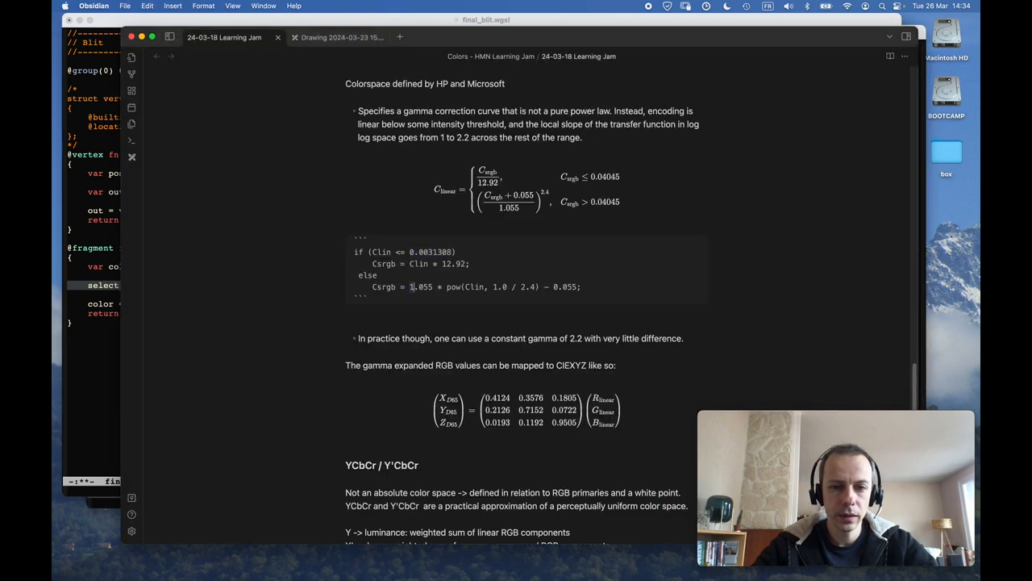
# Step: Select the Csrgb = 1.055 * pow(Clin, 1.0 / 2.4) - 0.055 line in the Obsidian notes
pyautogui.moveTo(409, 288); pyautogui.dragTo(578, 287)
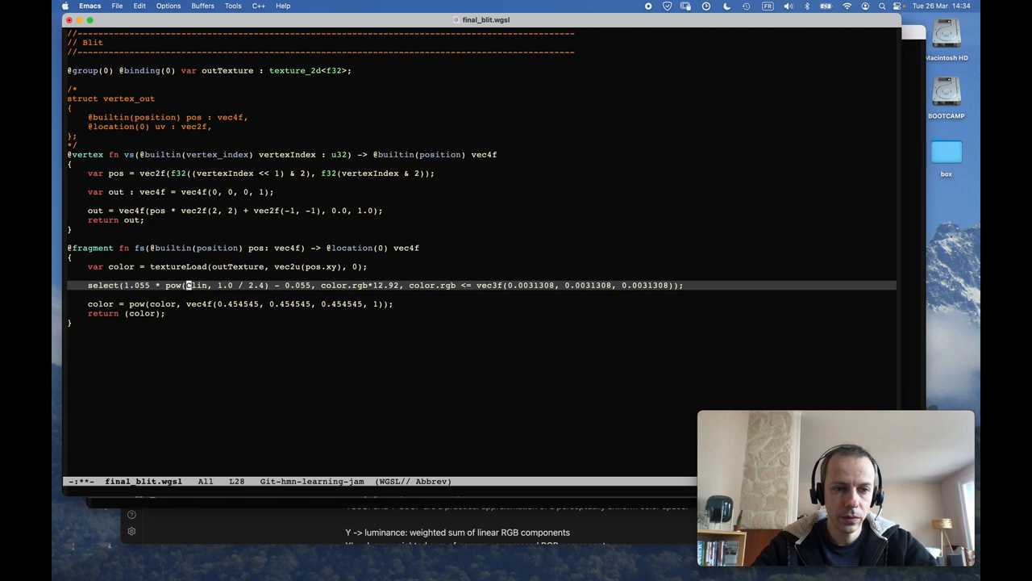
# Step: Rename Clin to color.rgb and add let gamma = 1./2.4, using gamma as the select exponent
pyautogui.doubleClick(193, 284)
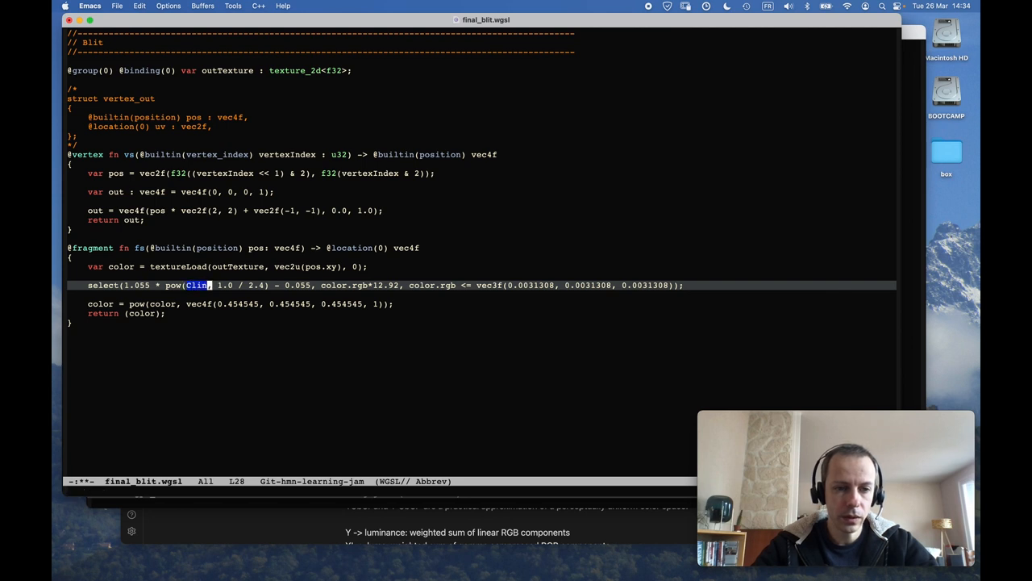
pyautogui.write('color.rgb')
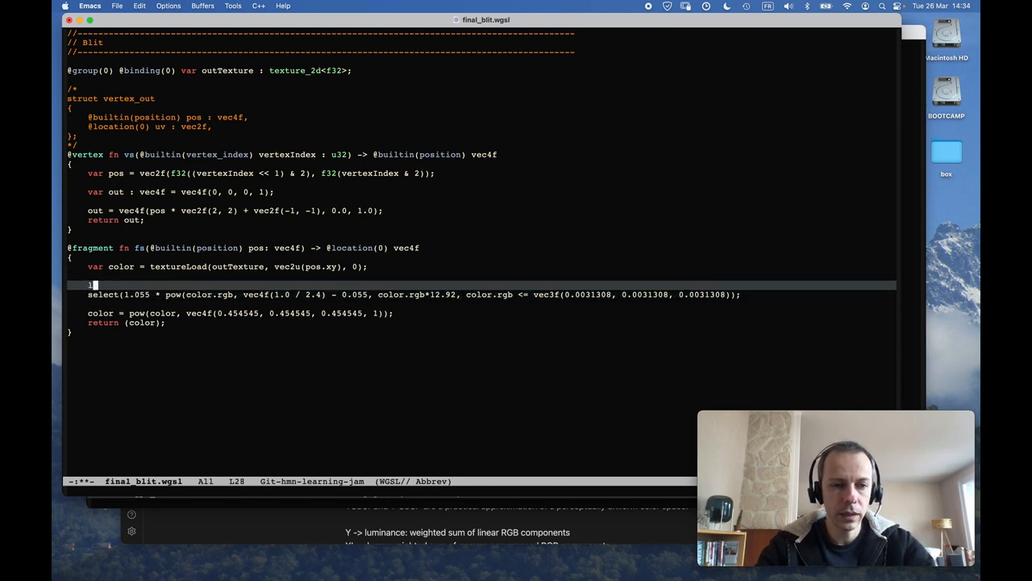
pyautogui.write('et gamma =')
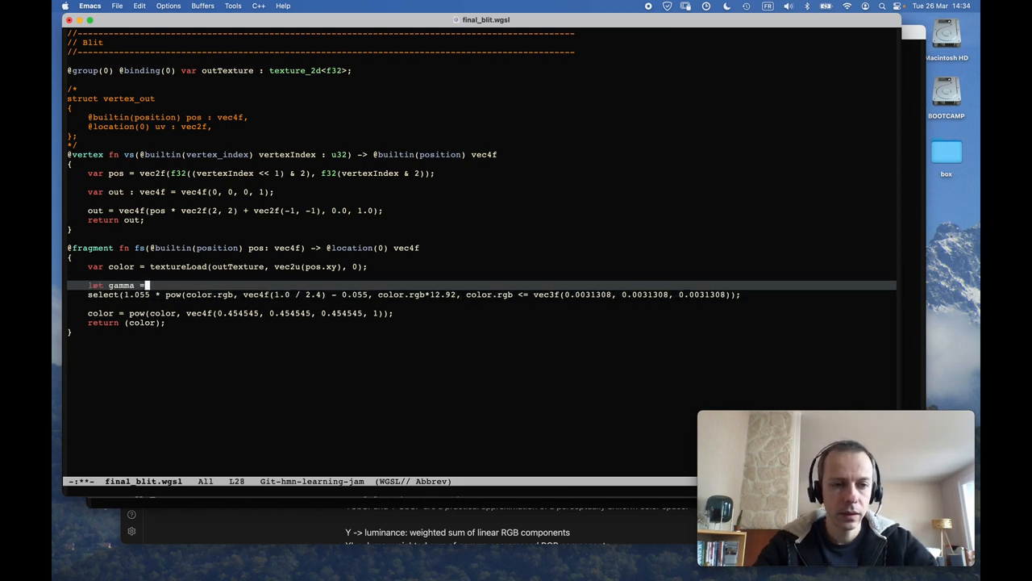
pyautogui.write('1.')
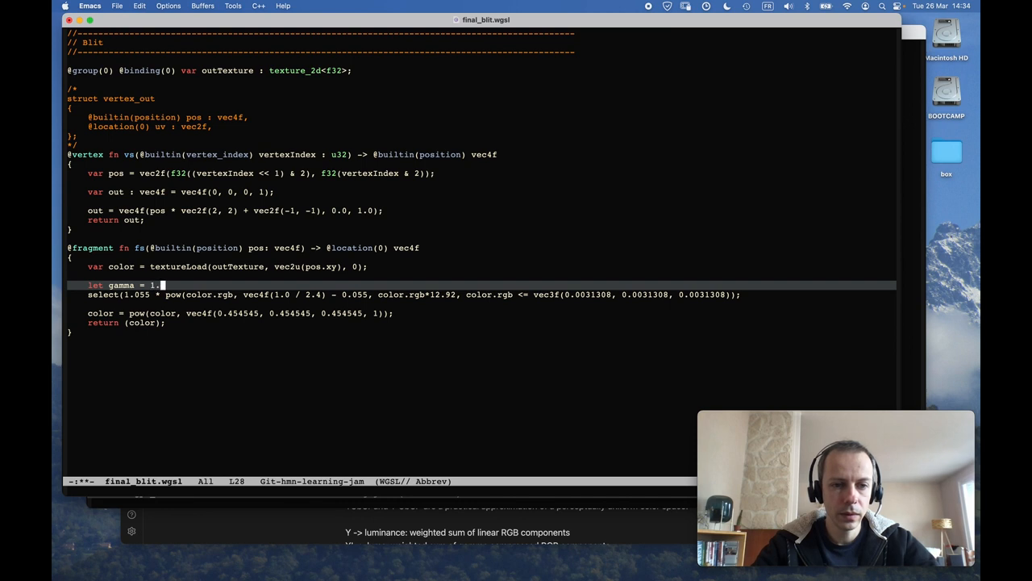
pyautogui.write('/')
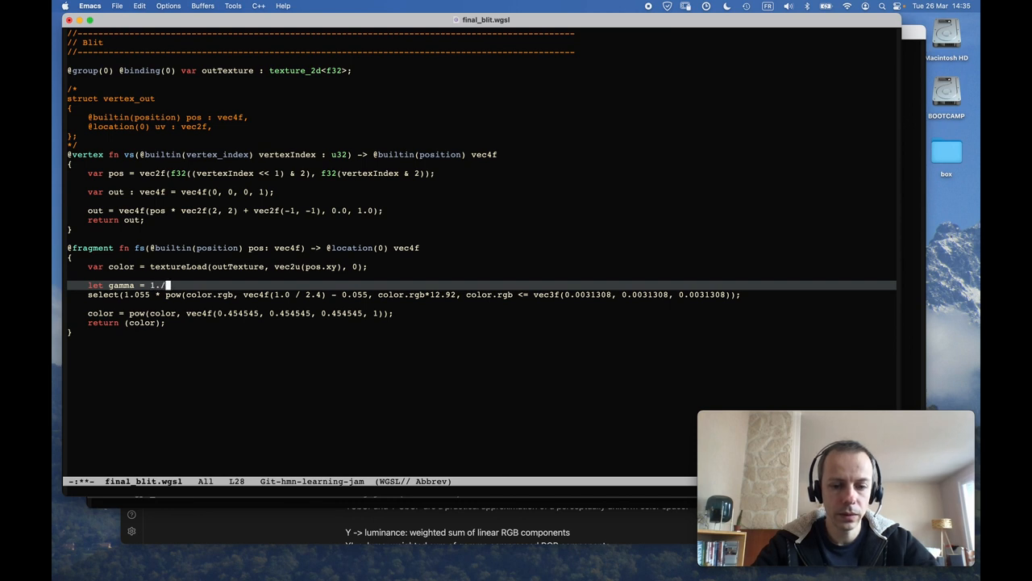
pyautogui.write('2.4;')
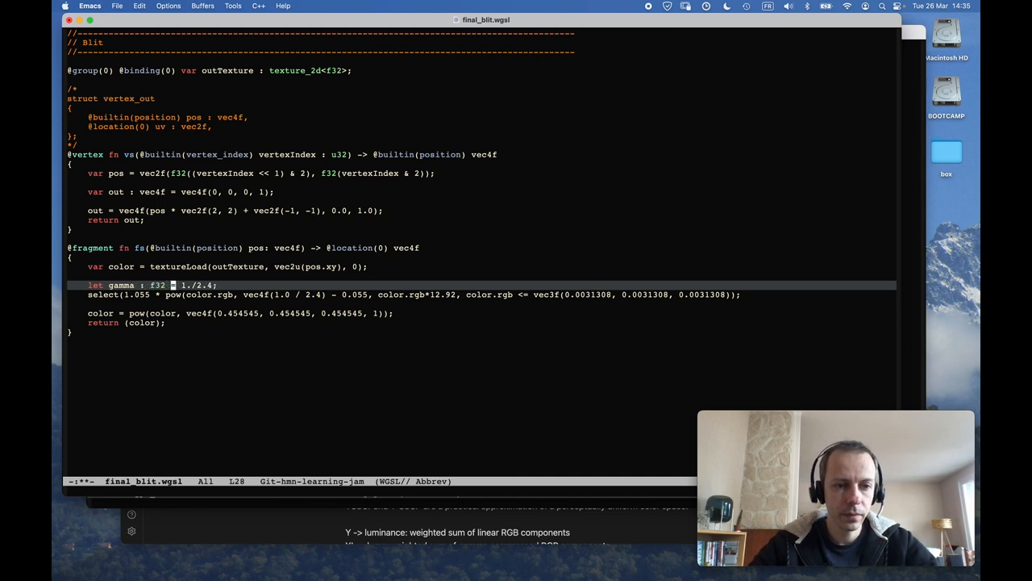
pyautogui.press('down')
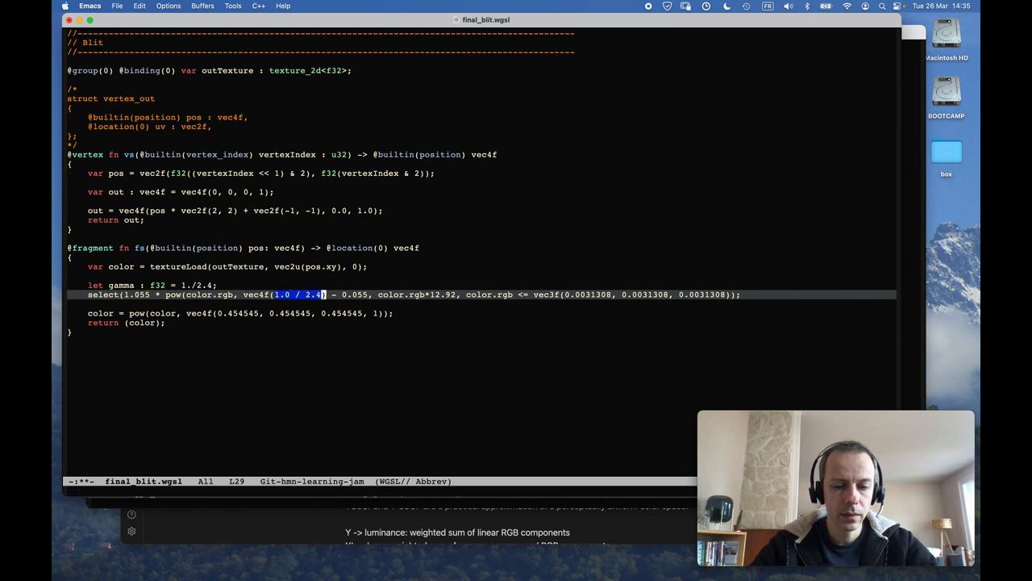
pyautogui.write('g')
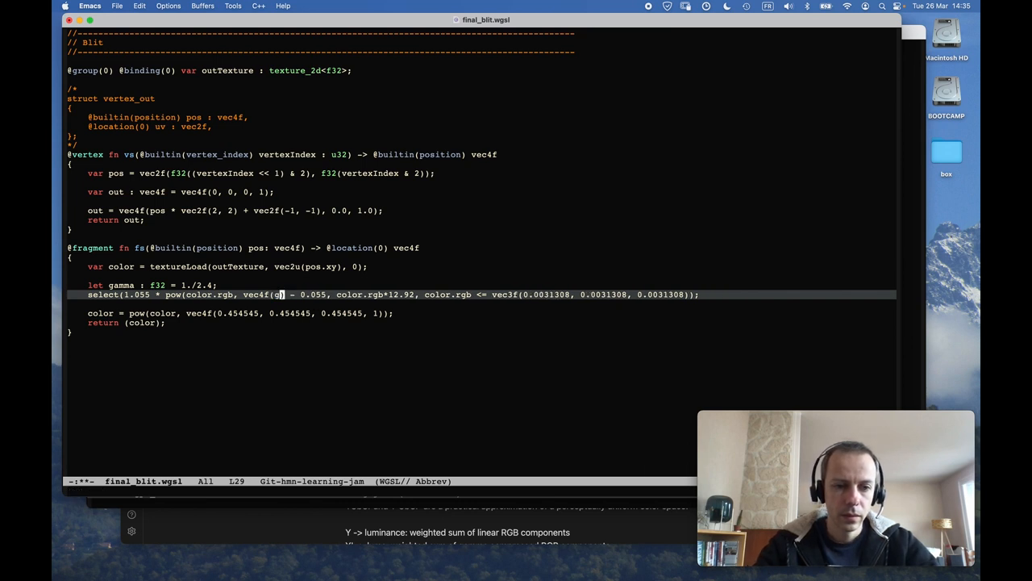
pyautogui.write('am')
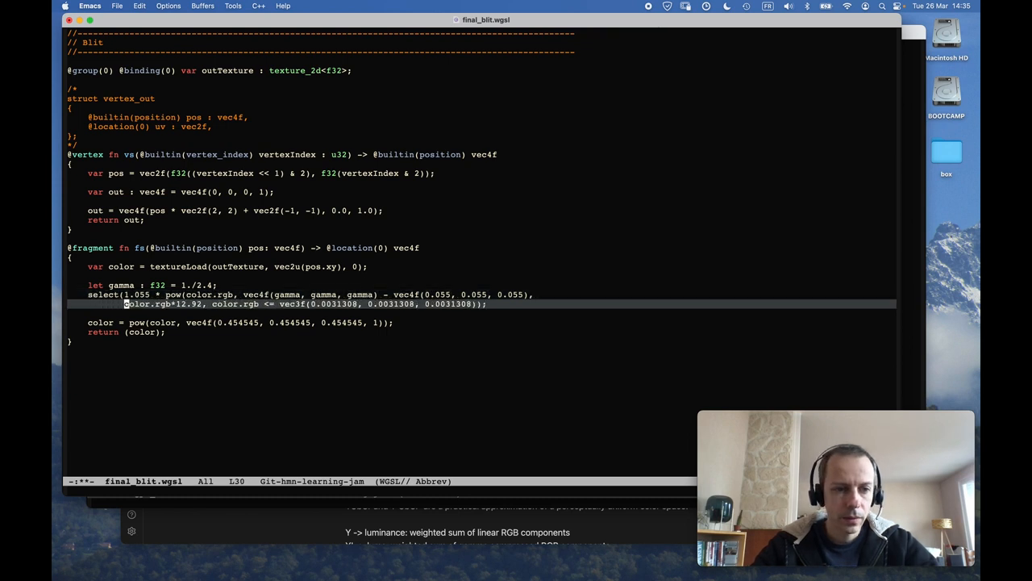
pyautogui.moveTo(429, 314)
pyautogui.write('let rgb = ')
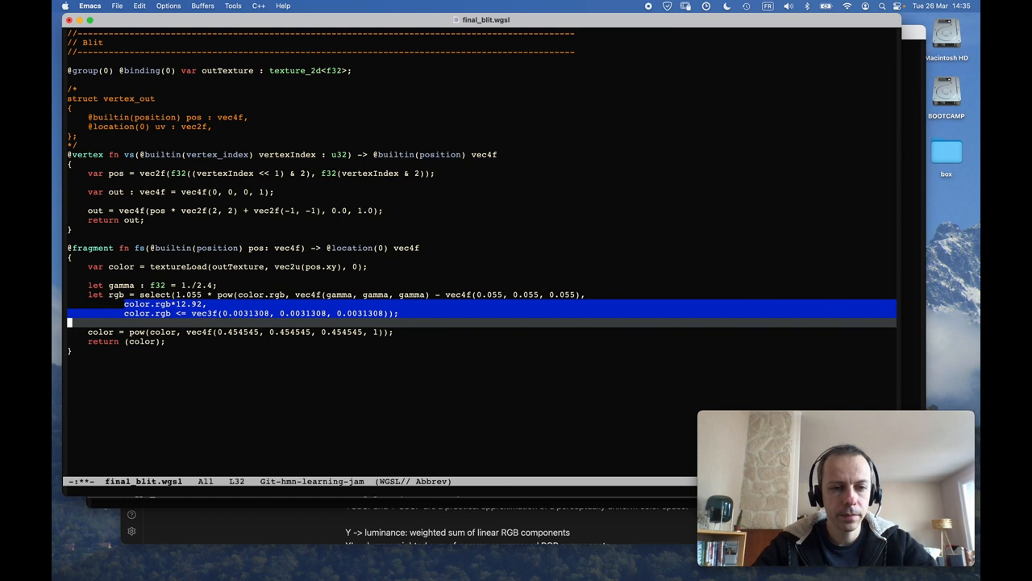
# Step: Align the select arguments and set color = vec4f(rgb, 1)
pyautogui.press('Tab')
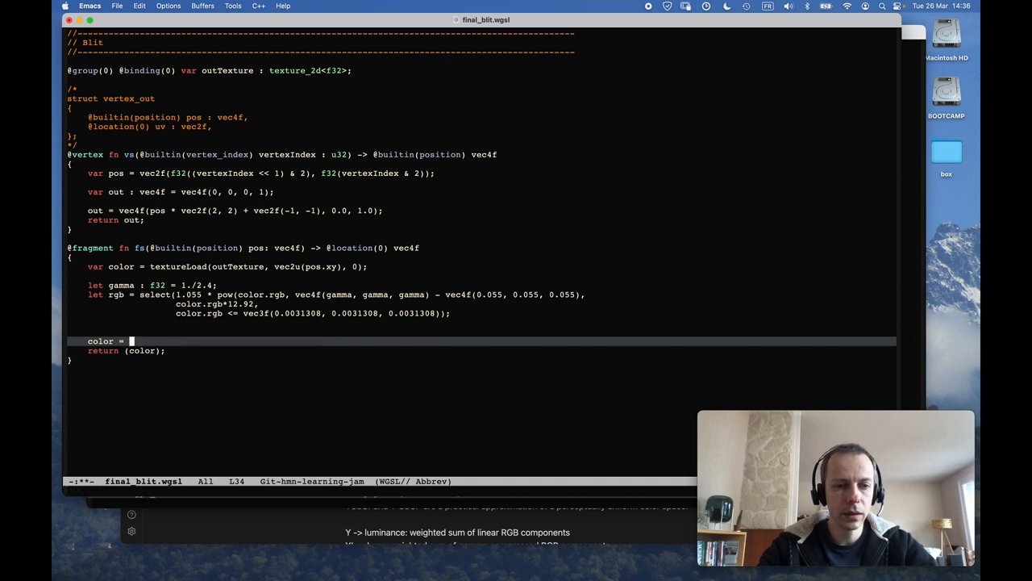
pyautogui.write('vec4f(')
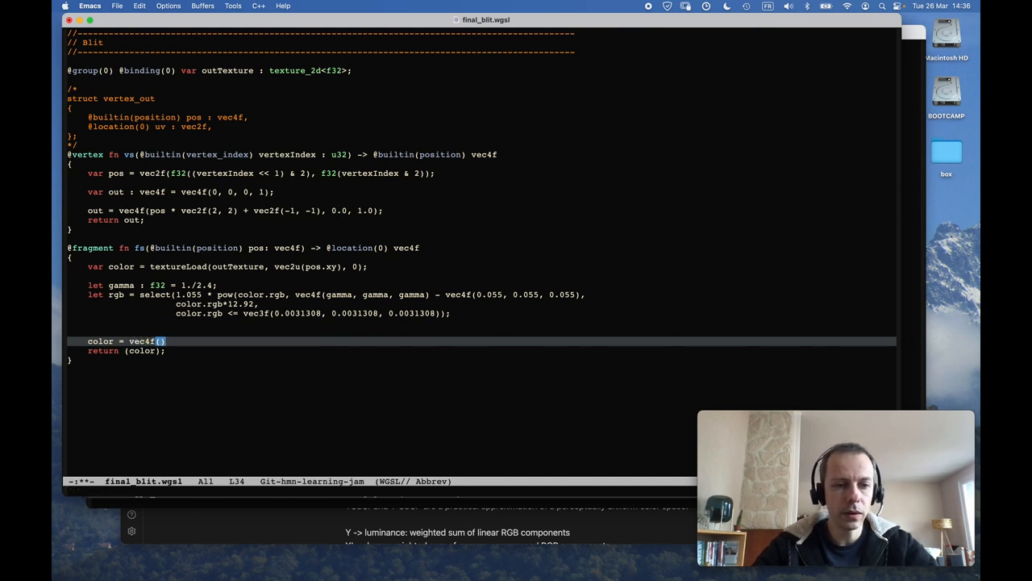
pyautogui.write('rgb,')
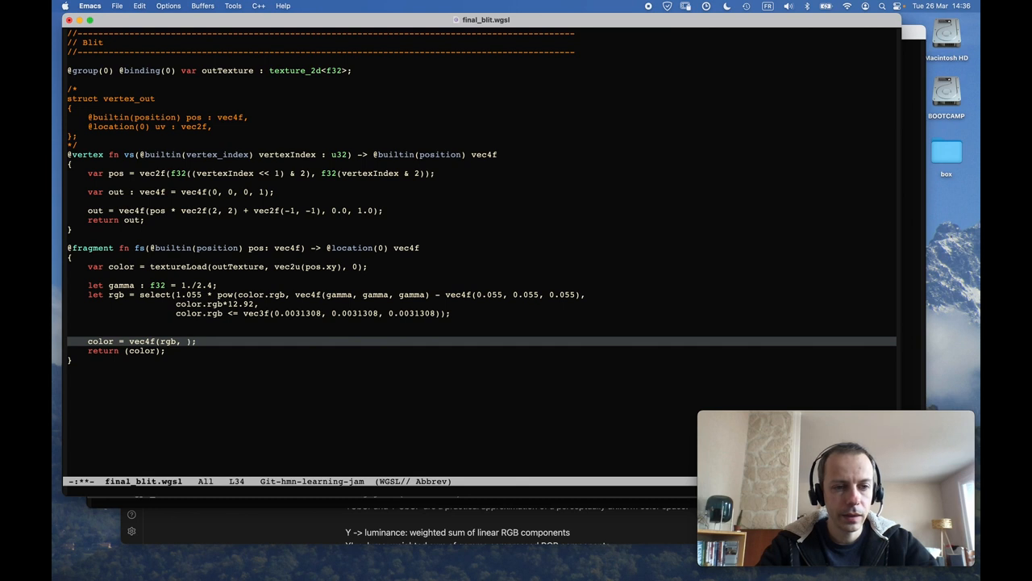
pyautogui.write('1')
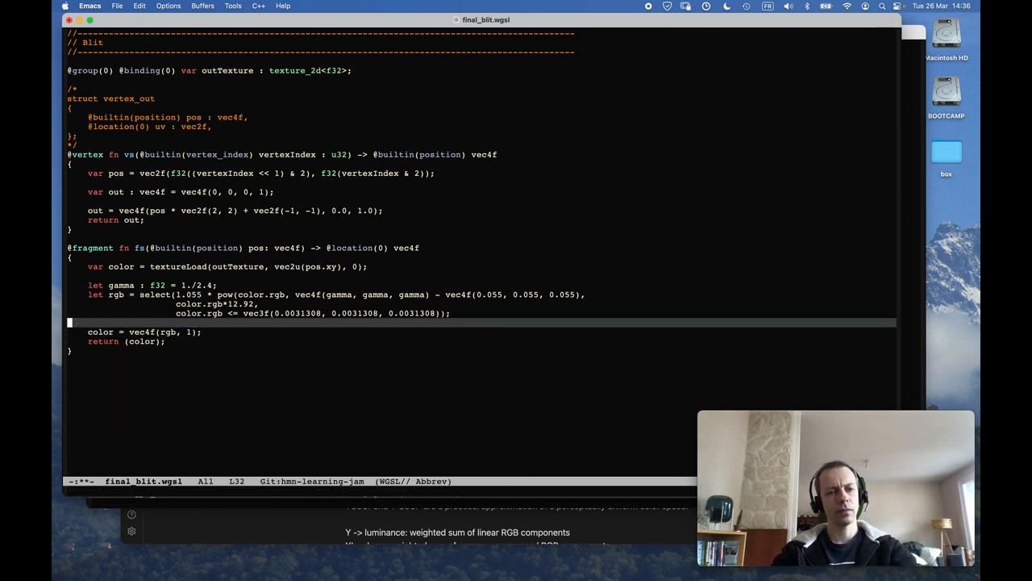
# Step: Switch to Terminal, rerun ./build.sh and start typing the ./bin/ app path
pyautogui.press('cmd+tab')
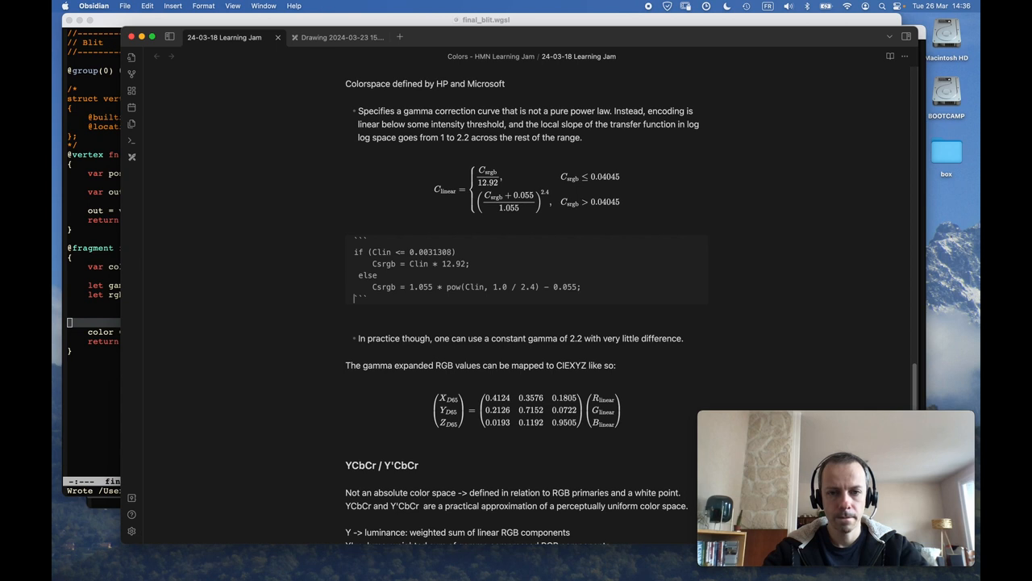
pyautogui.press('cmd+tab')
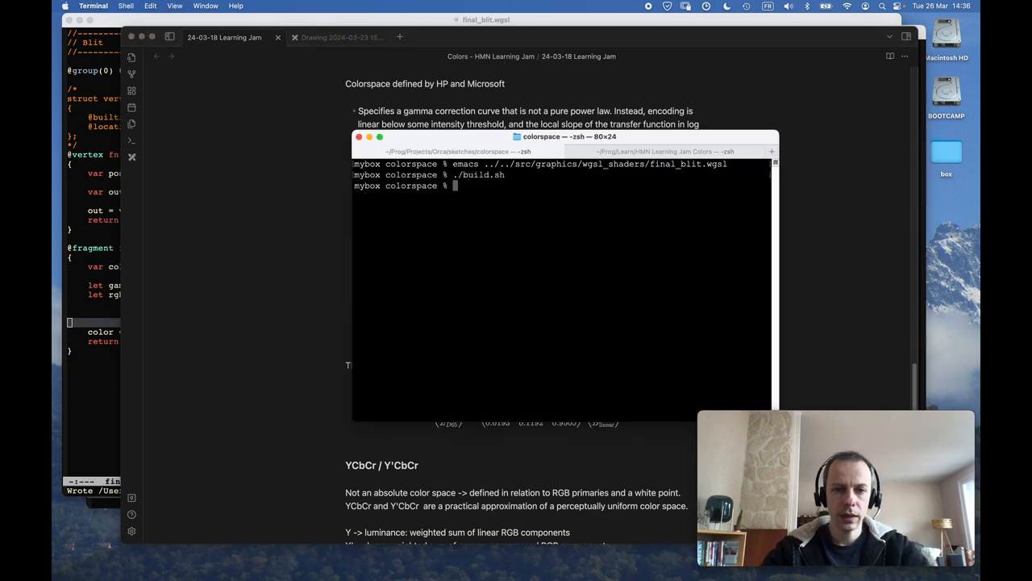
pyautogui.write('./Info.plist')
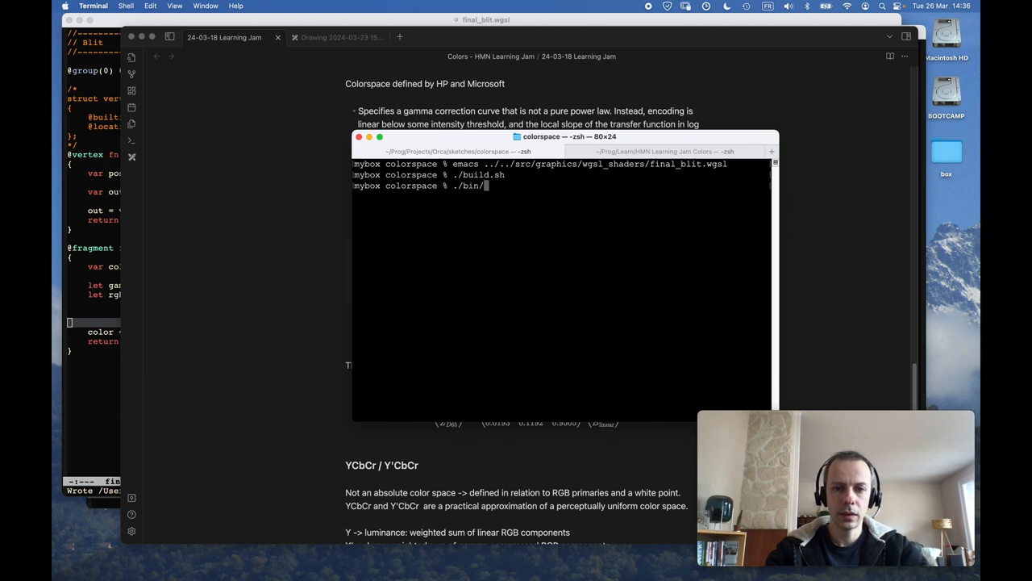
pyautogui.write('oc')
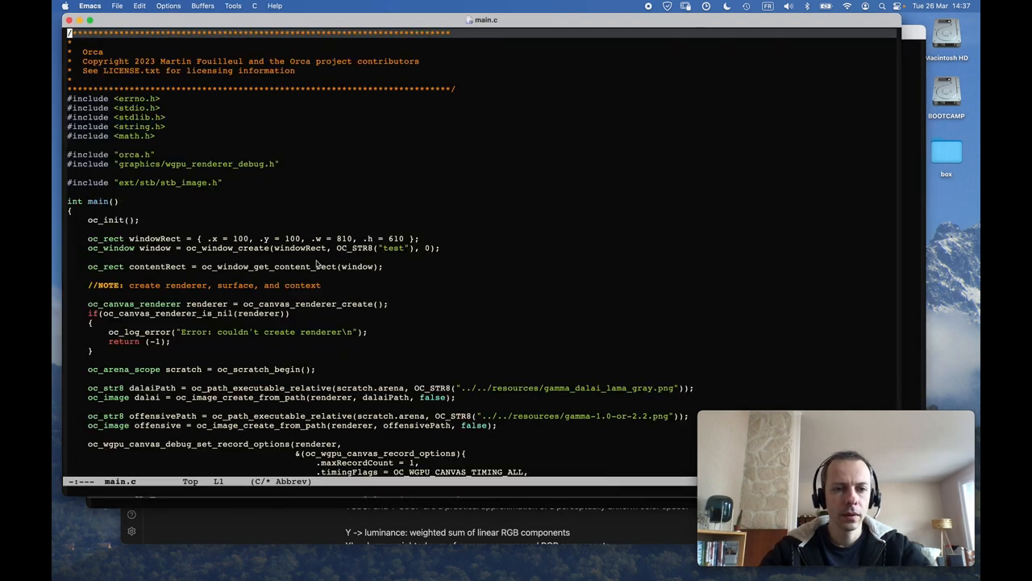
# Step: In main.c's sRGB shade loop, rework the conversion lines with the 0.4545 exponent, dropping the extra 2.2 power
pyautogui.scroll(-3)
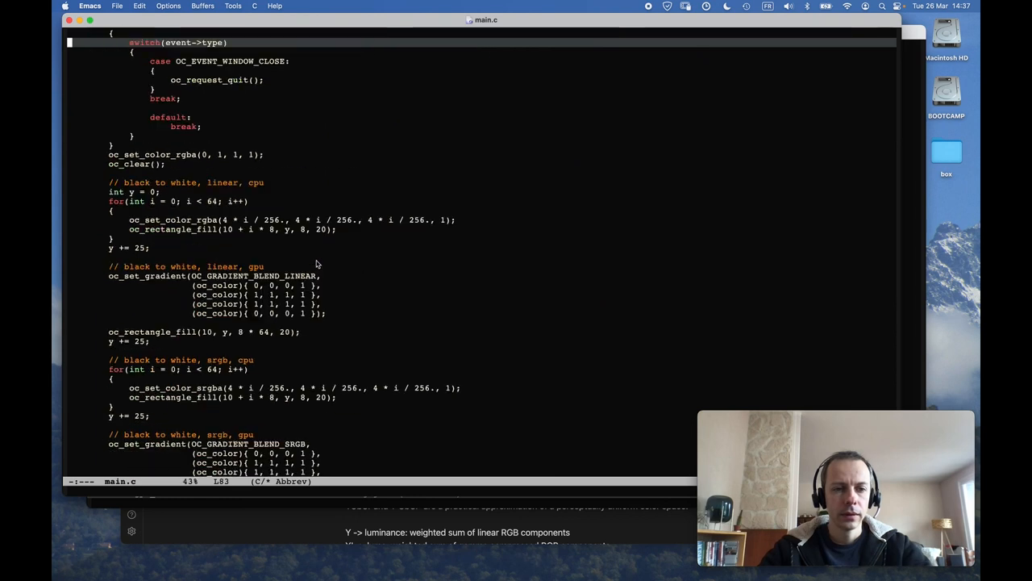
pyautogui.scroll(-3)
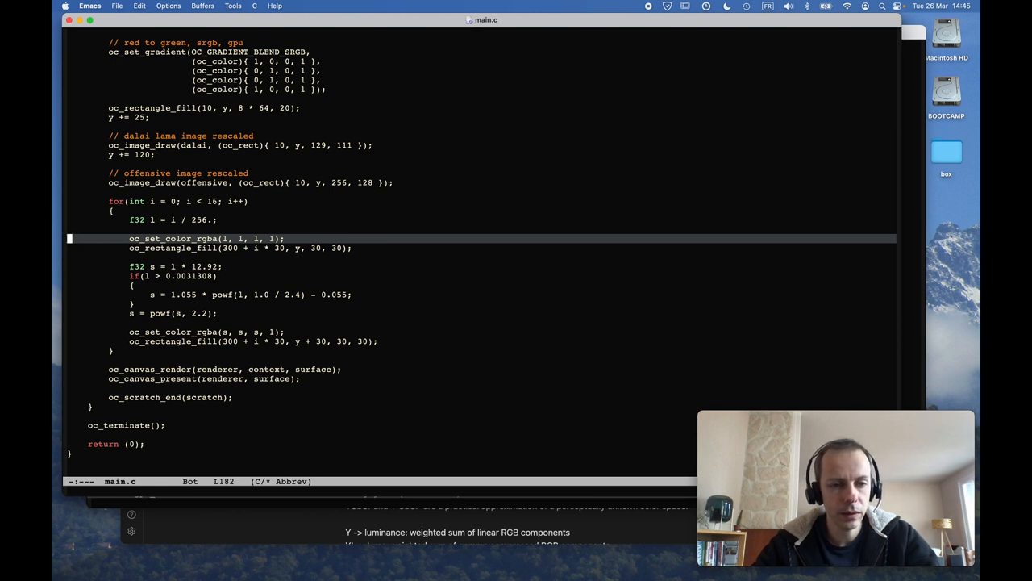
pyautogui.click(177, 266)
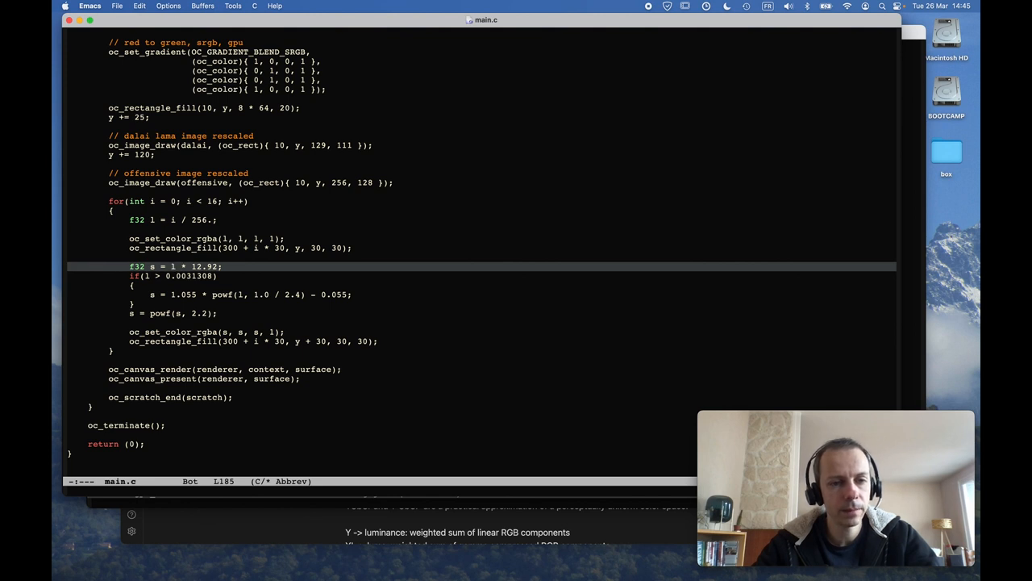
pyautogui.moveTo(129, 266); pyautogui.dragTo(171, 313)
pyautogui.write('f32 s = powf(')
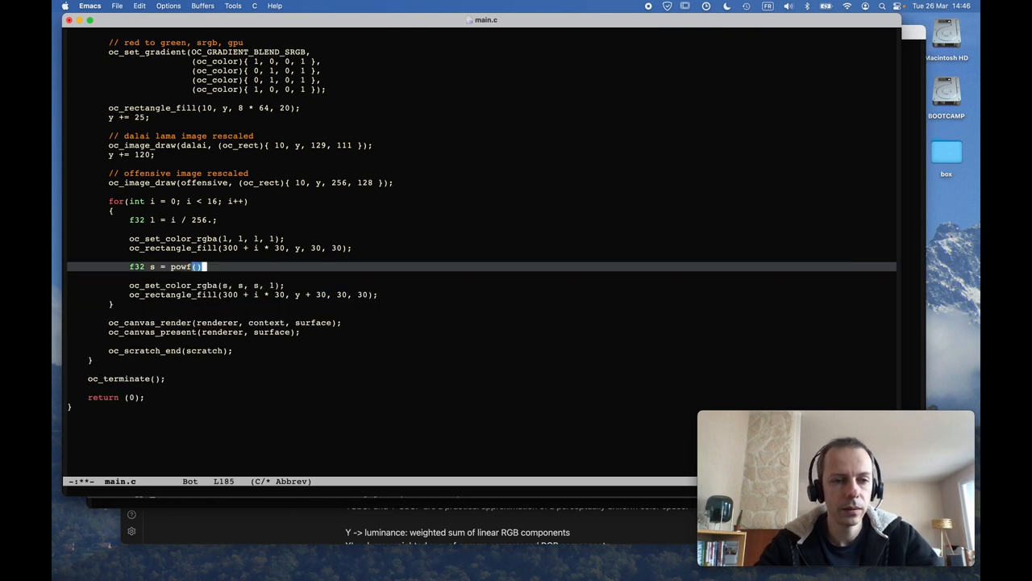
pyautogui.write('0.')
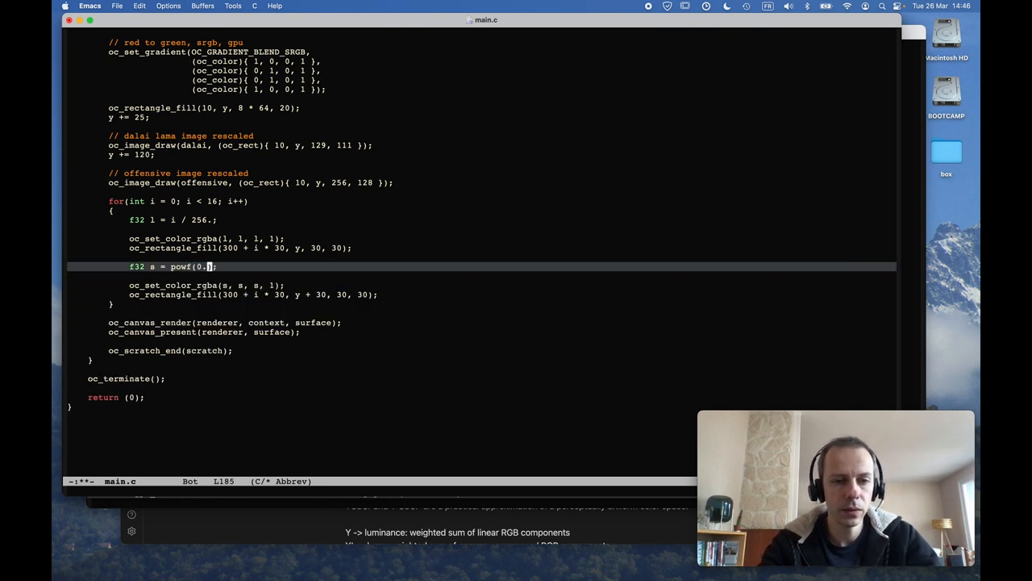
pyautogui.write('4545')
pyautogui.write('s = 1.055 * powf(l, 1.0 / 2.4) - 0.055;')
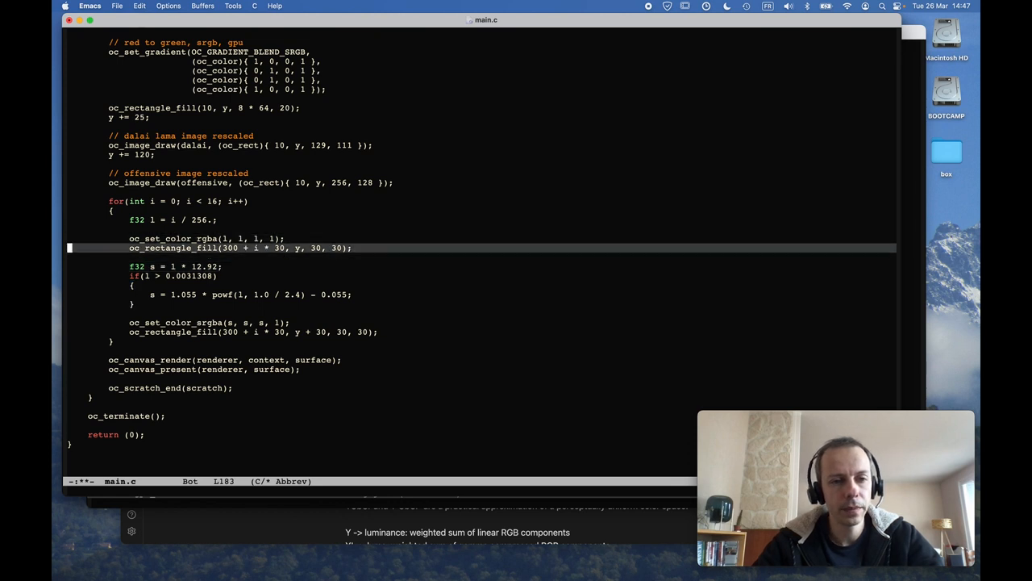
# Step: Save main.c, clear the terminal and try running the ./bin binary
pyautogui.press('Down')
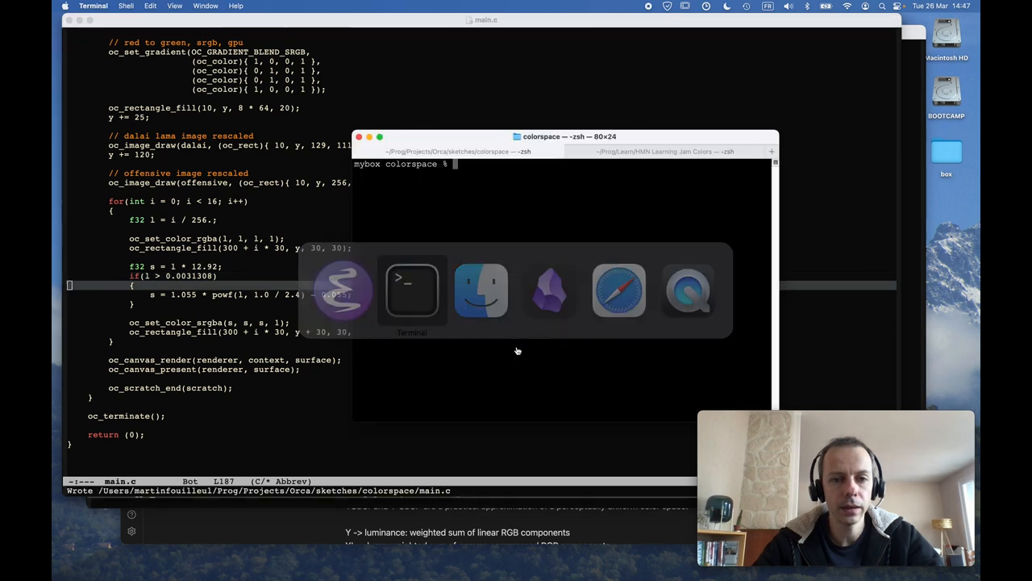
pyautogui.write('./build.sh')
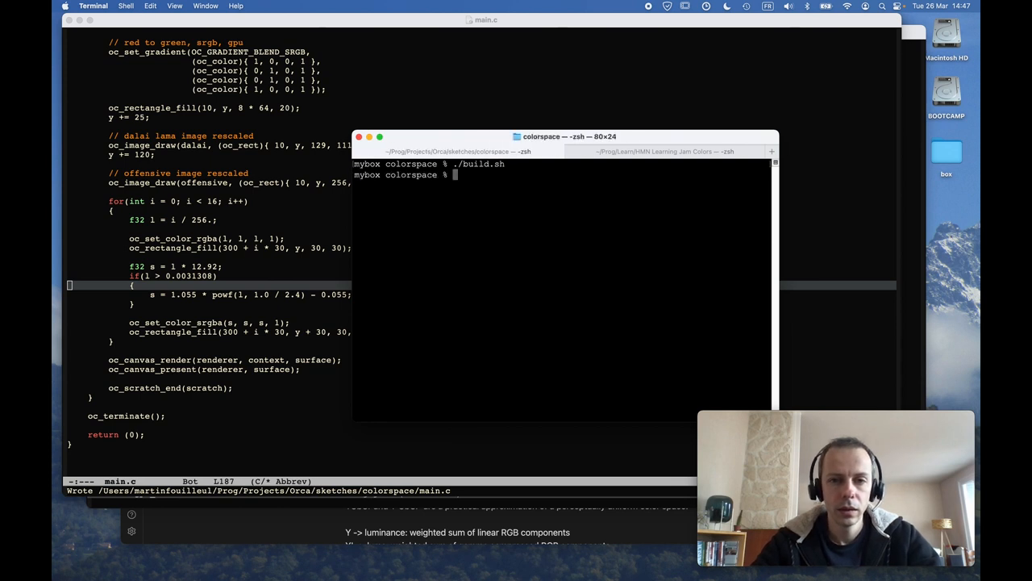
pyautogui.write('clear')
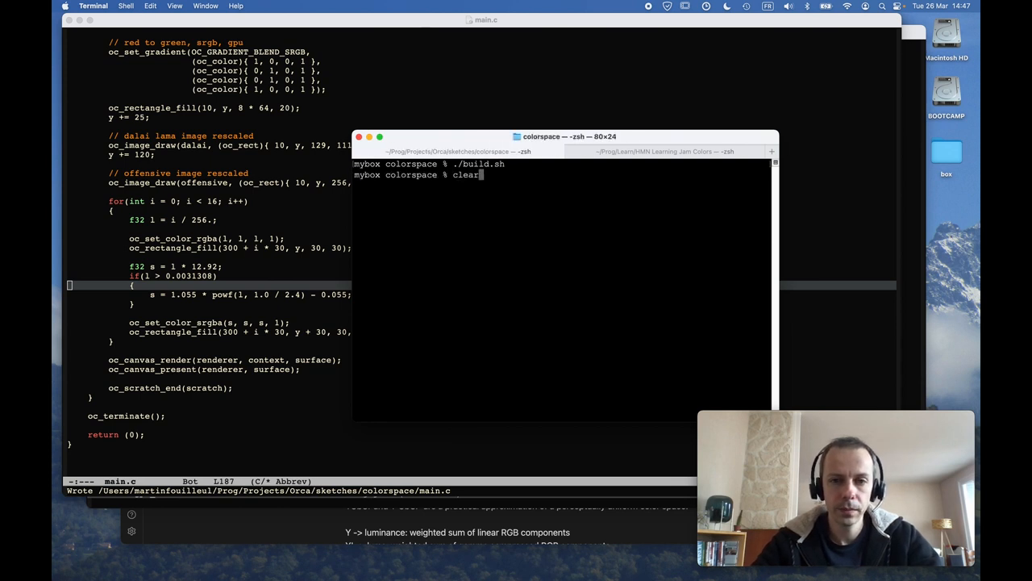
pyautogui.write('./bin')
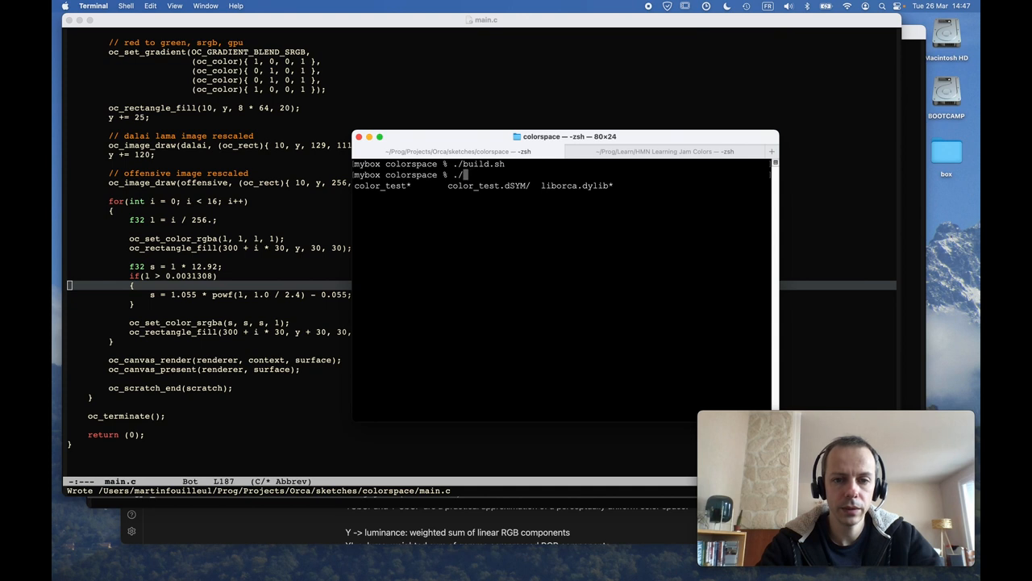
# Step: Run pushd ../../; ./orcadev build-platform-layer; popd; then ./build.sh again
pyautogui.write('pushd .')
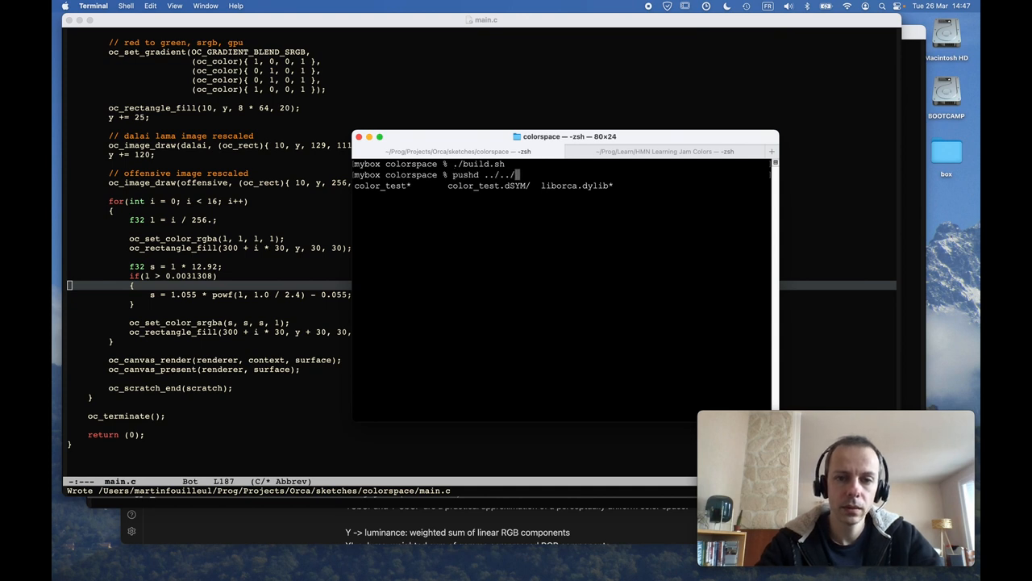
pyautogui.write('; ./orcade')
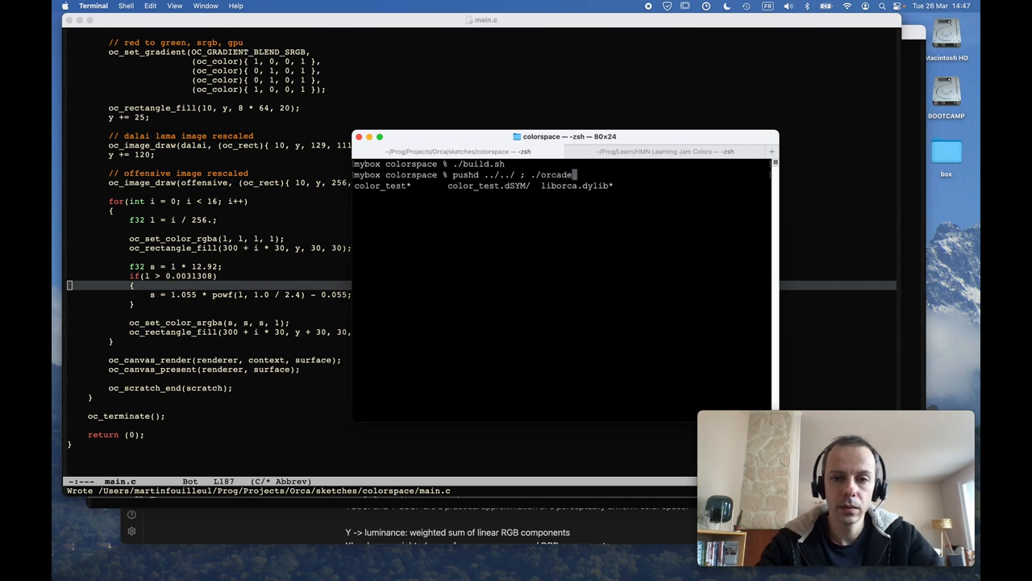
pyautogui.write('buil')
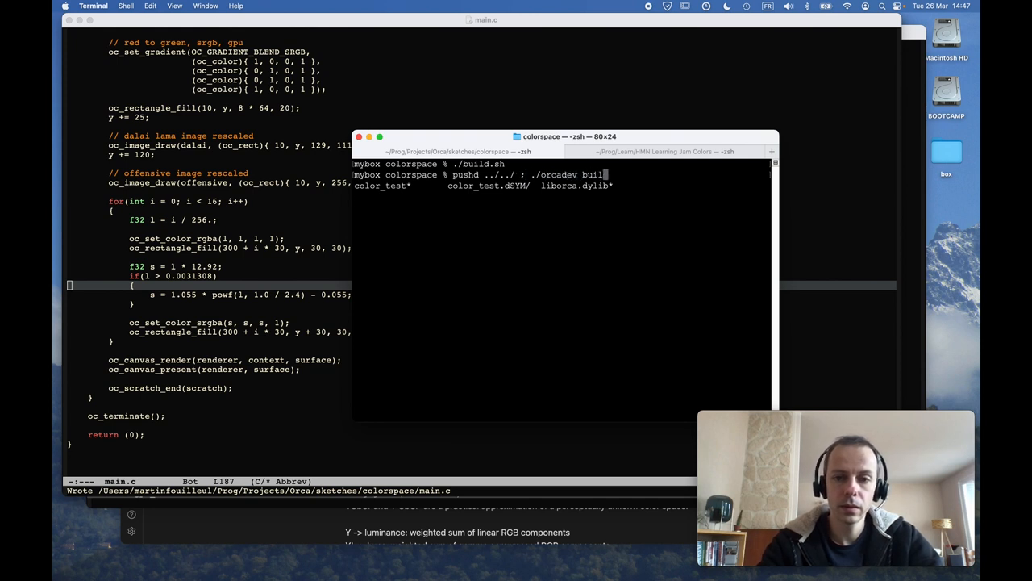
pyautogui.write('d-platform-layer ; popd ;')
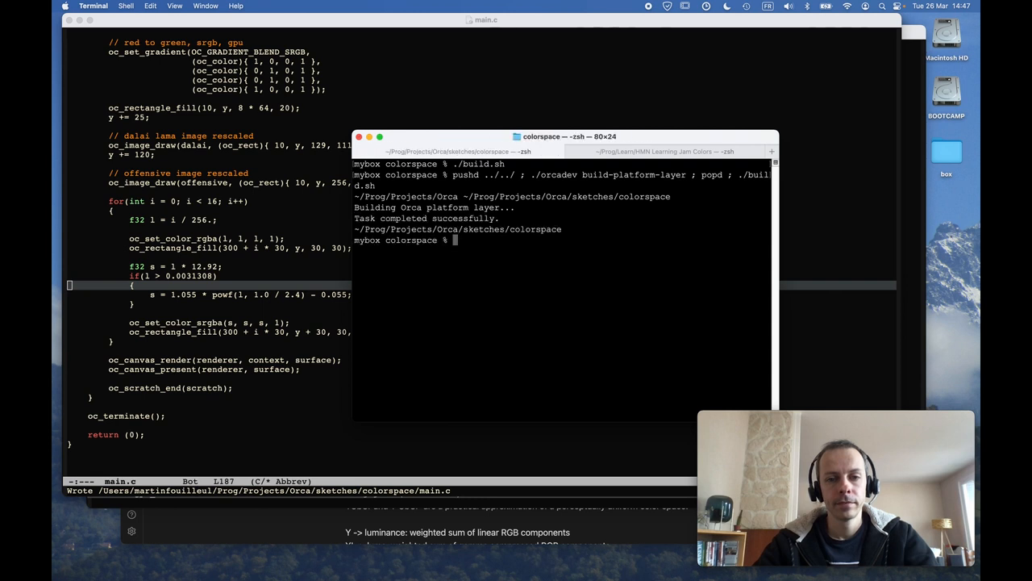
pyautogui.write('./')
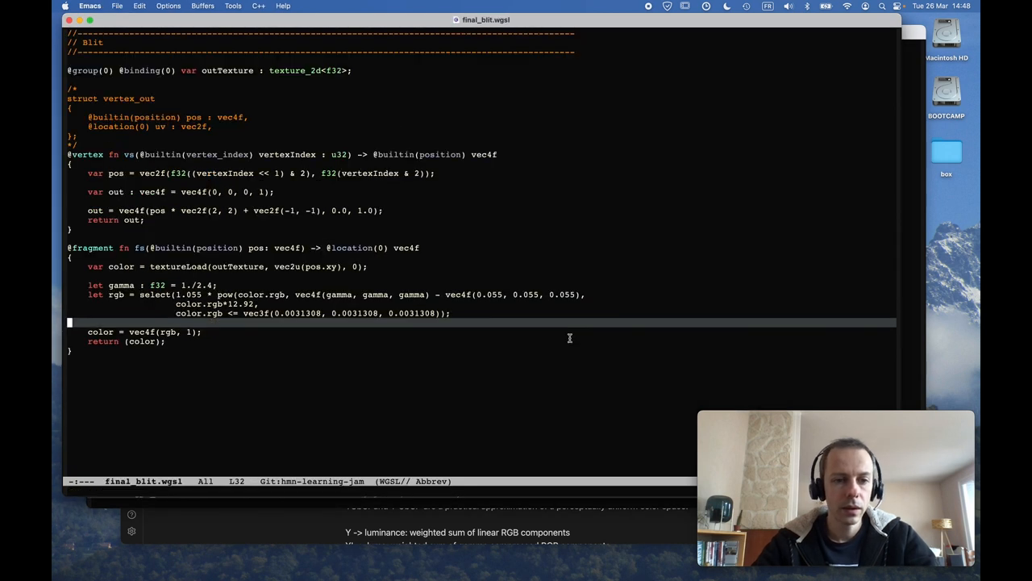
# Step: Return to final_blit.wgsl, switch the pow gamma term and 0.055 offset to vec3f, and save
pyautogui.press('Cmd+Tab')
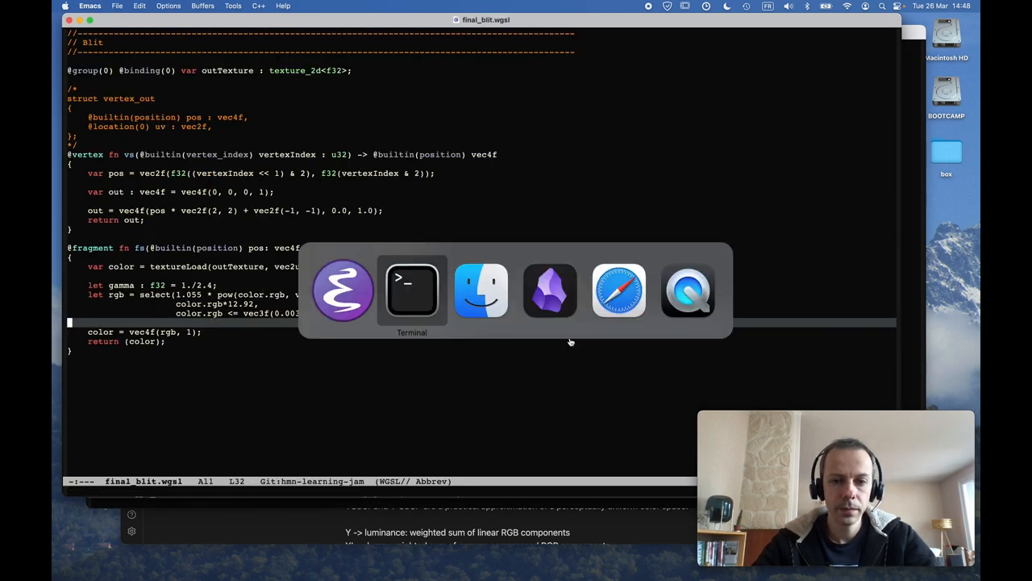
pyautogui.click(411, 290)
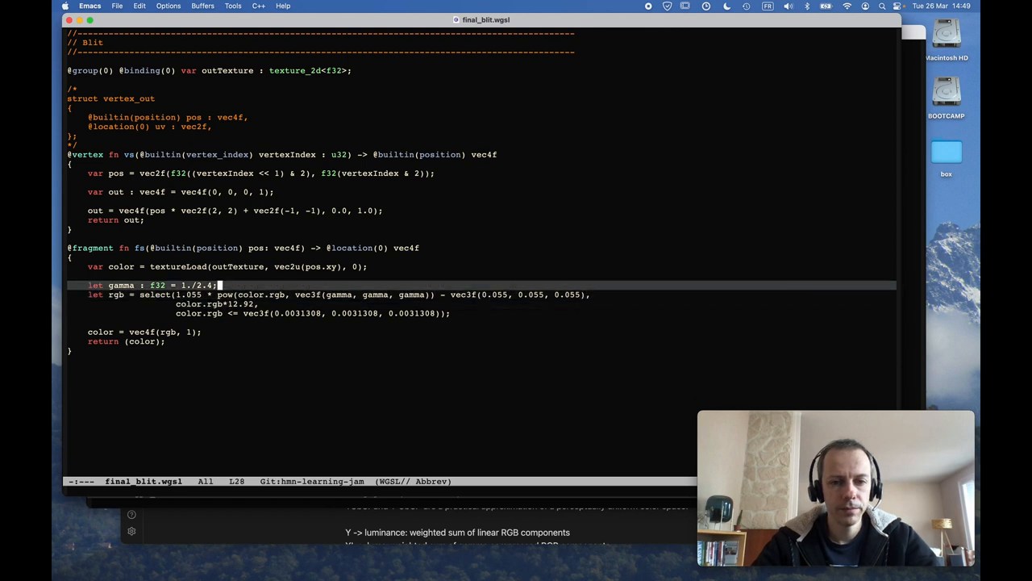
pyautogui.press('down')
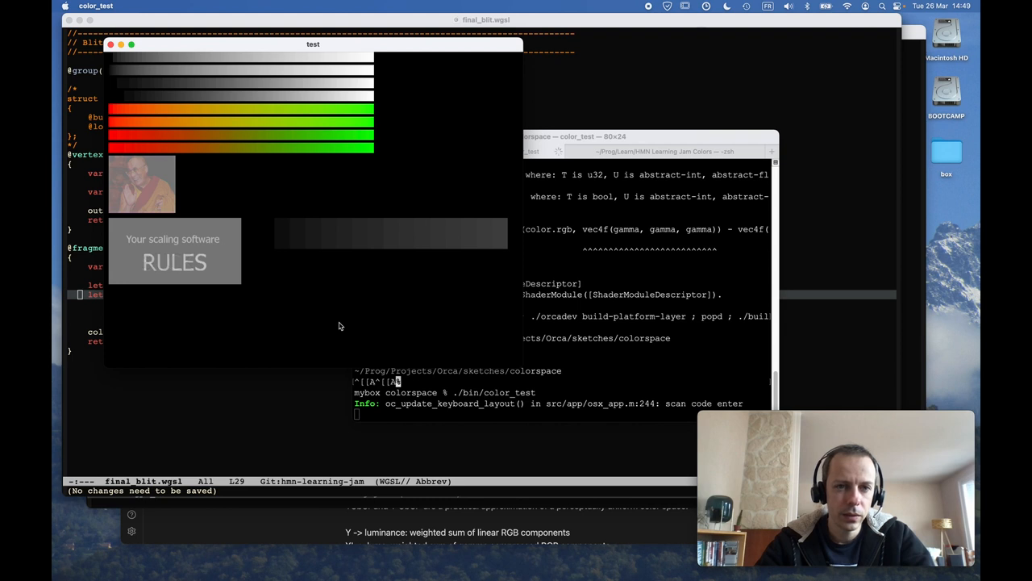
pyautogui.moveTo(408, 119)
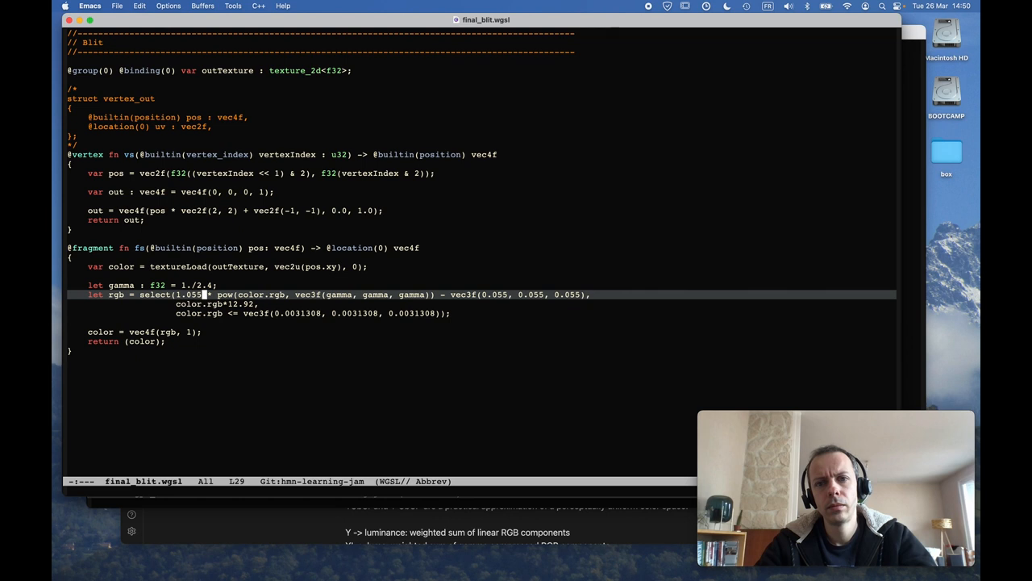
# Step: Change the shader output to vec4f(rgb, color.a) and save
pyautogui.press('cmd+tab')
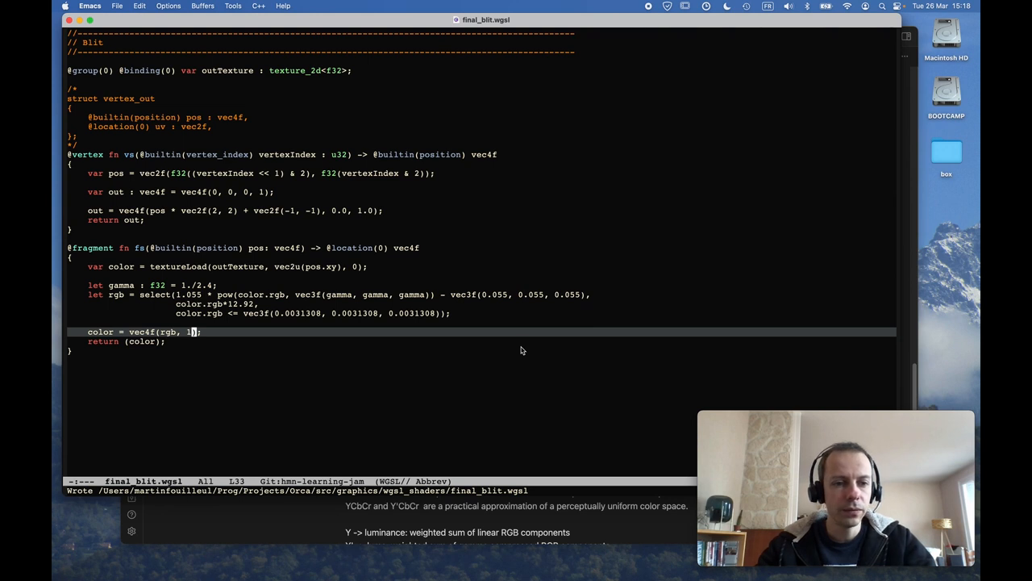
pyautogui.press('down')
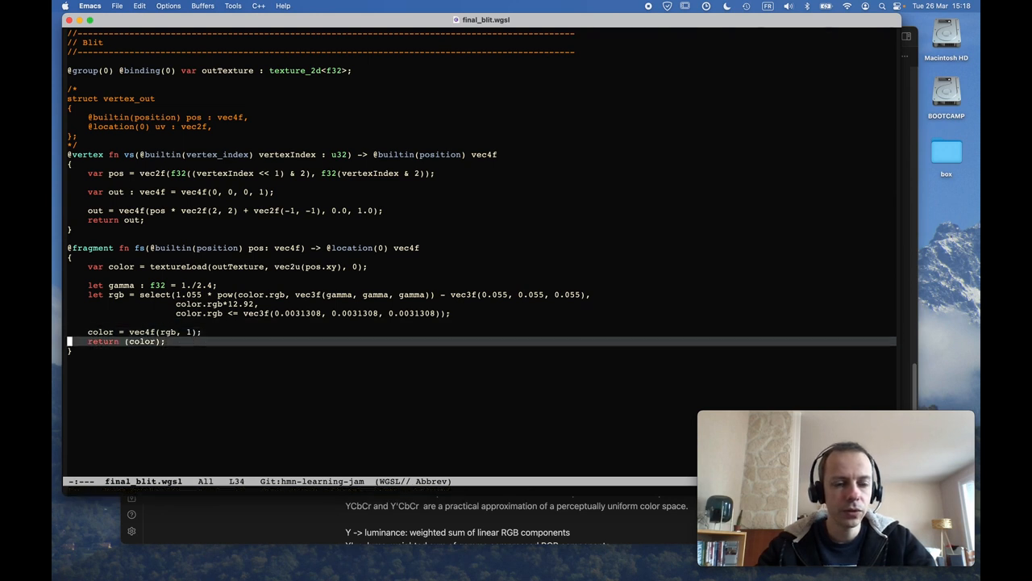
pyautogui.moveTo(187, 333)
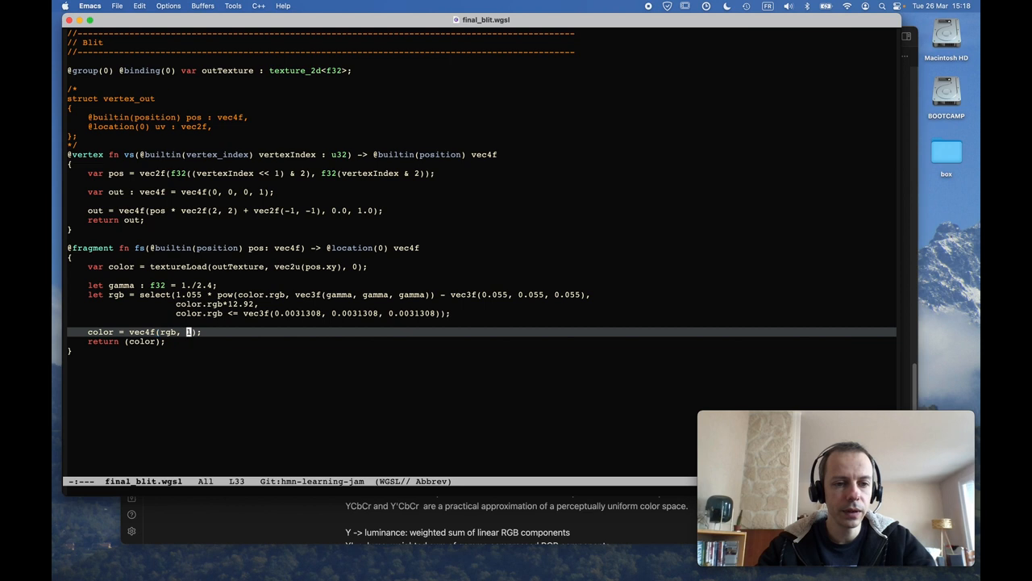
pyautogui.write('colo')
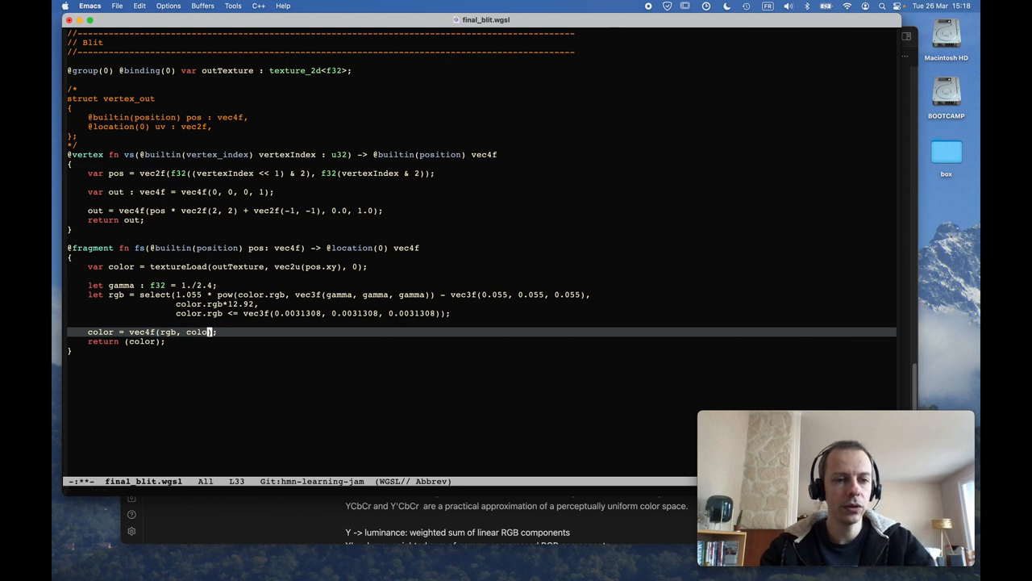
pyautogui.write('r.a')
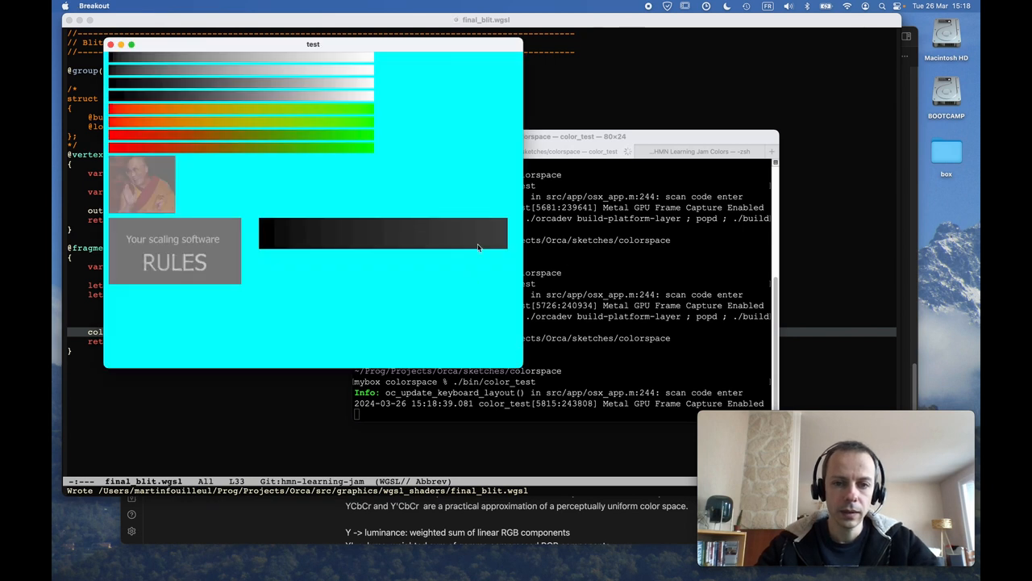
pyautogui.moveTo(331, 236)
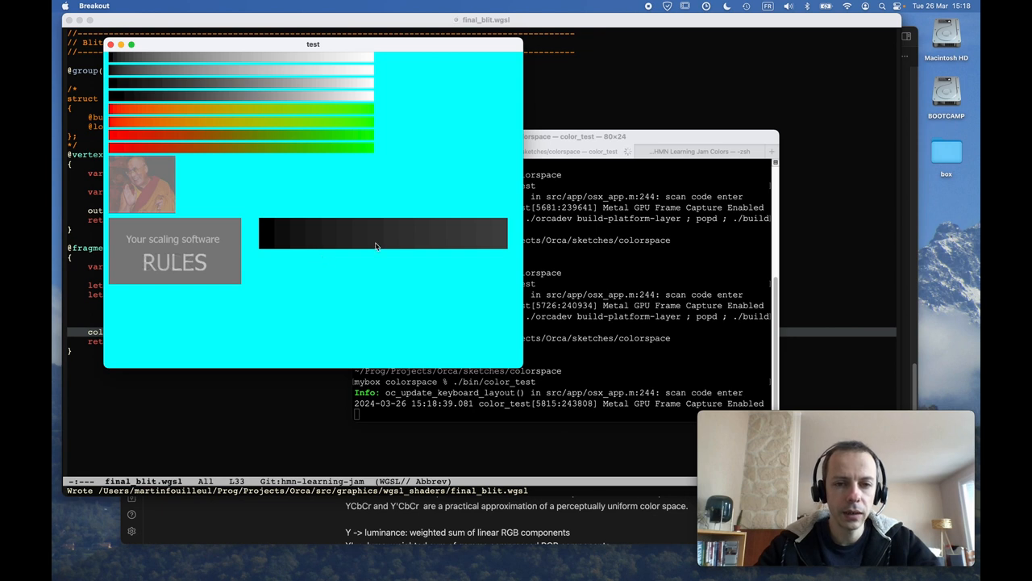
pyautogui.moveTo(292, 232)
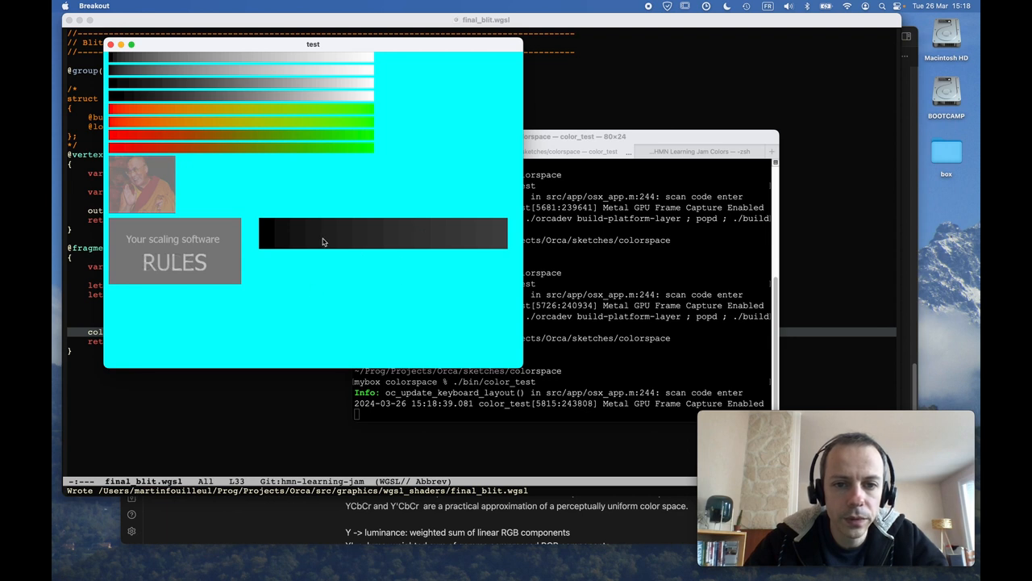
pyautogui.moveTo(284, 245)
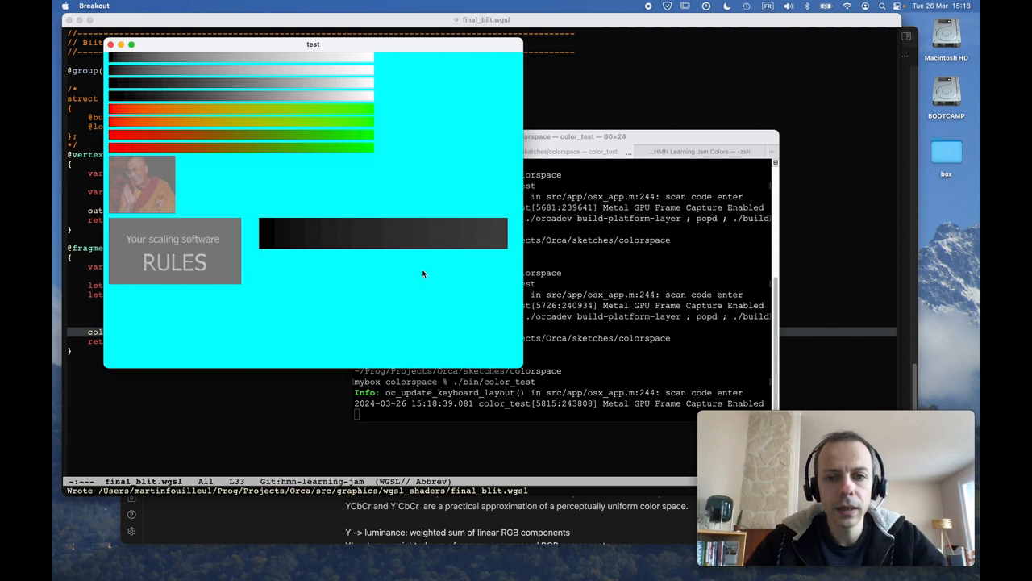
pyautogui.moveTo(339, 265)
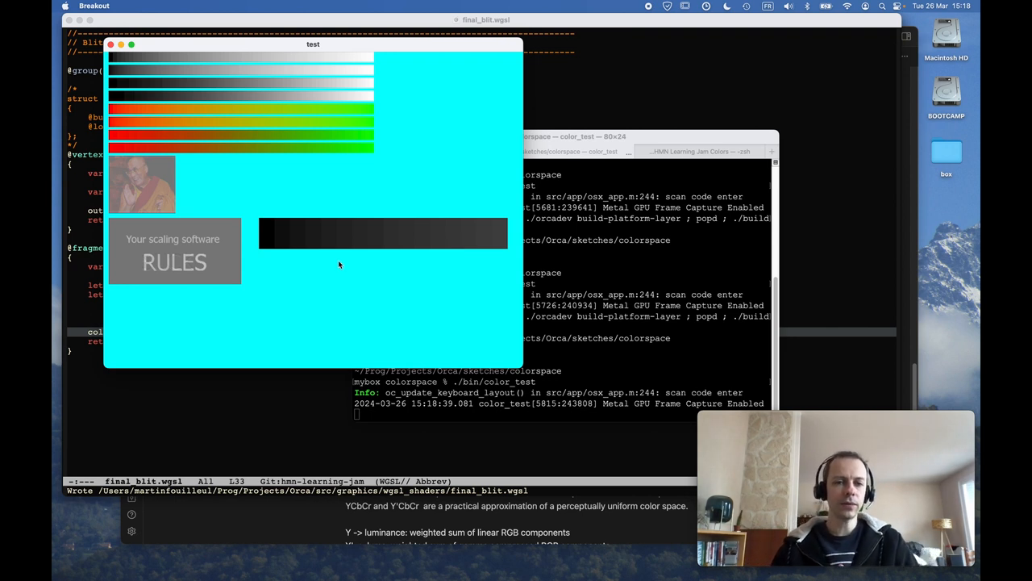